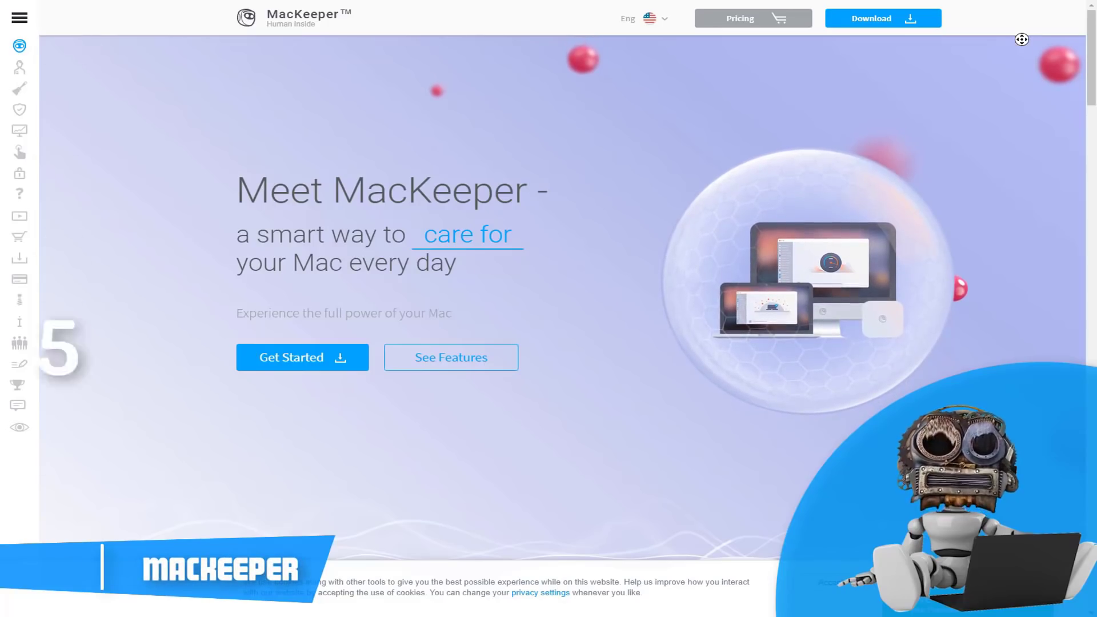
- Scroll the MacKeeper homepage from the hero banner through Cleaning and Online protection to Full speed ahead
scroll(up, 3)
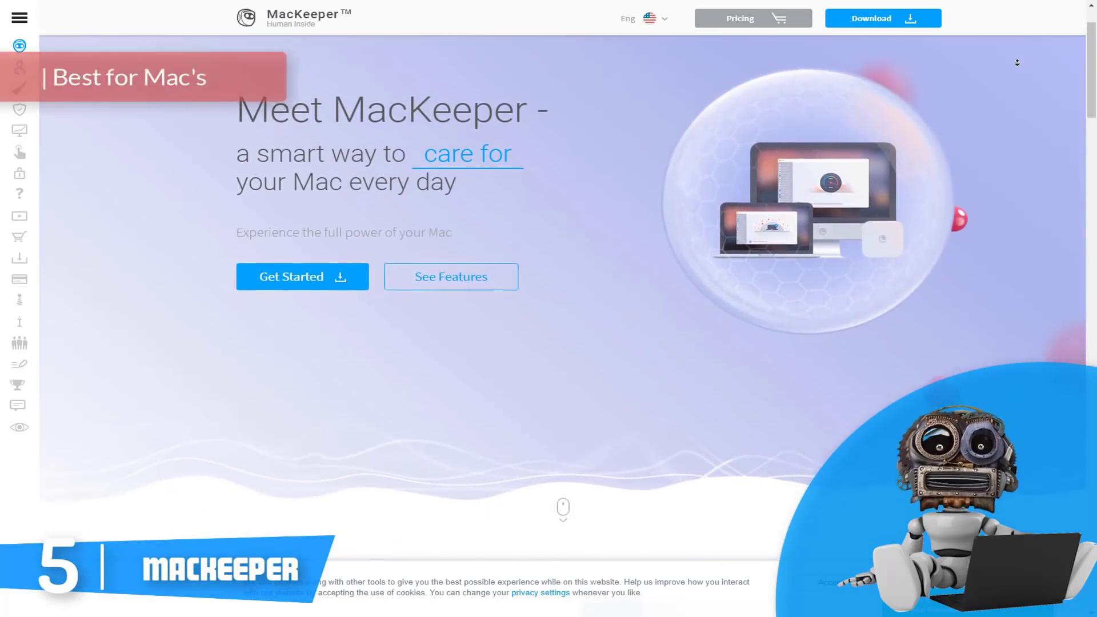
scroll(down, 3)
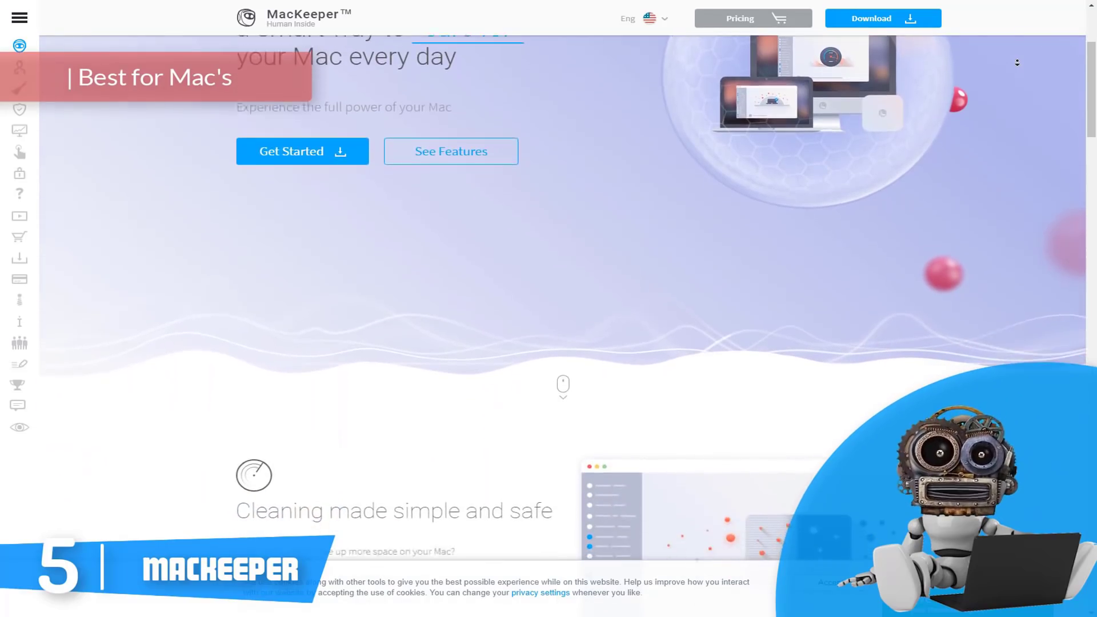
scroll(down, 3)
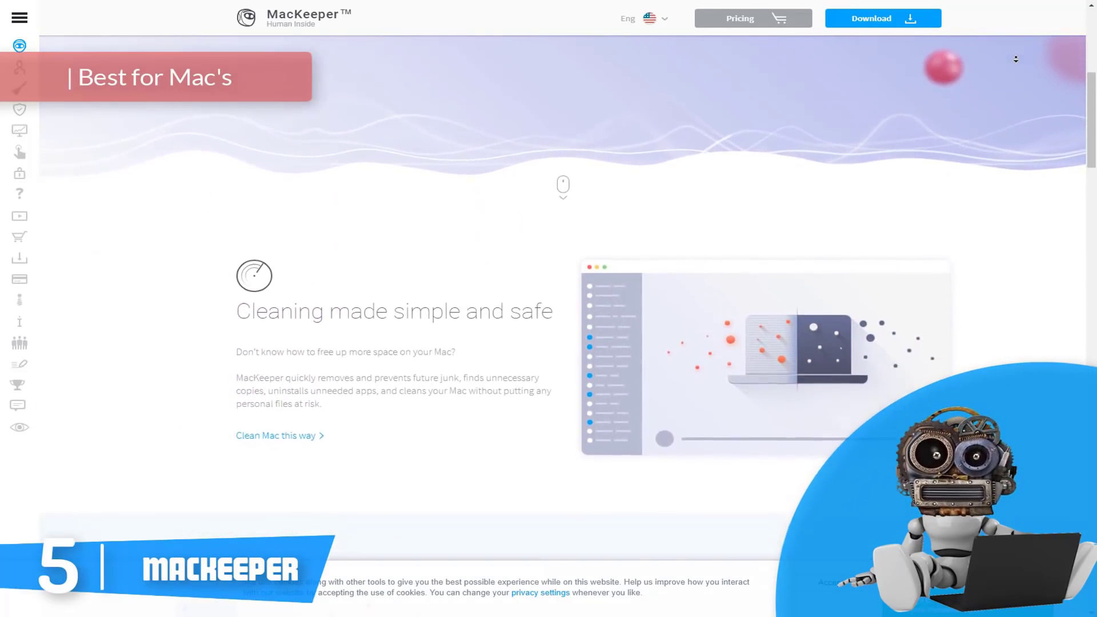
scroll(down, 3)
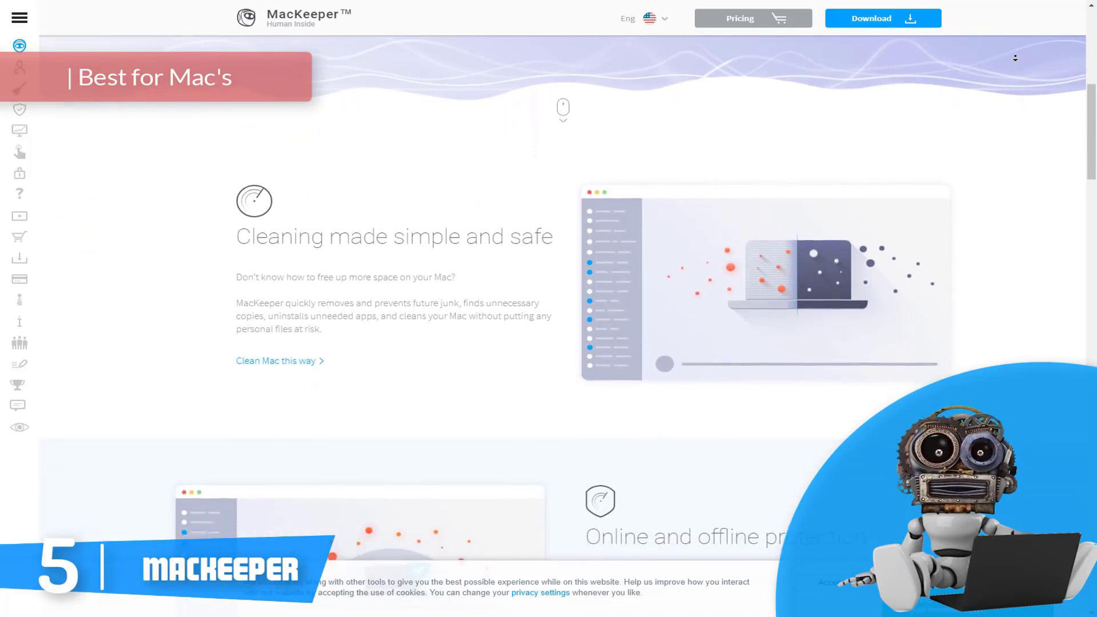
scroll(down, 3)
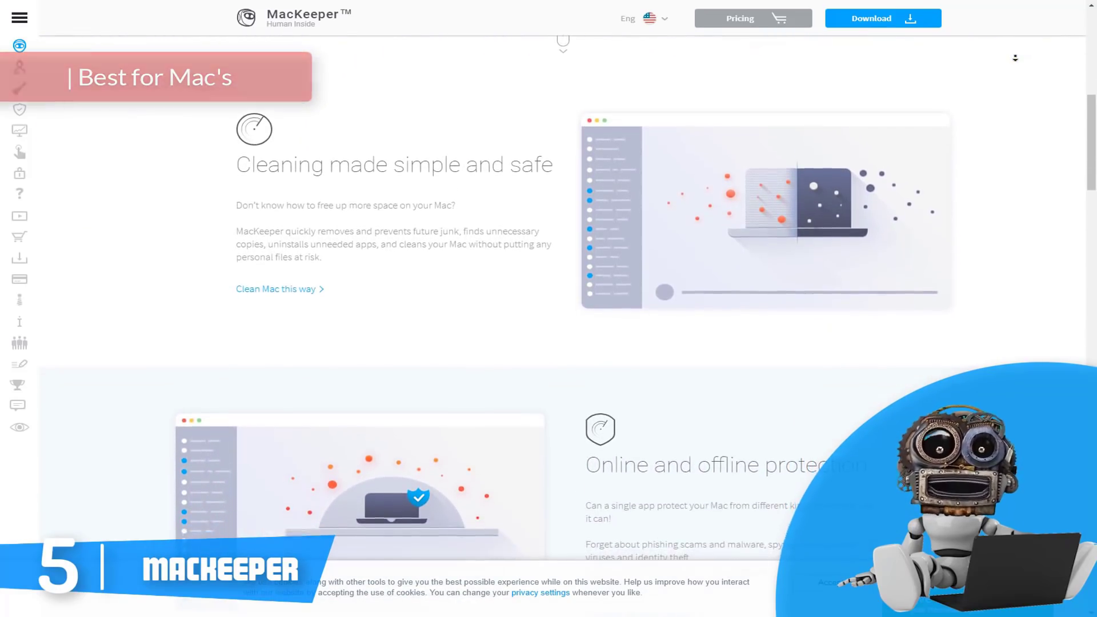
scroll(down, 3)
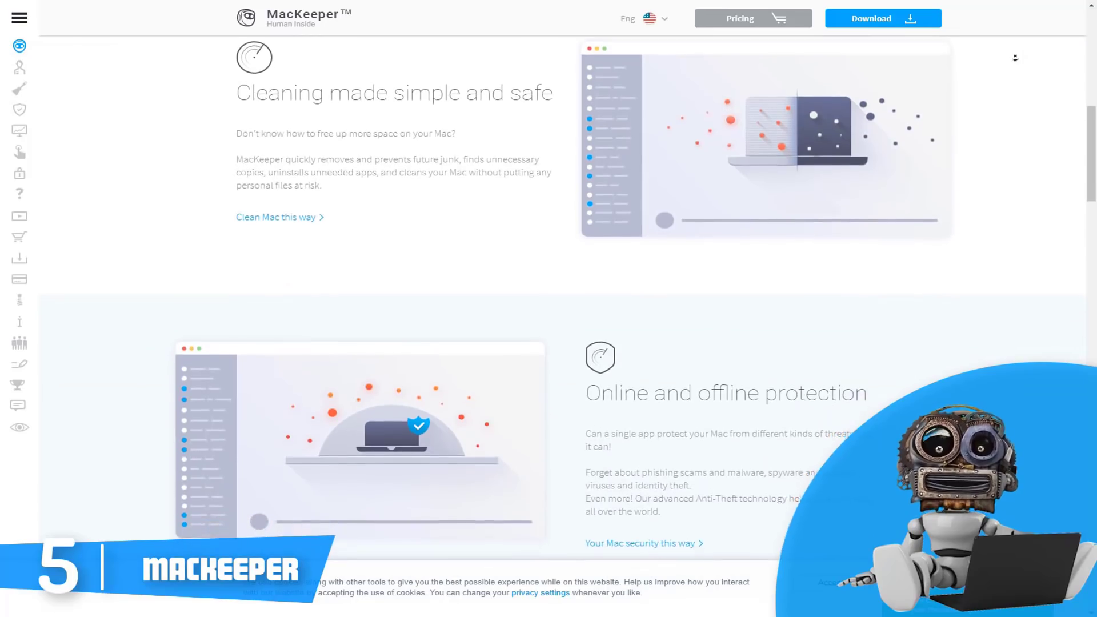
scroll(down, 3)
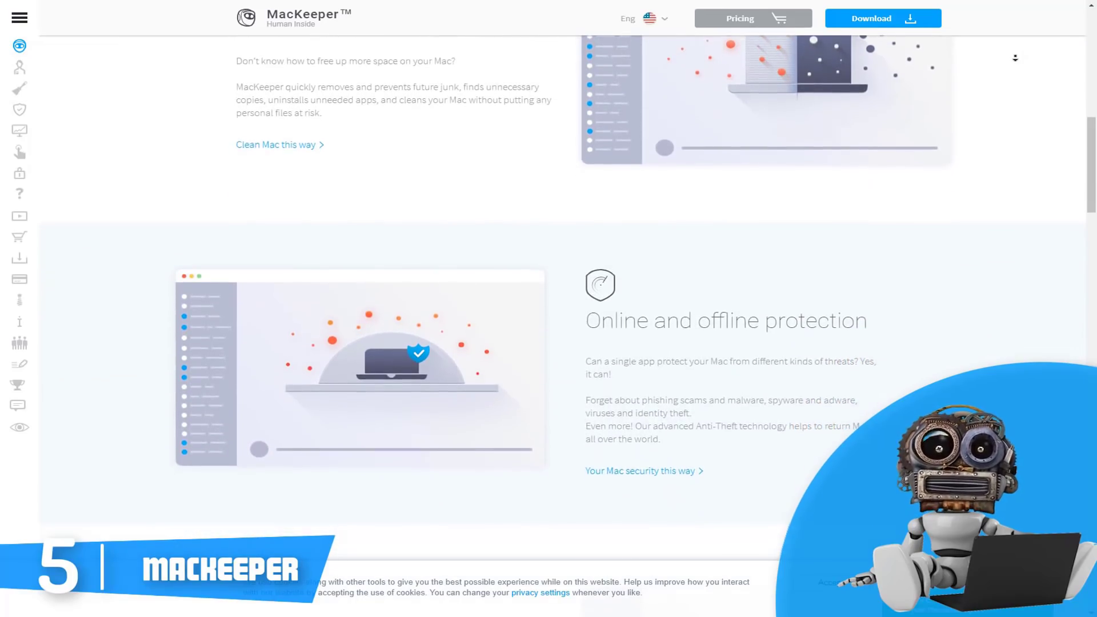
scroll(down, 3)
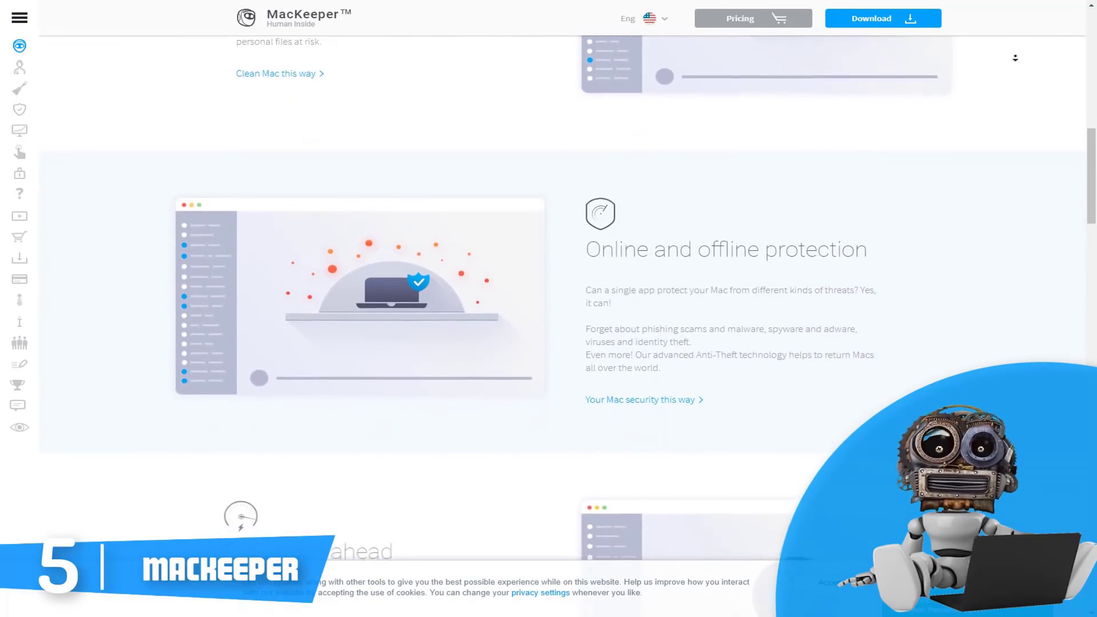
scroll(down, 3)
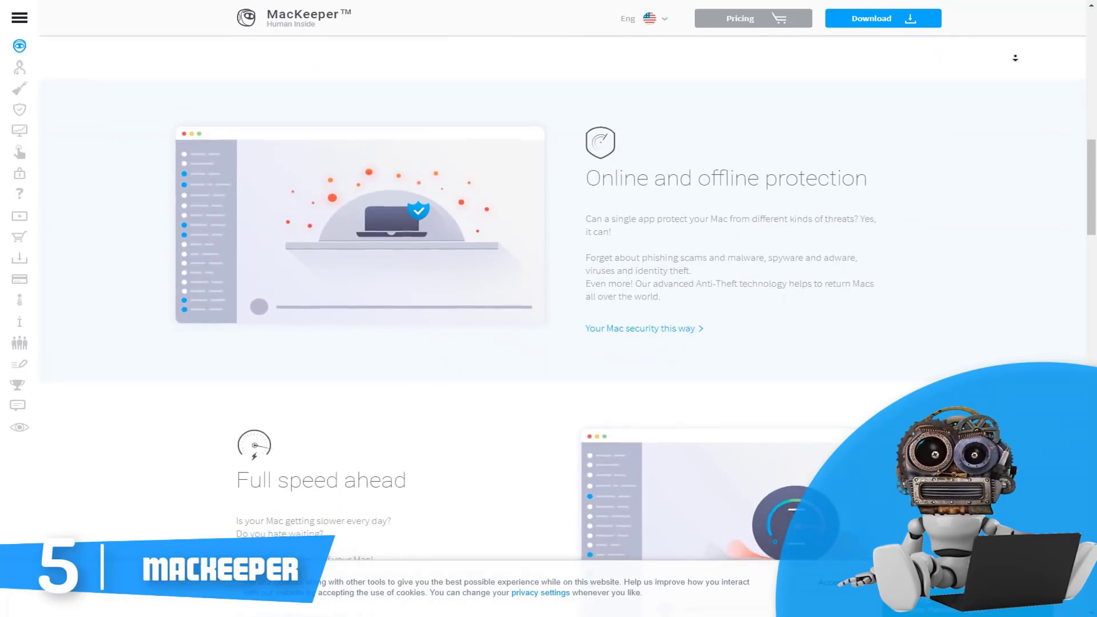
scroll(down, 3)
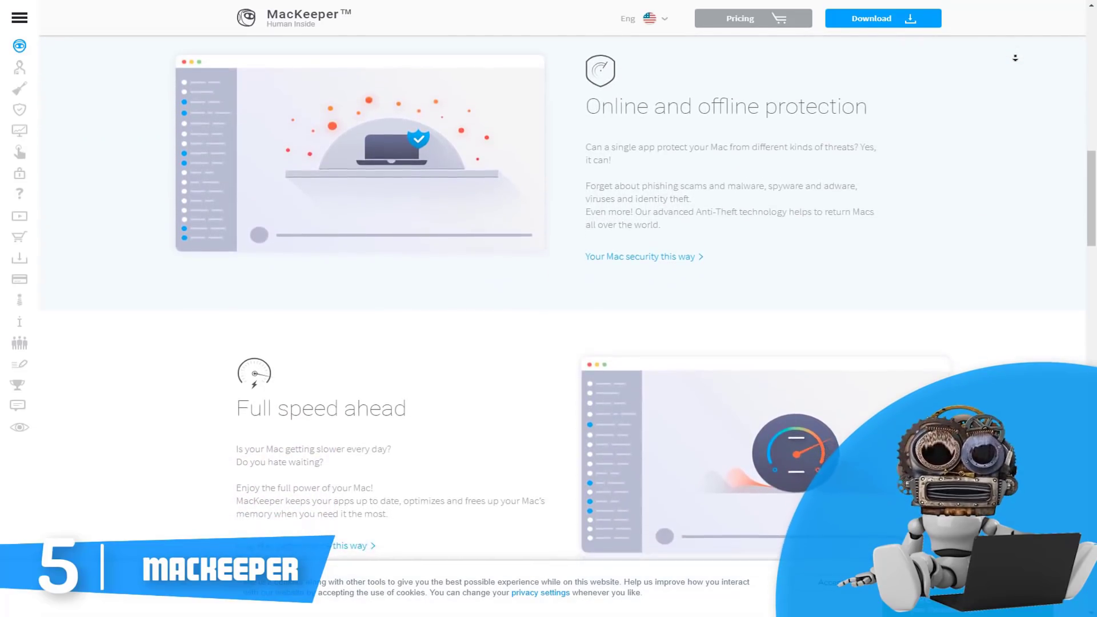
scroll(down, 3)
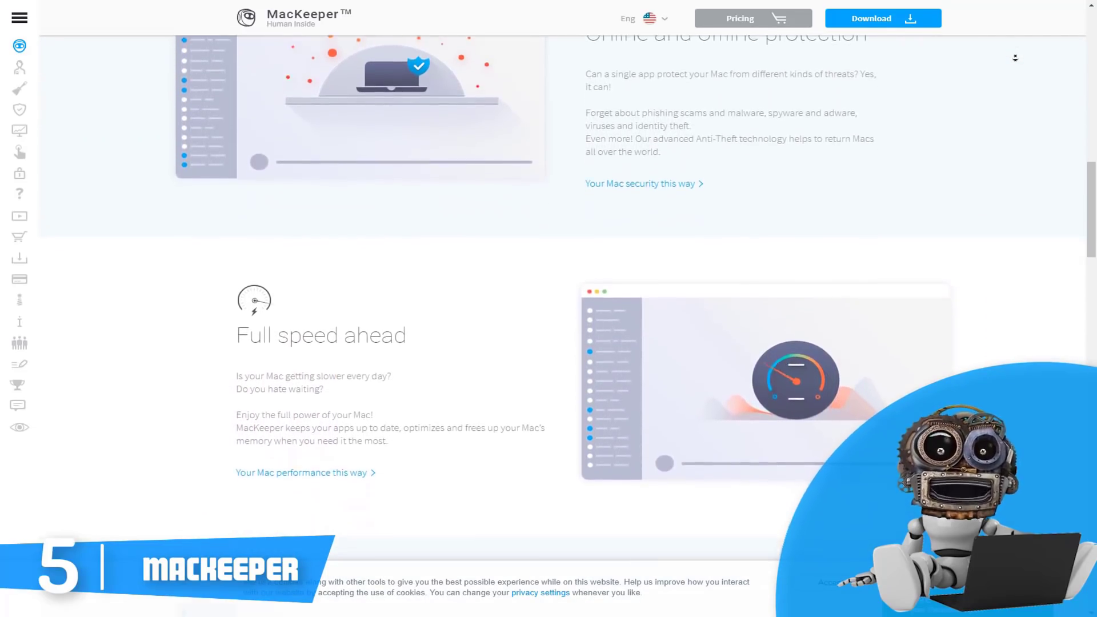
scroll(down, 3)
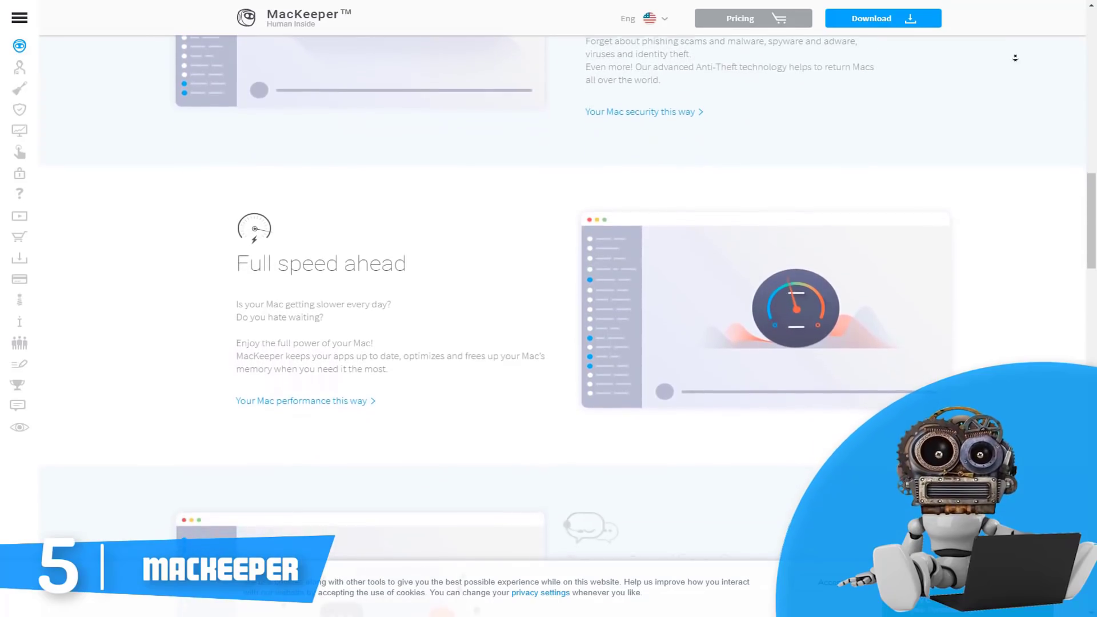
scroll(down, 3)
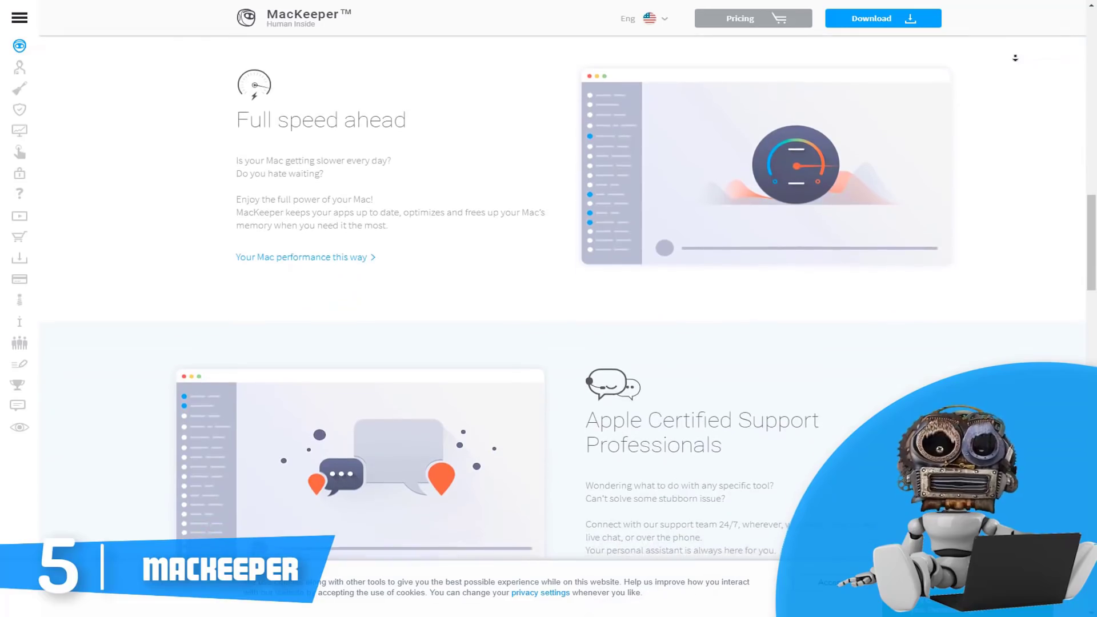
- Scroll past Apple Certified Support, Trusted by users and Deeds, not words to the press Reviews logos
scroll(down, 3)
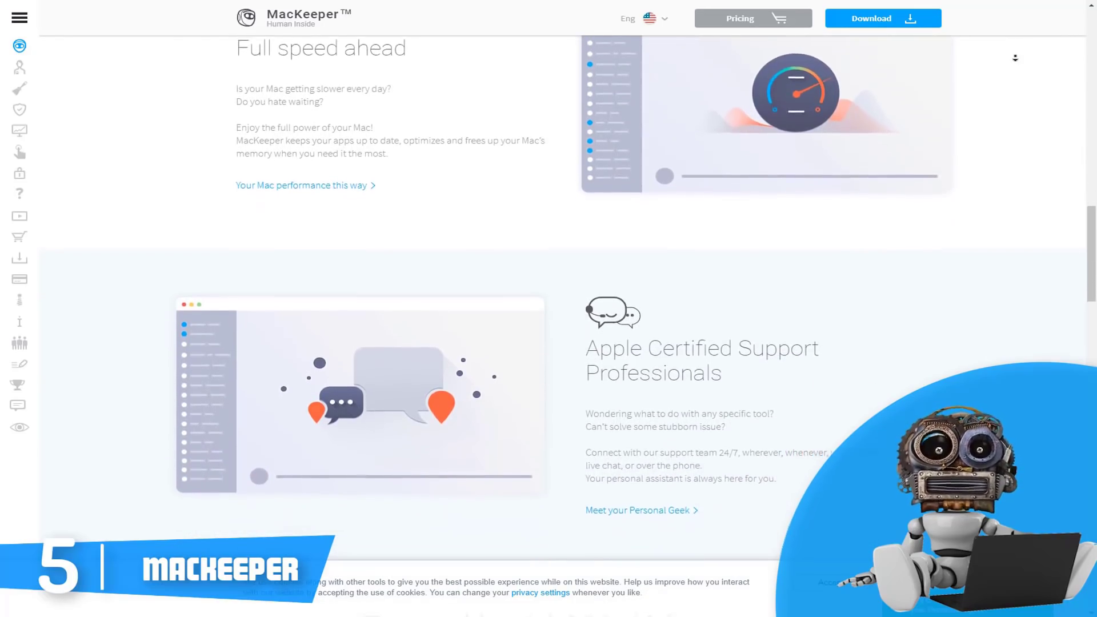
scroll(down, 3)
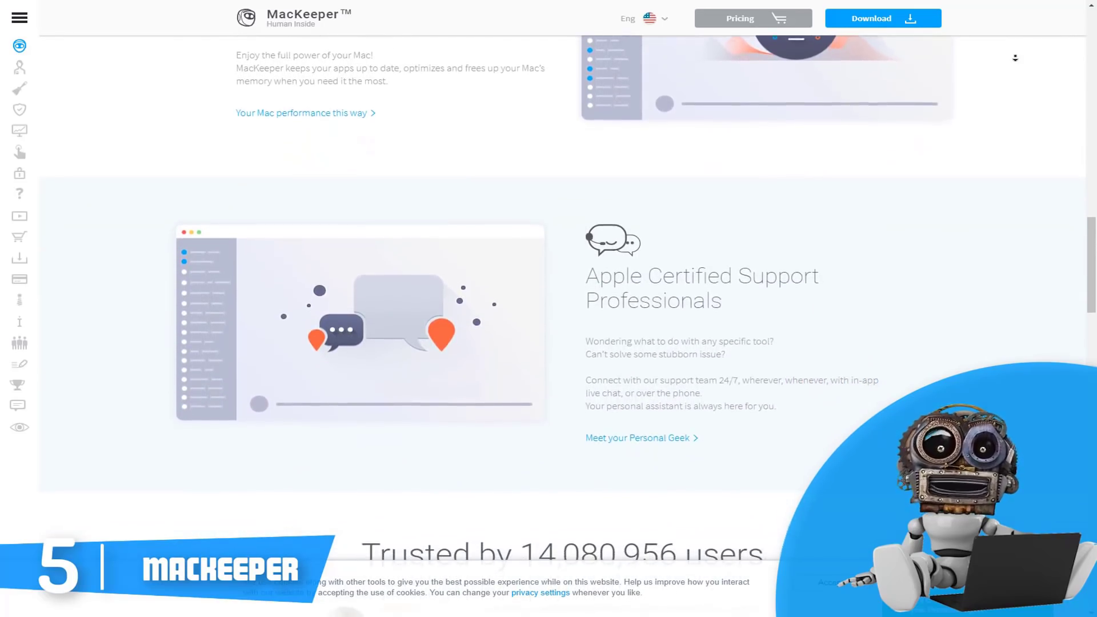
scroll(down, 3)
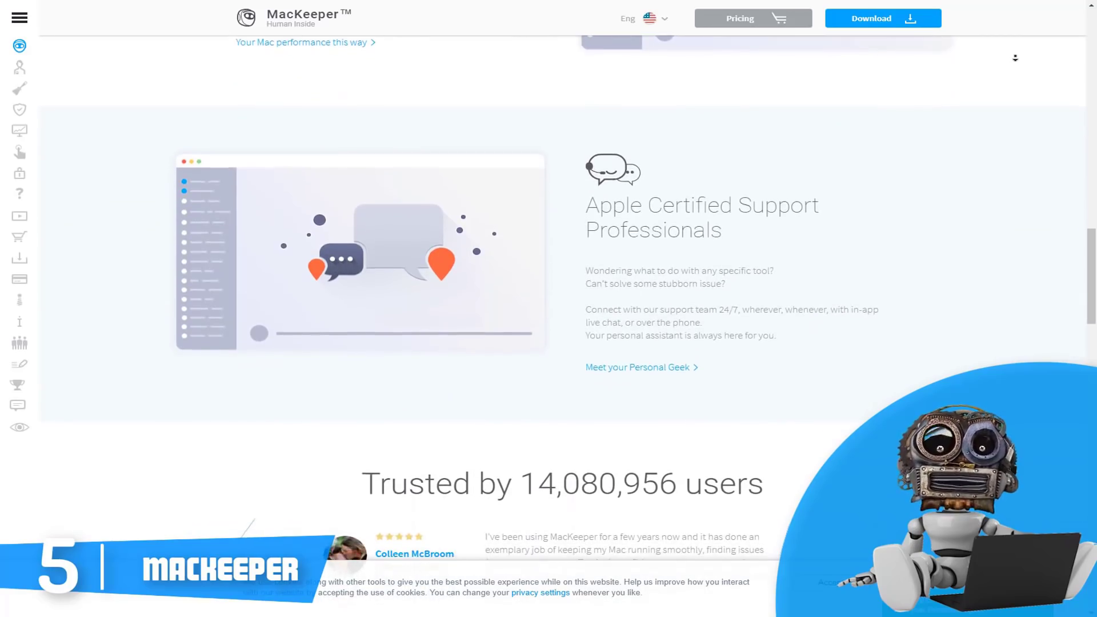
scroll(down, 3)
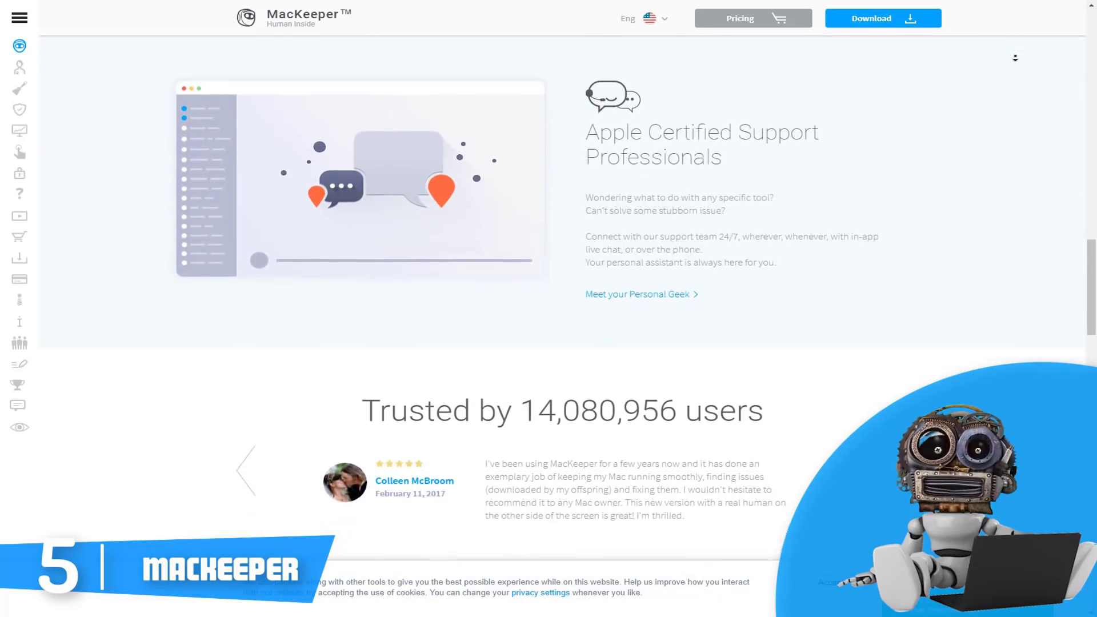
scroll(down, 3)
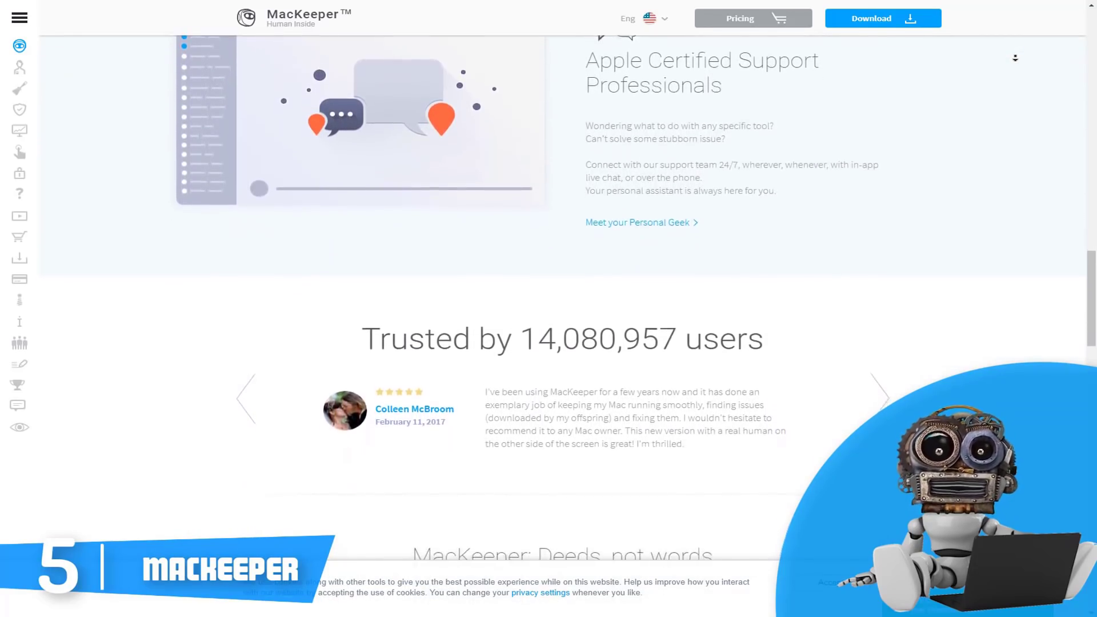
scroll(down, 3)
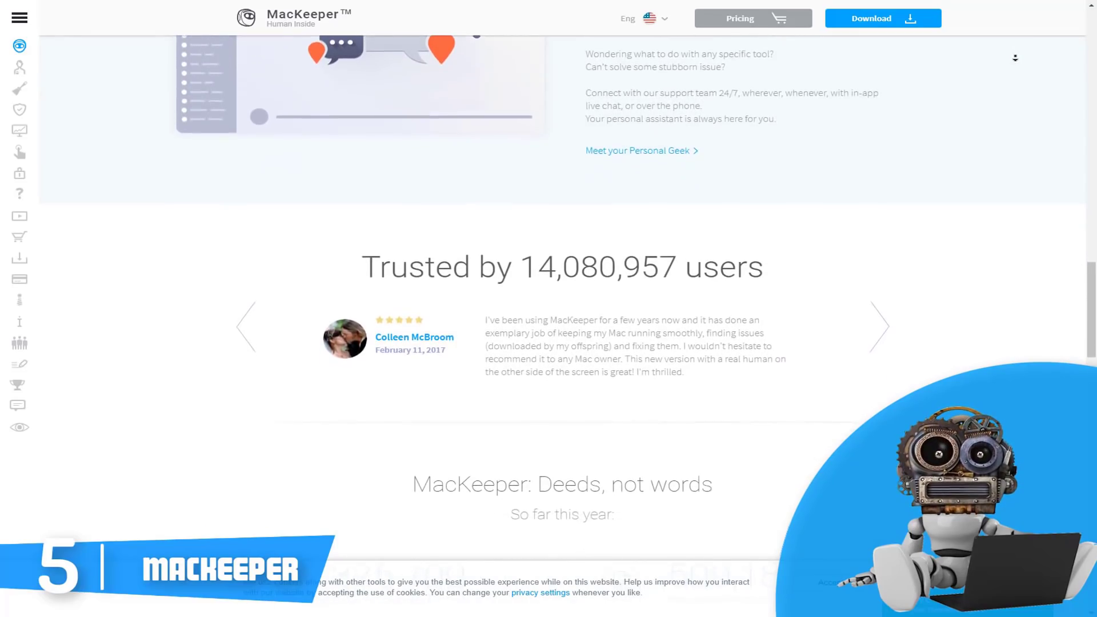
scroll(down, 3)
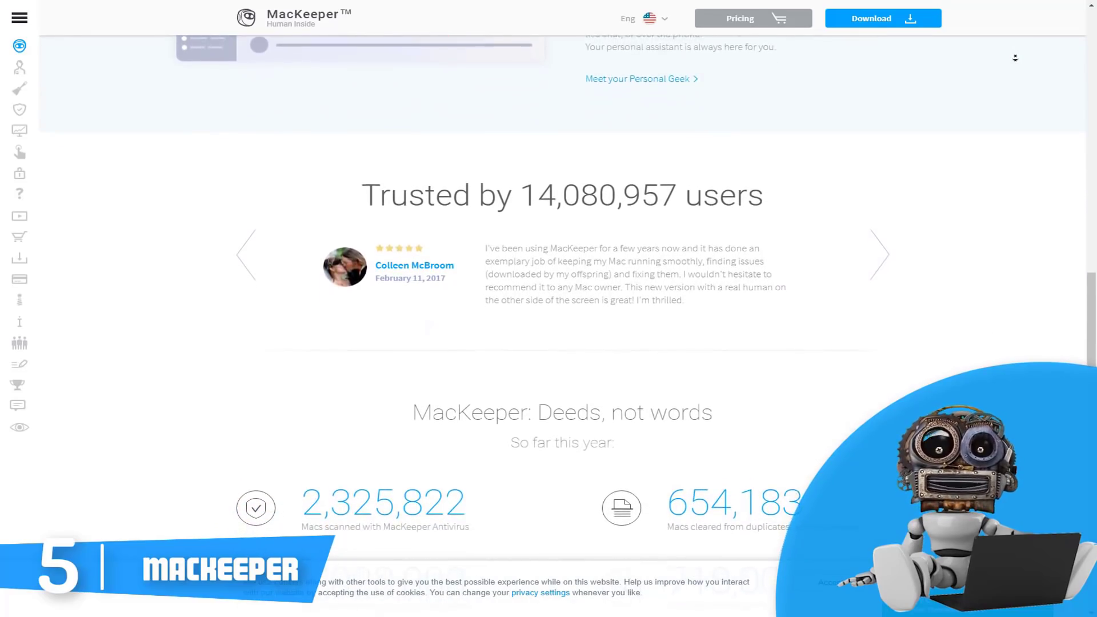
scroll(down, 3)
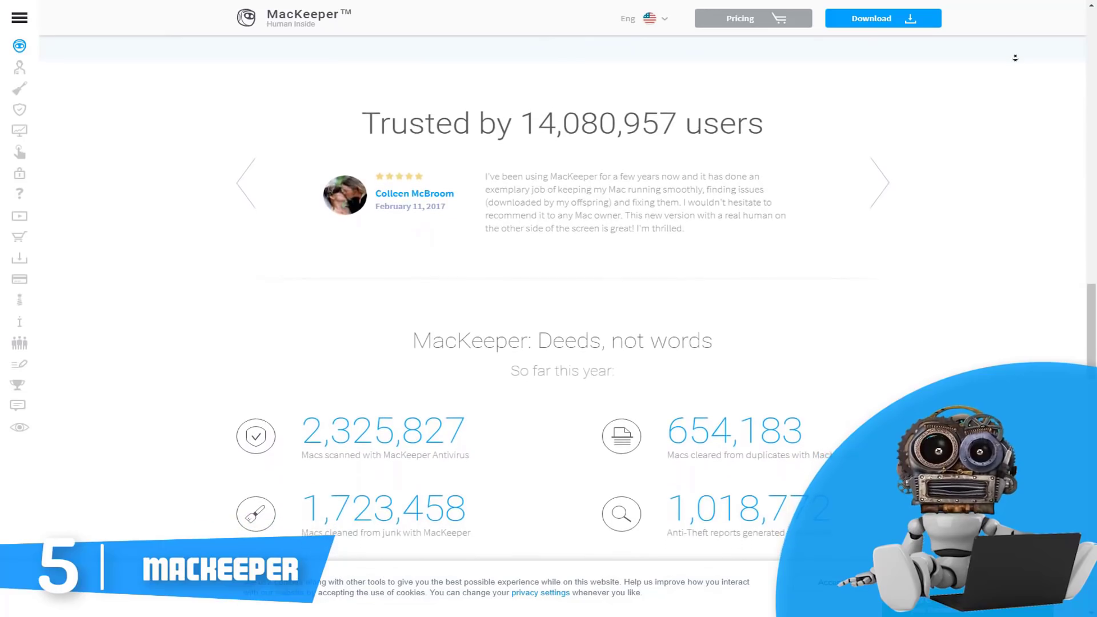
scroll(down, 3)
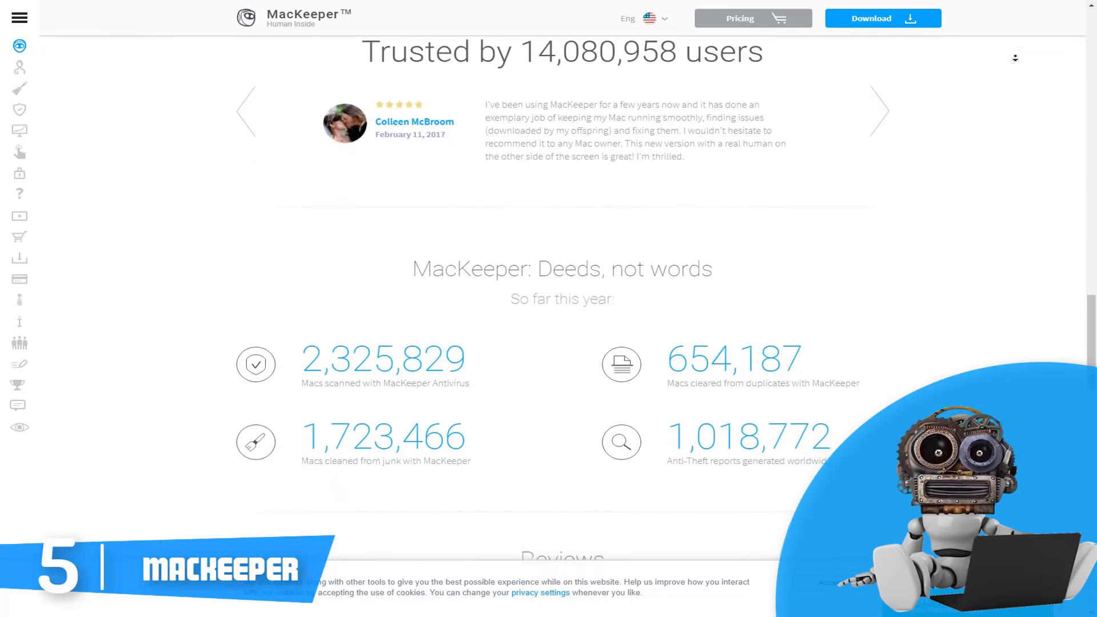
scroll(down, 3)
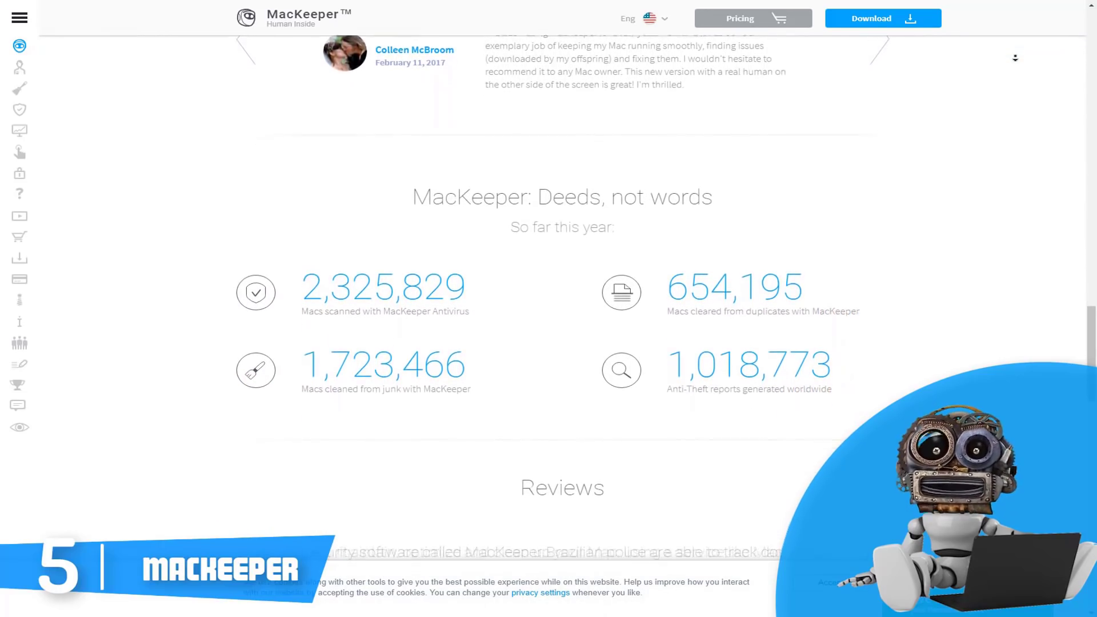
scroll(down, 3)
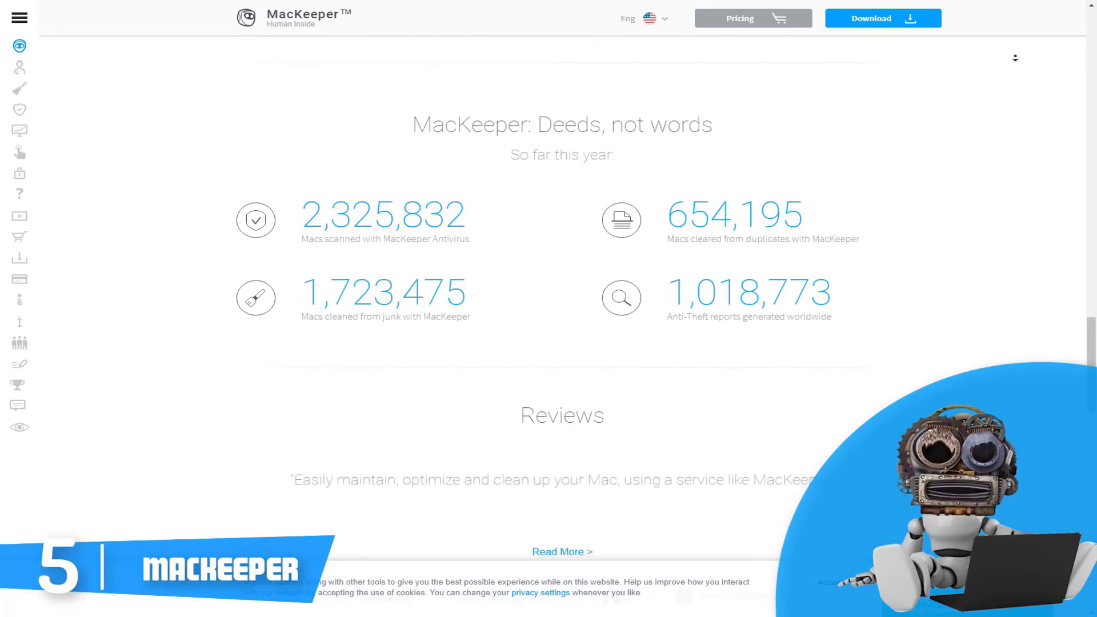
scroll(down, 3)
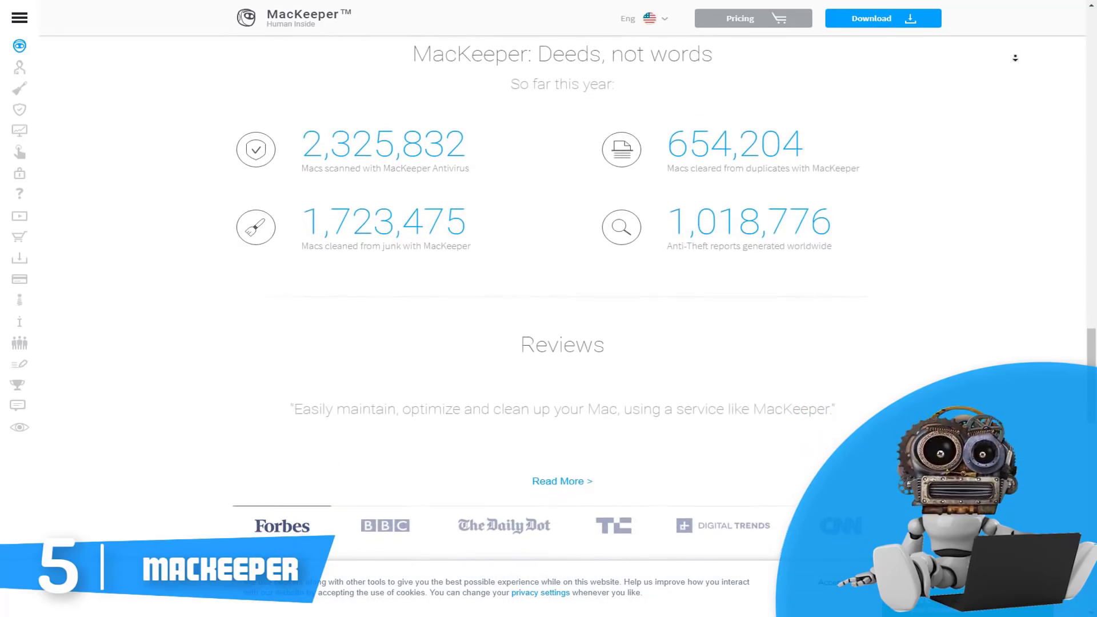
scroll(down, 3)
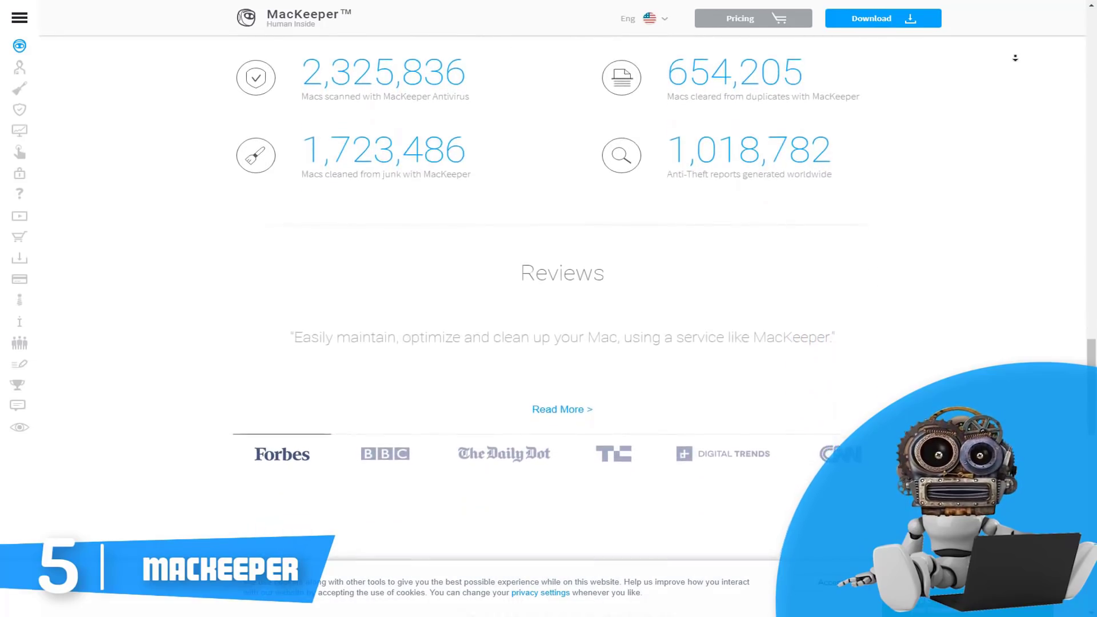
scroll(down, 3)
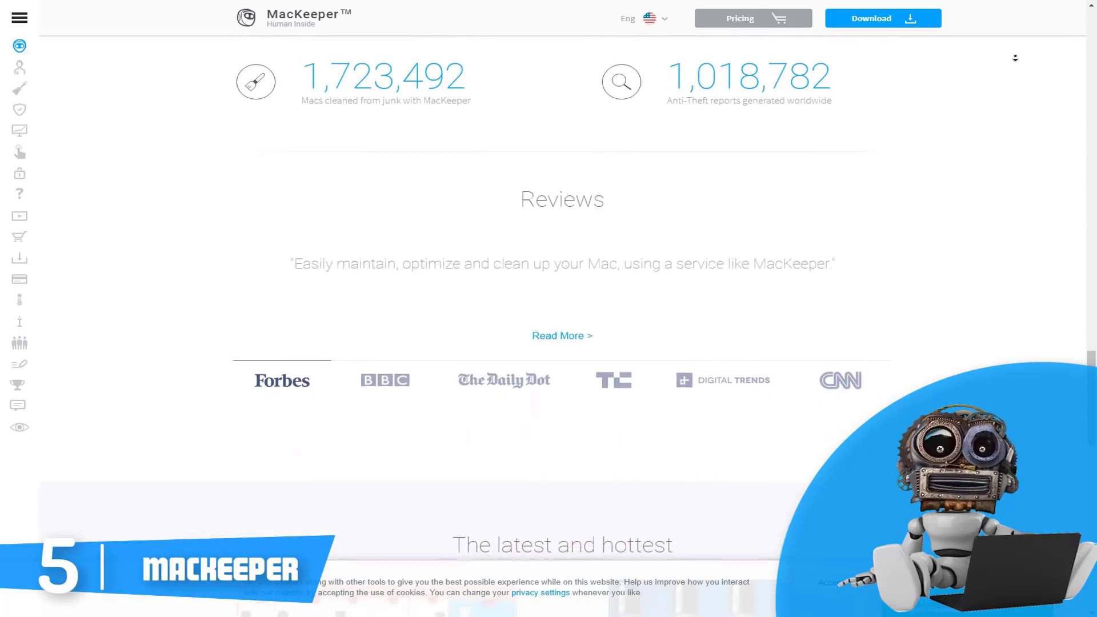
- Scroll past the latest articles and uninstall/settlement/no-ads cards to Extra protection for Macs and the footer
scroll(down, 3)
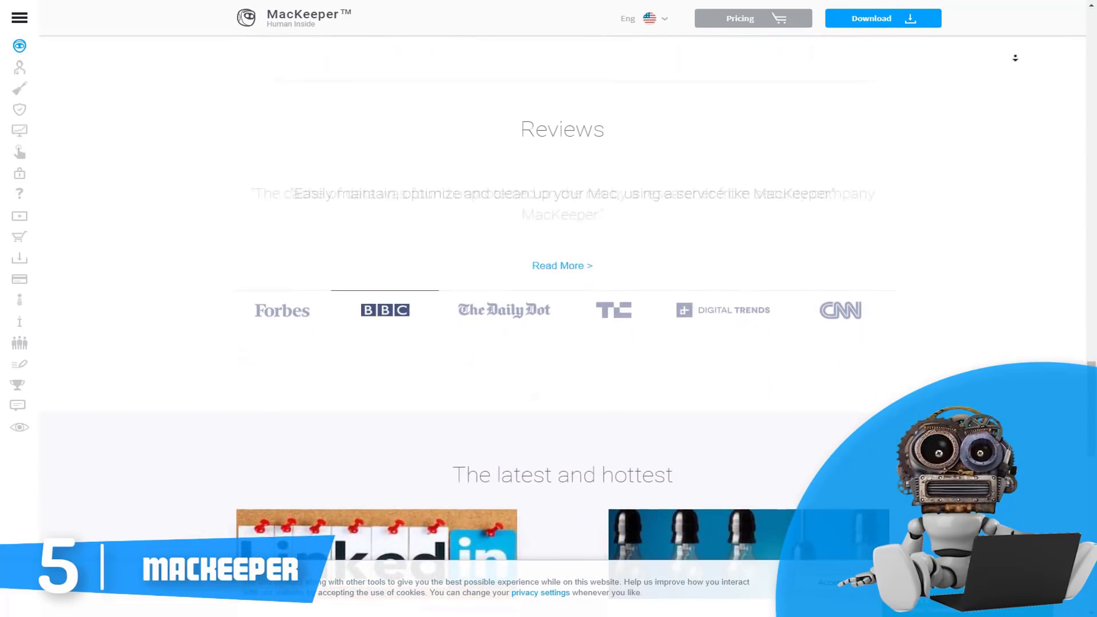
scroll(up, 3)
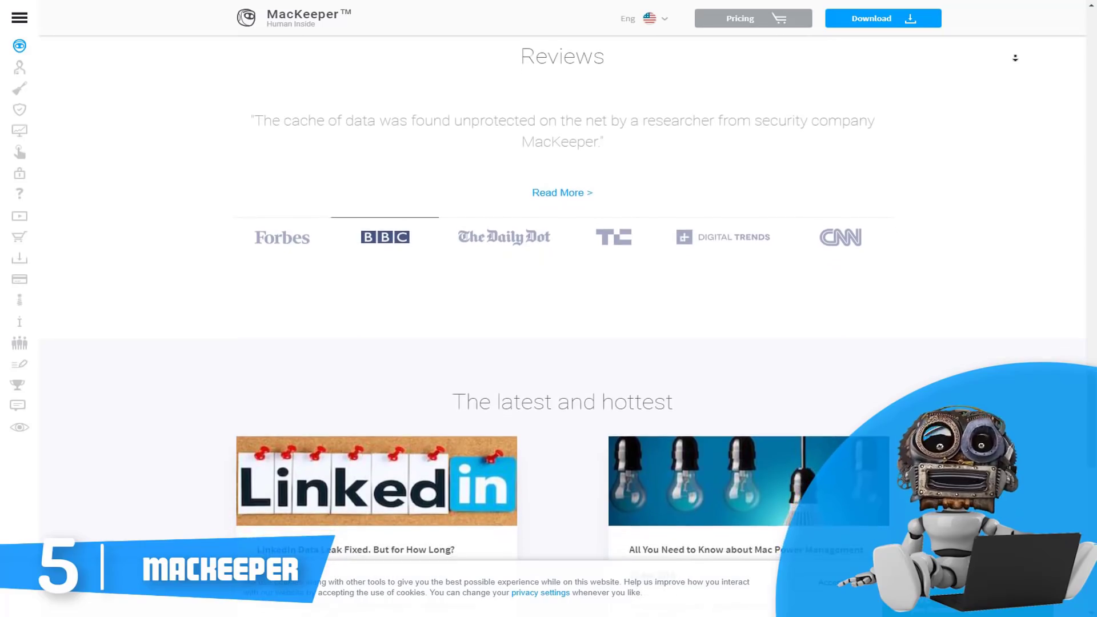
scroll(down, 3)
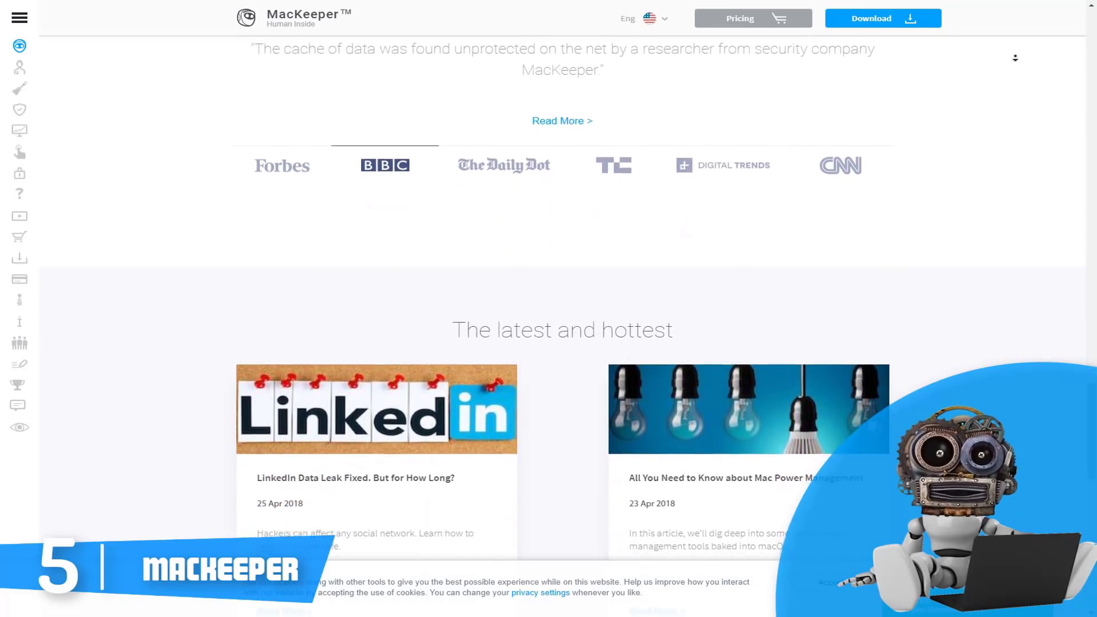
scroll(down, 3)
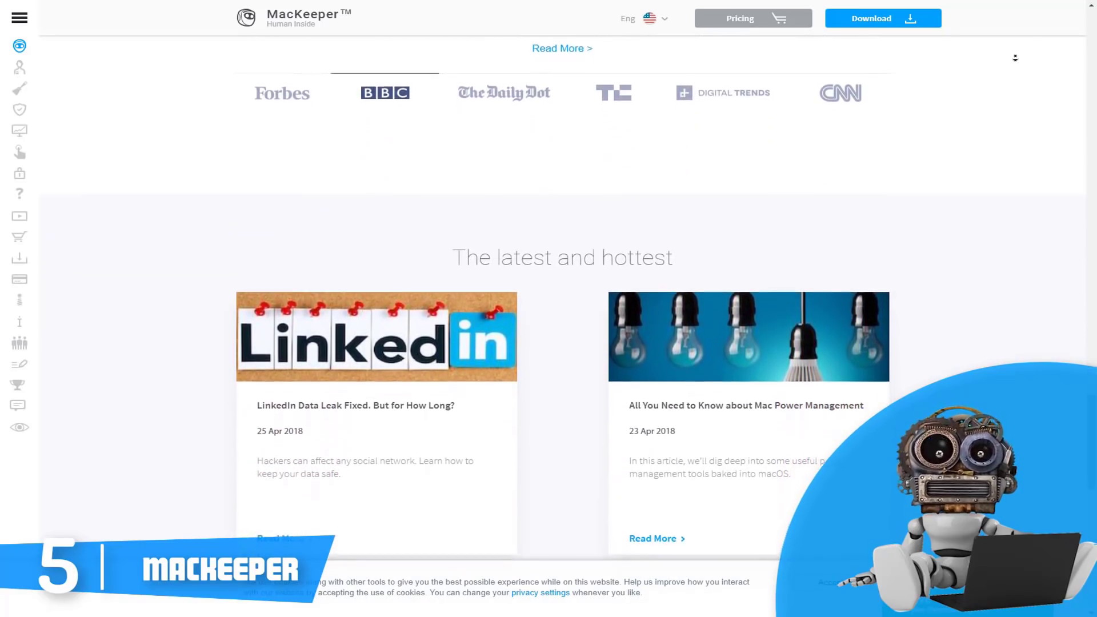
scroll(down, 3)
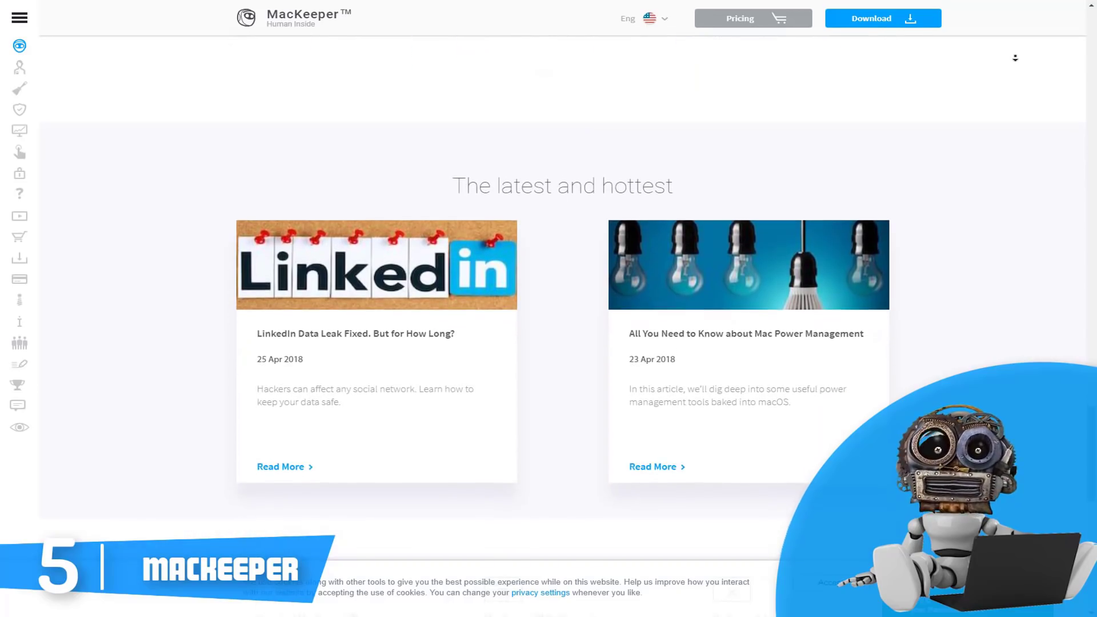
scroll(down, 3)
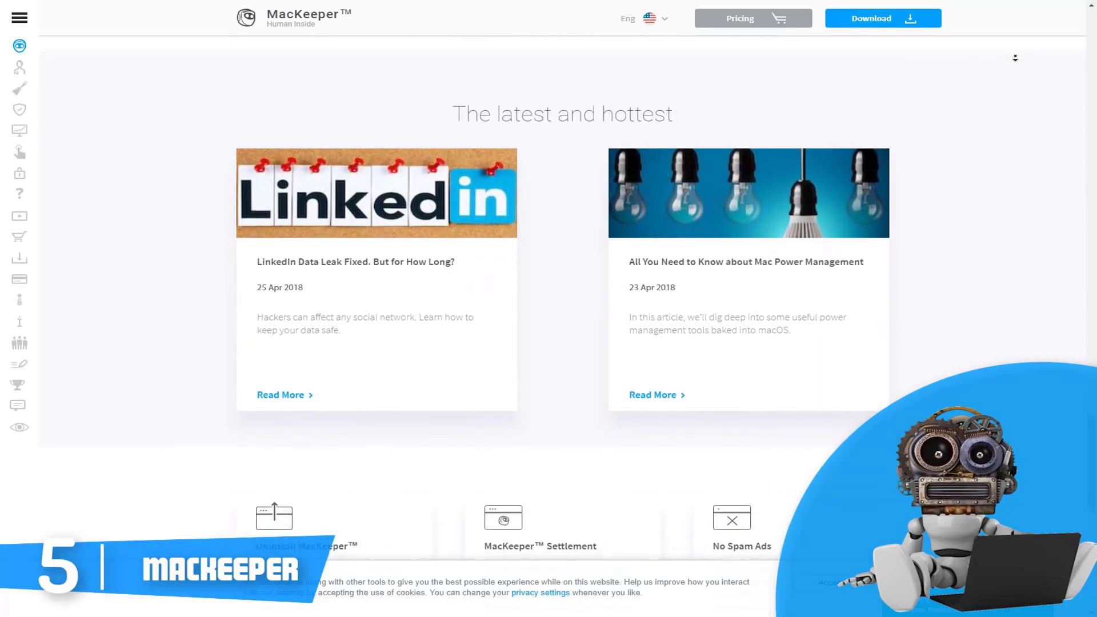
scroll(down, 3)
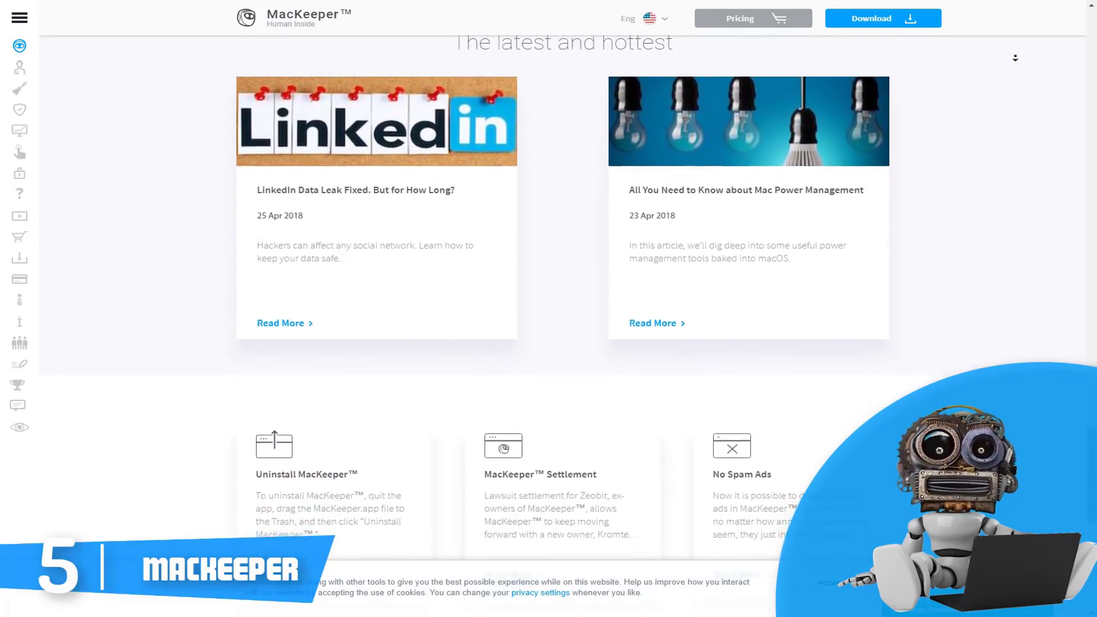
scroll(down, 3)
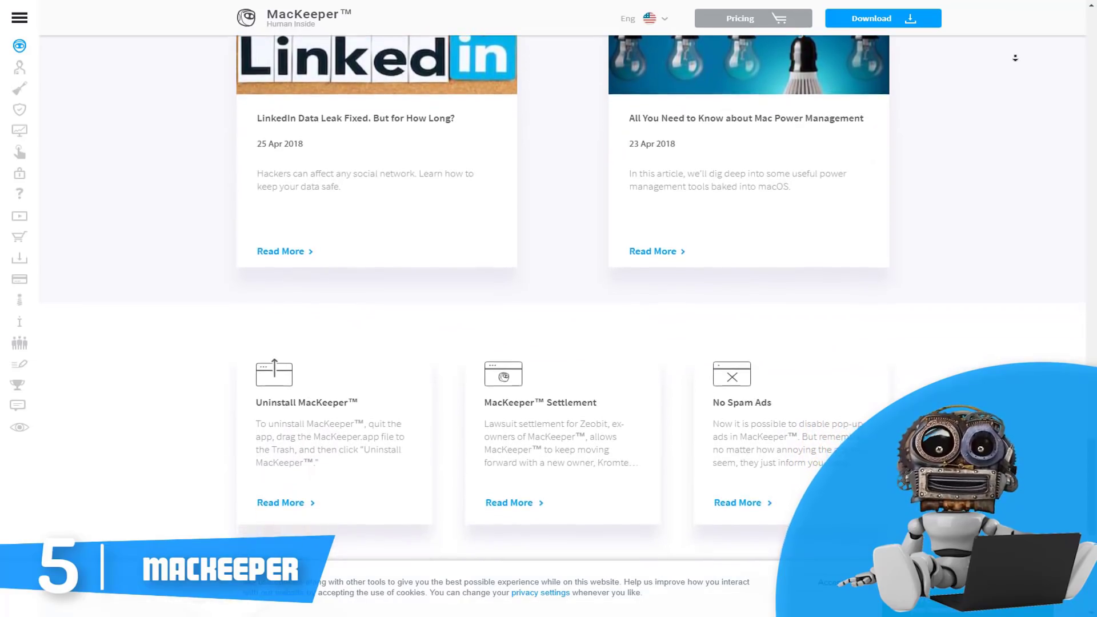
scroll(down, 3)
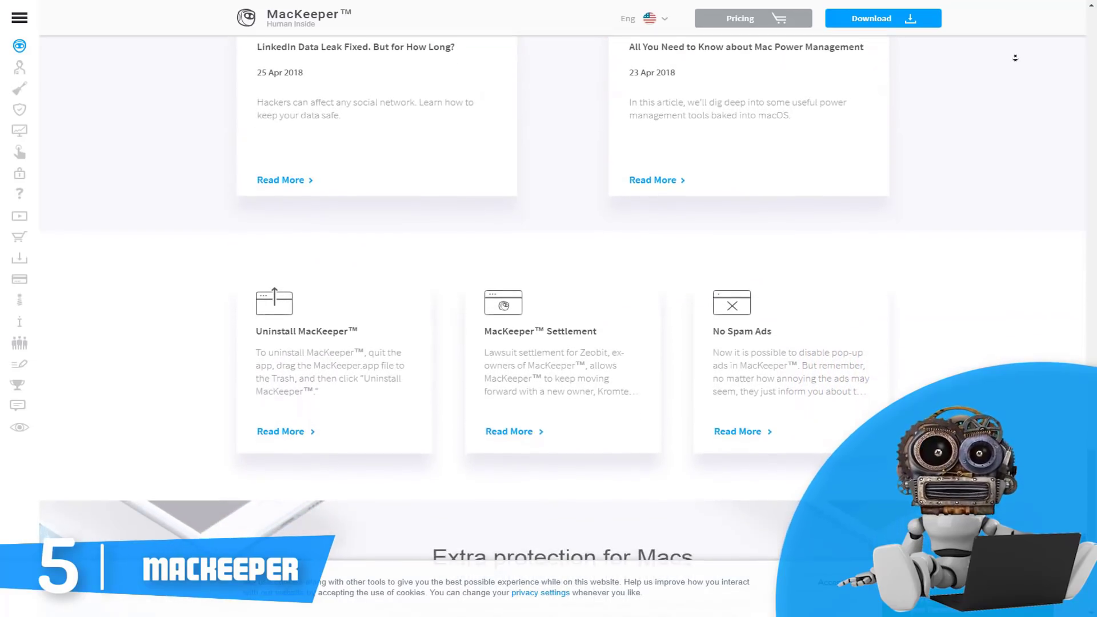
scroll(down, 3)
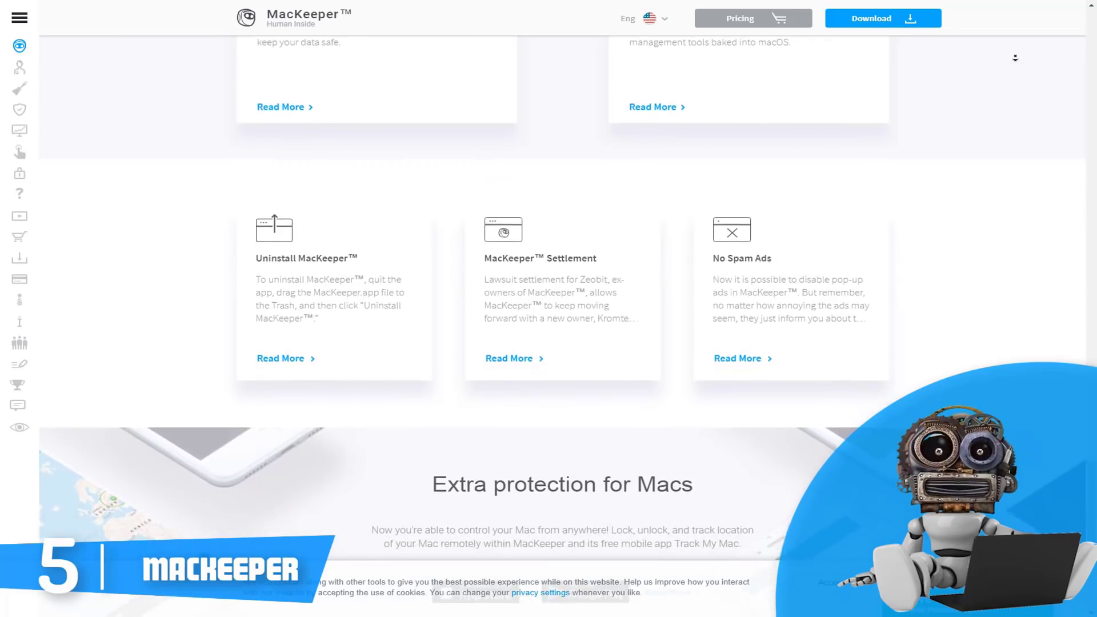
scroll(down, 3)
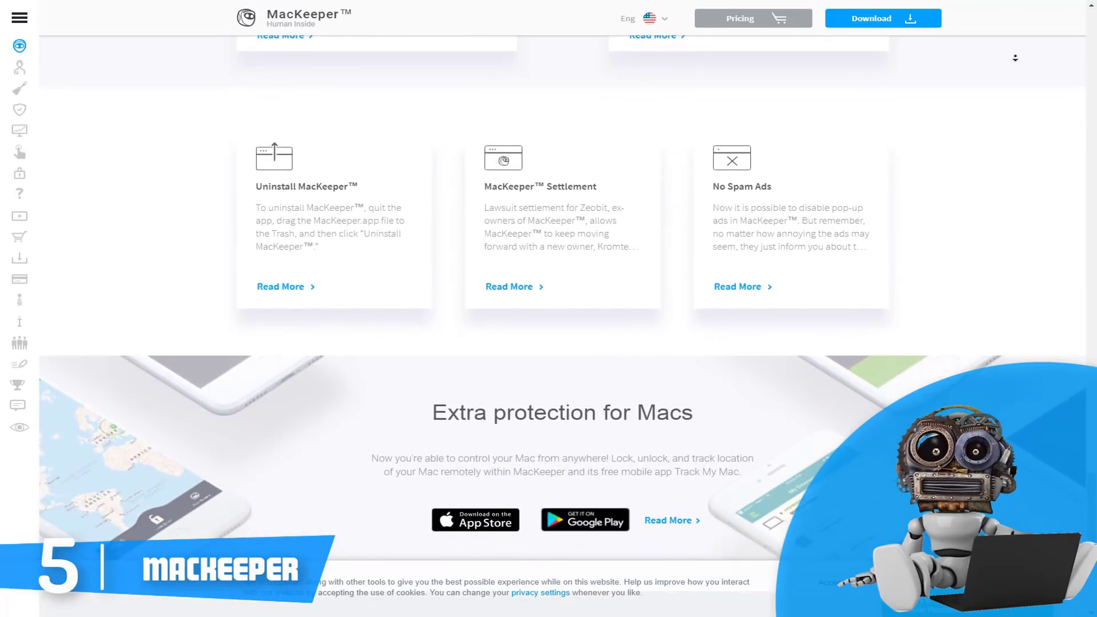
scroll(down, 3)
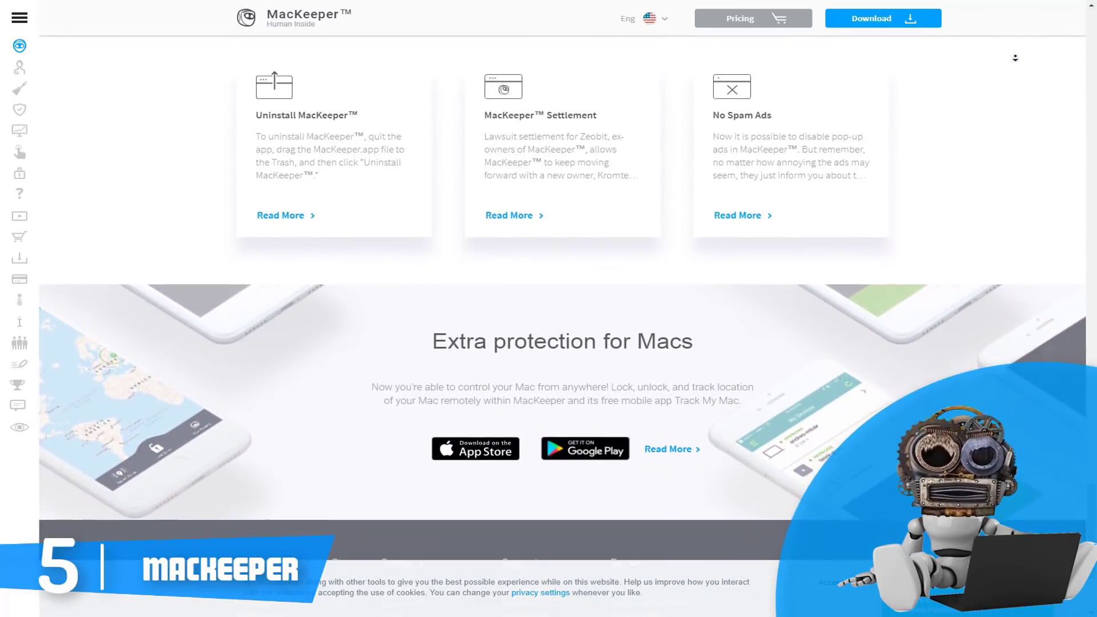
scroll(down, 3)
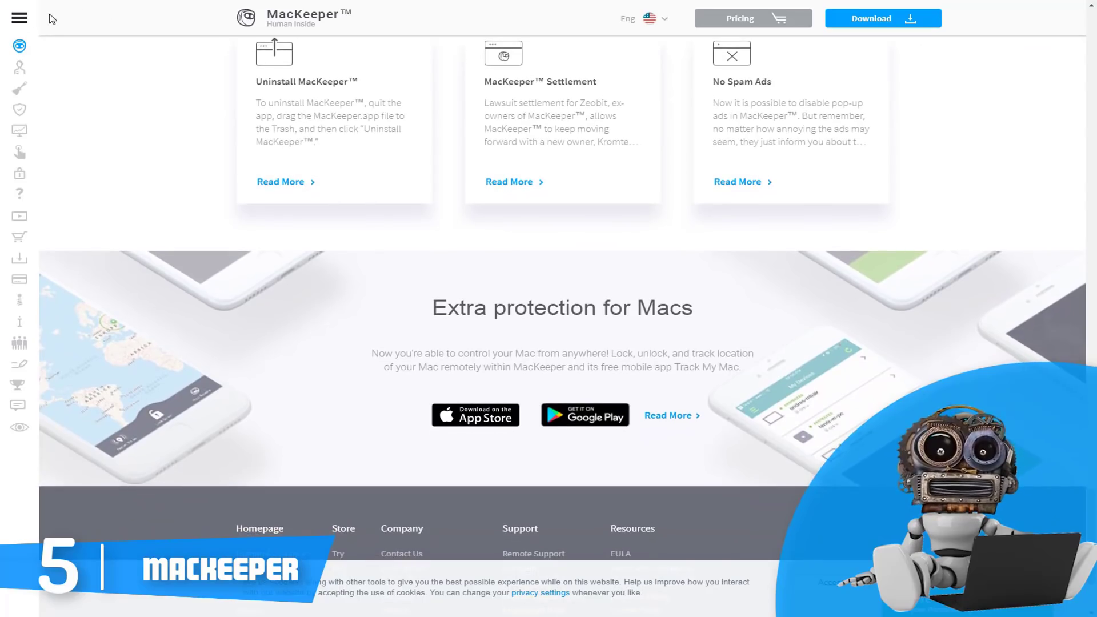
- Open Security from the site menu and scroll past Safe Browsing and Antivirus to Protects Your Mac From
click(20, 17)
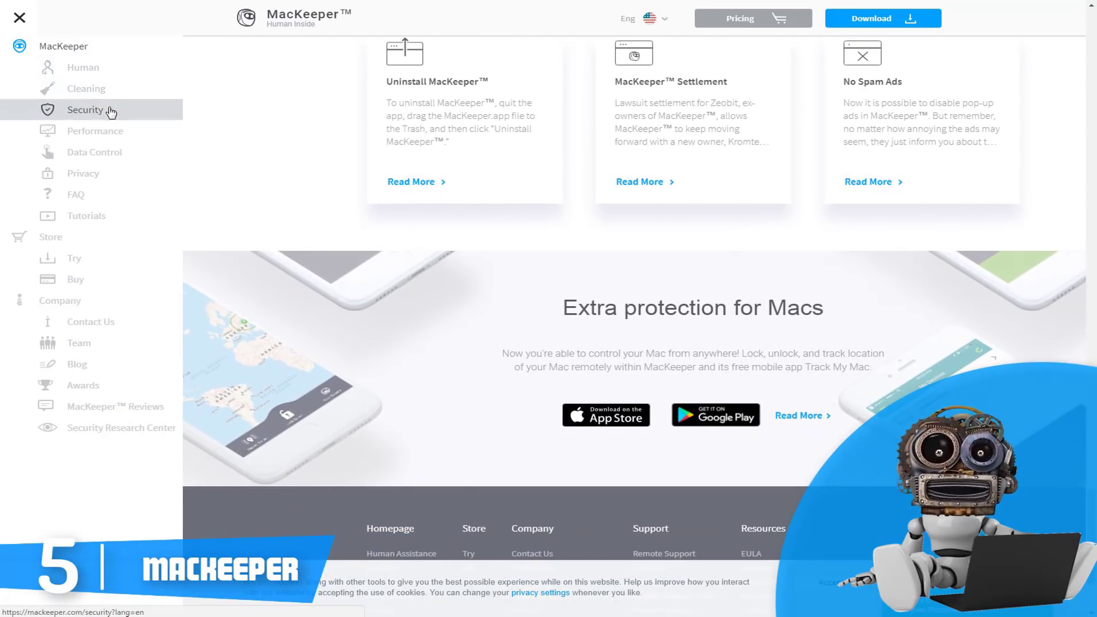
mouse_move(192, 124)
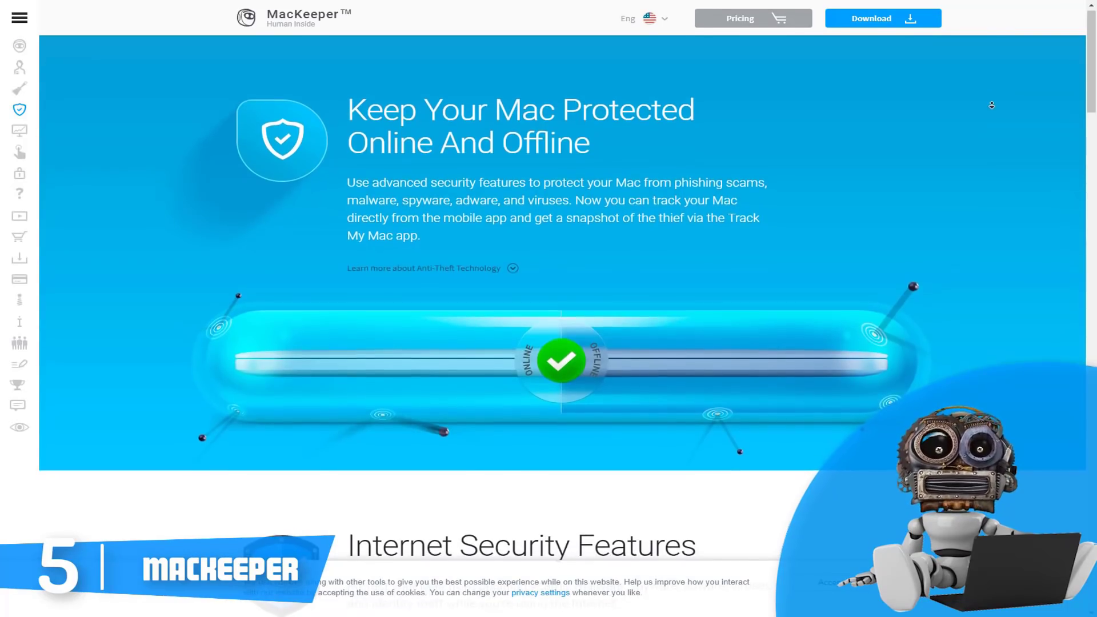
scroll(down, 3)
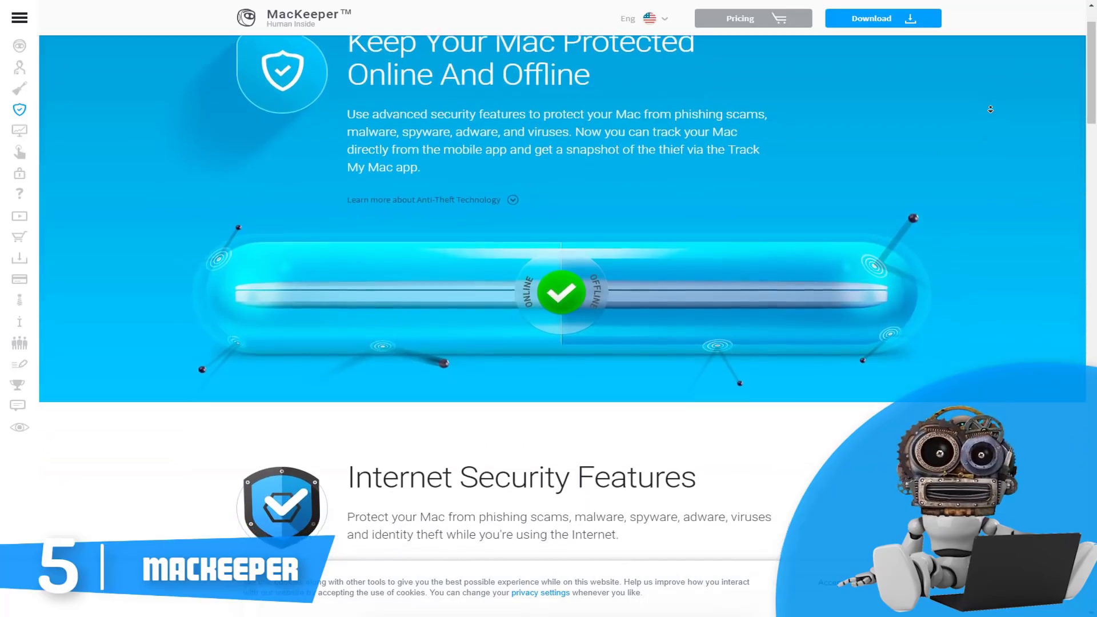
scroll(down, 3)
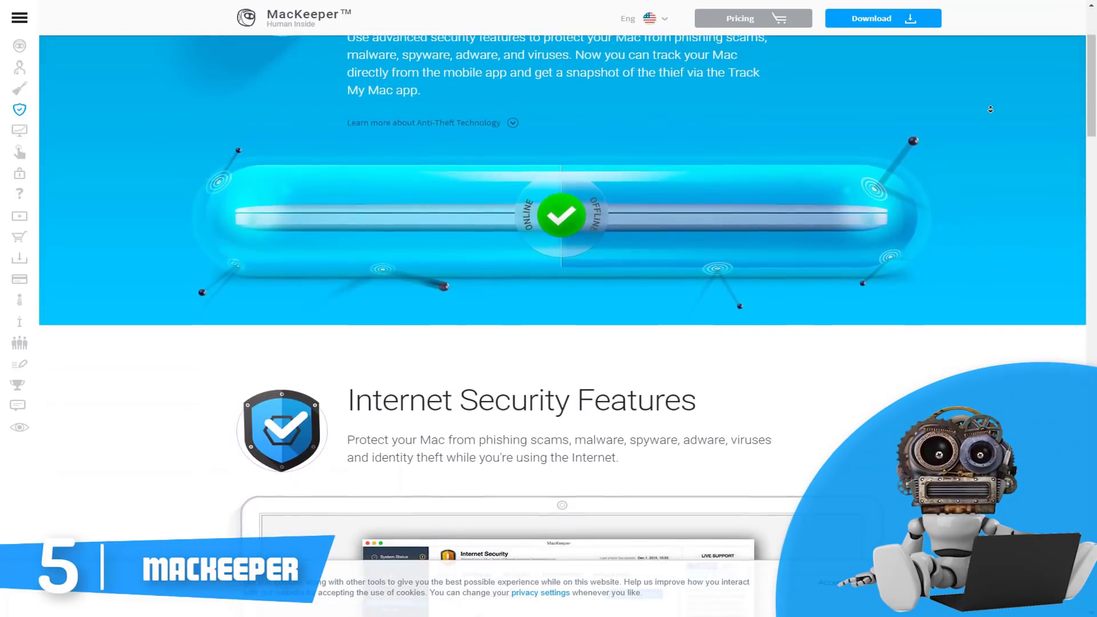
scroll(down, 3)
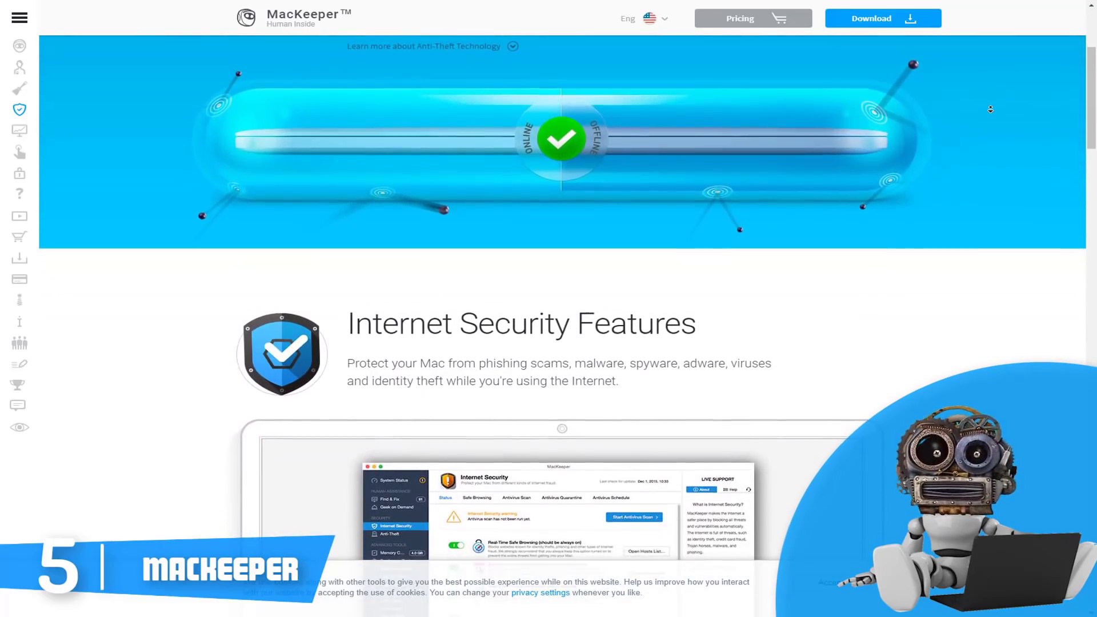
scroll(down, 3)
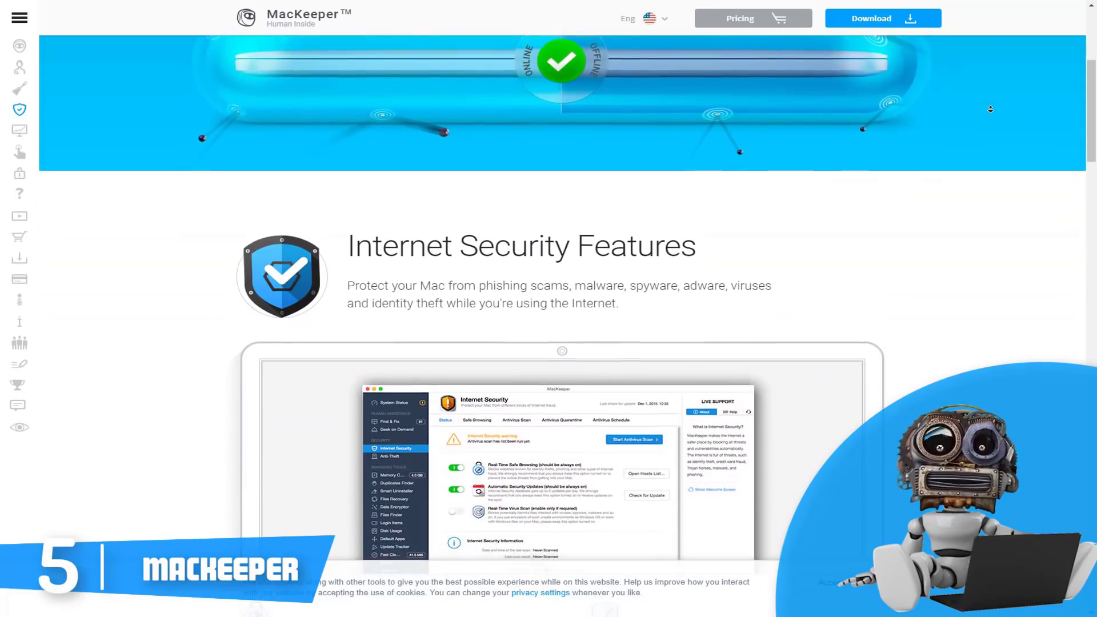
scroll(down, 3)
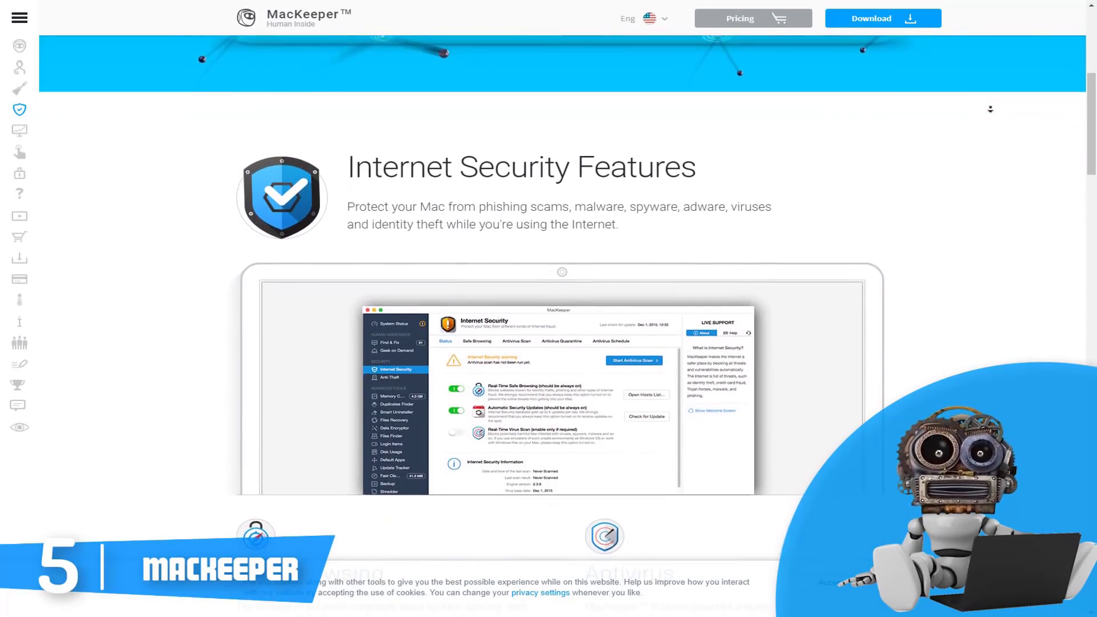
scroll(down, 3)
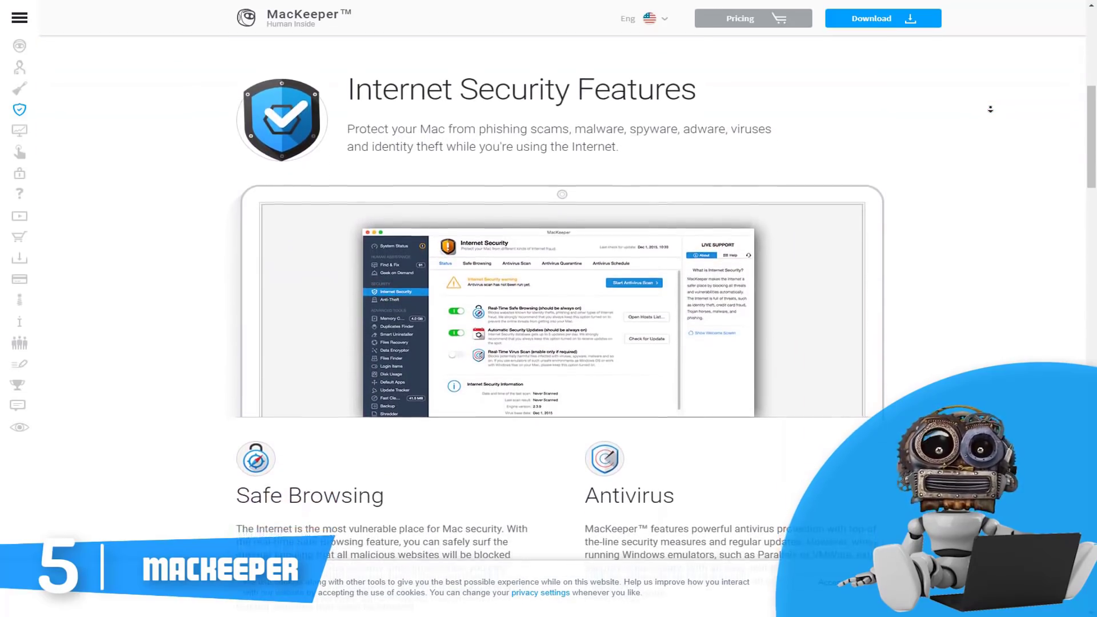
scroll(down, 3)
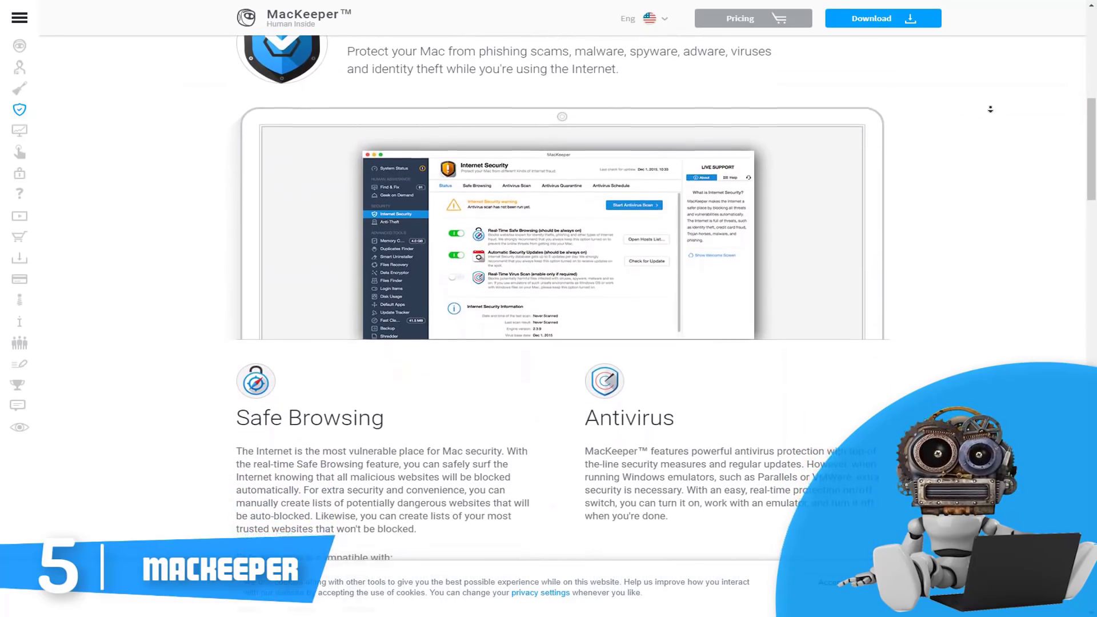
scroll(down, 3)
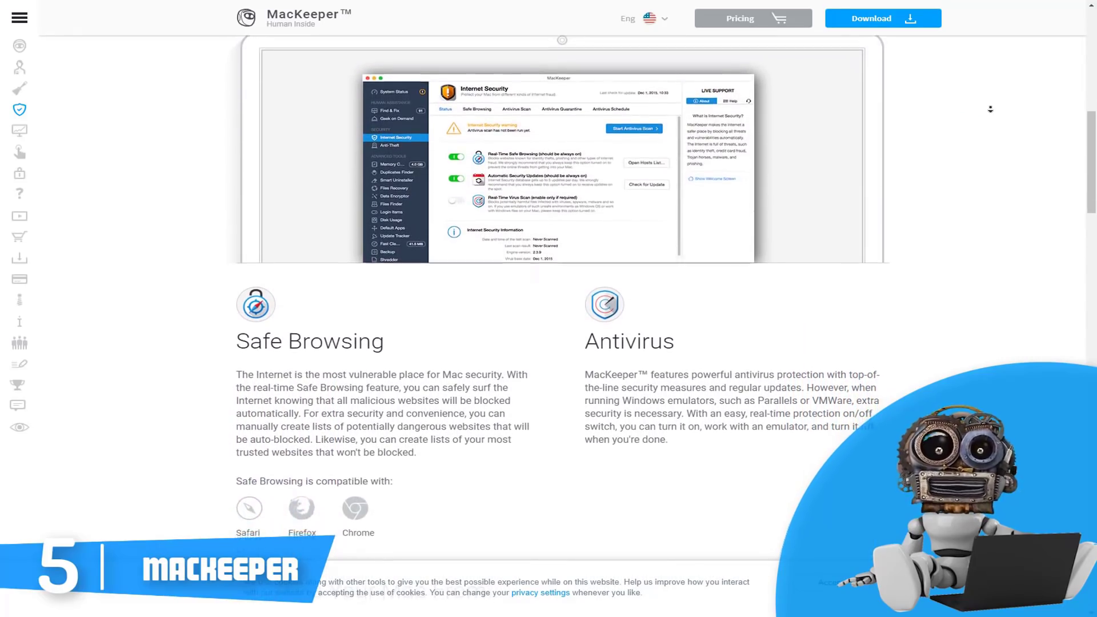
scroll(down, 3)
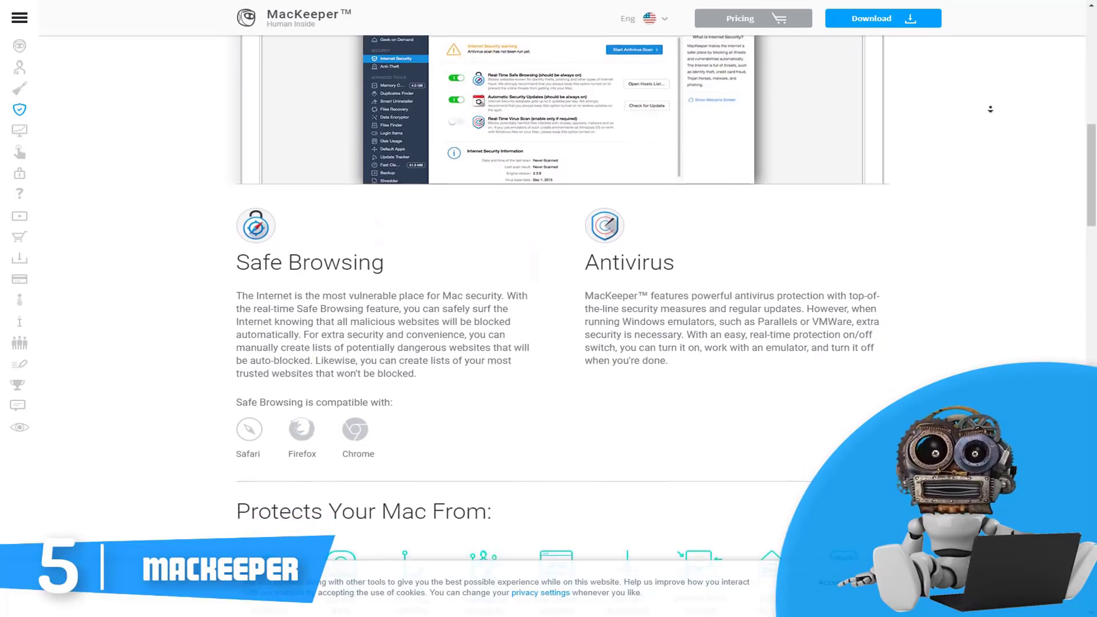
scroll(down, 3)
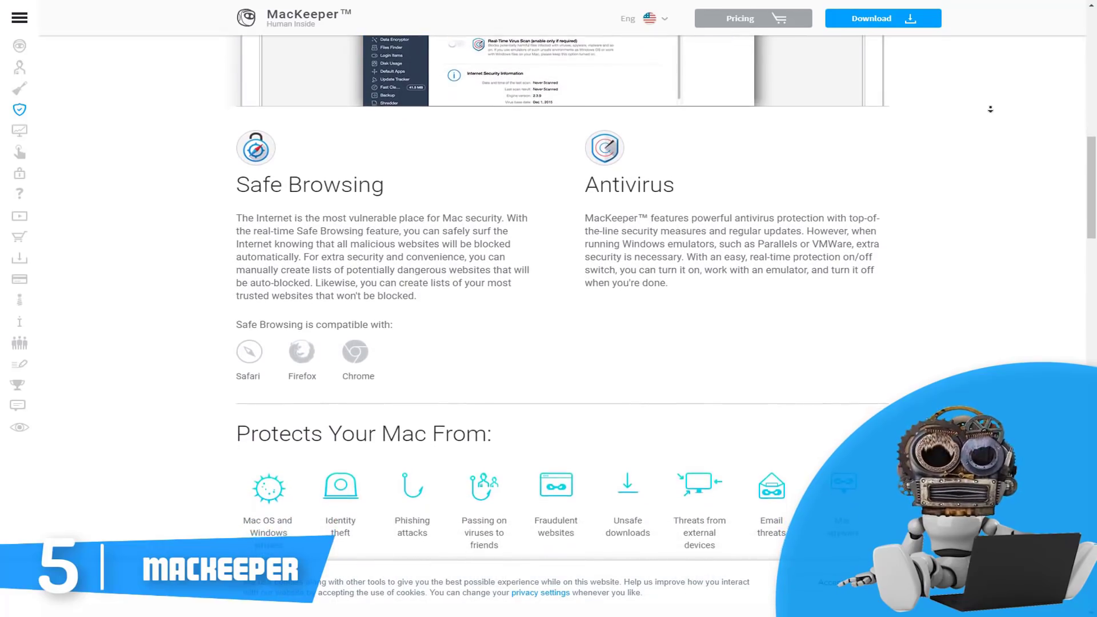
scroll(down, 3)
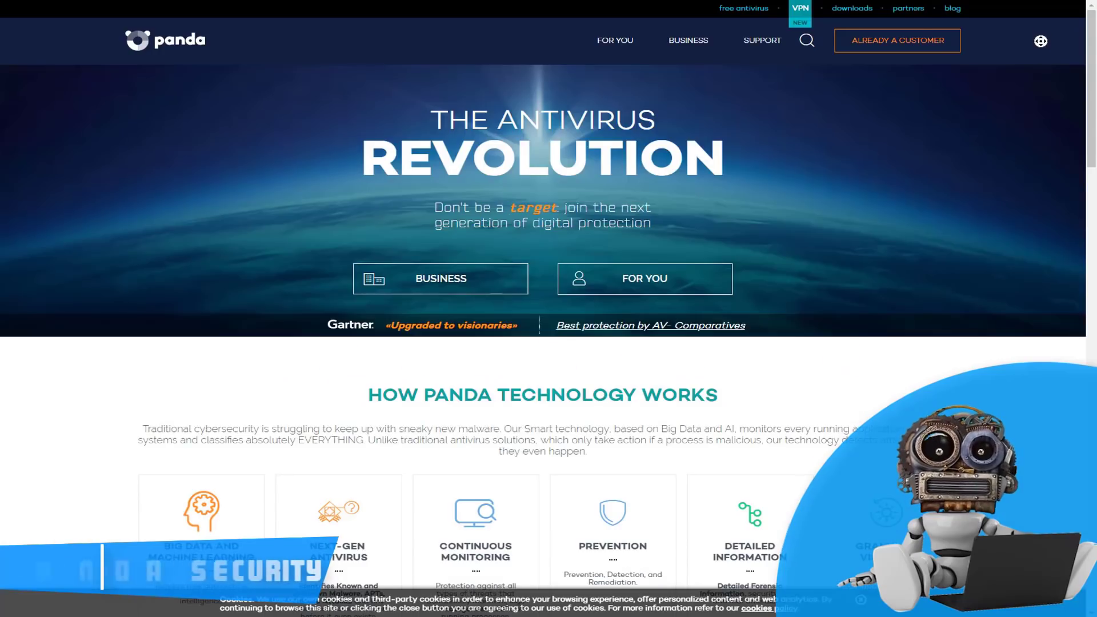
- Scroll the Panda homepage through the Trustpilot customer reviews to the detection-rate comparison chart
scroll(down, 3)
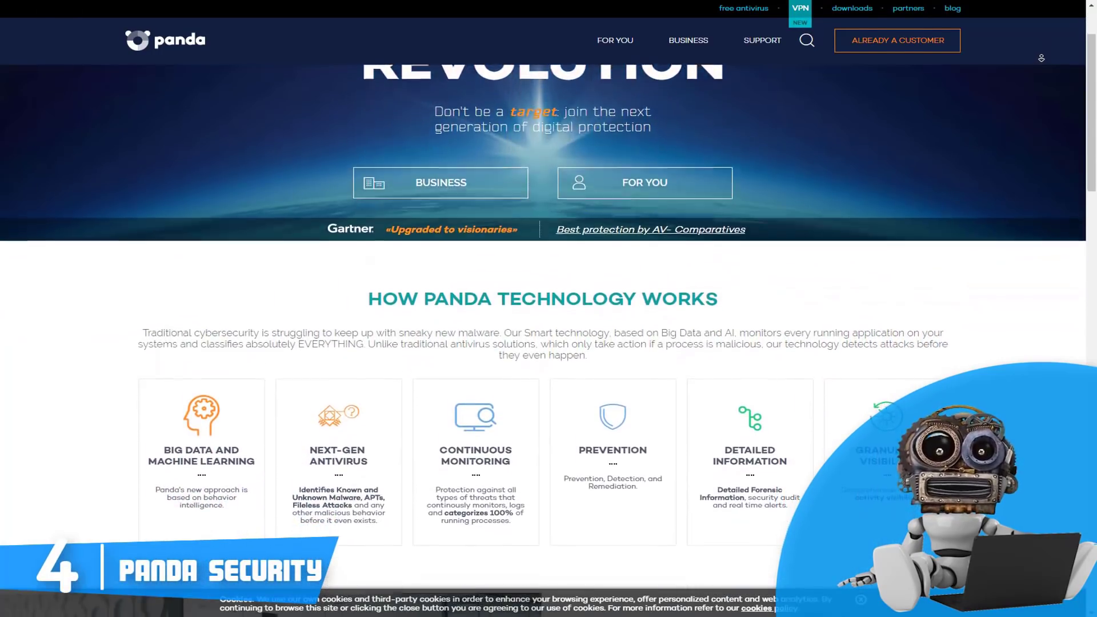
scroll(down, 3)
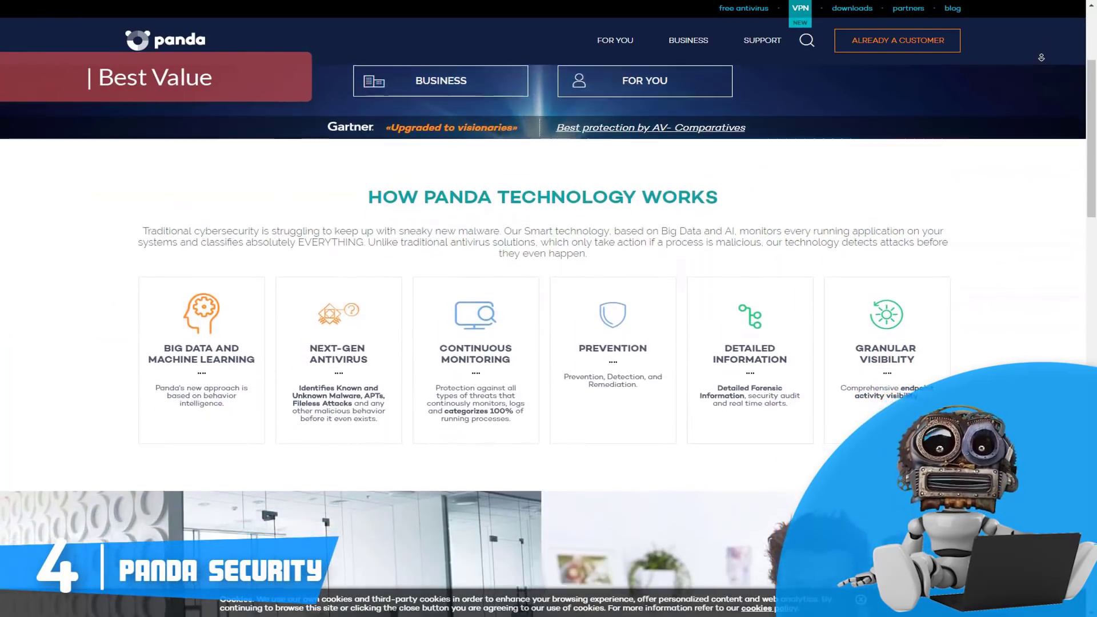
scroll(down, 3)
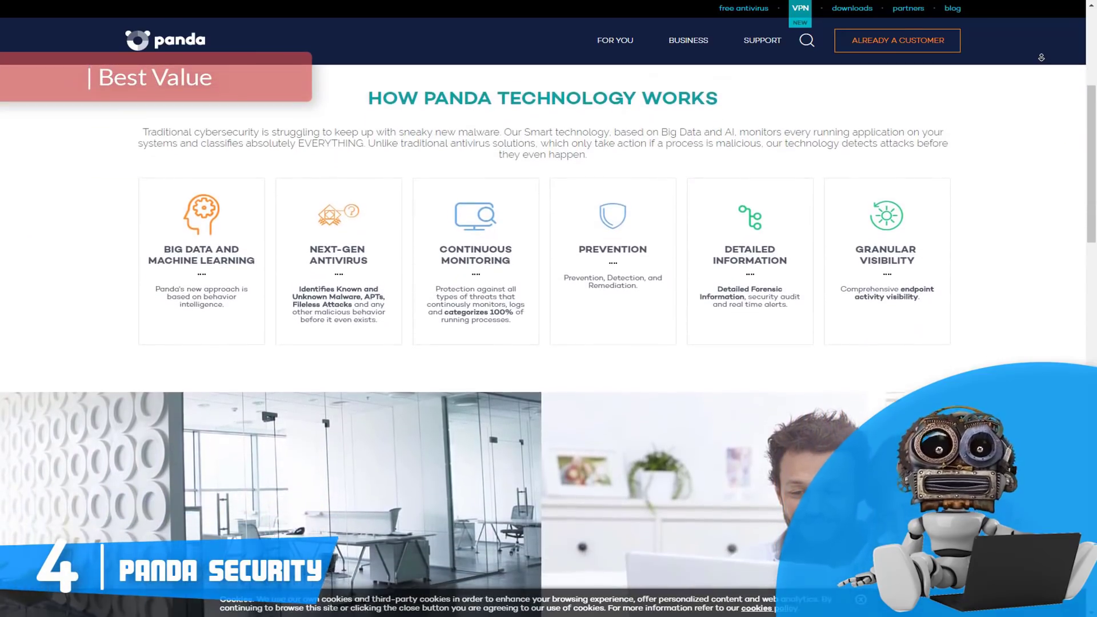
scroll(down, 3)
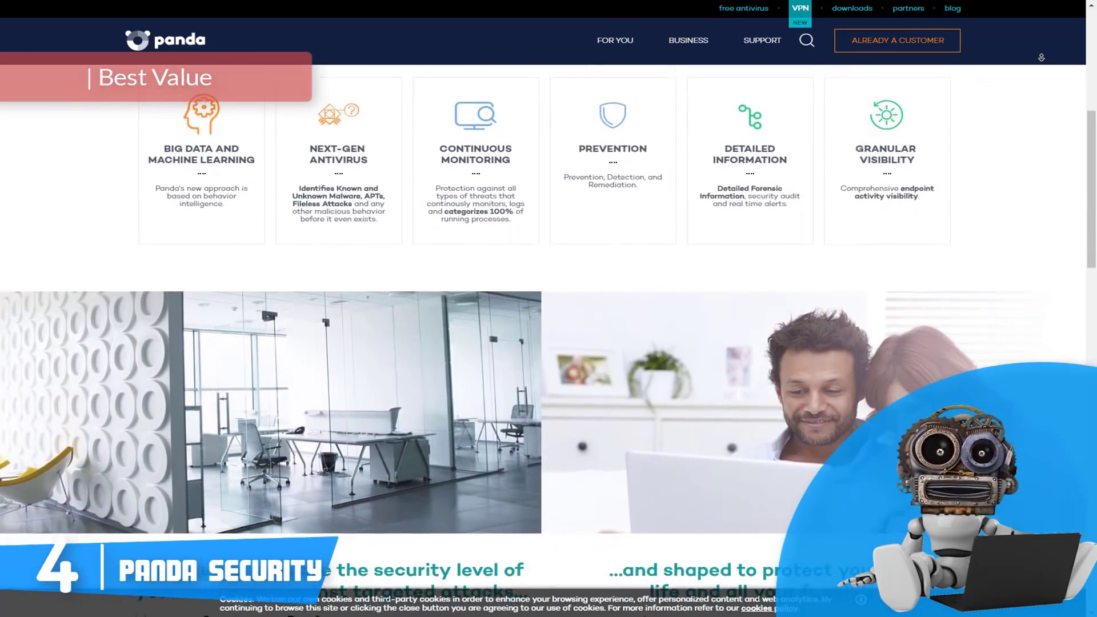
scroll(down, 3)
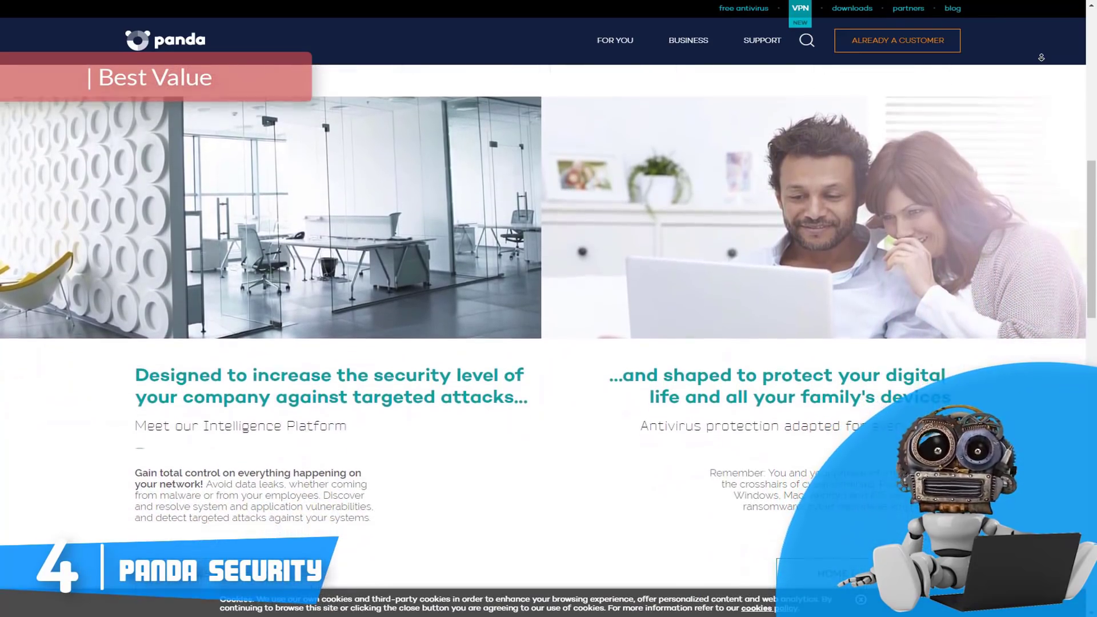
scroll(down, 3)
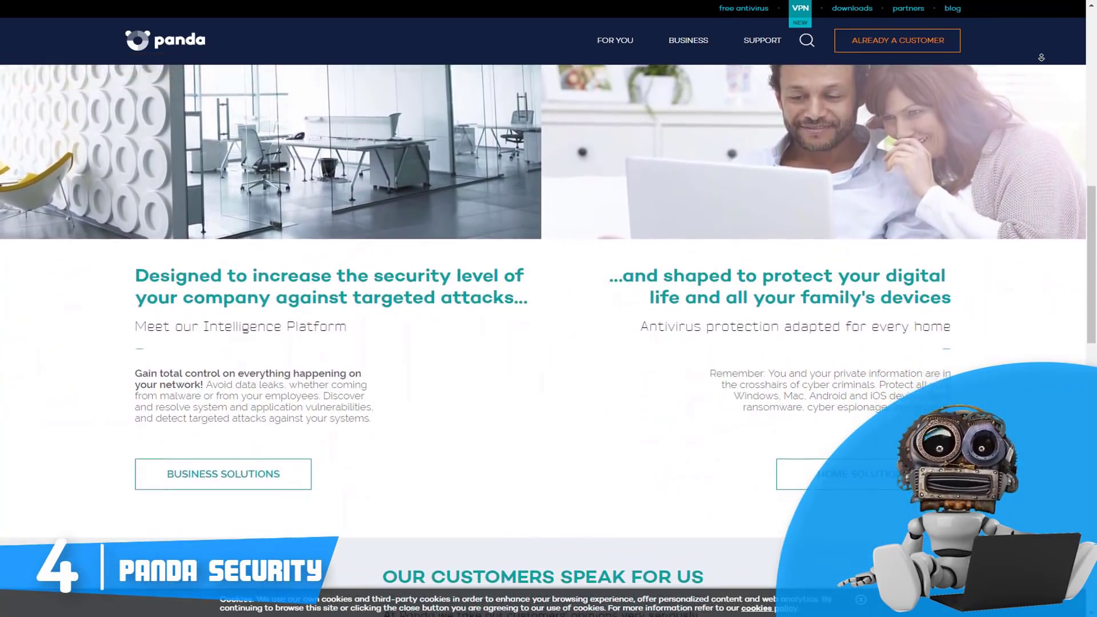
scroll(down, 3)
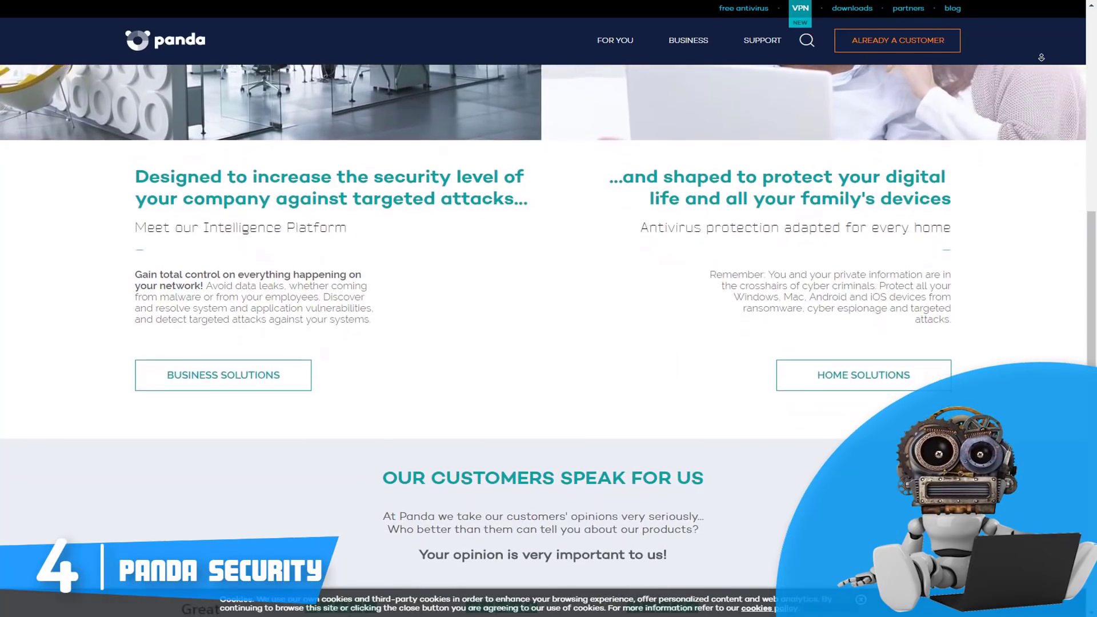
scroll(down, 3)
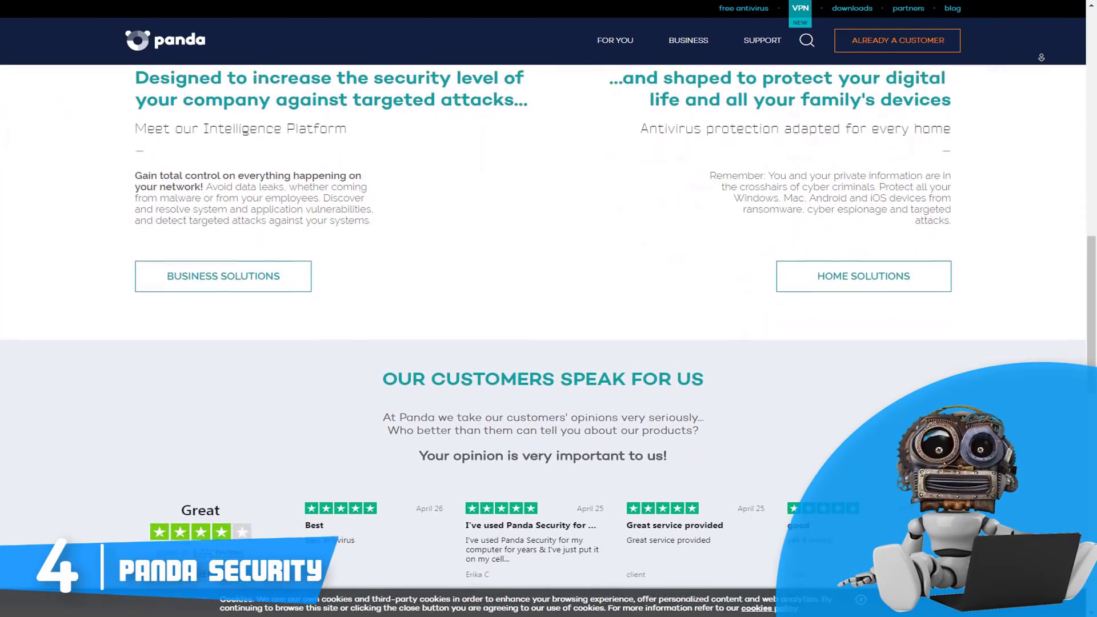
scroll(down, 3)
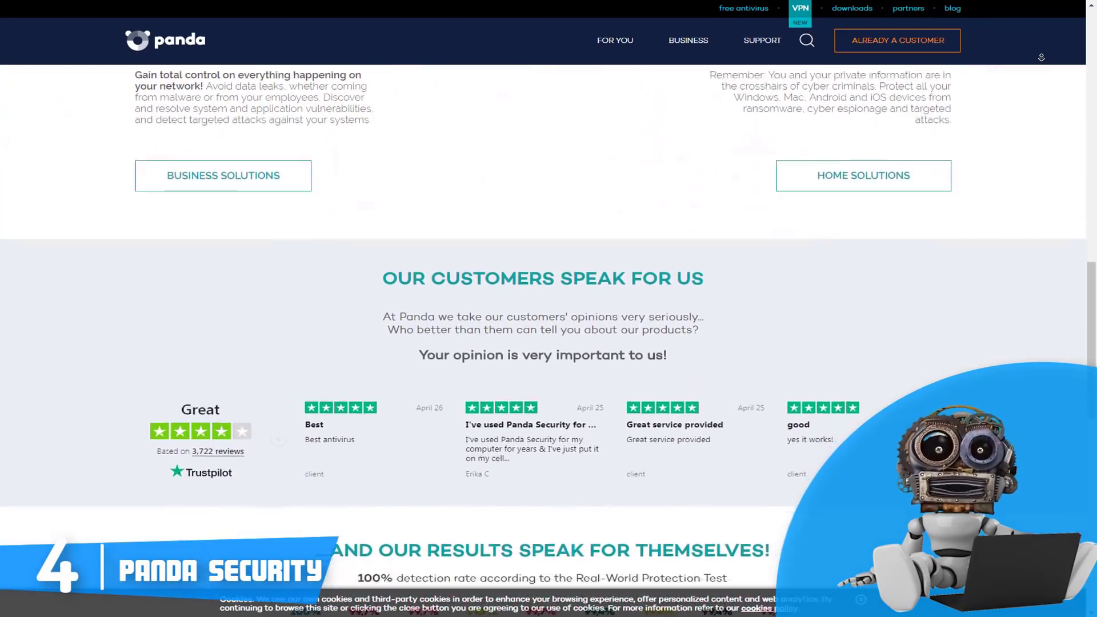
- Continue down to the 'Our Antivirus Keeps Your Devices Safe' section
scroll(down, 3)
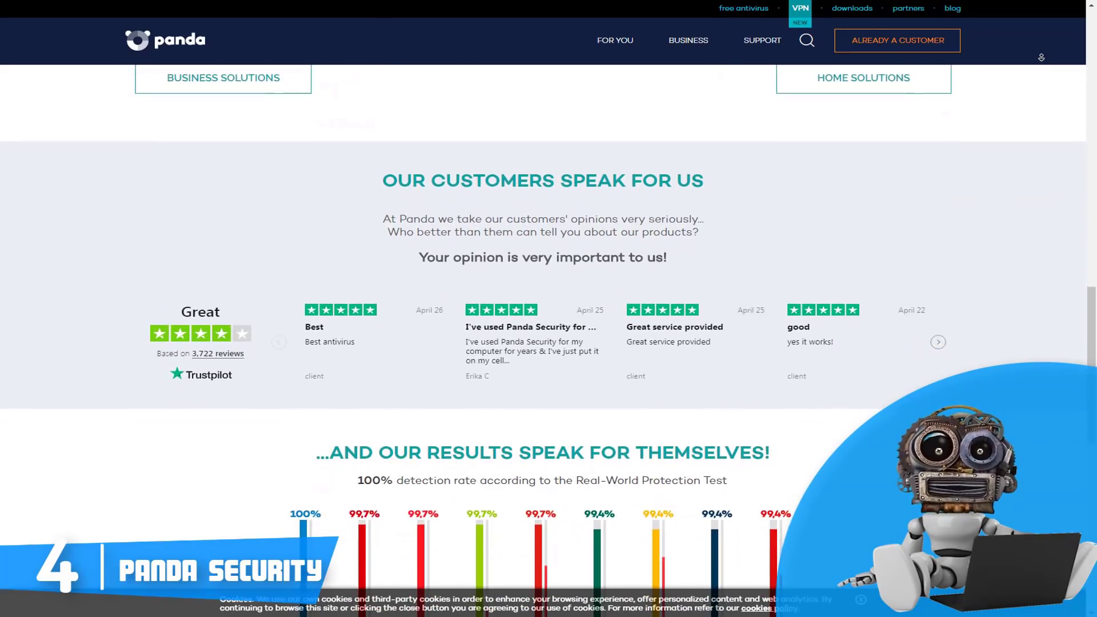
scroll(down, 3)
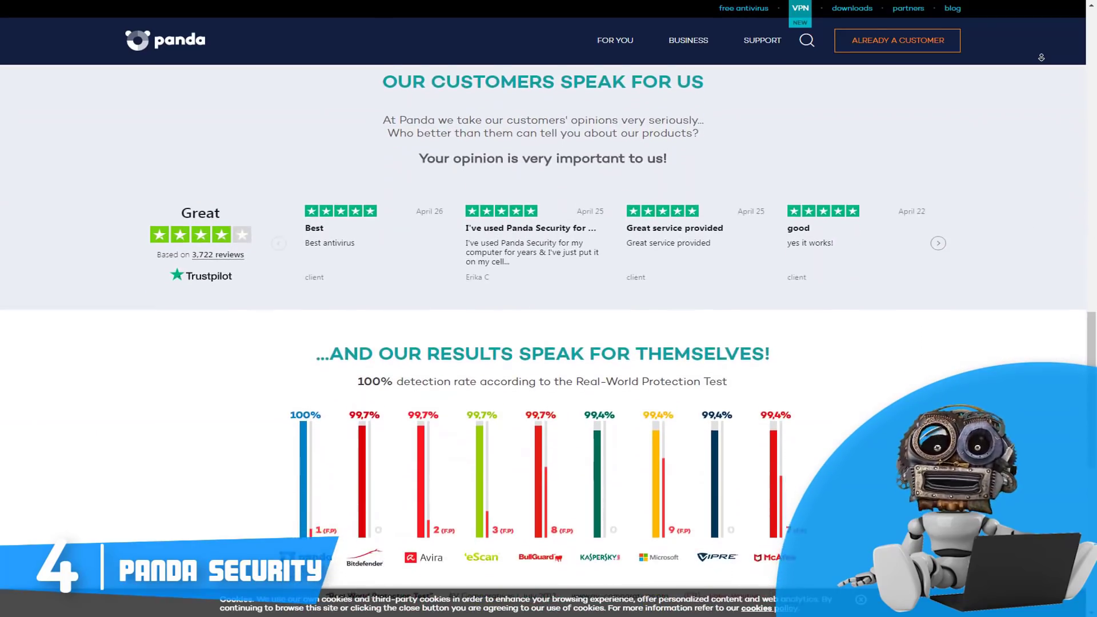
scroll(down, 3)
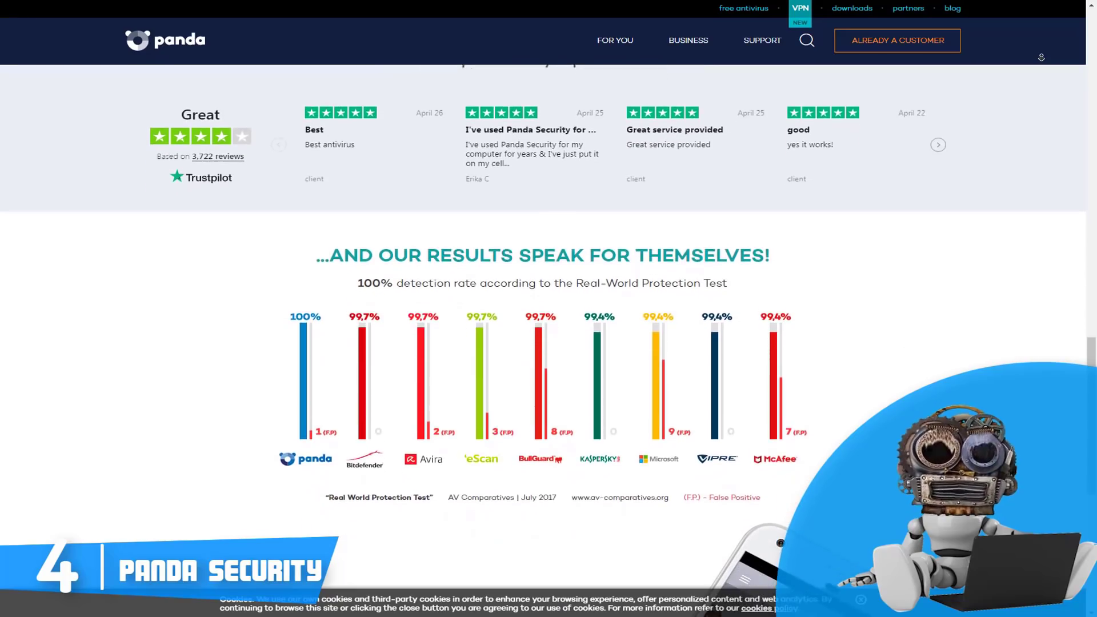
scroll(down, 3)
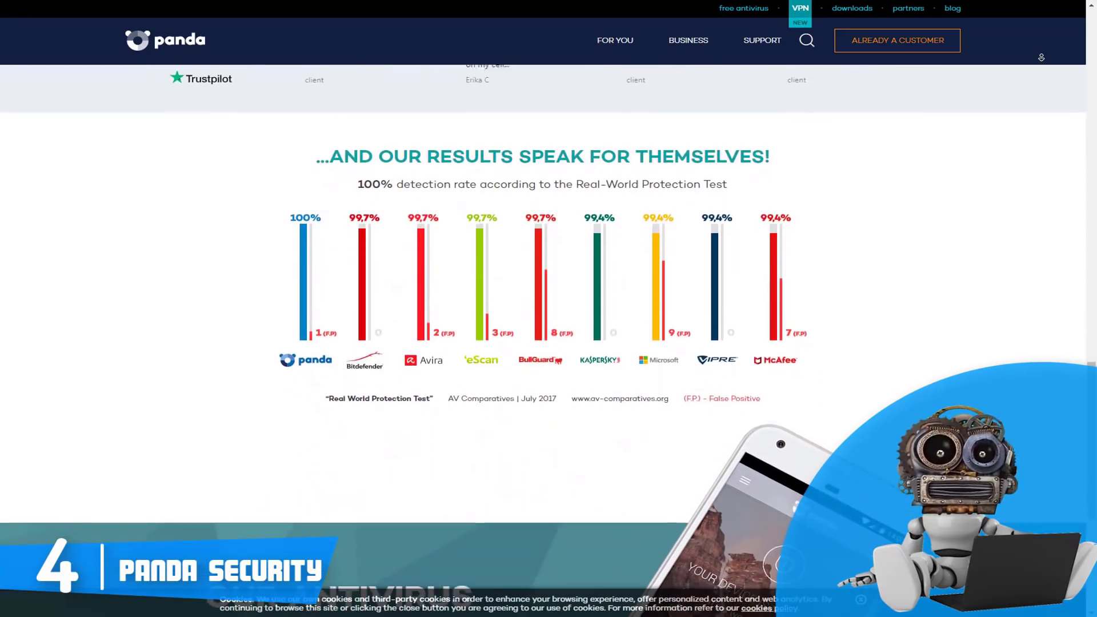
scroll(down, 3)
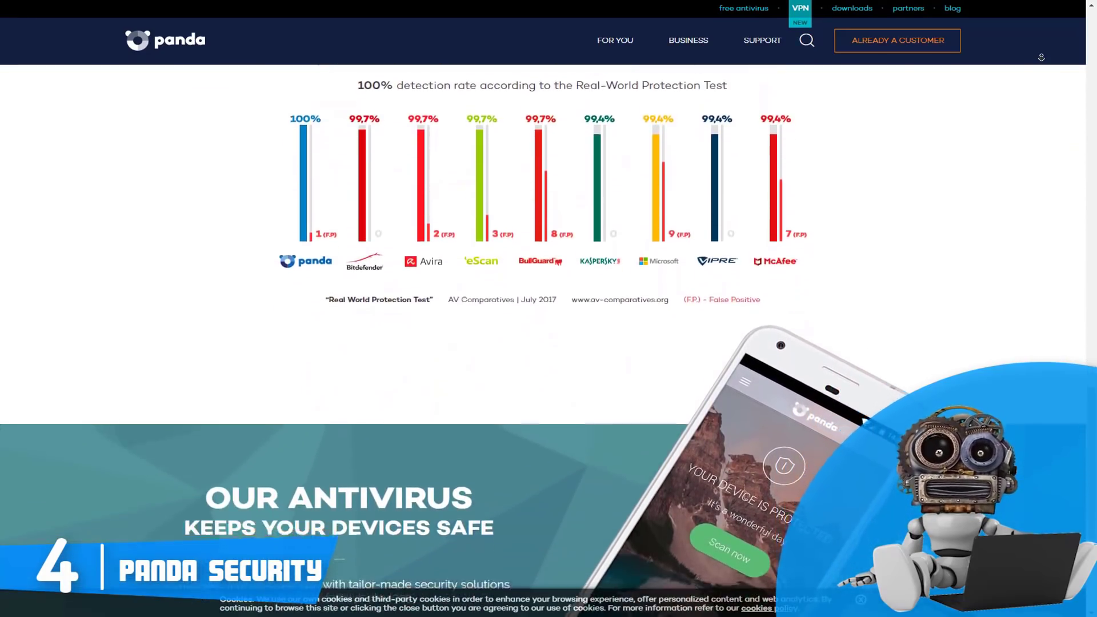
scroll(down, 3)
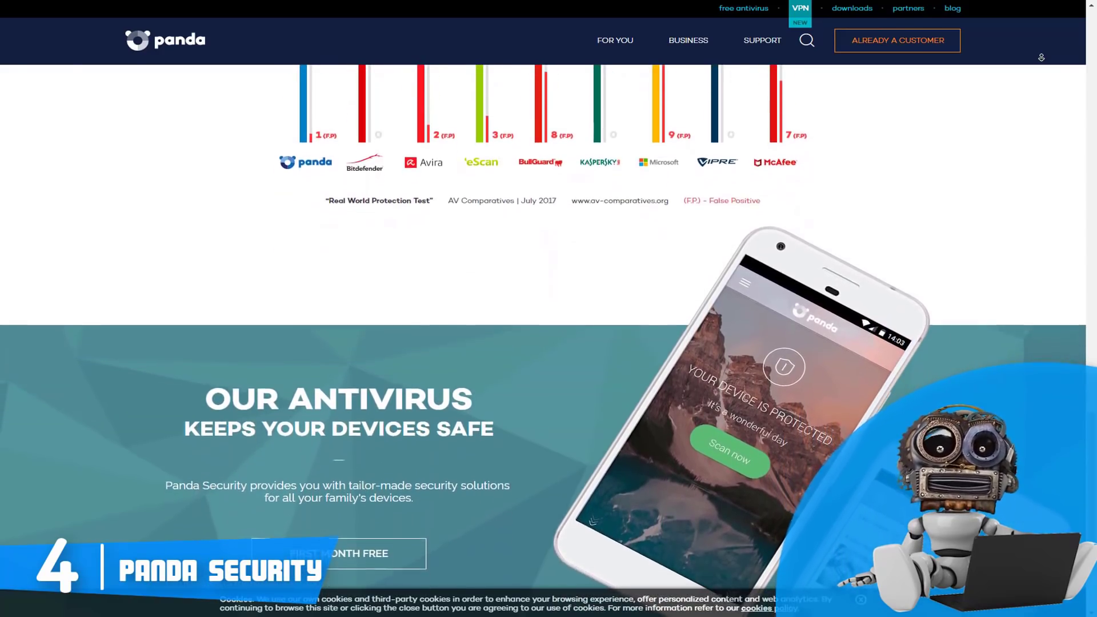
scroll(down, 3)
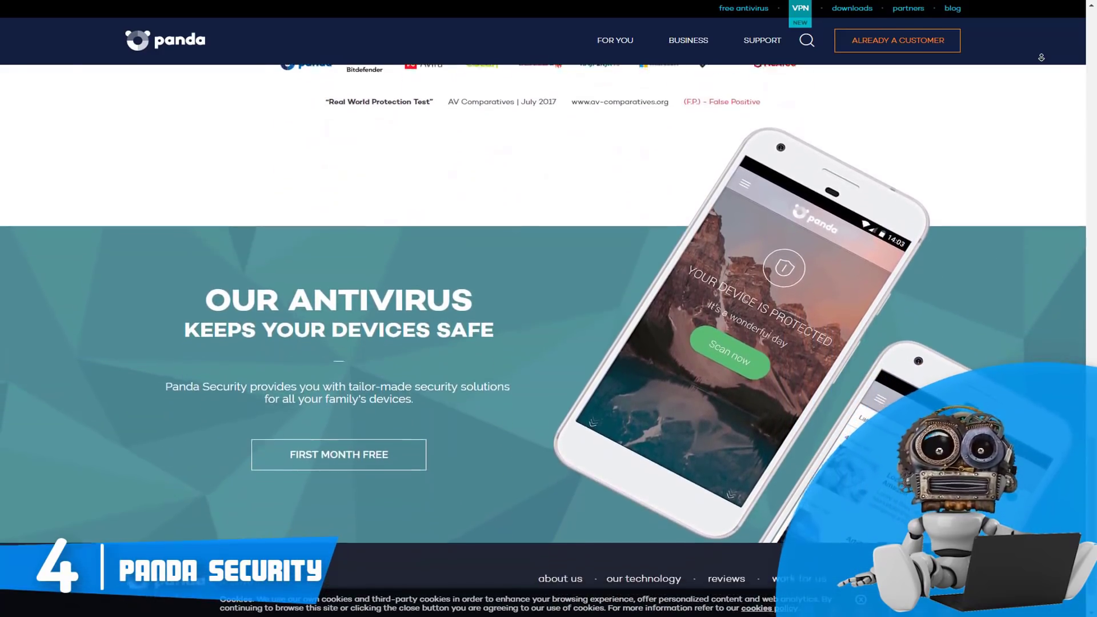
scroll(down, 3)
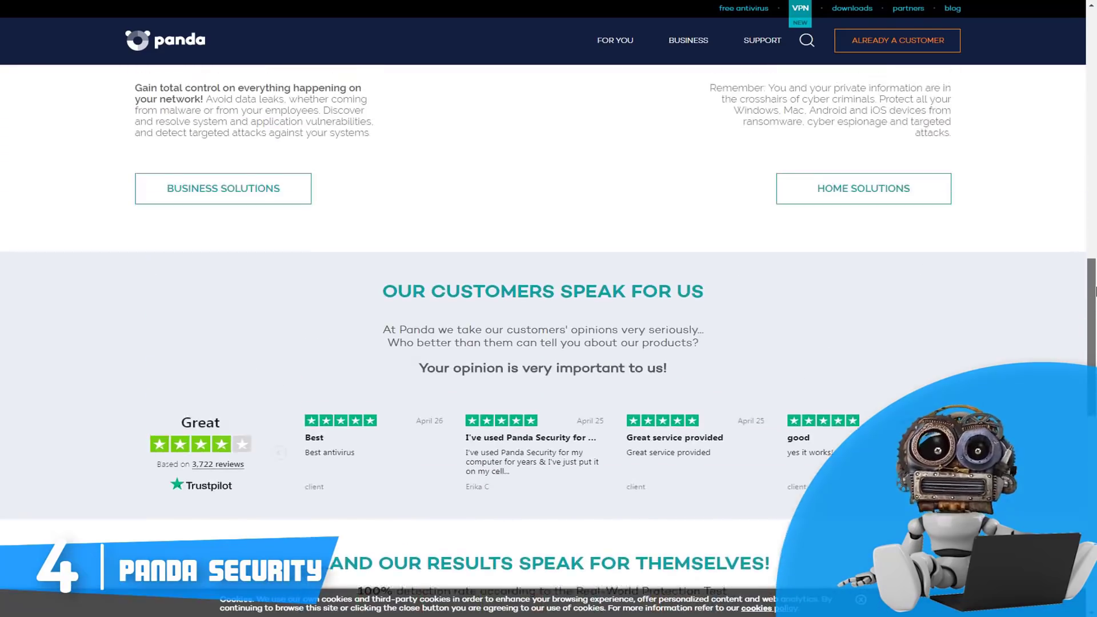
- Scroll back up to the section with the Business Solutions and Home Solutions buttons
scroll(up, 3)
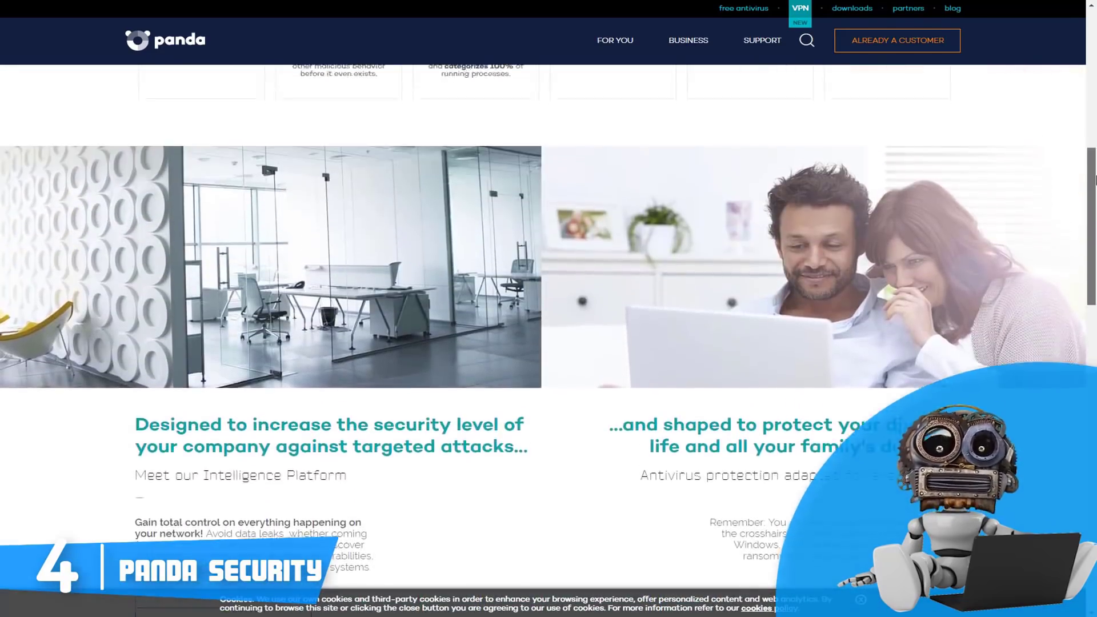
scroll(up, 3)
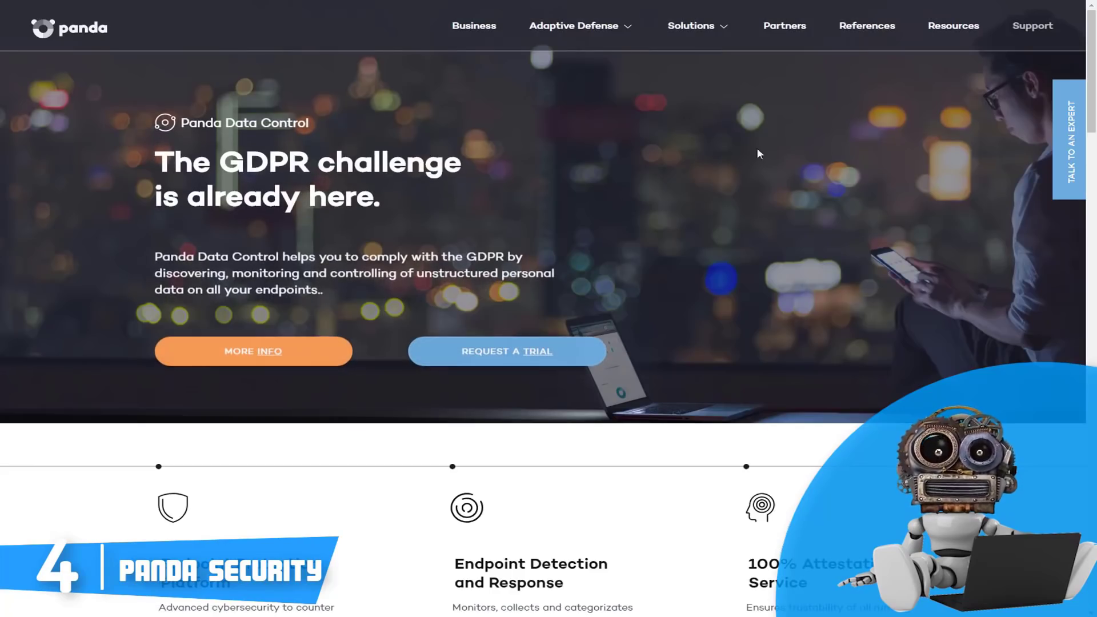
- Scroll down Panda's business page past the partner program section
scroll(down, 3)
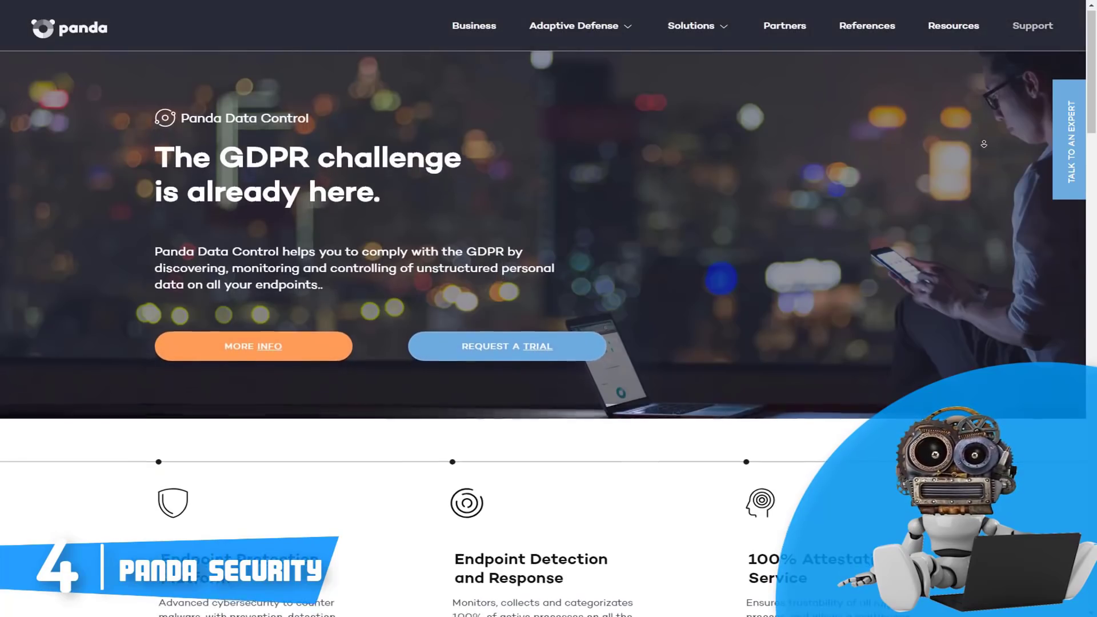
scroll(down, 3)
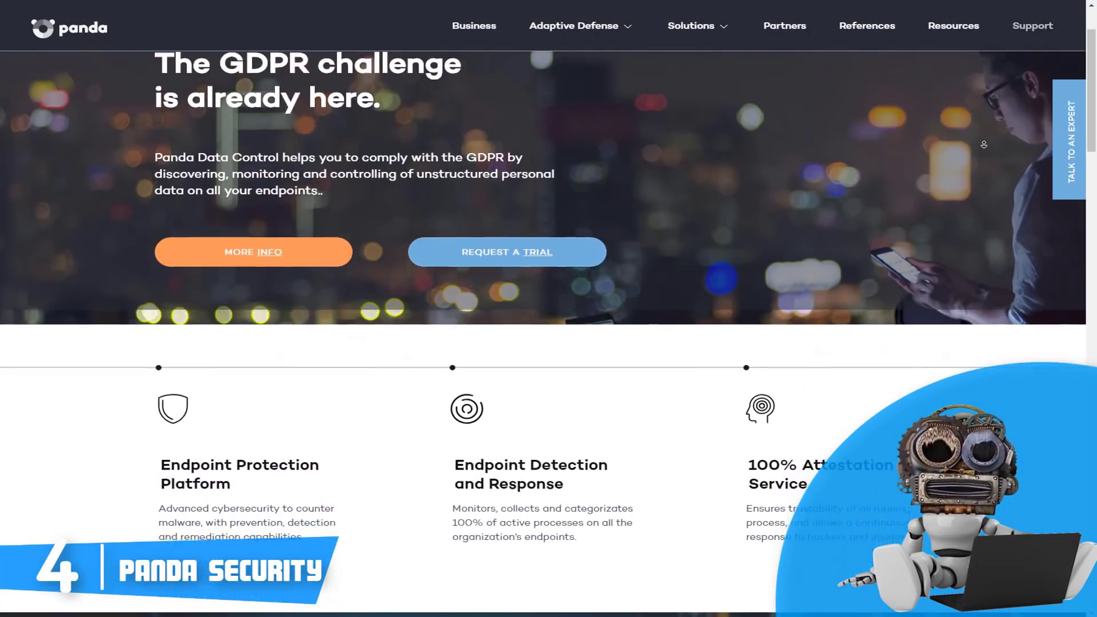
scroll(down, 3)
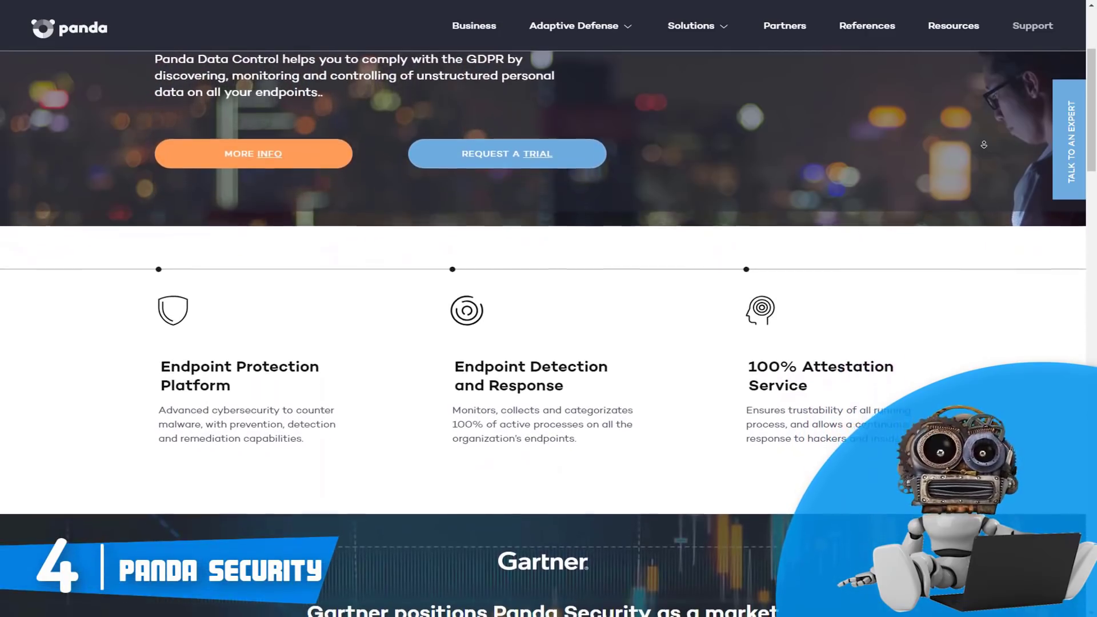
scroll(down, 3)
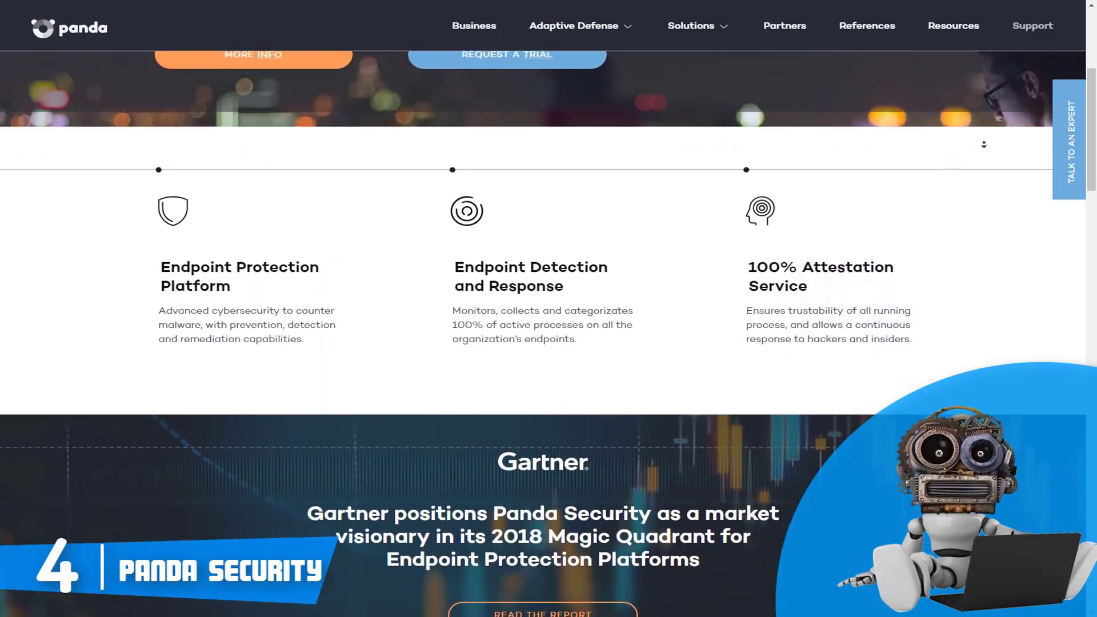
scroll(down, 3)
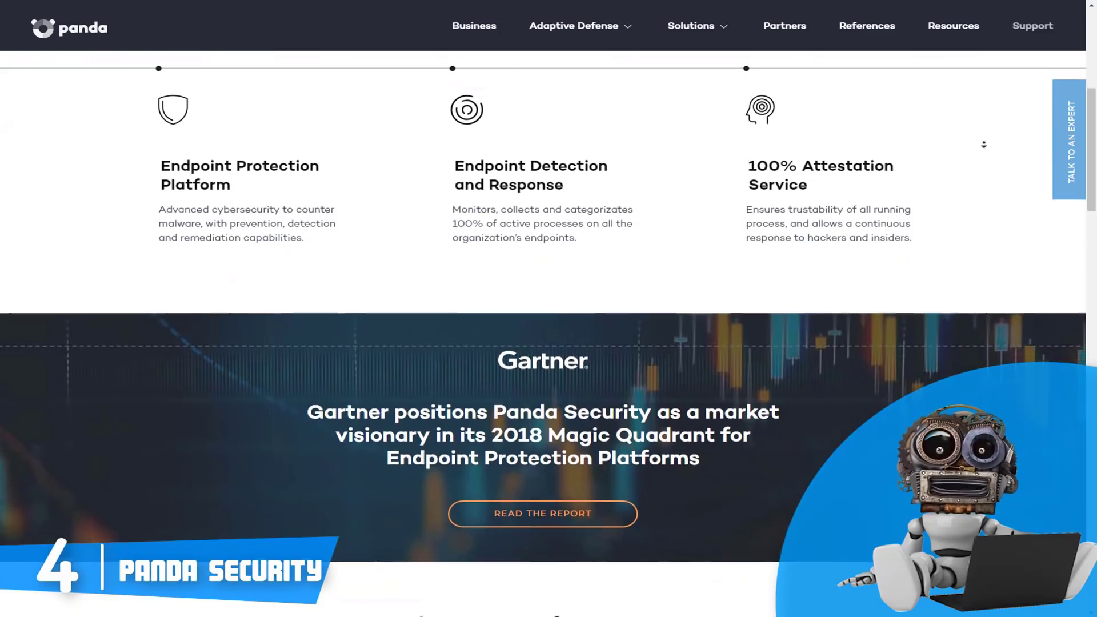
scroll(down, 3)
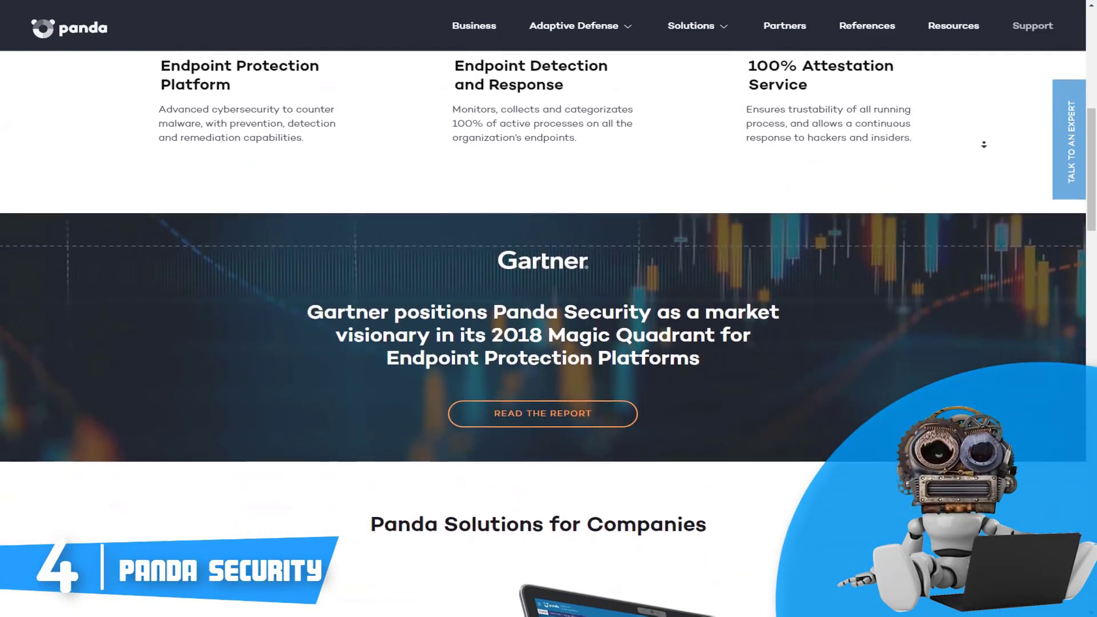
scroll(down, 3)
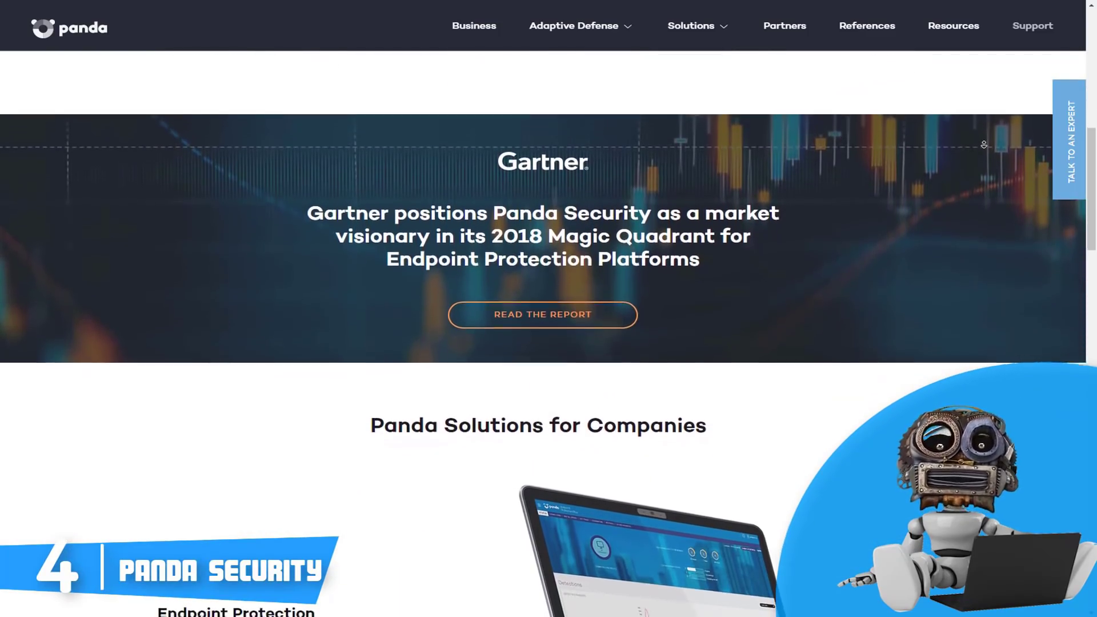
scroll(down, 3)
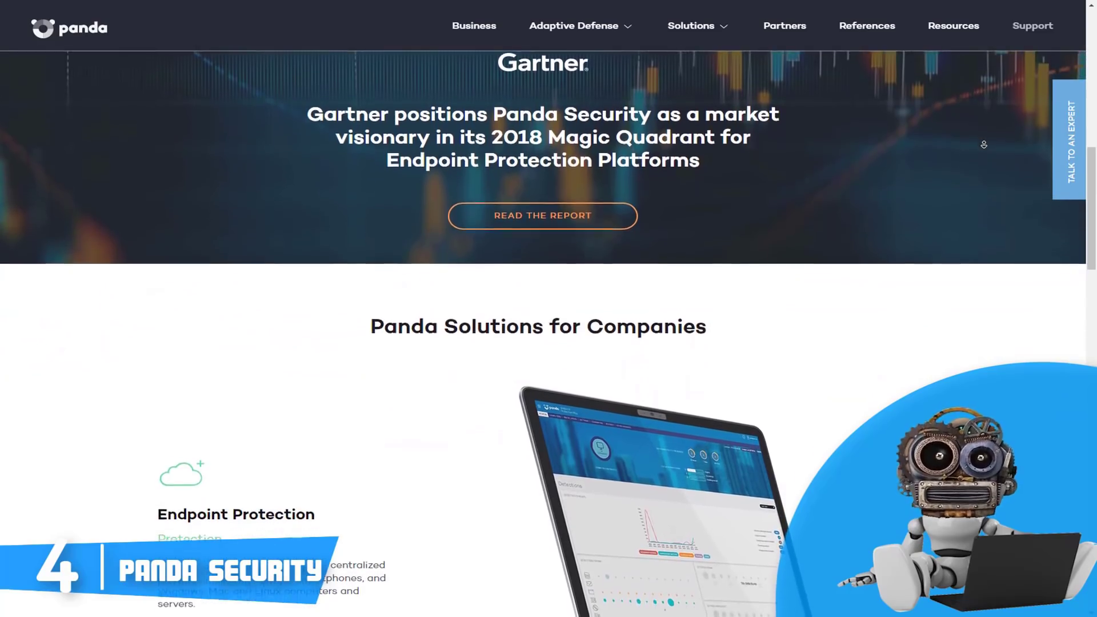
scroll(down, 3)
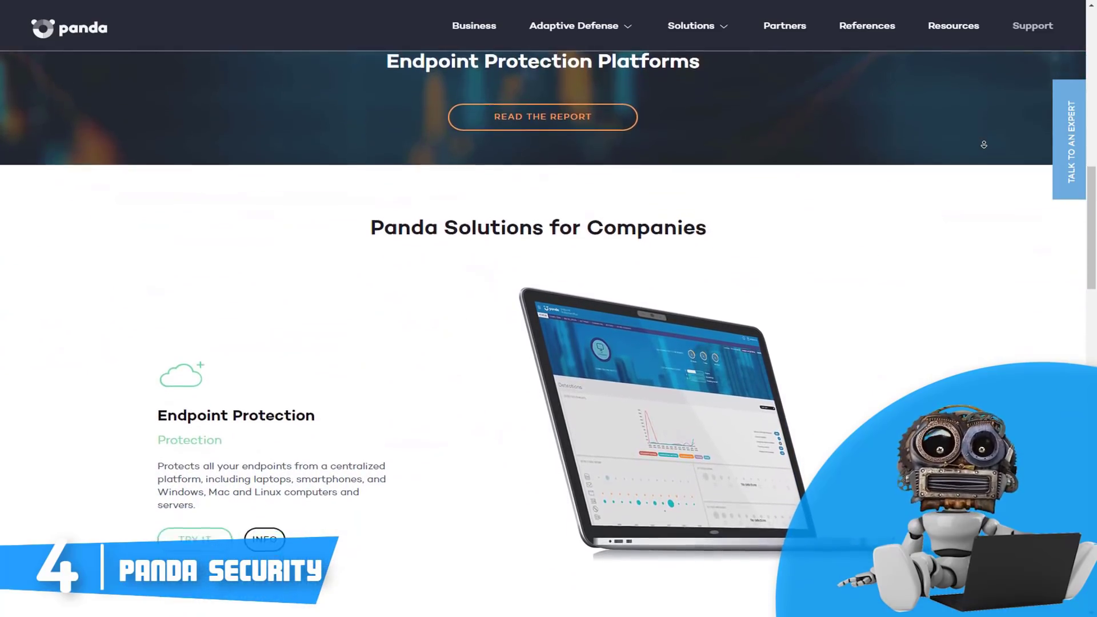
scroll(down, 3)
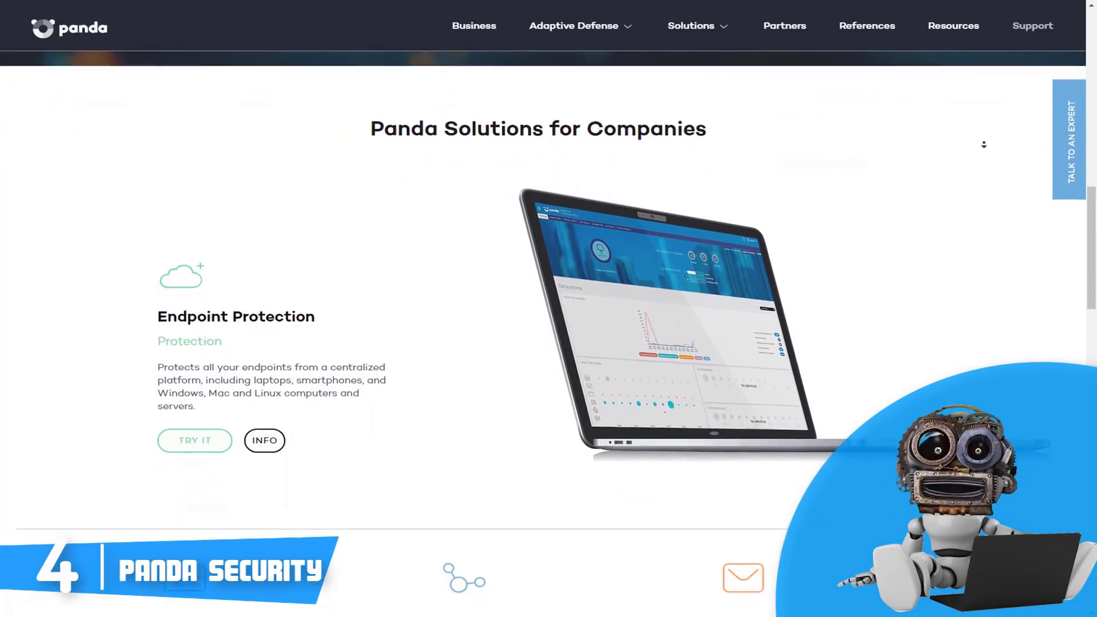
scroll(down, 3)
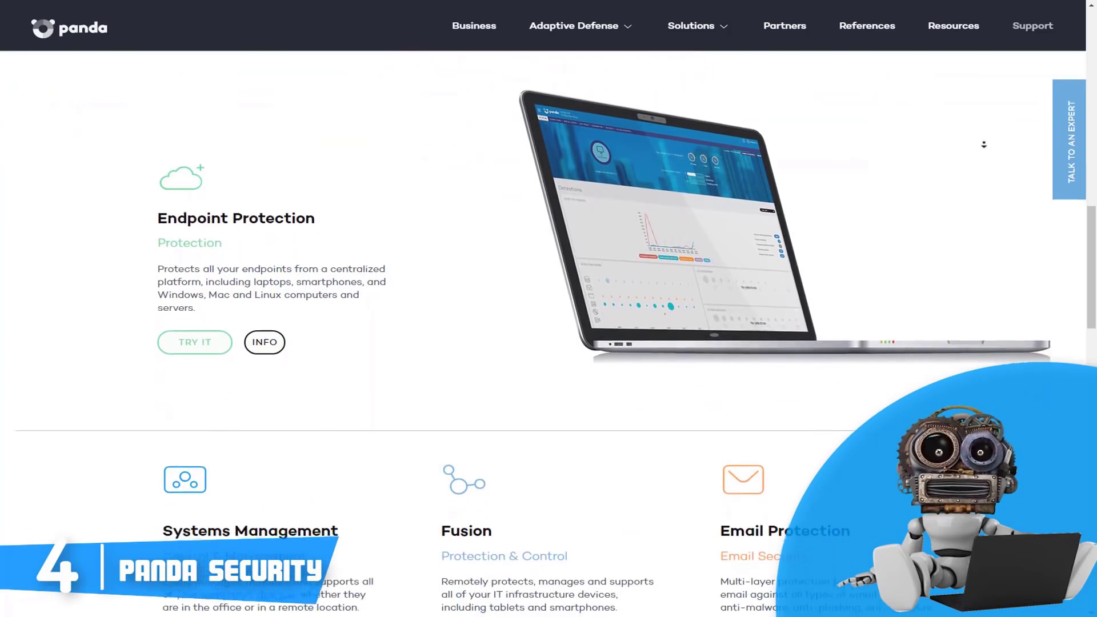
scroll(down, 3)
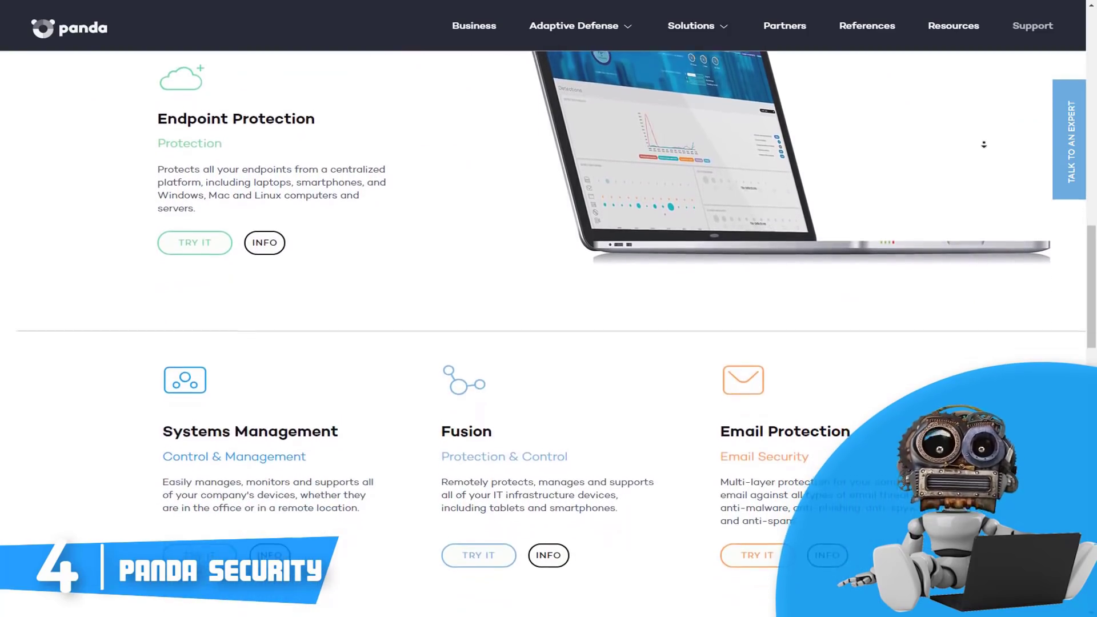
- Continue to the footer, then go to the Resources page with the Cybersecurity compliance whitepaper
scroll(down, 3)
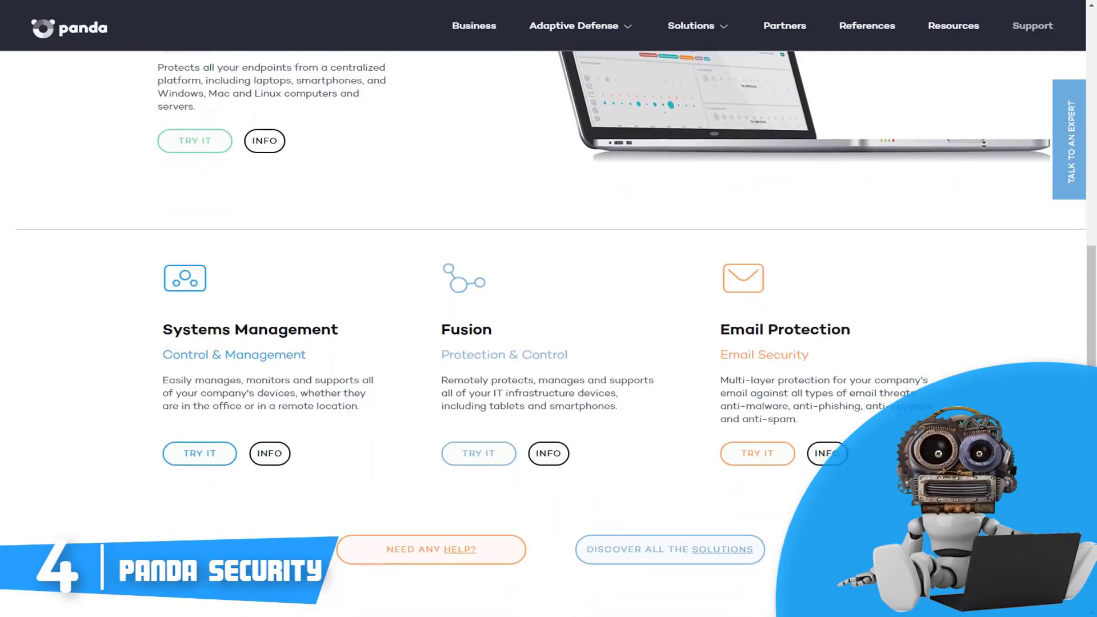
scroll(down, 3)
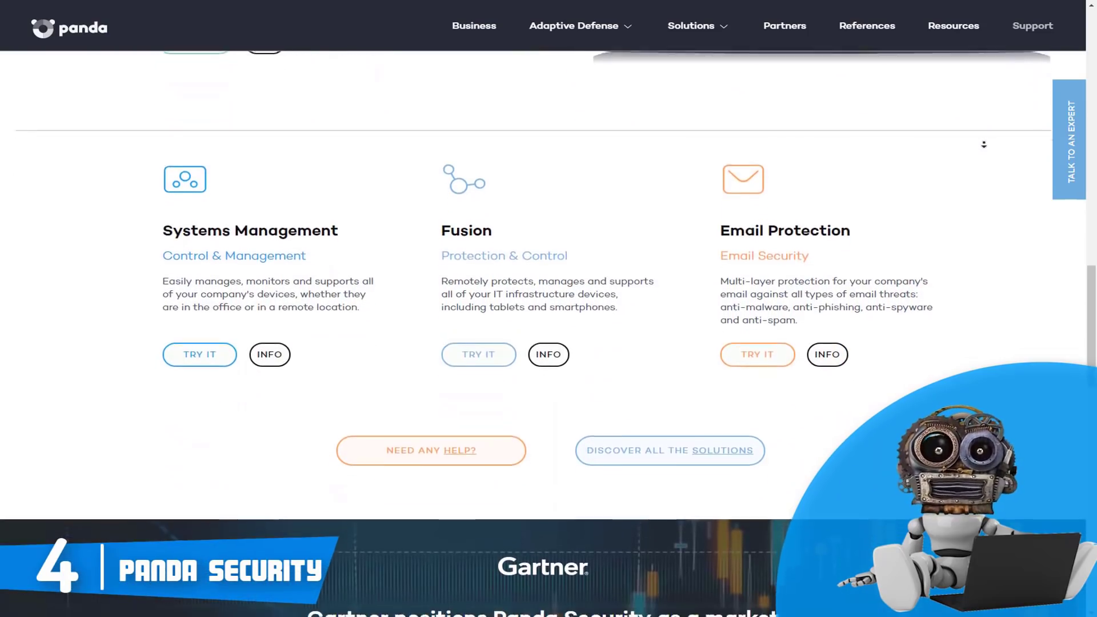
scroll(down, 3)
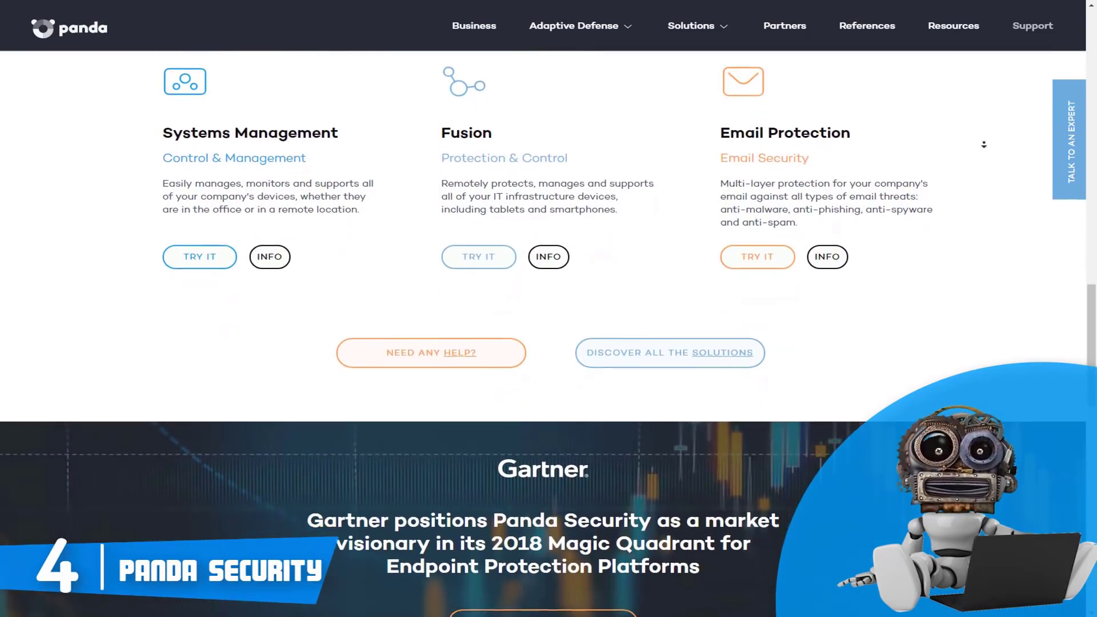
scroll(down, 3)
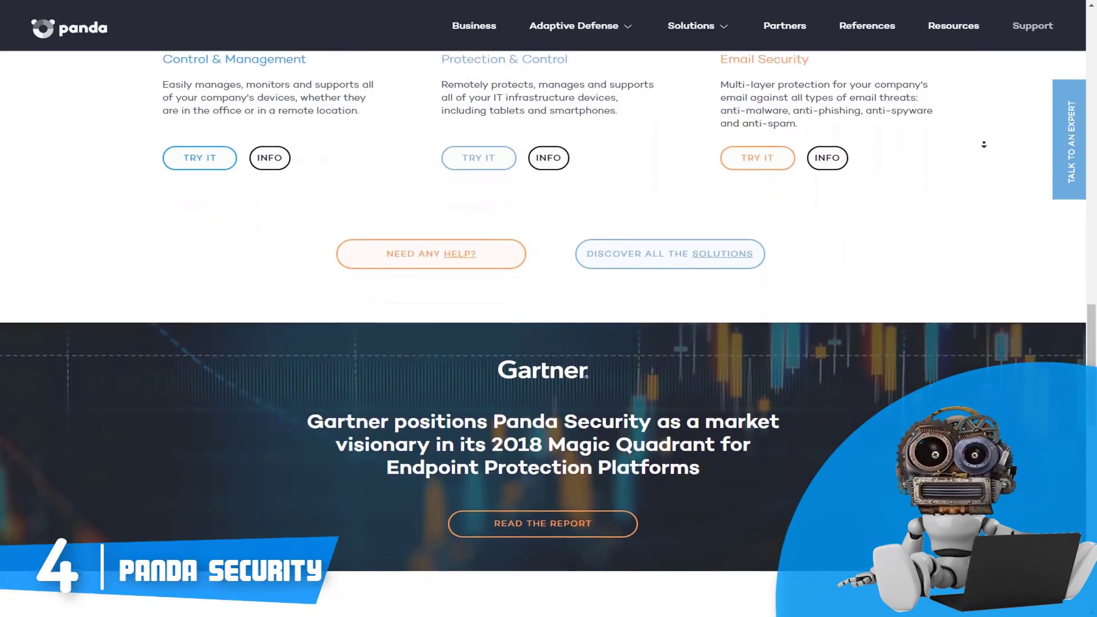
scroll(down, 3)
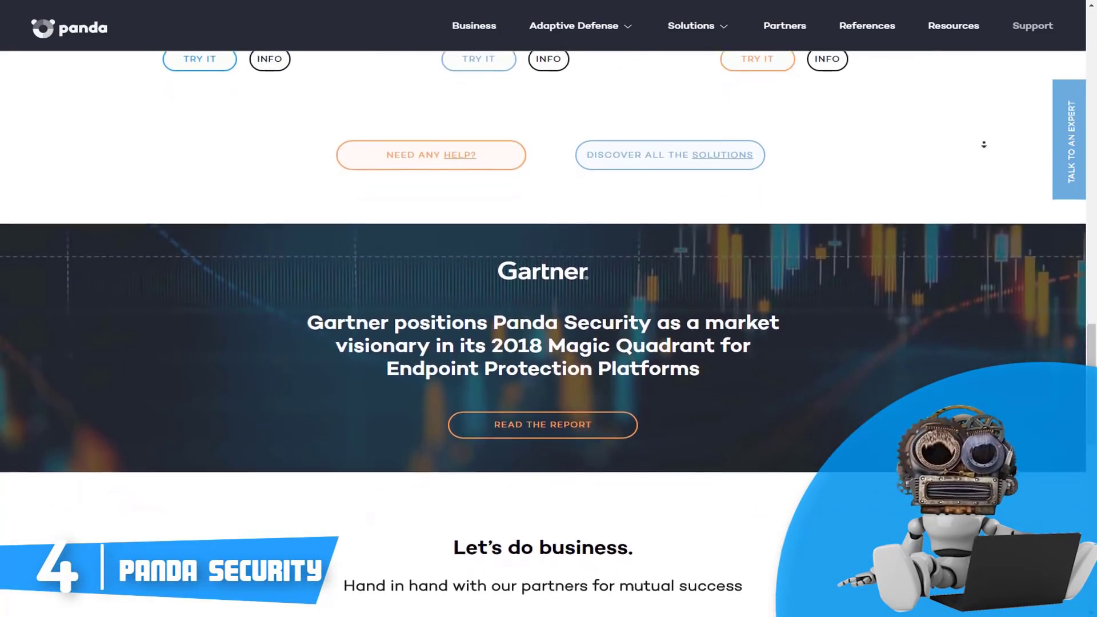
scroll(down, 3)
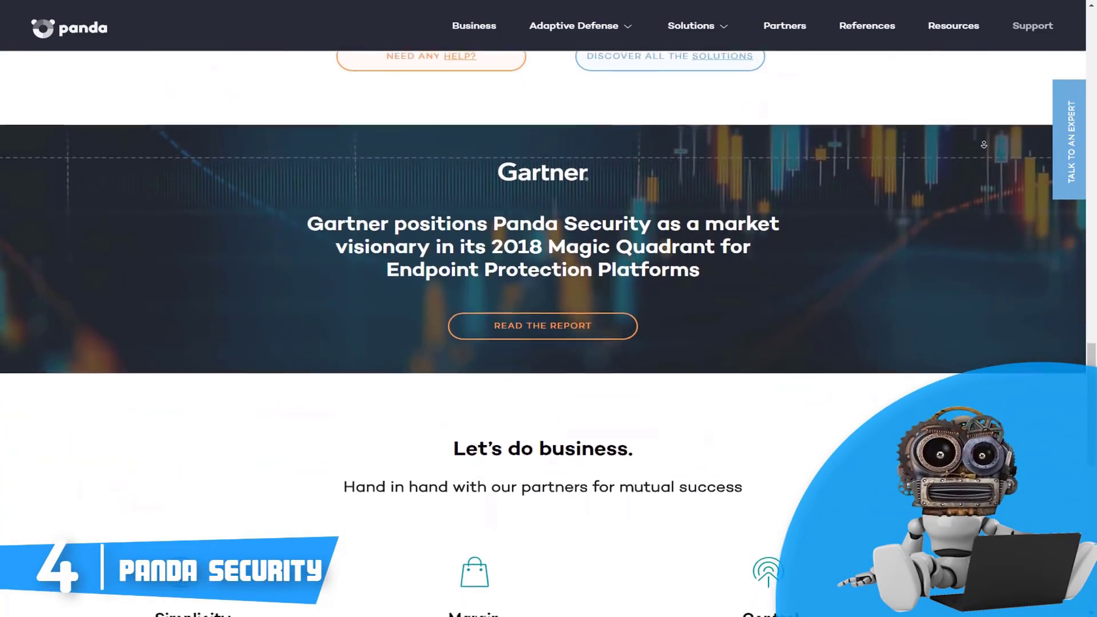
scroll(down, 3)
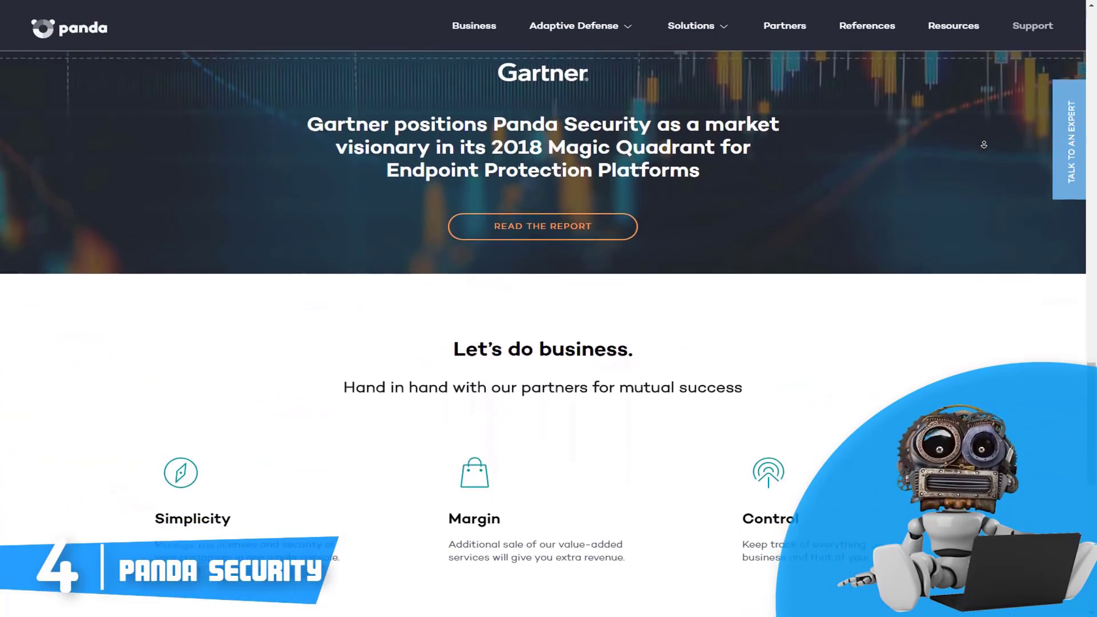
scroll(down, 3)
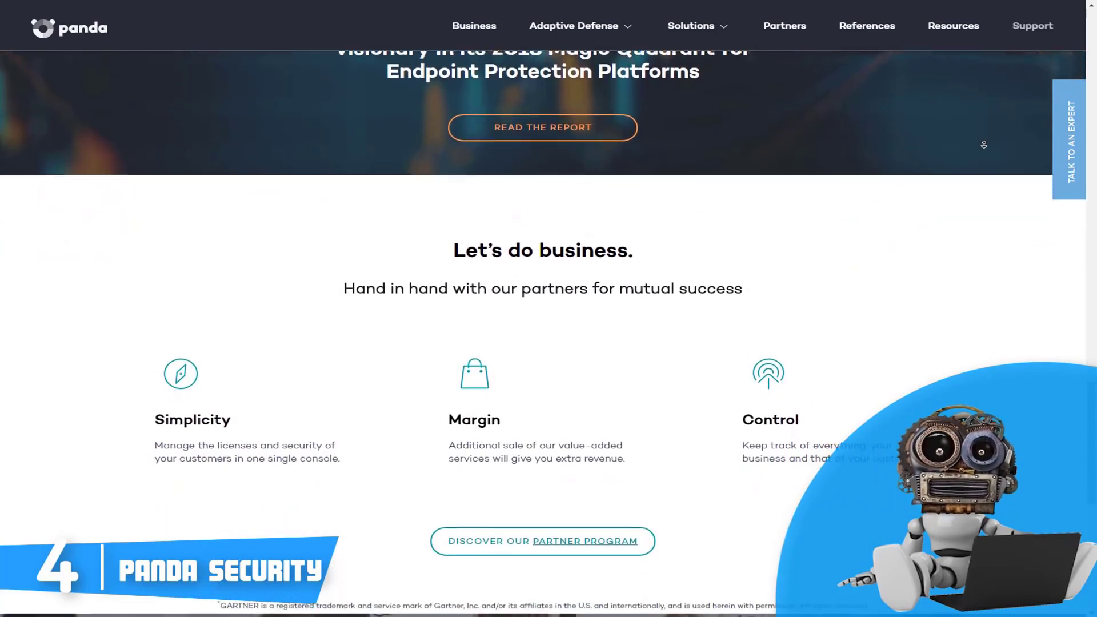
scroll(down, 3)
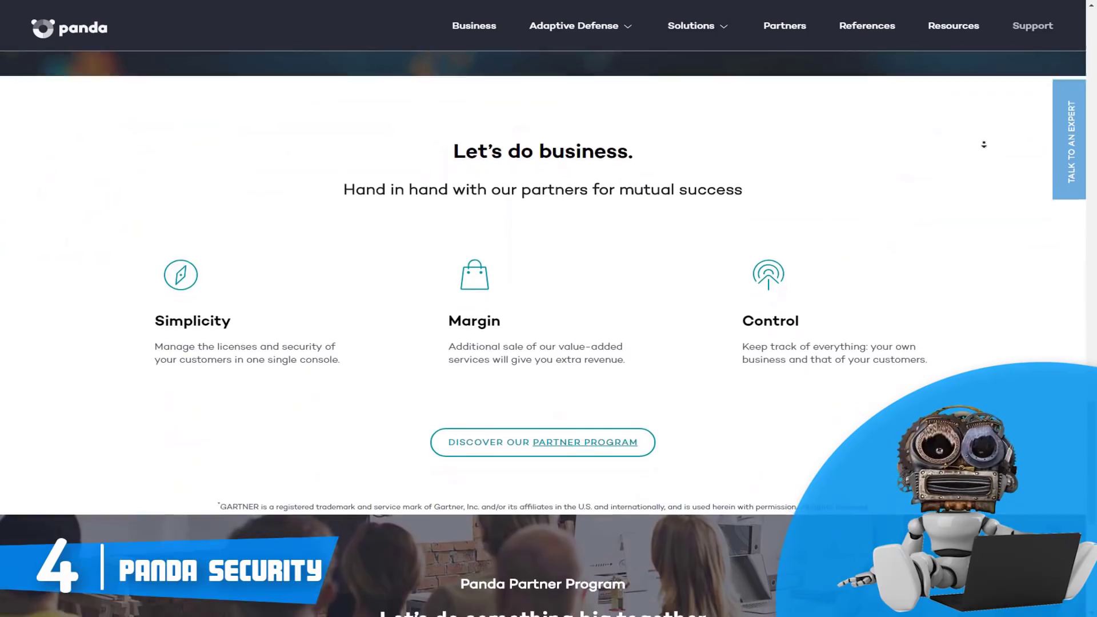
scroll(down, 3)
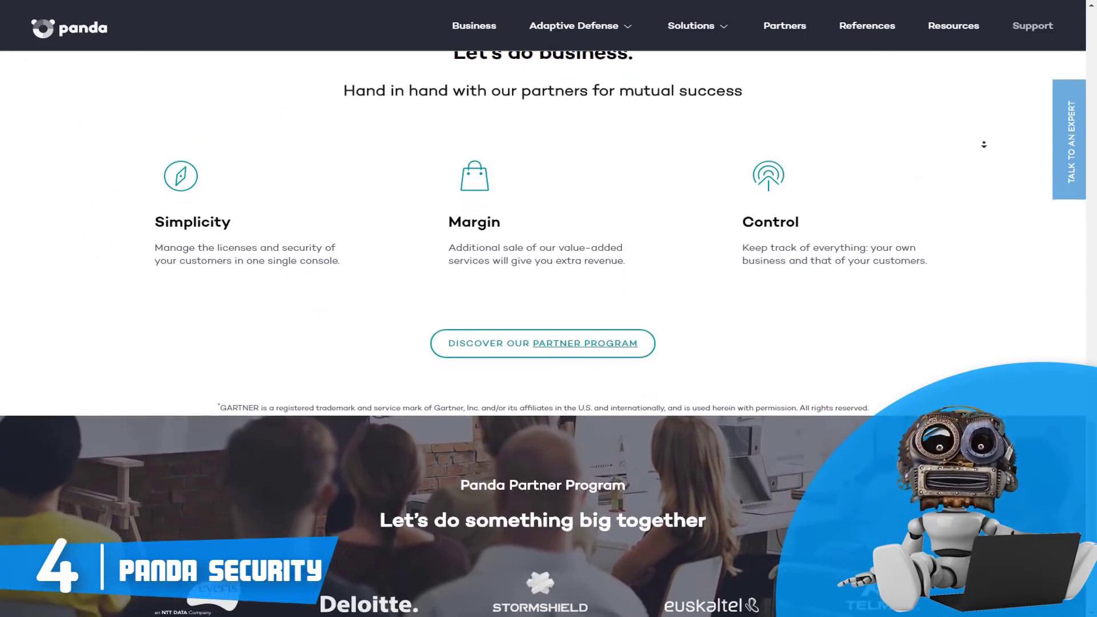
scroll(down, 3)
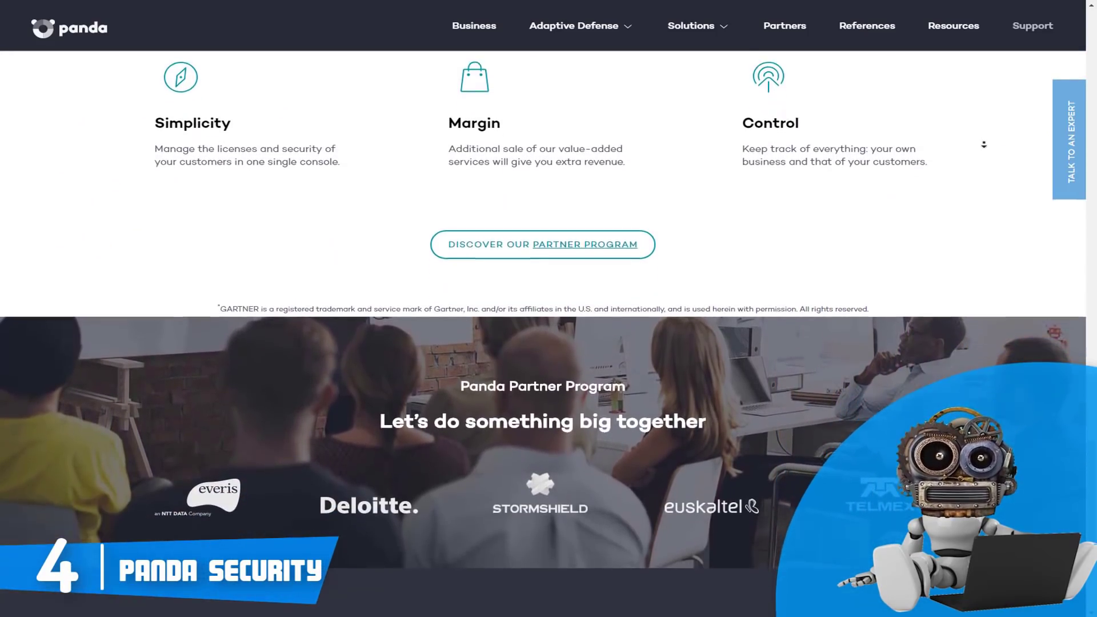
scroll(down, 3)
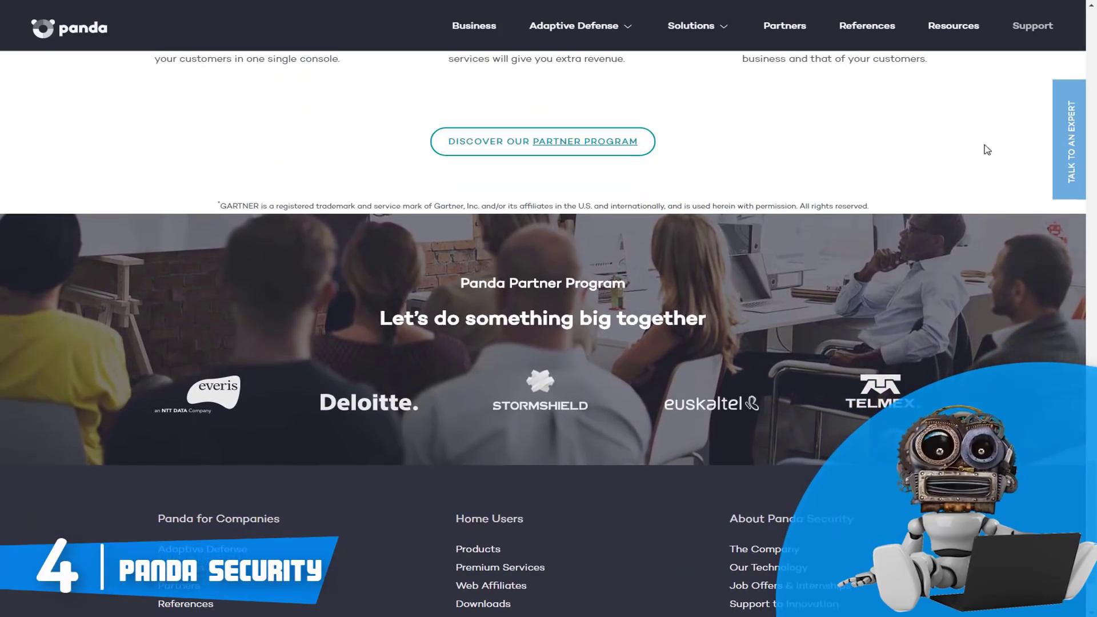
click(953, 26)
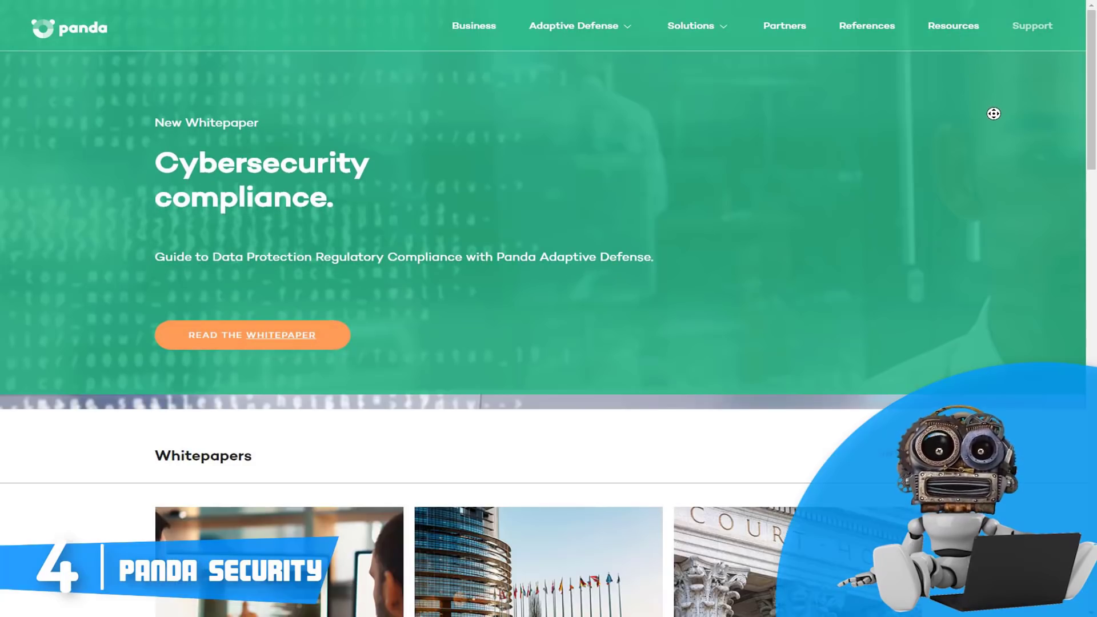
- Scroll the Resources page through Whitepapers, Pandalabs reports and Video to Case Studies
scroll(down, 3)
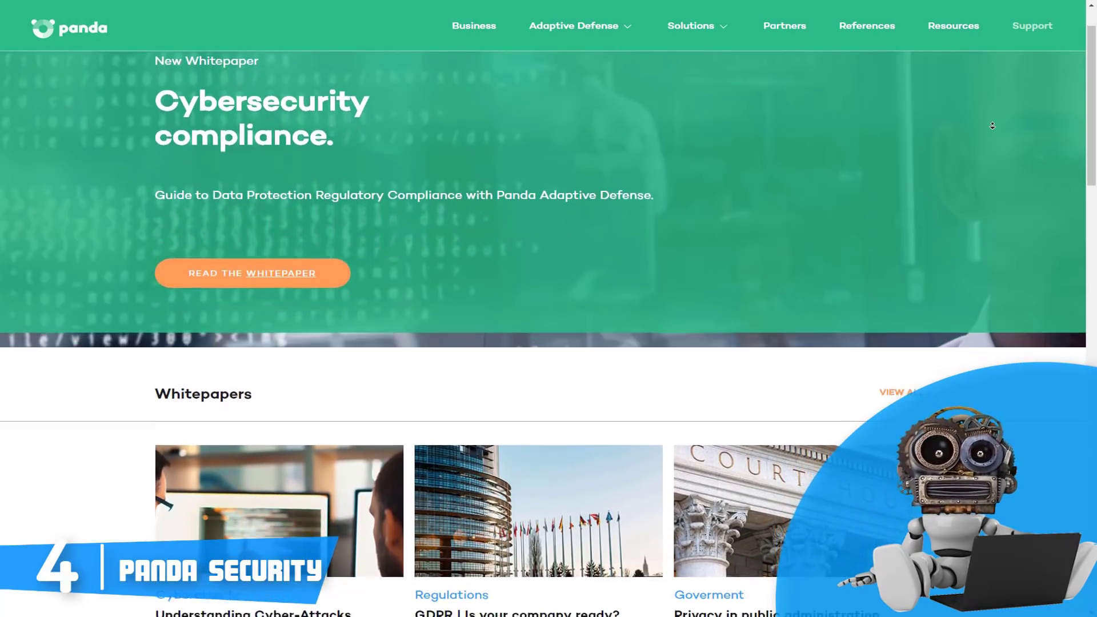
scroll(down, 3)
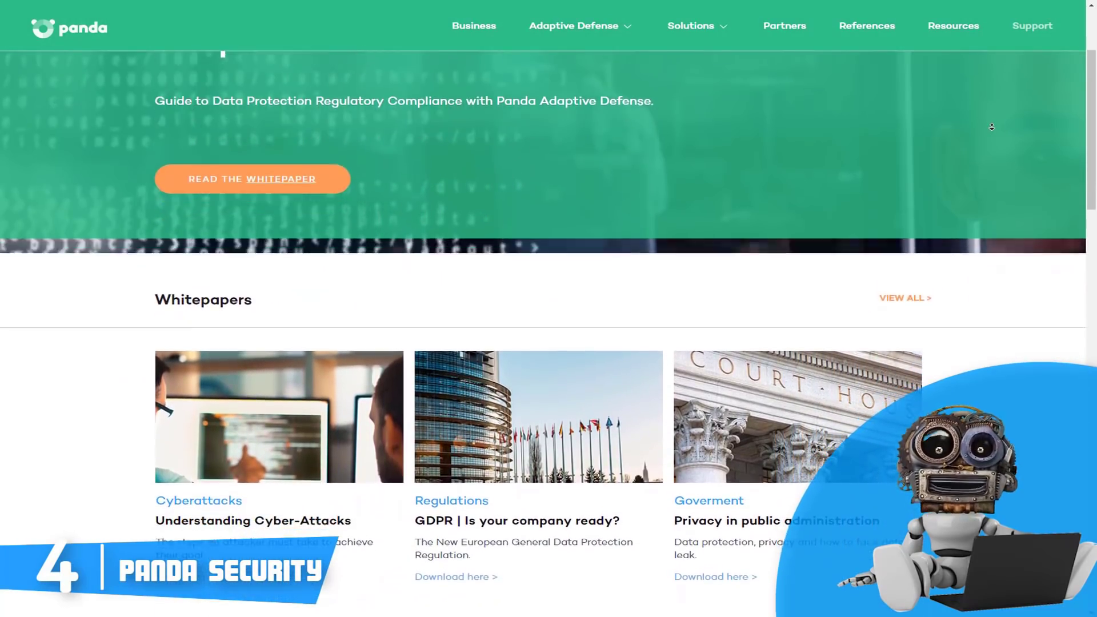
scroll(down, 3)
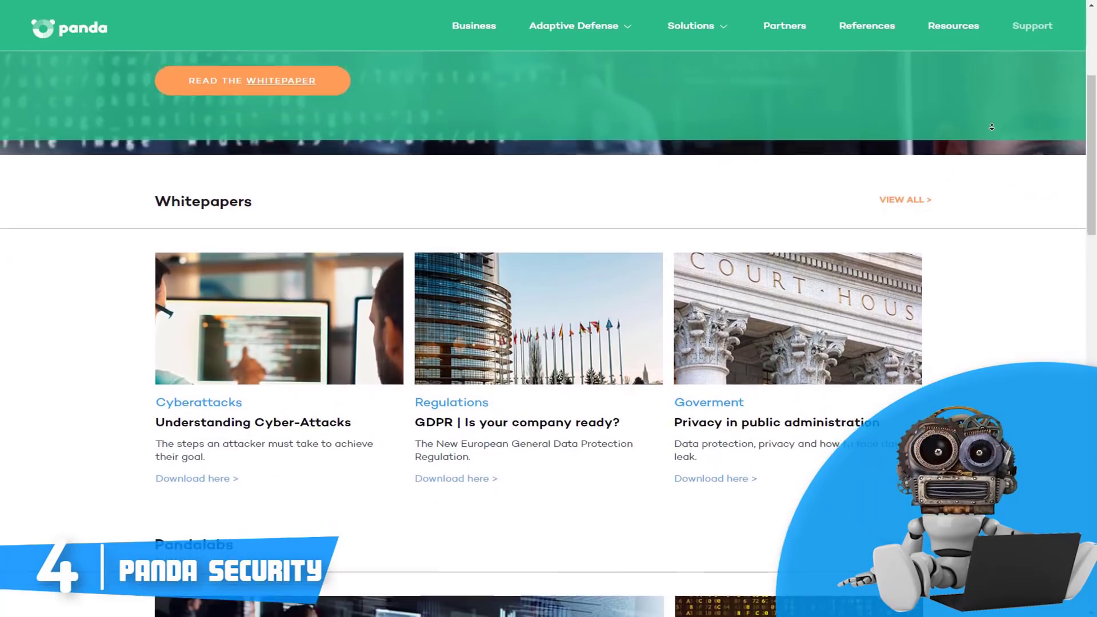
scroll(down, 3)
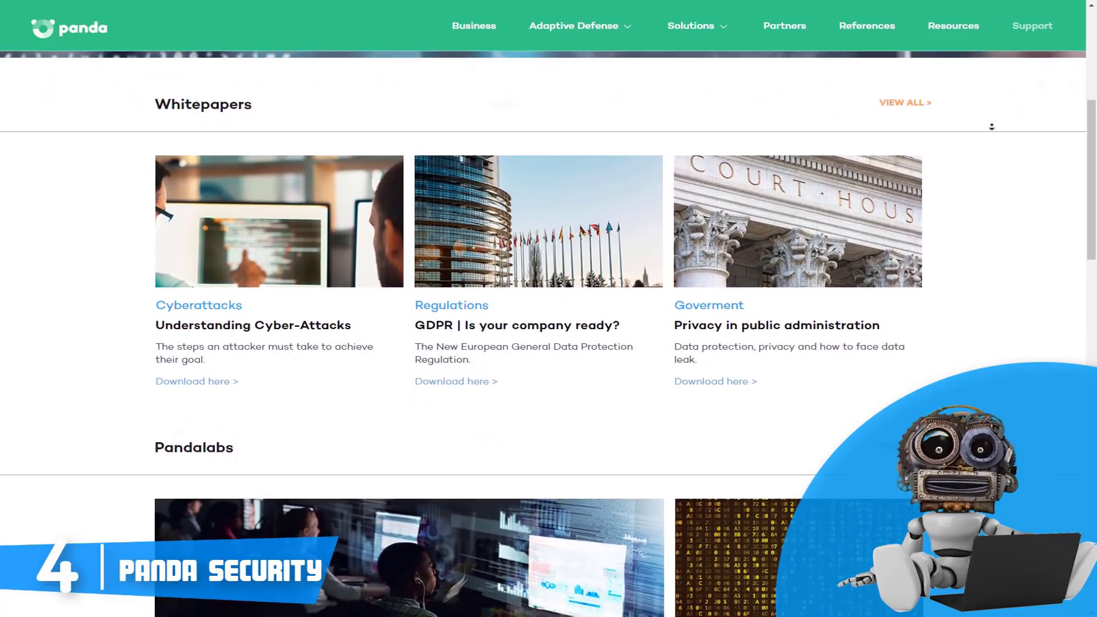
scroll(down, 3)
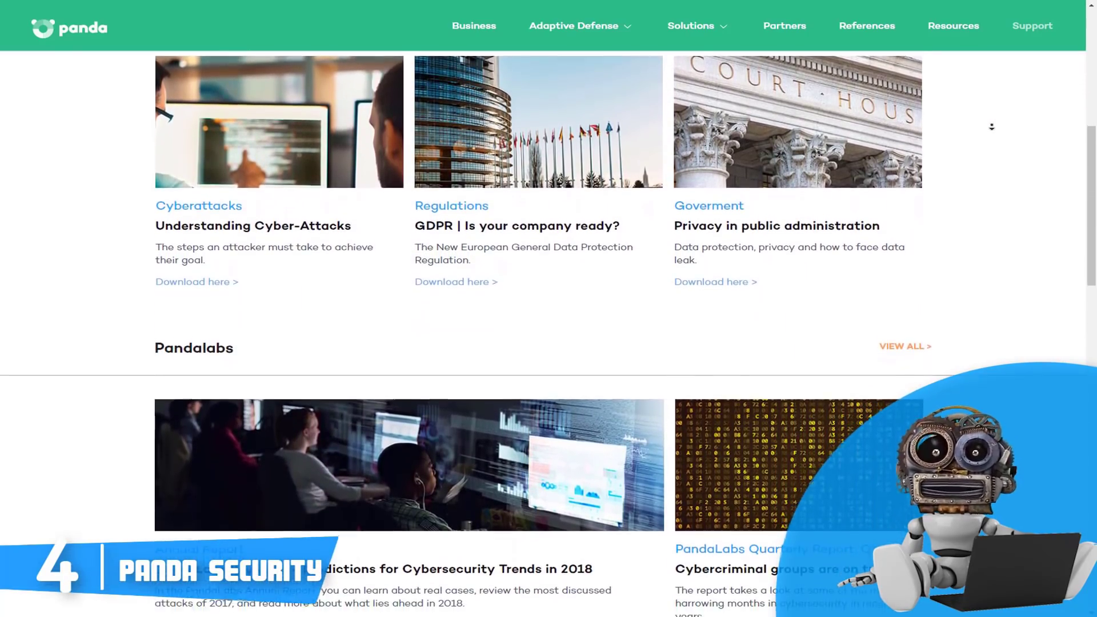
scroll(down, 3)
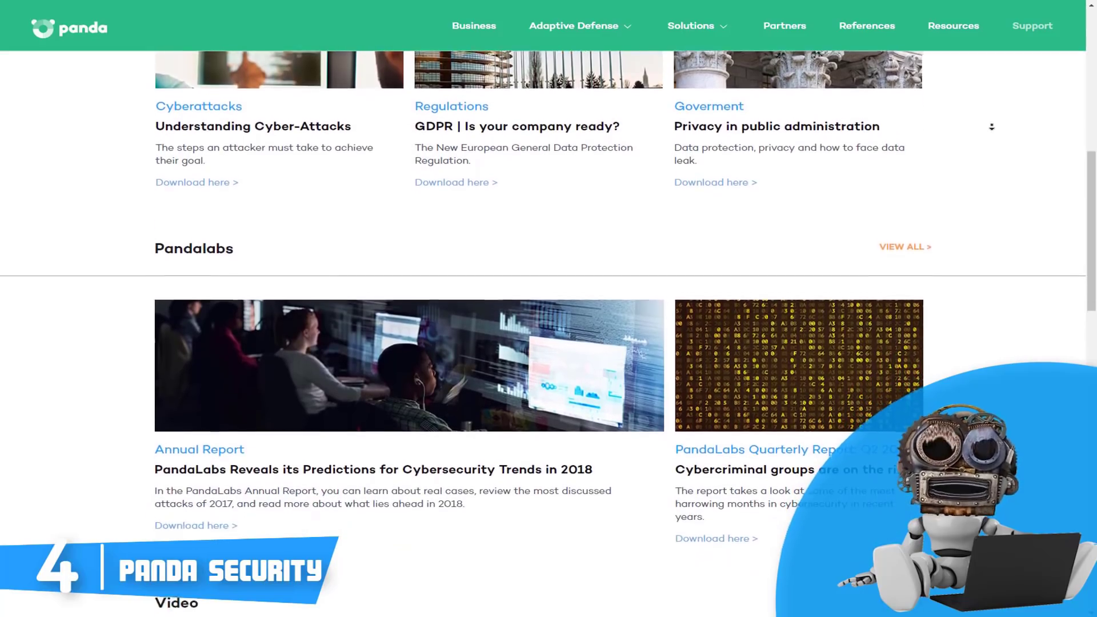
scroll(down, 3)
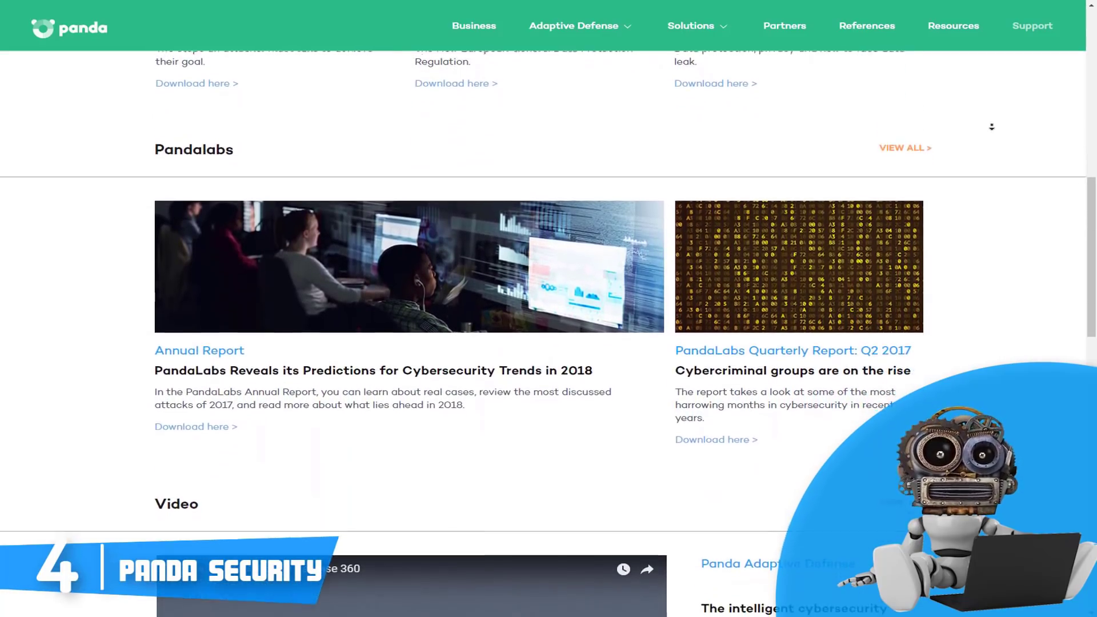
scroll(down, 3)
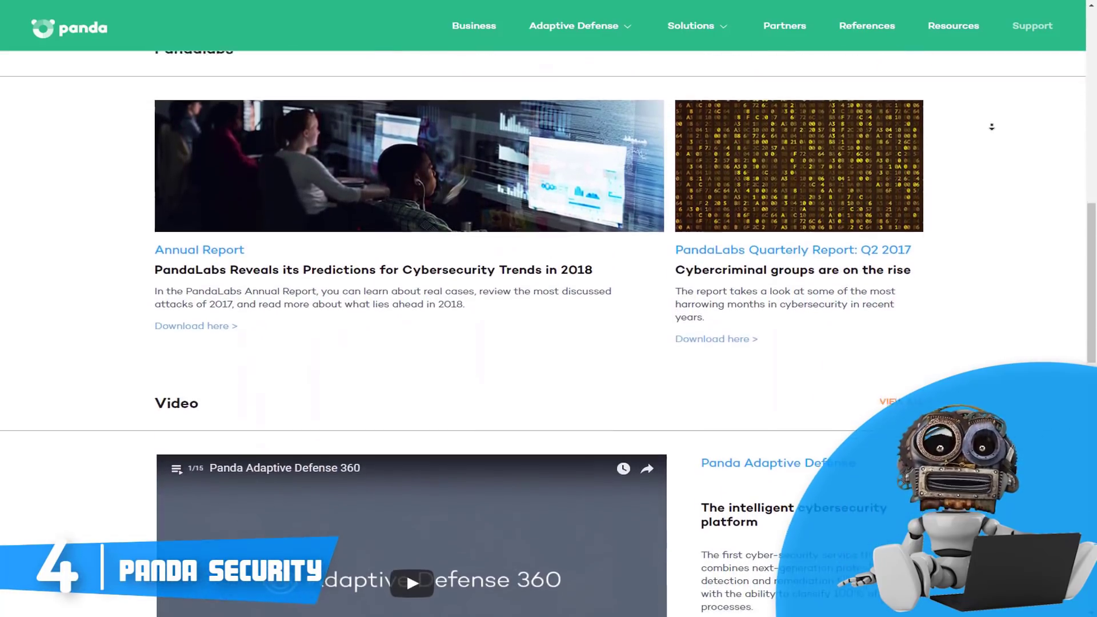
scroll(down, 3)
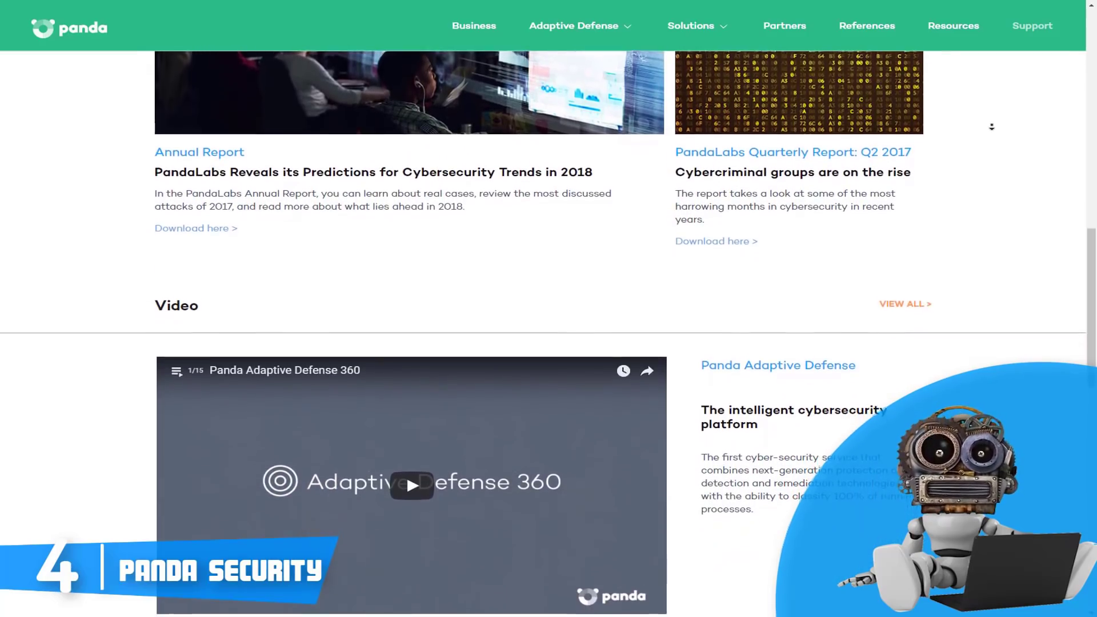
scroll(down, 3)
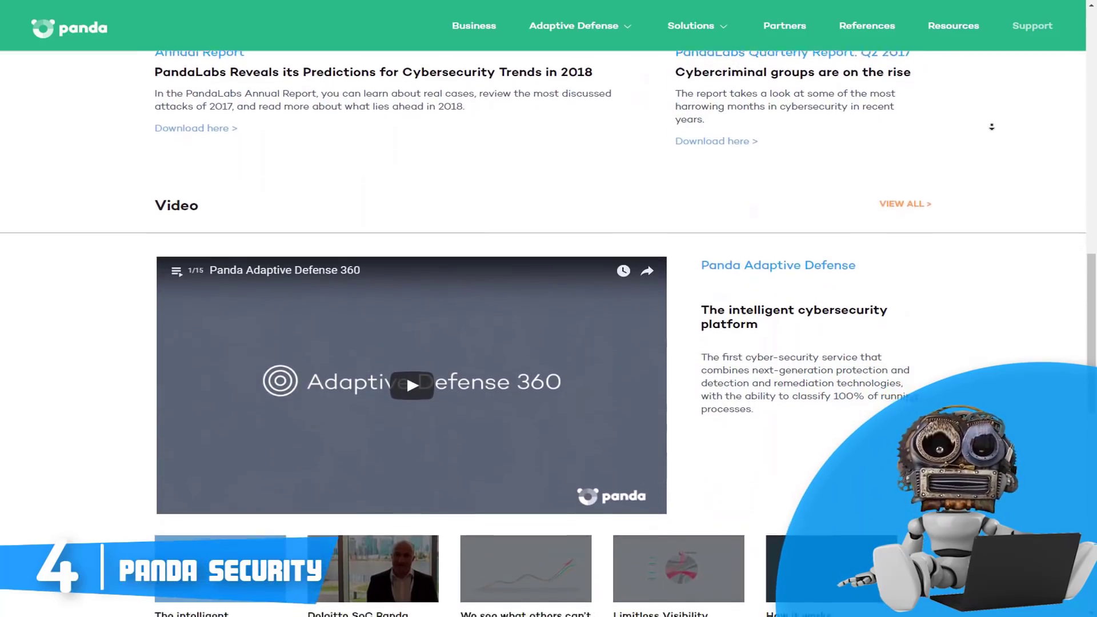
scroll(down, 3)
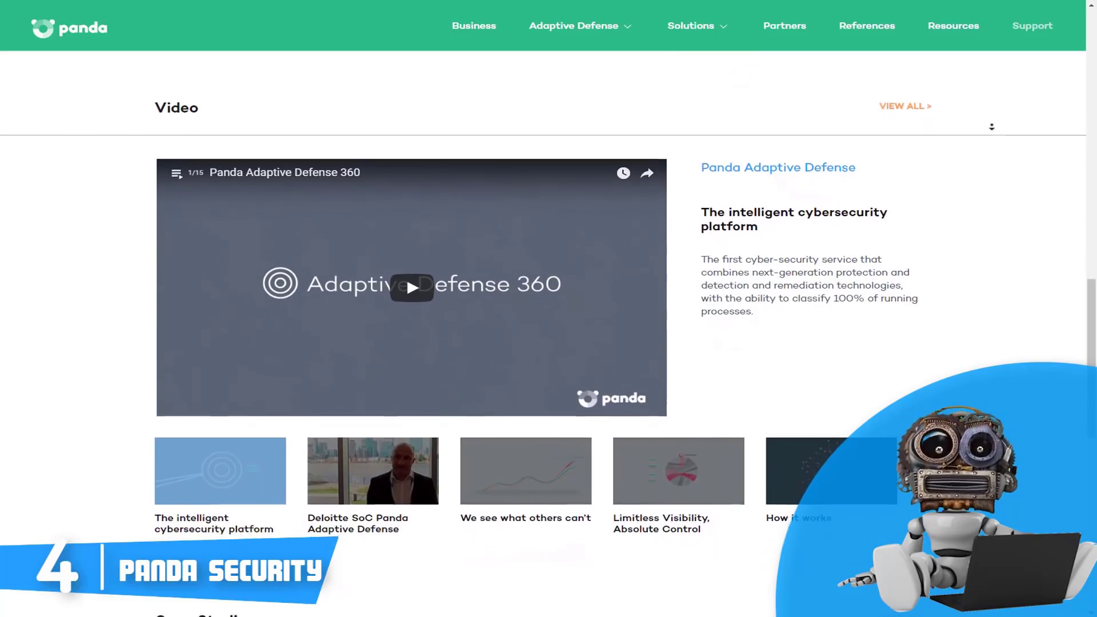
scroll(down, 3)
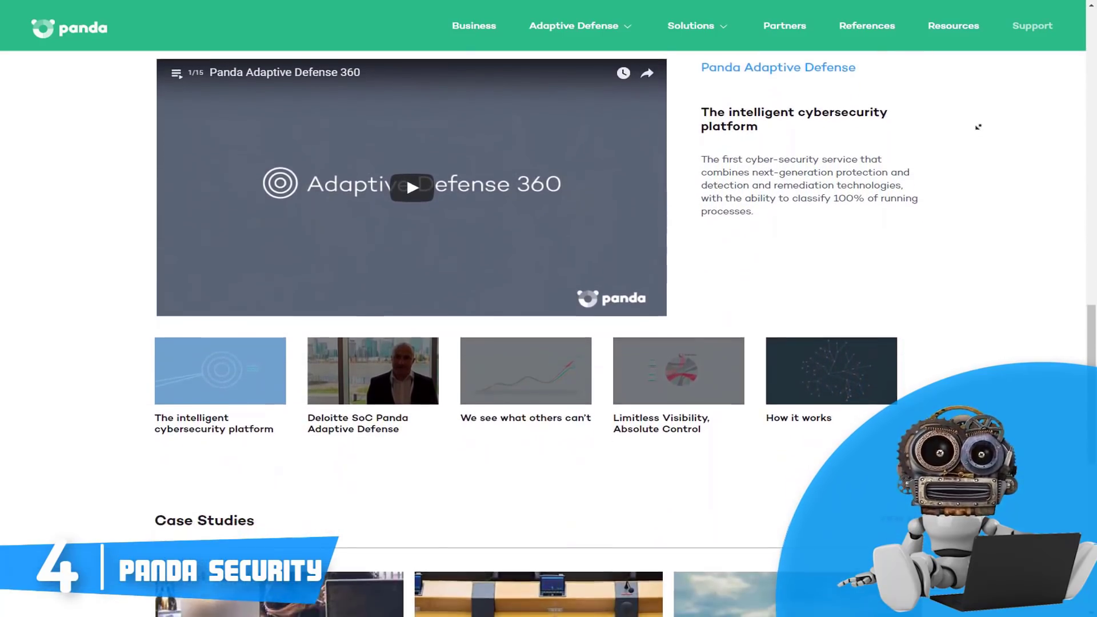
scroll(down, 3)
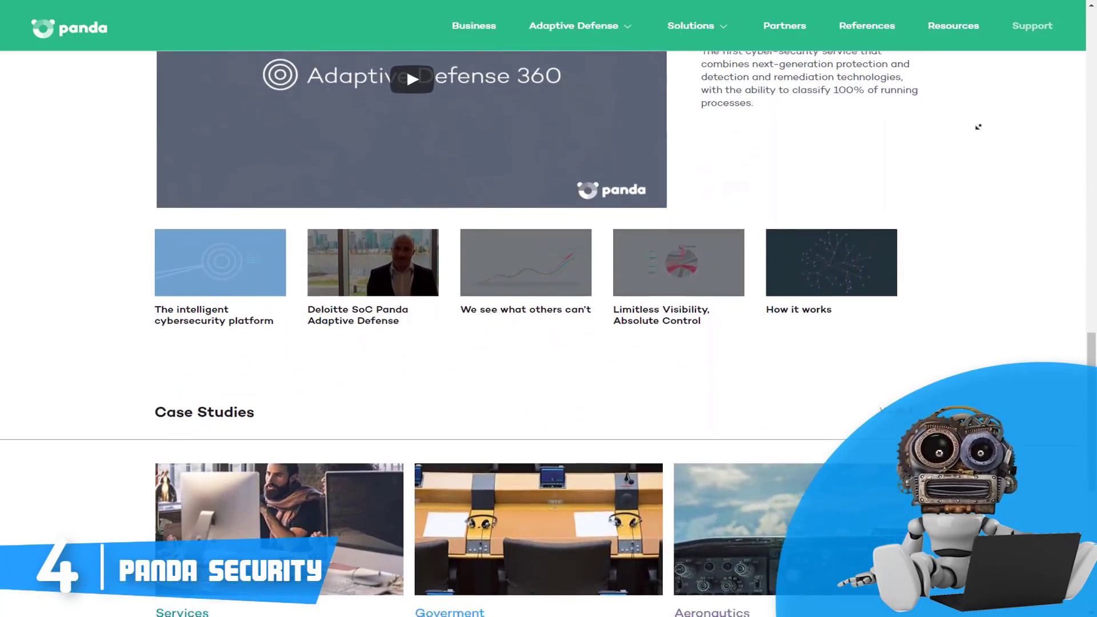
scroll(down, 3)
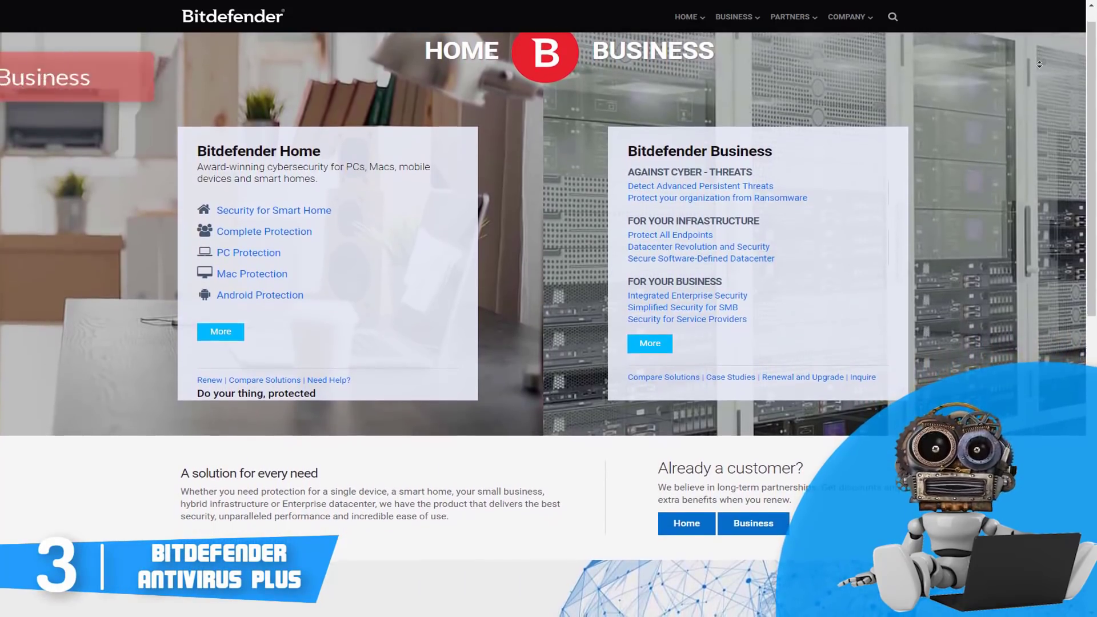
- Scroll the Bitdefender homepage down past the 500M users banner
scroll(down, 3)
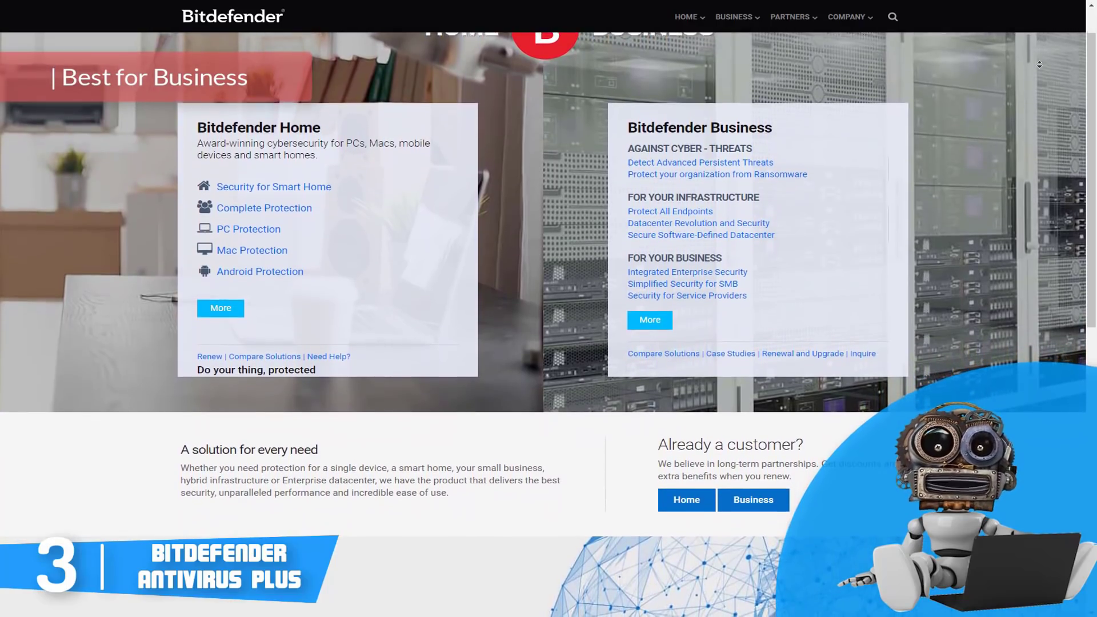
scroll(down, 3)
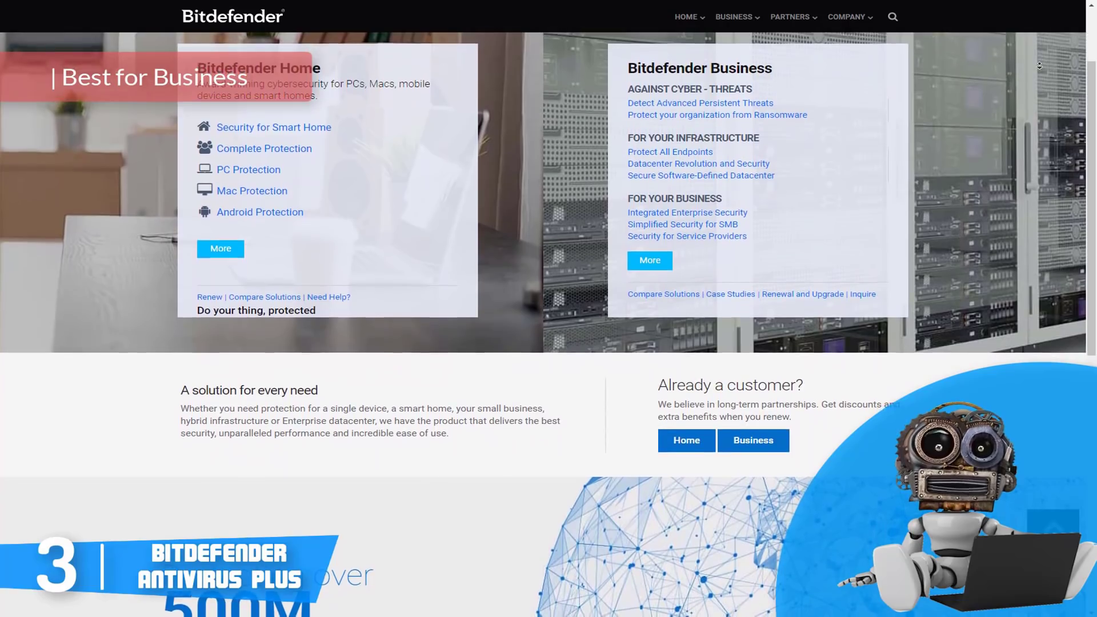
scroll(down, 3)
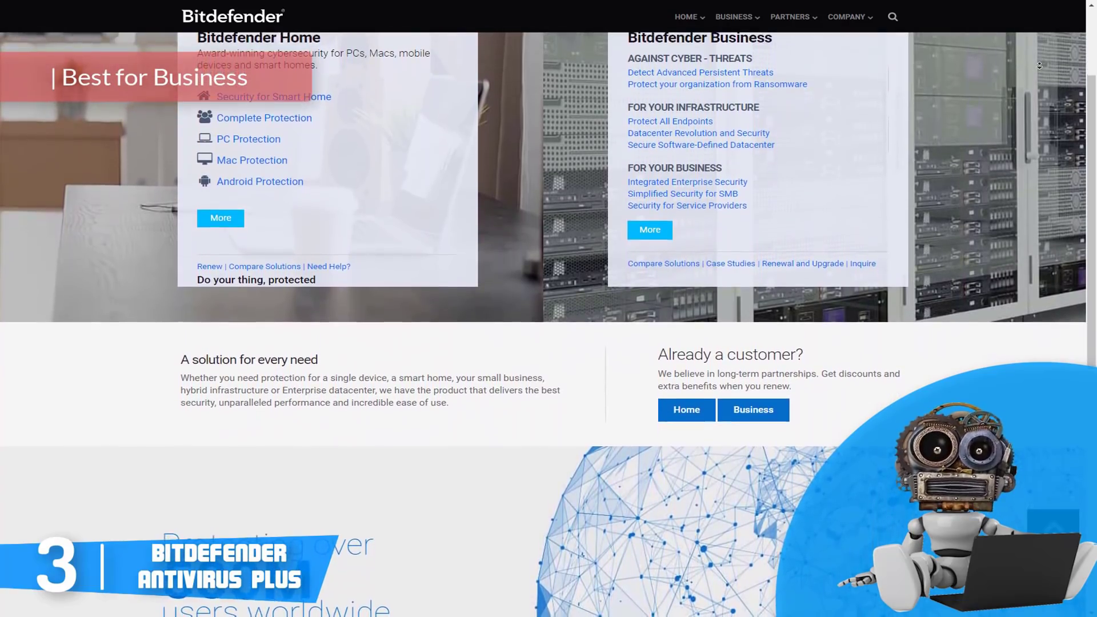
scroll(down, 3)
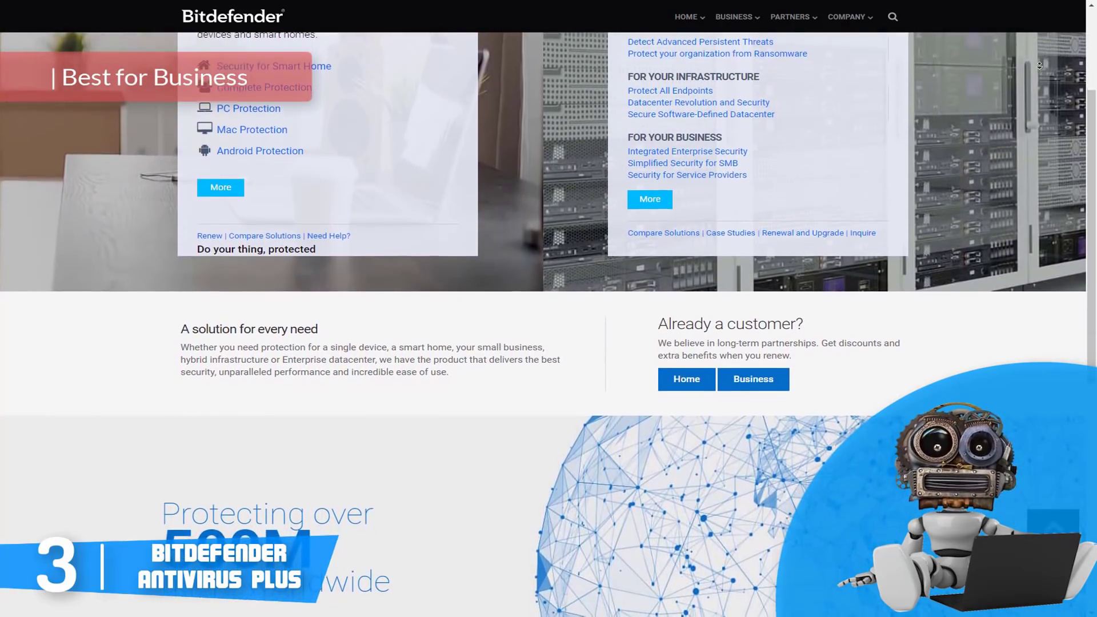
scroll(down, 3)
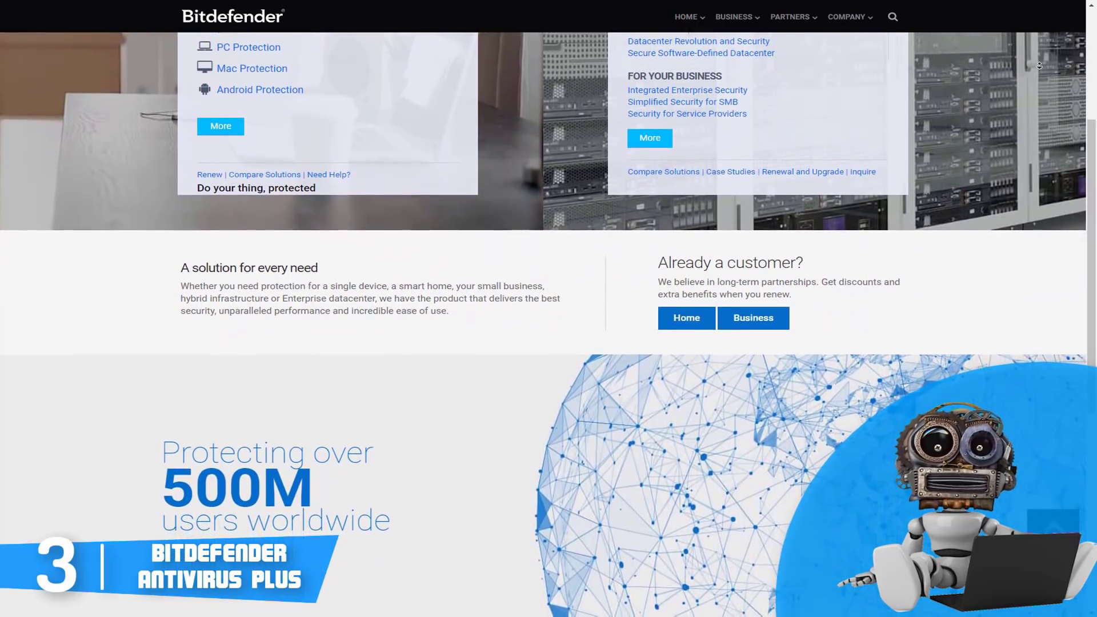
scroll(down, 3)
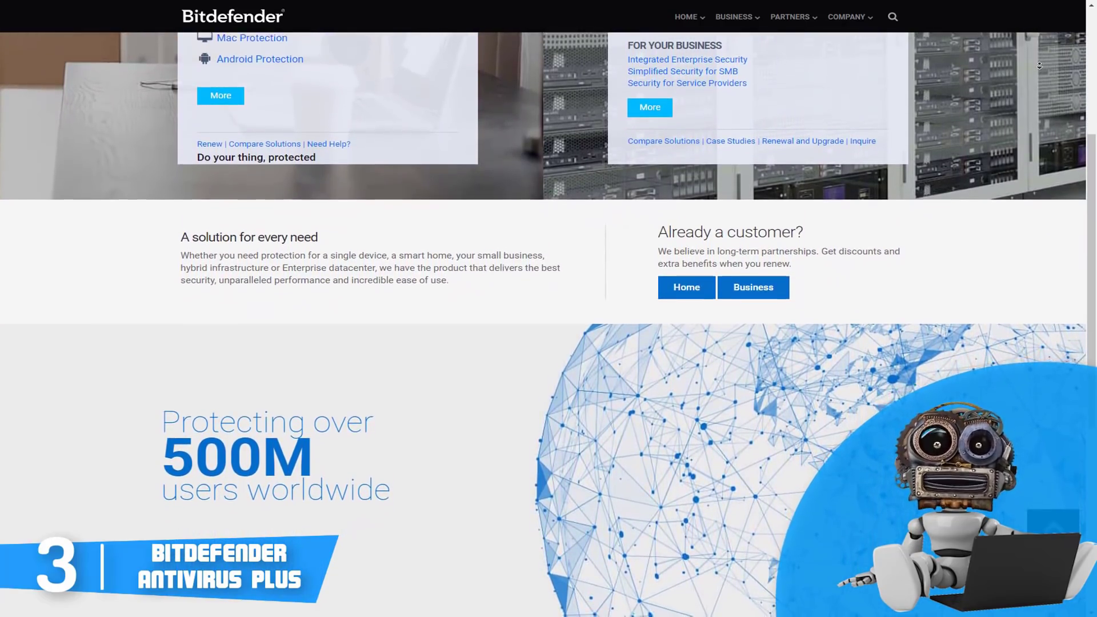
scroll(down, 3)
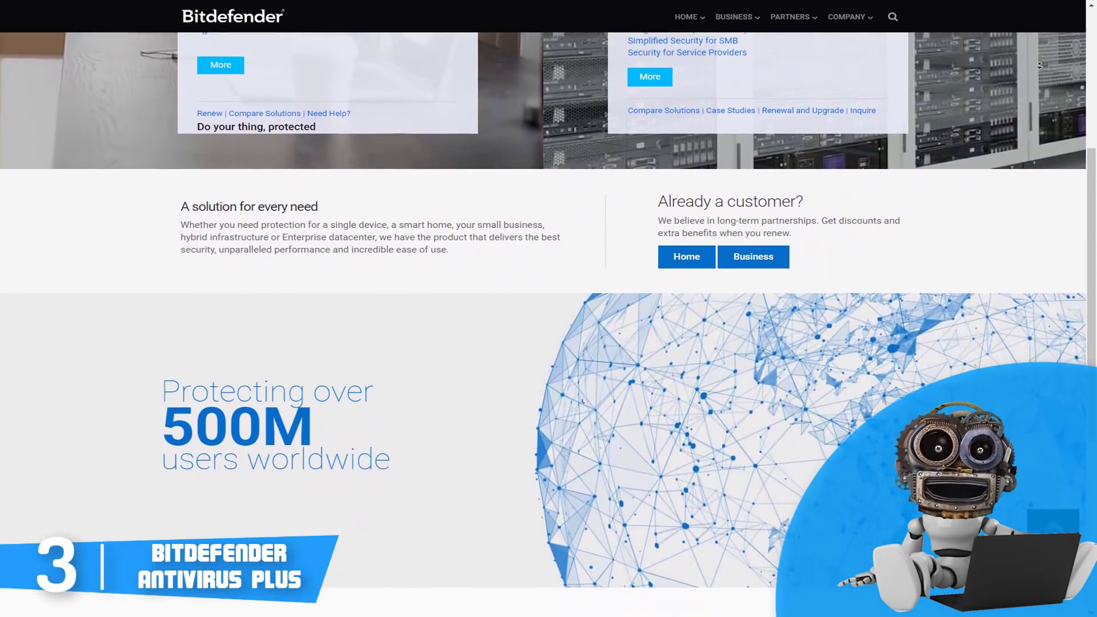
scroll(down, 3)
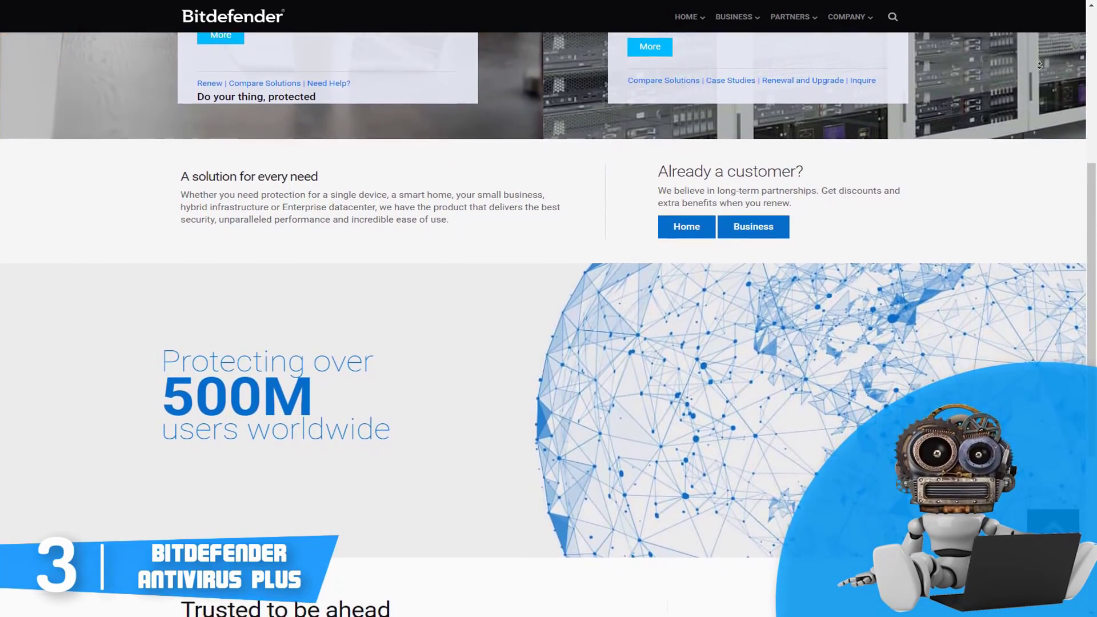
scroll(down, 3)
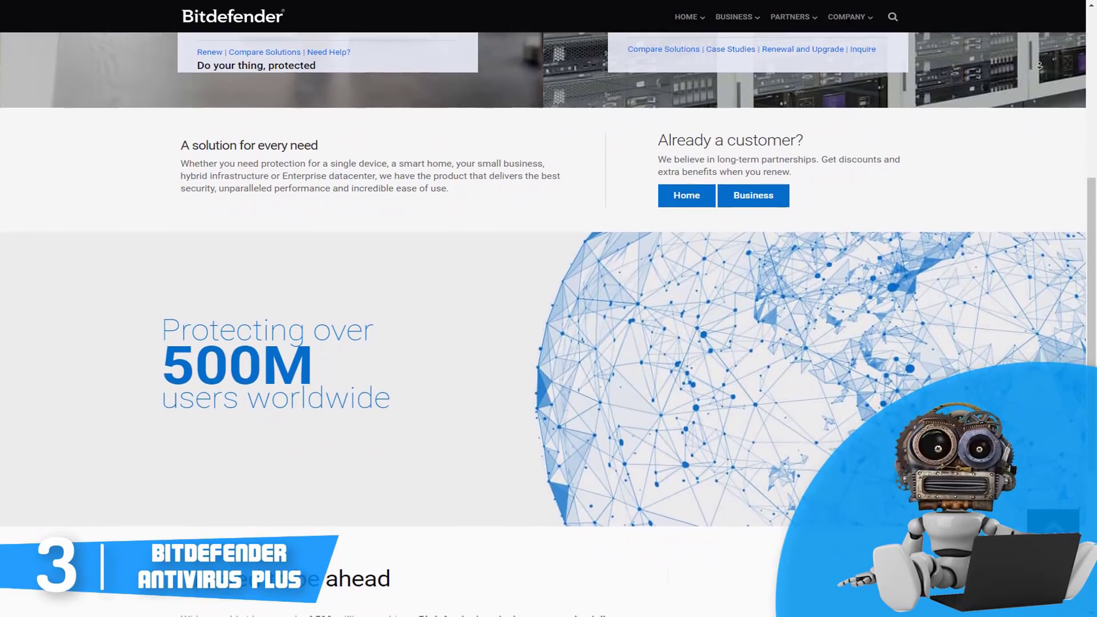
scroll(down, 3)
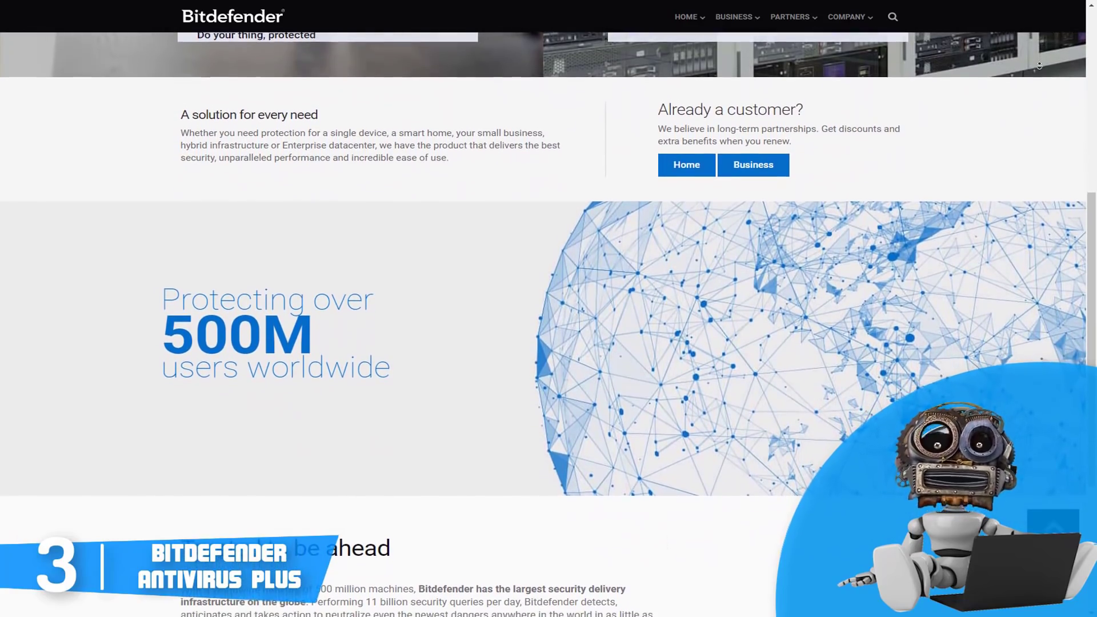
- Continue to the 'Trusted to be ahead' section and the page footer
scroll(down, 3)
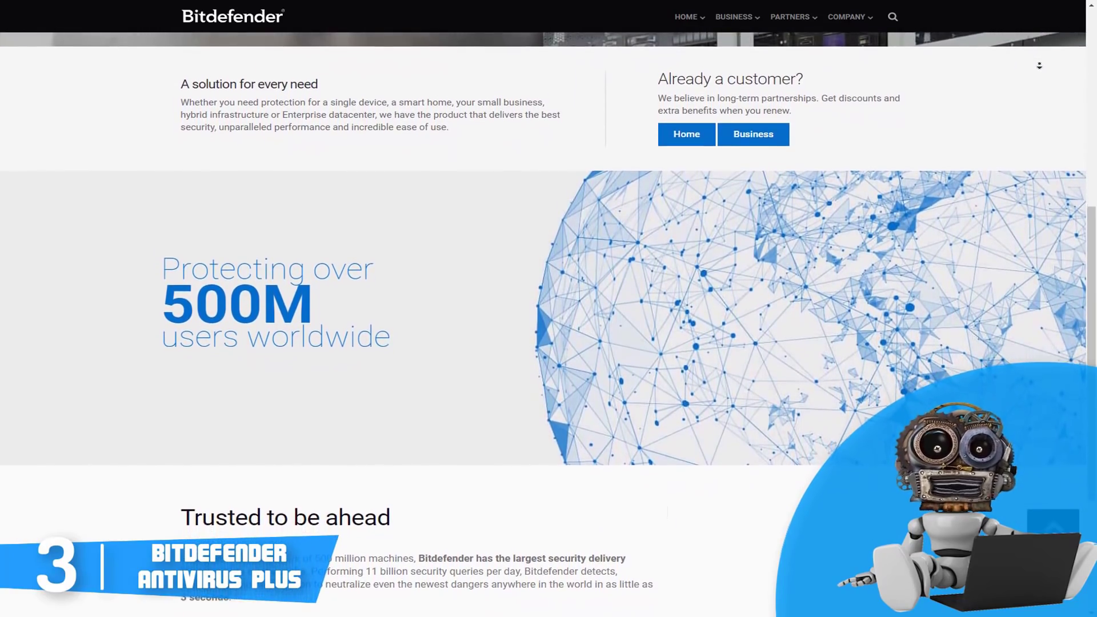
scroll(down, 3)
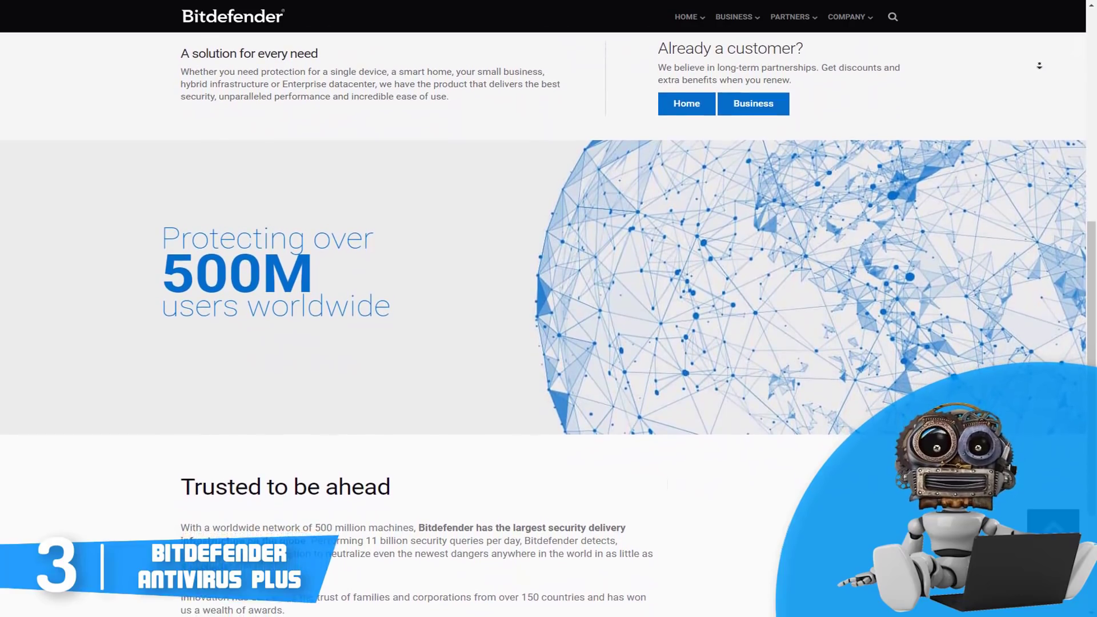
scroll(down, 3)
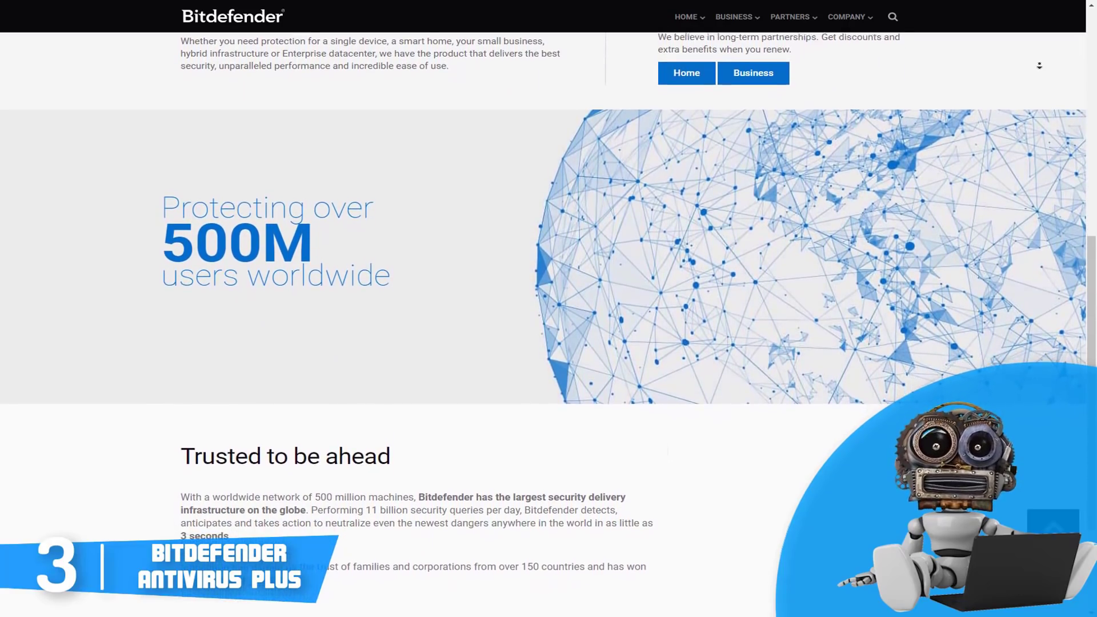
scroll(down, 3)
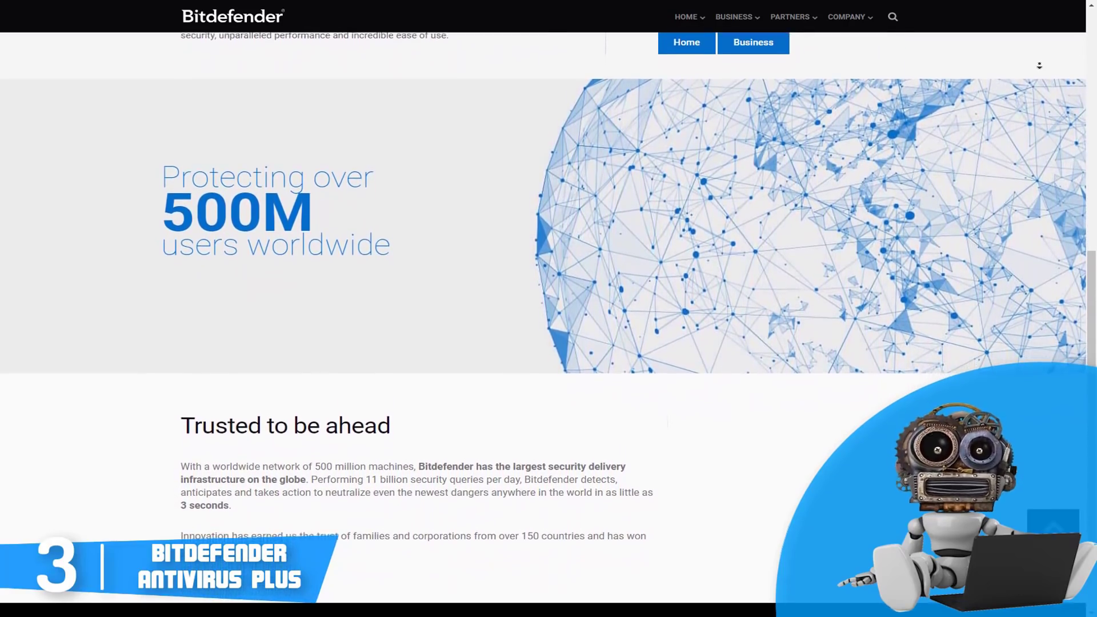
scroll(down, 3)
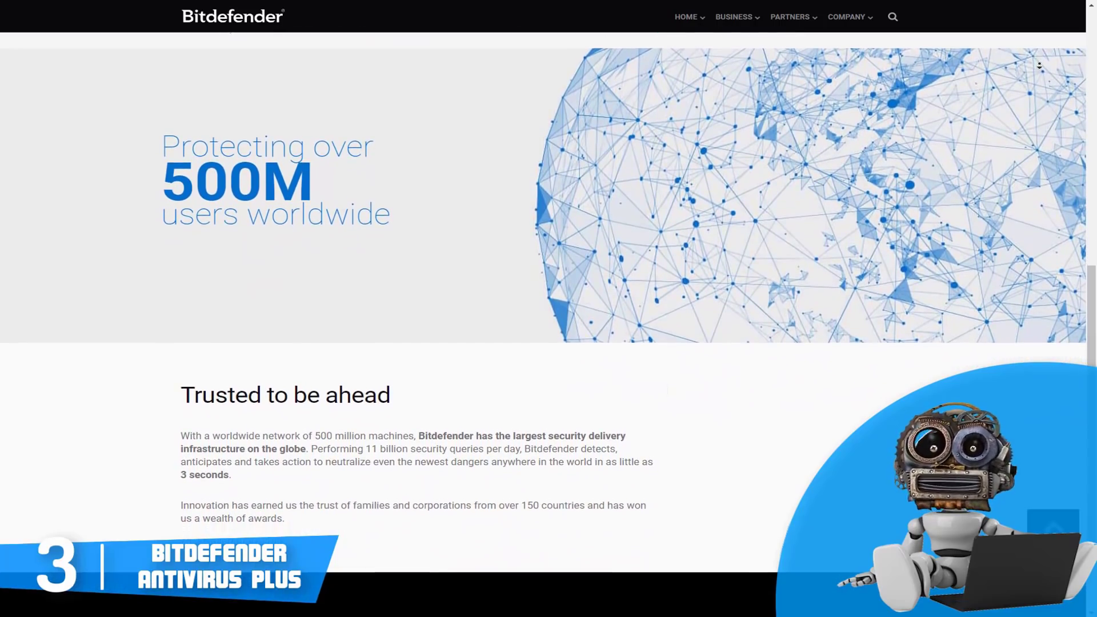
scroll(down, 3)
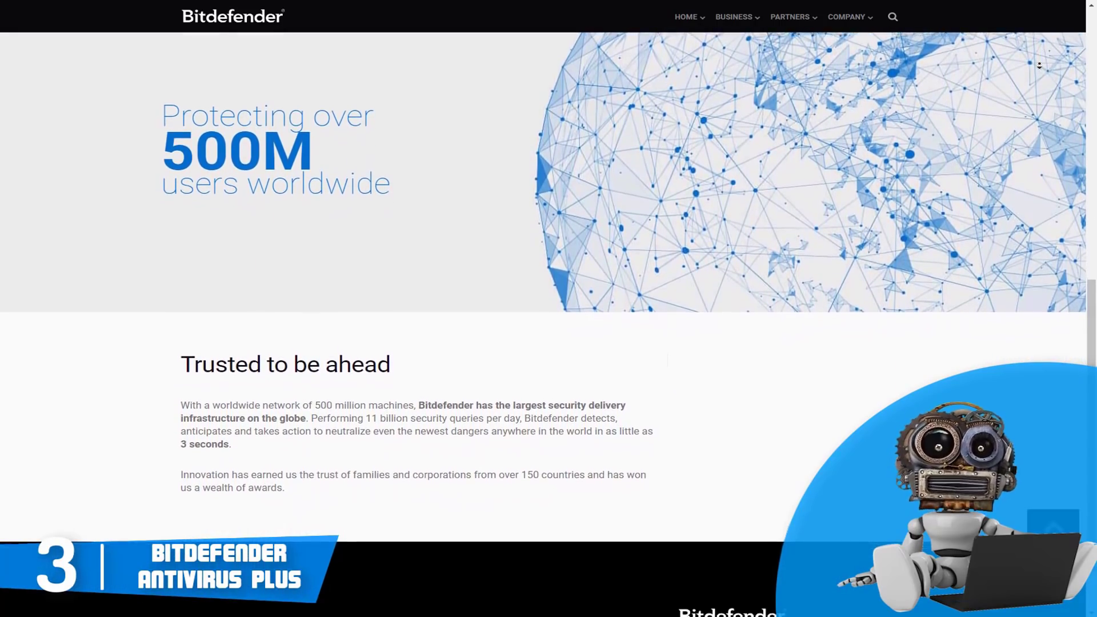
scroll(down, 3)
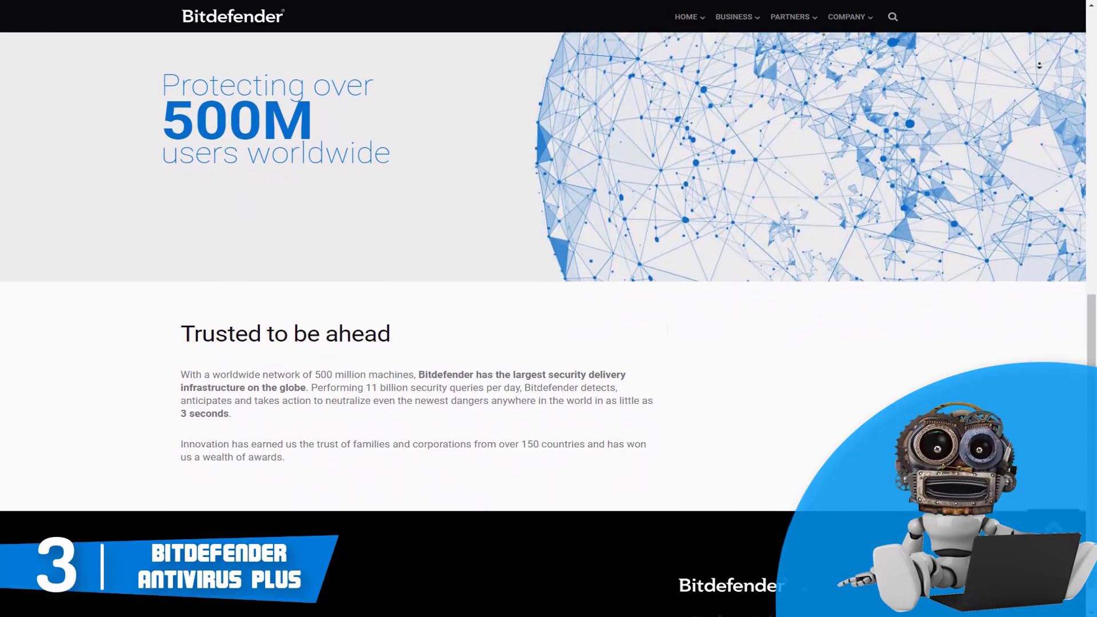
scroll(down, 3)
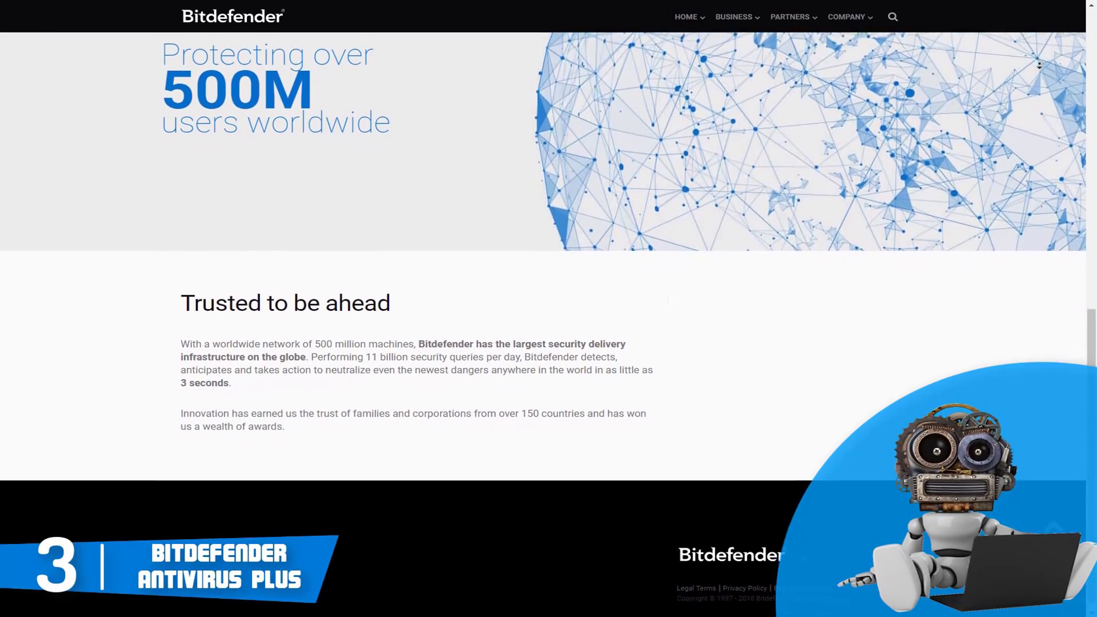
scroll(down, 3)
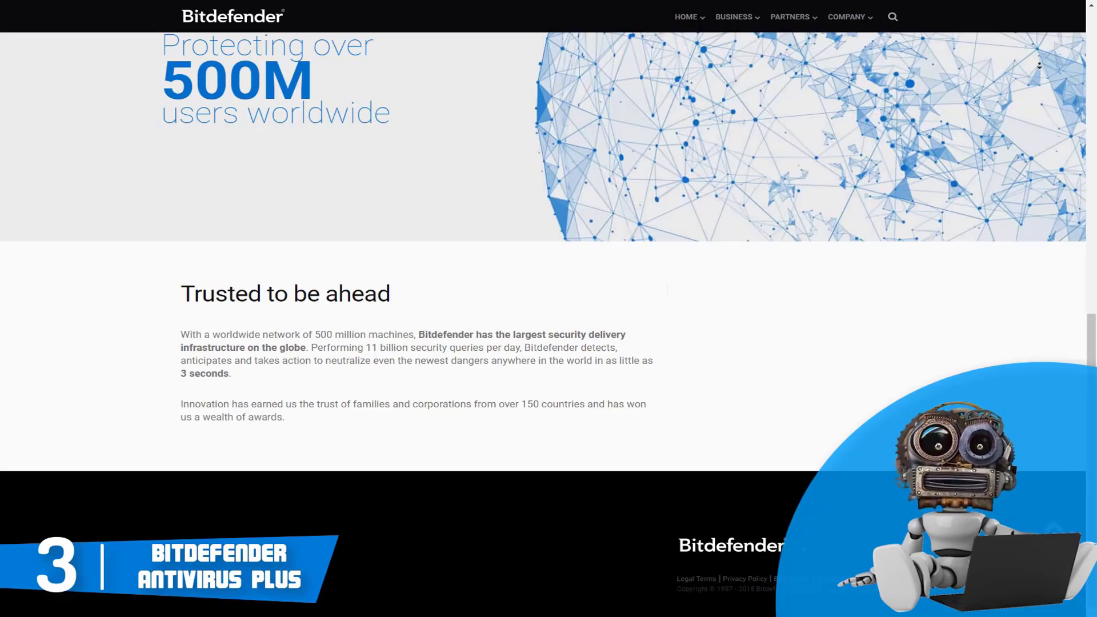
- Go to the Detect Advanced Persistent Threats page and read down through its HVI overview sections
click(734, 17)
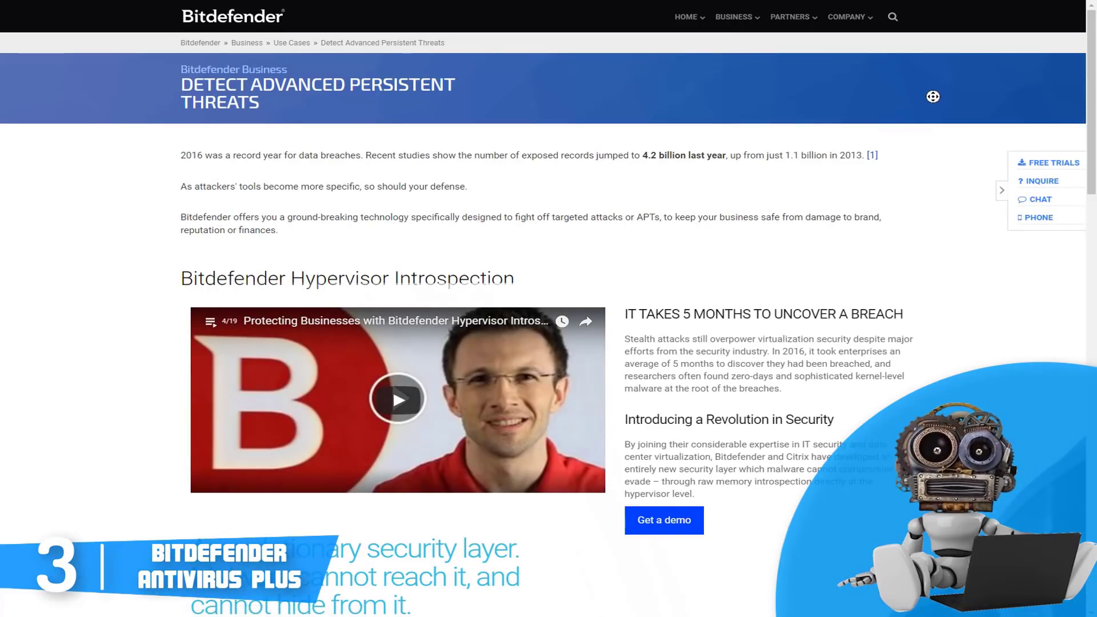
scroll(down, 3)
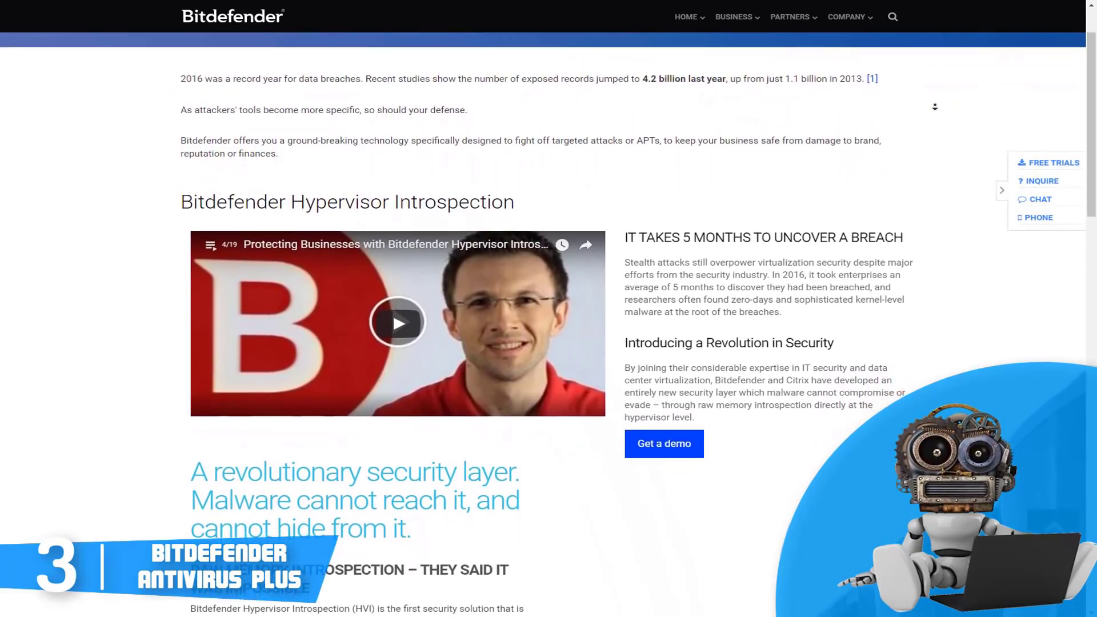
scroll(down, 3)
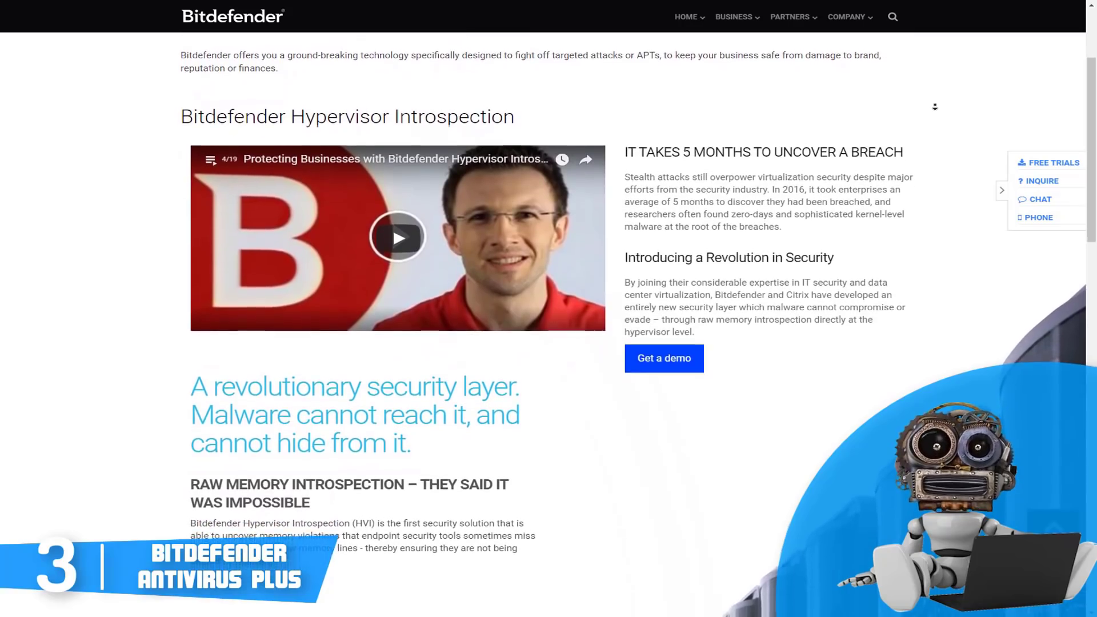
scroll(down, 3)
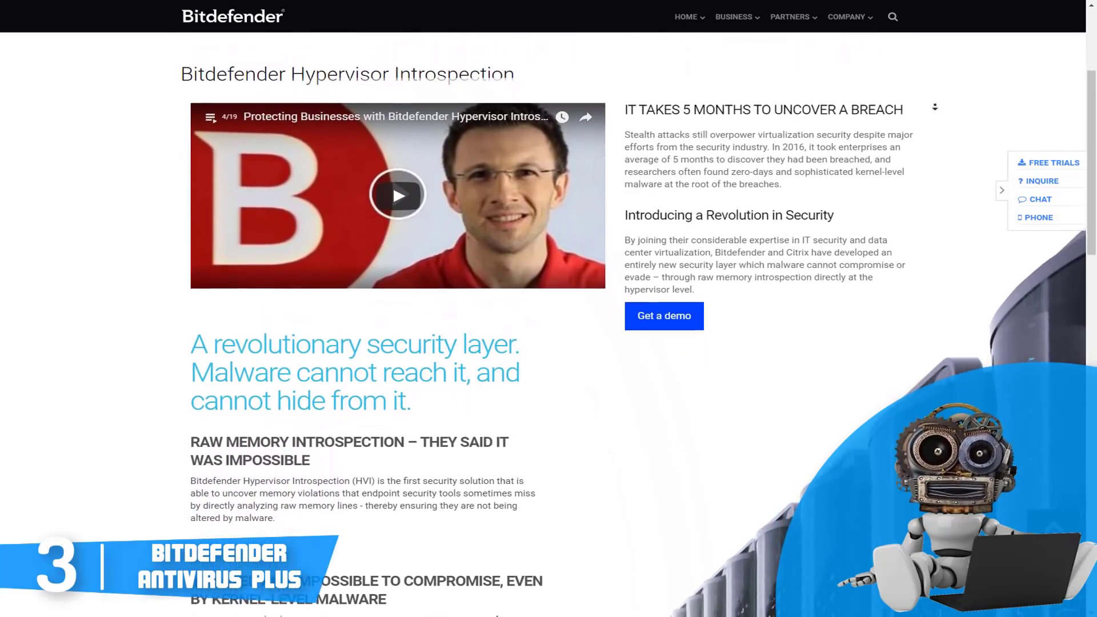
scroll(down, 3)
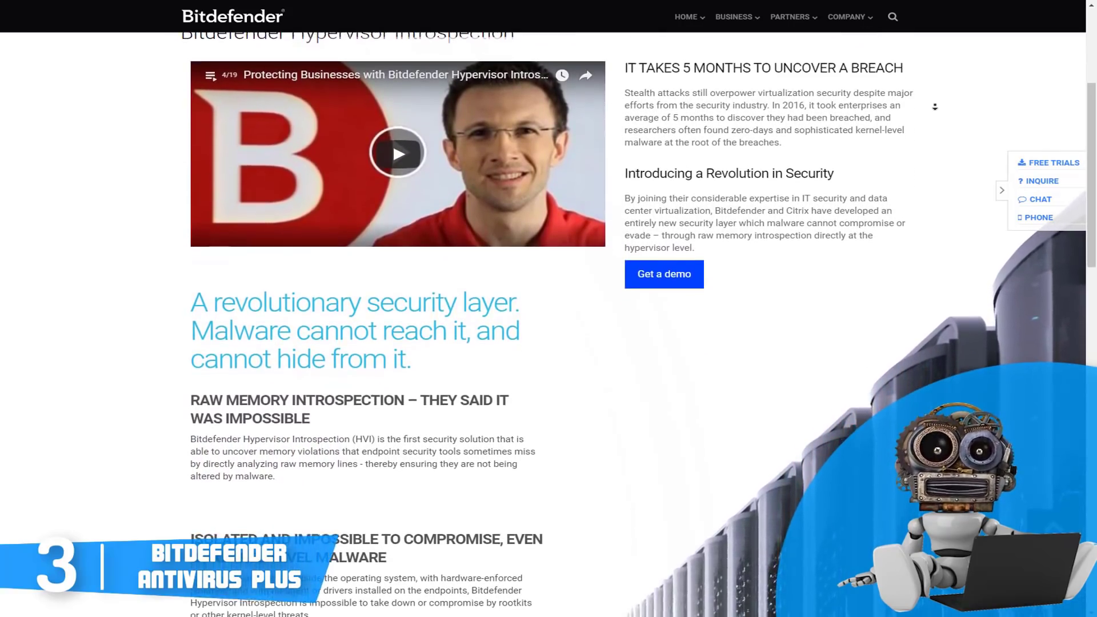
scroll(down, 3)
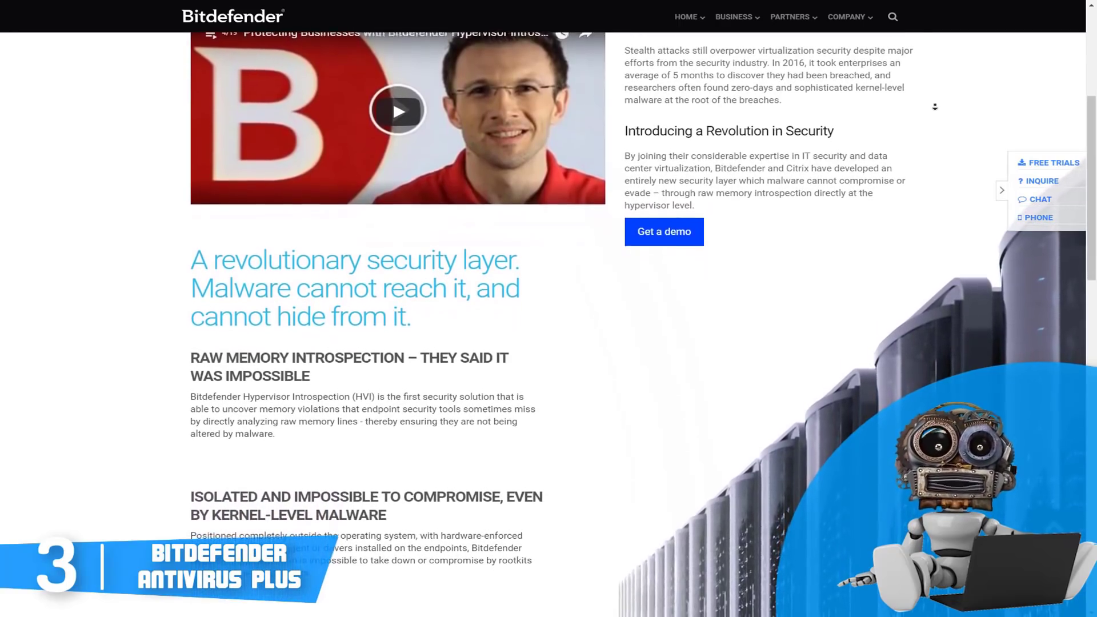
scroll(down, 3)
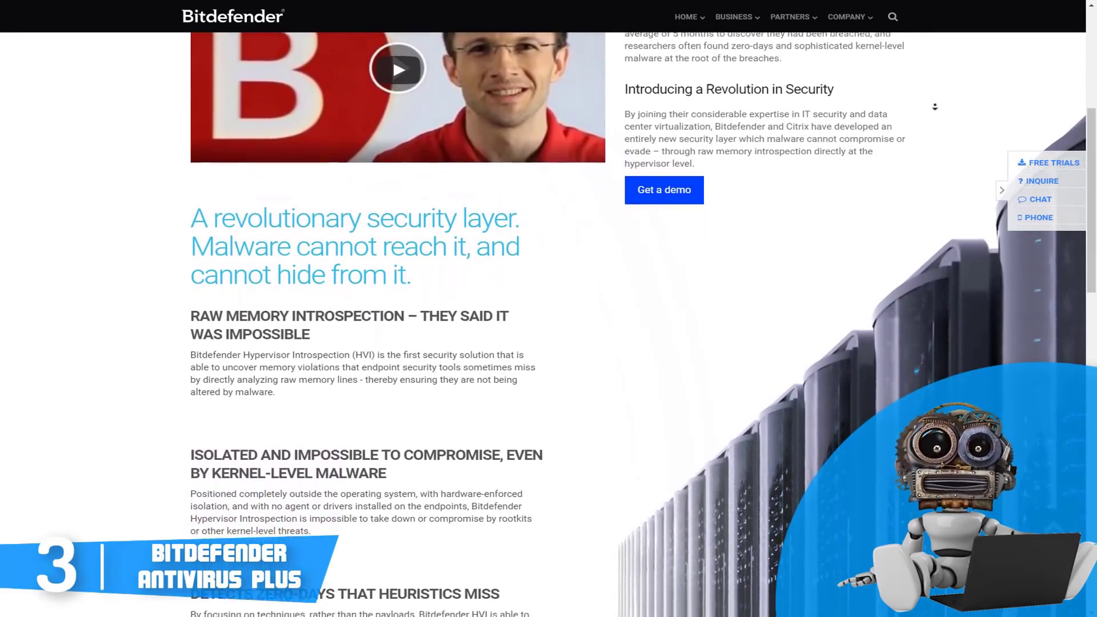
scroll(down, 3)
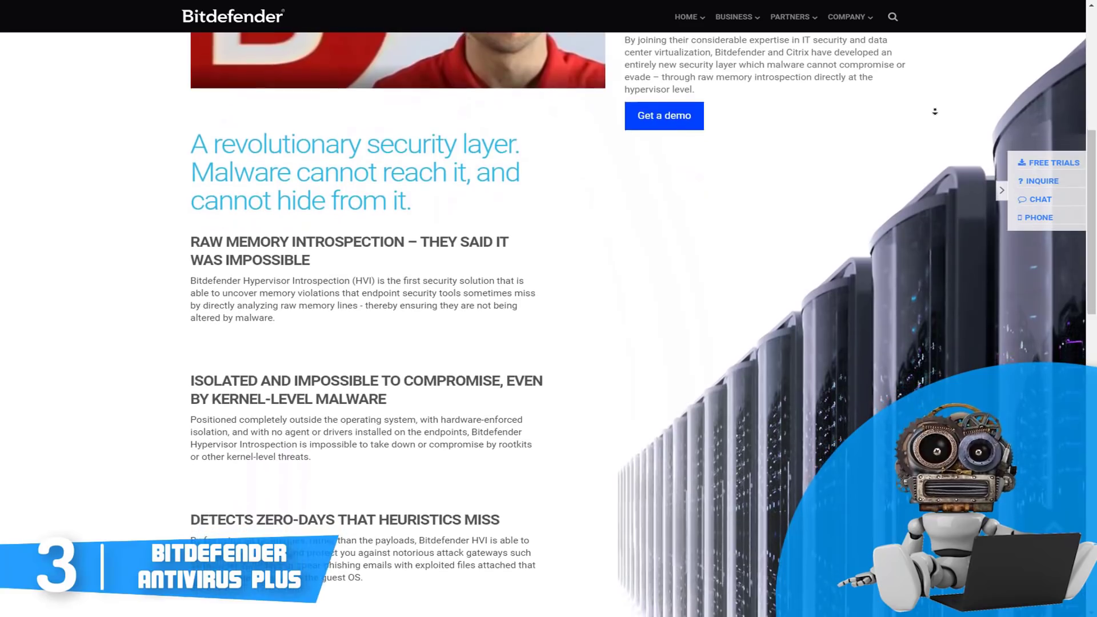
scroll(down, 3)
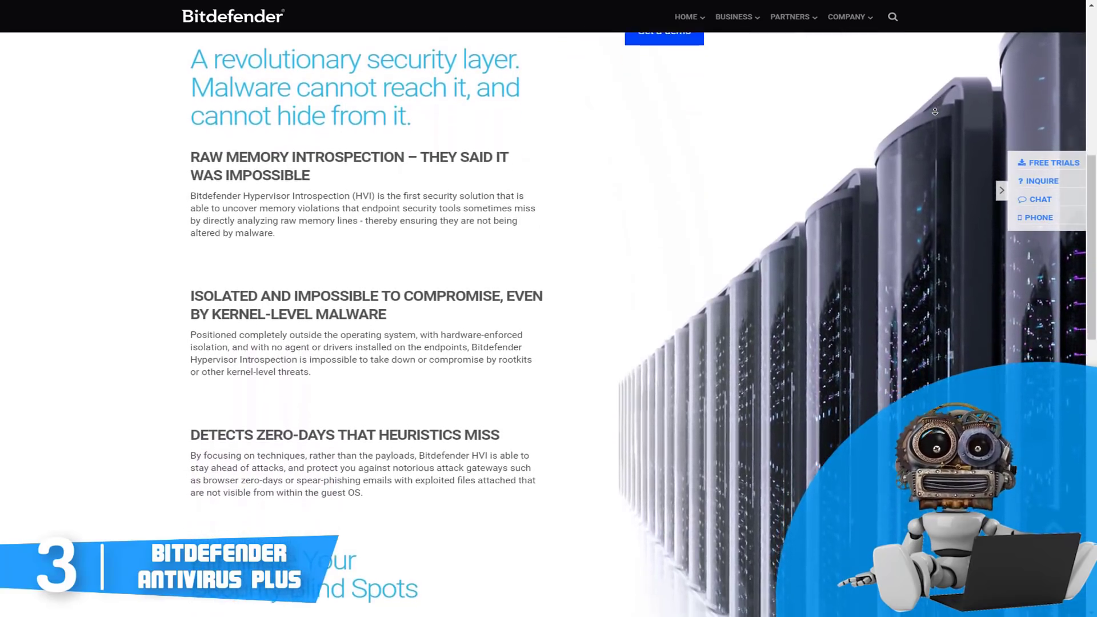
scroll(down, 3)
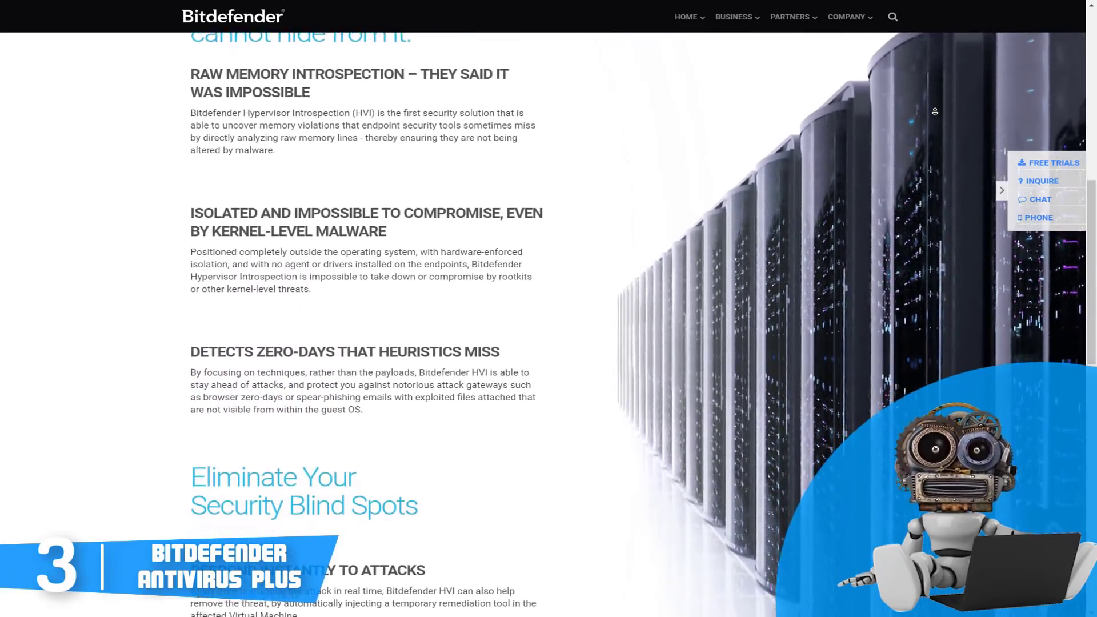
- Continue past Eliminate Your Security Blind Spots to the Against Cyber-Threats, Infrastructure and Company tiles
scroll(down, 3)
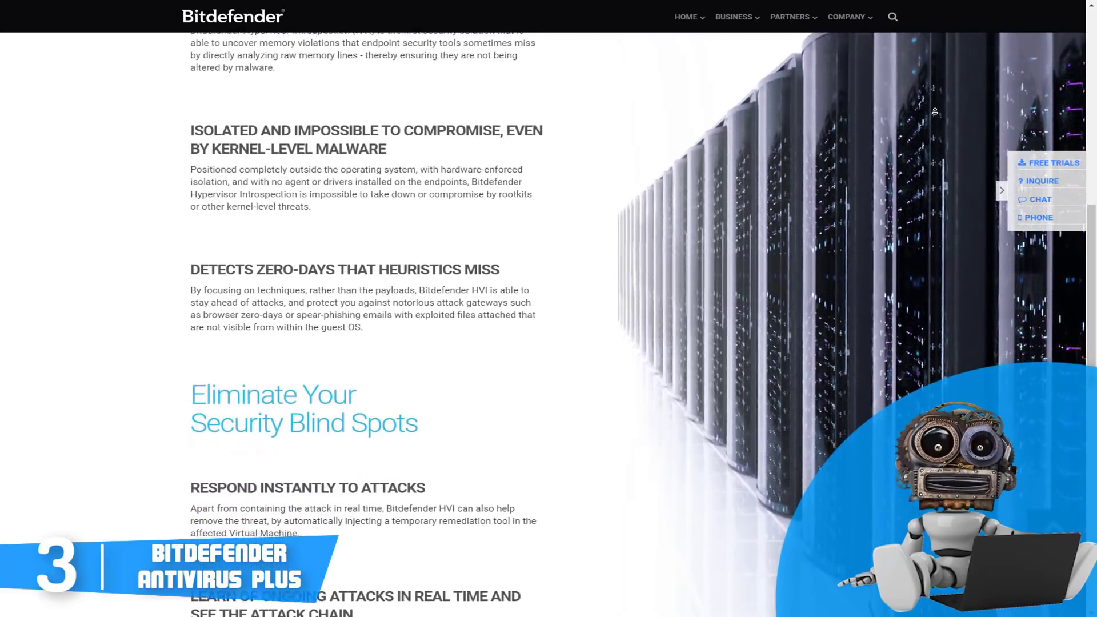
scroll(down, 3)
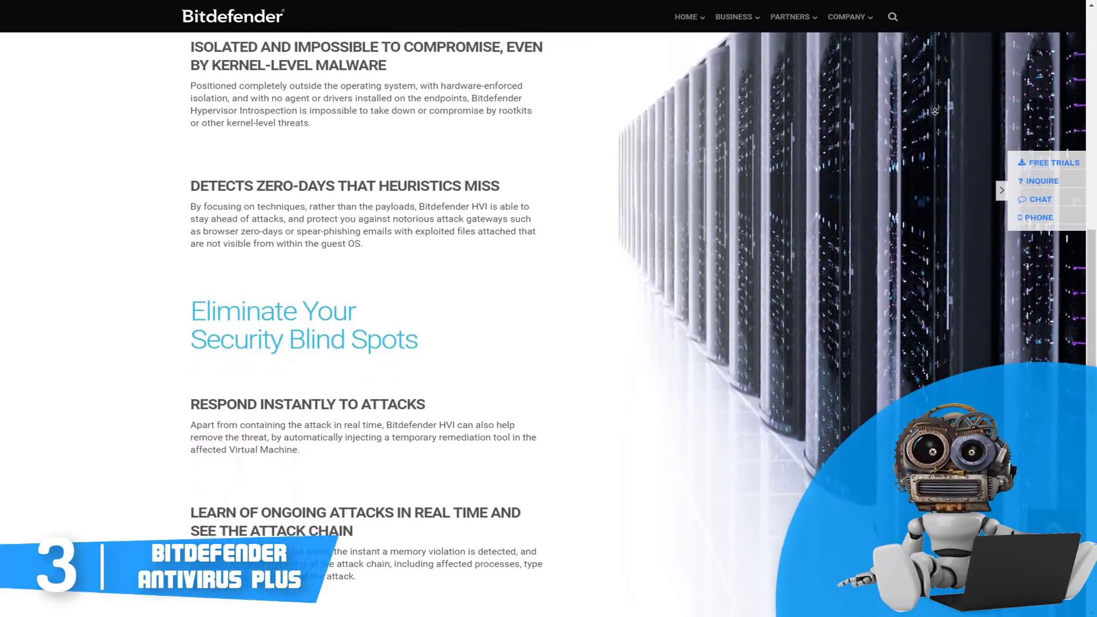
scroll(down, 3)
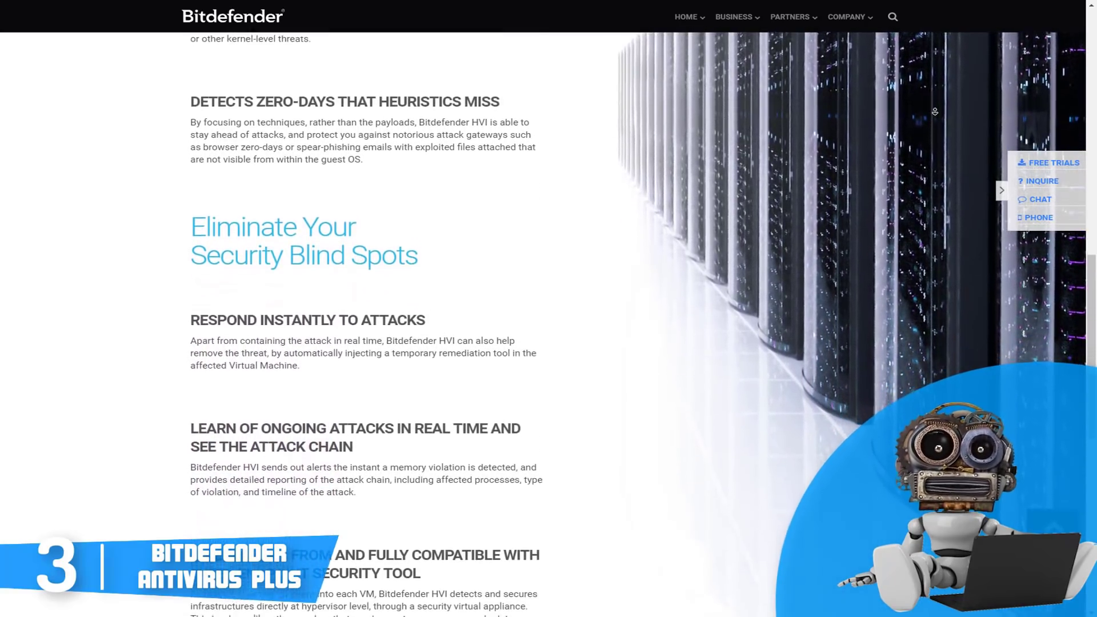
scroll(down, 3)
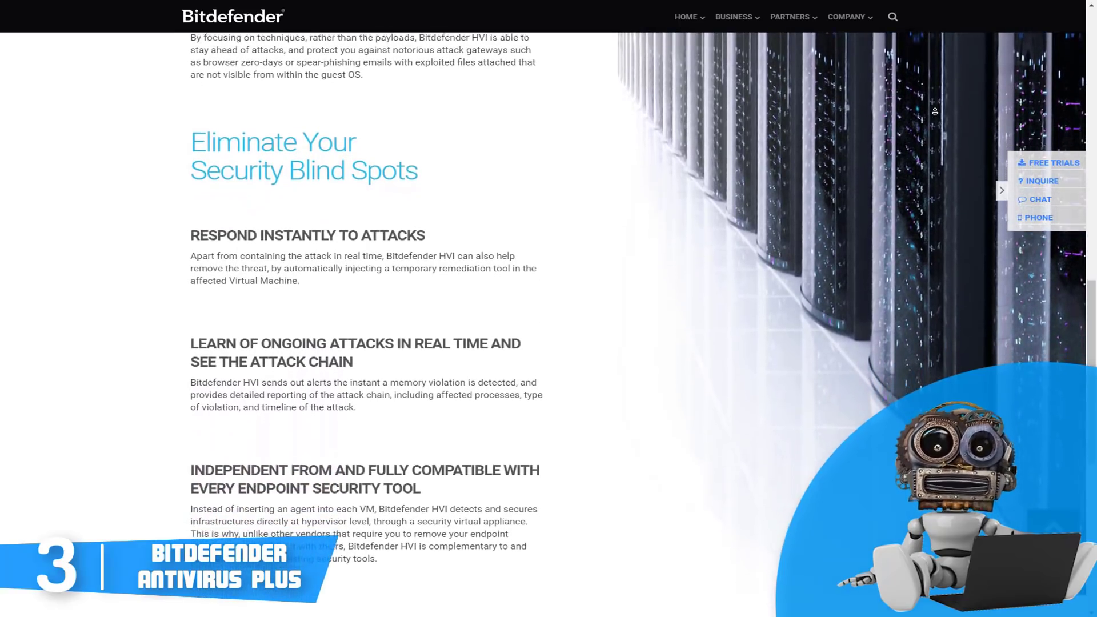
scroll(down, 3)
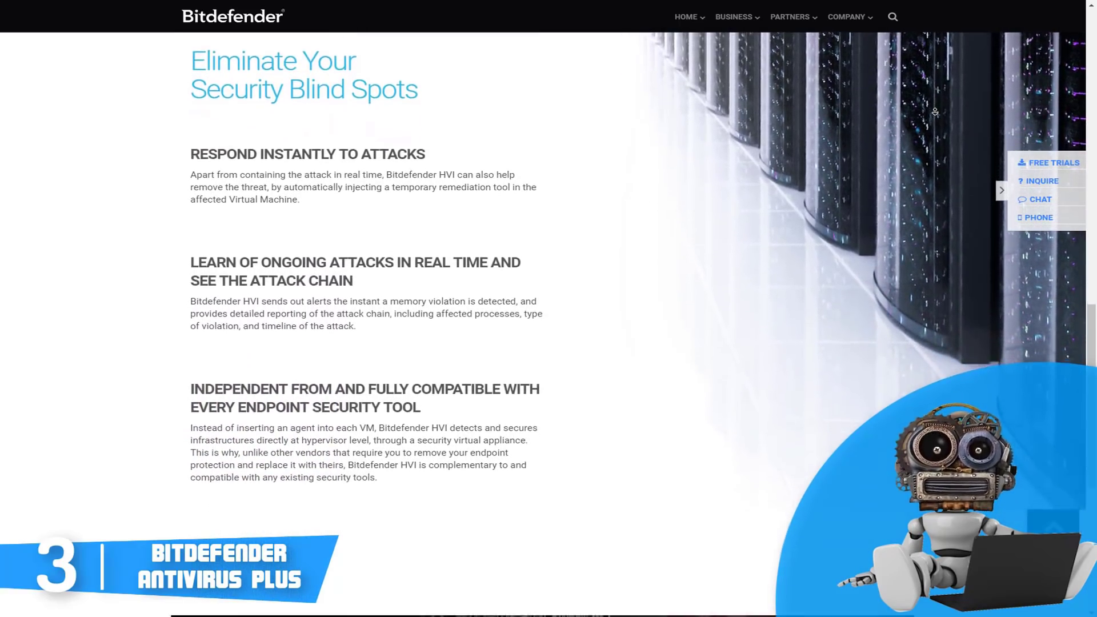
scroll(down, 3)
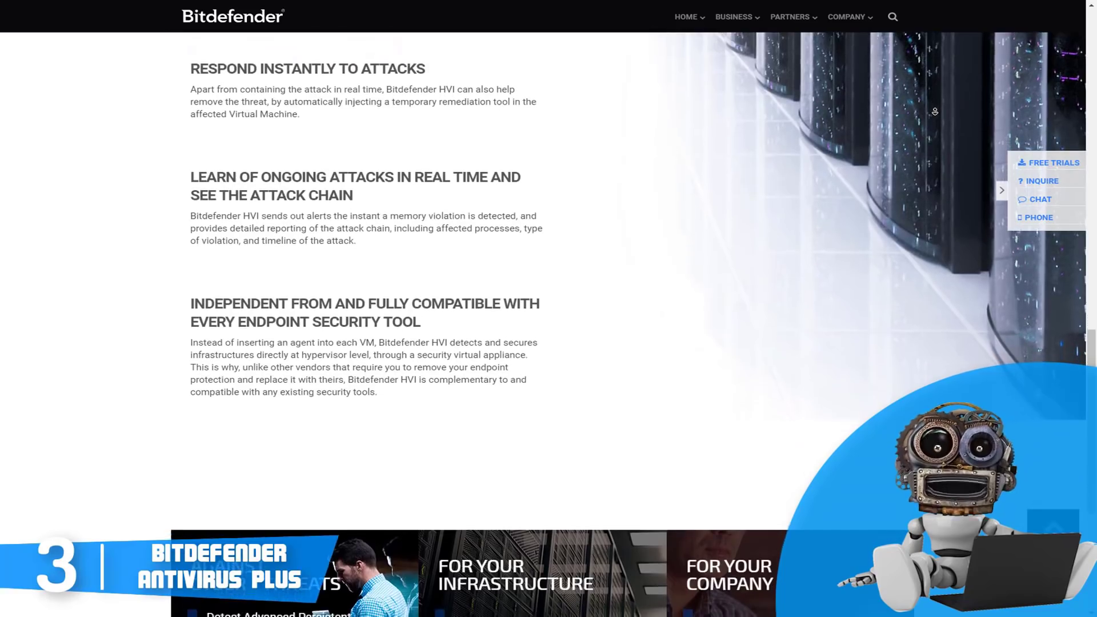
scroll(down, 3)
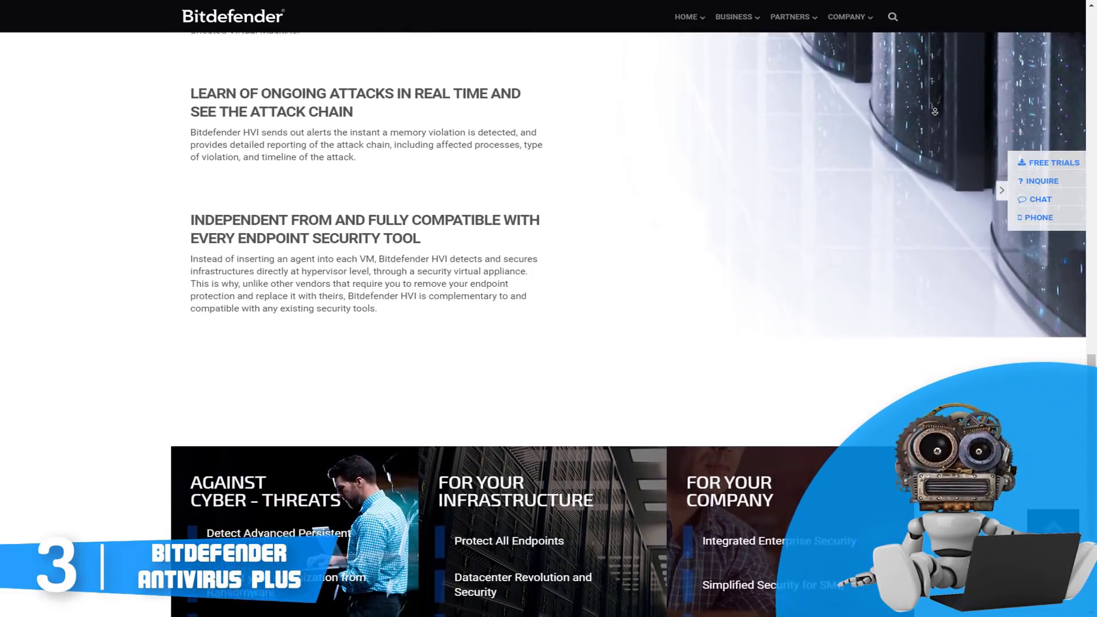
scroll(down, 3)
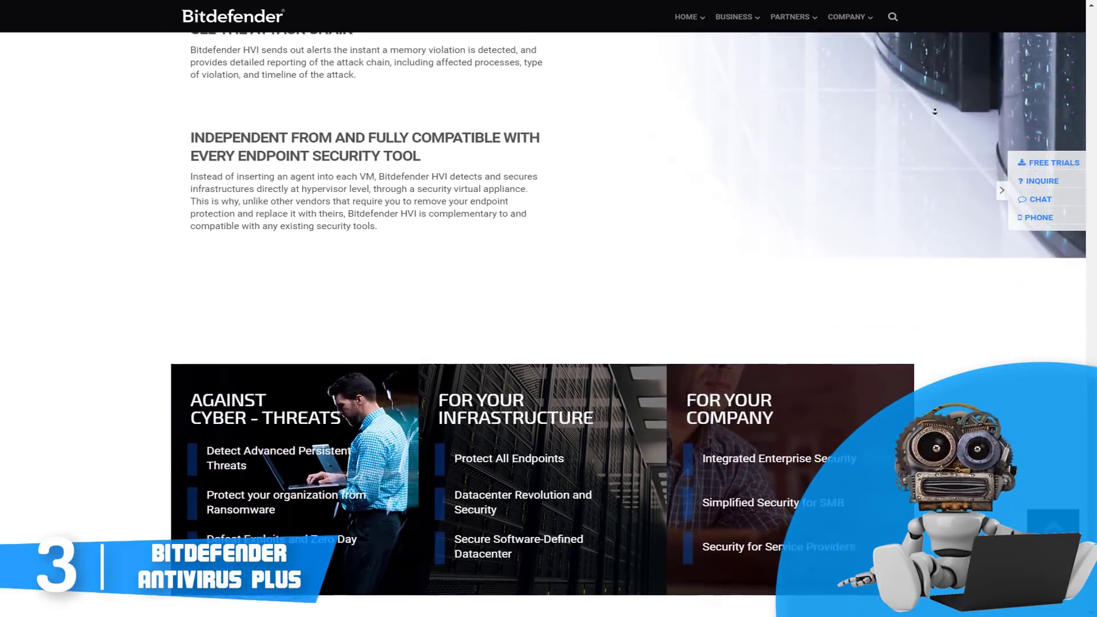
scroll(down, 3)
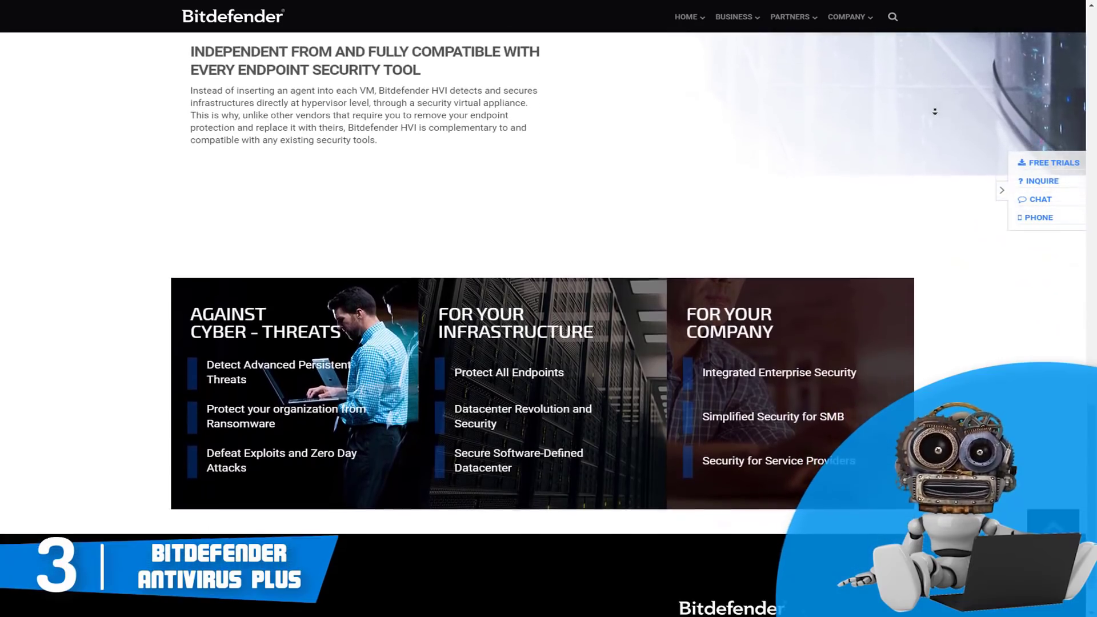
scroll(down, 3)
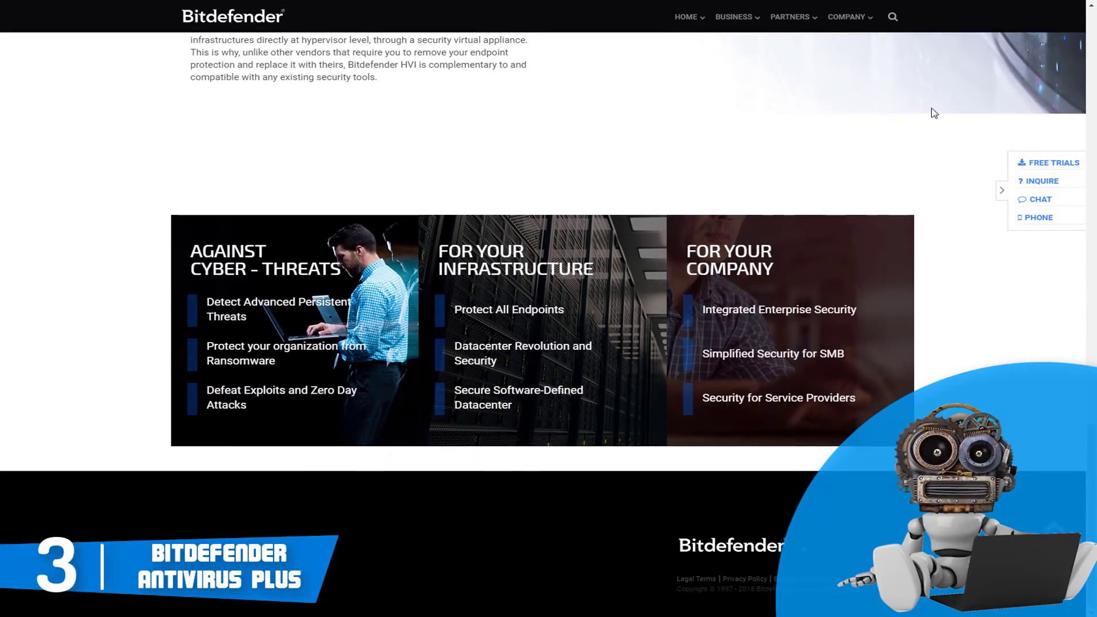
- Go to Bitdefender's awards page and scroll past Forrester and AV-Comparatives to the AV-TEST 2017 awards
click(734, 17)
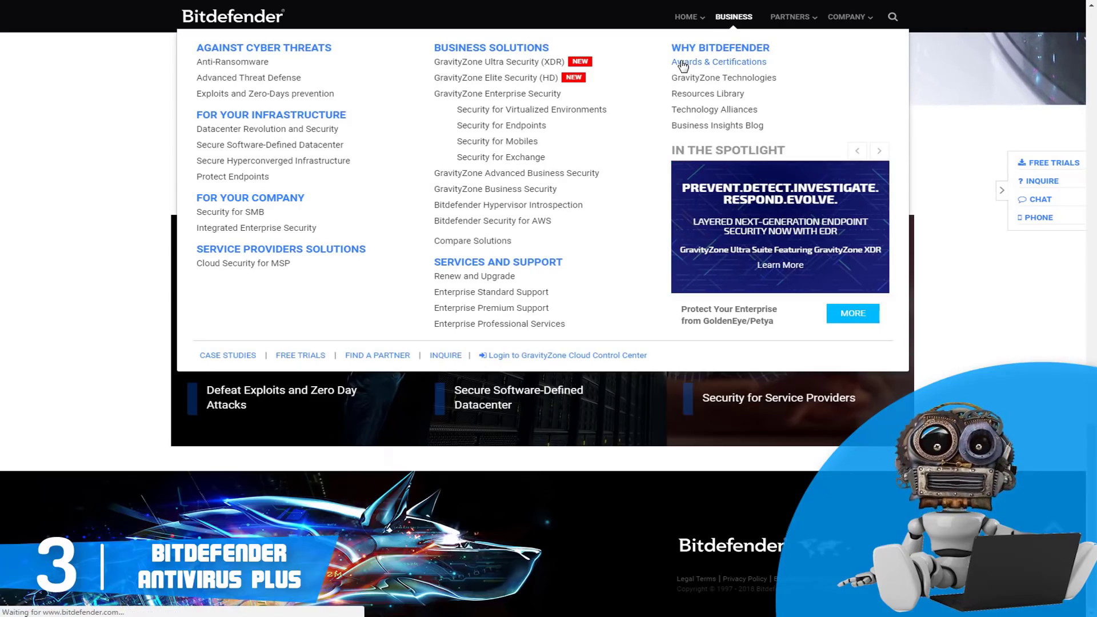
click(718, 61)
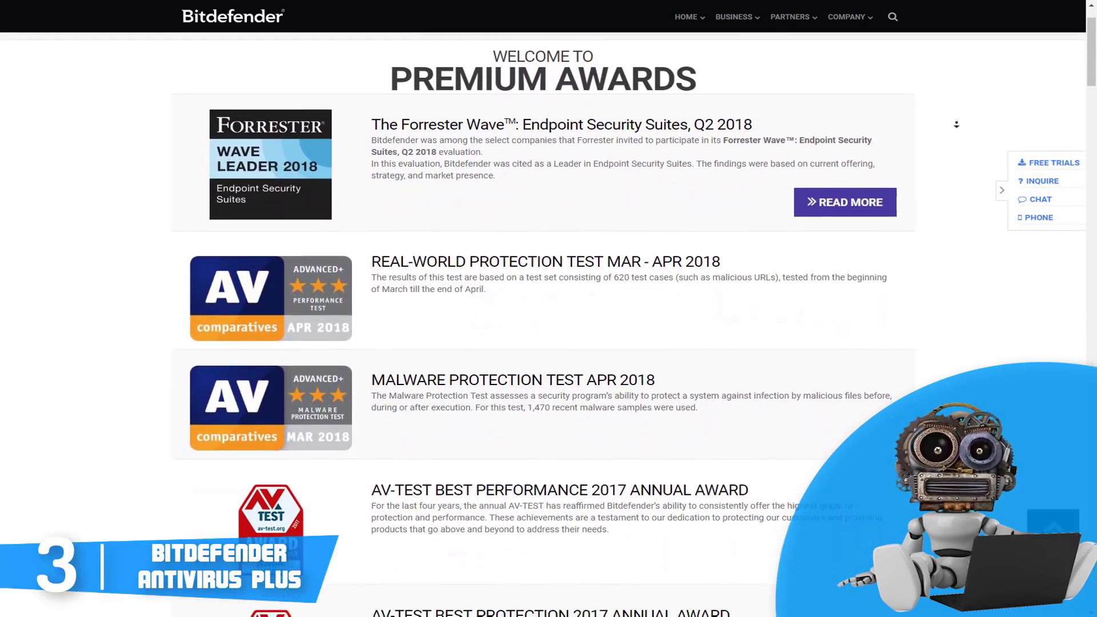
scroll(down, 3)
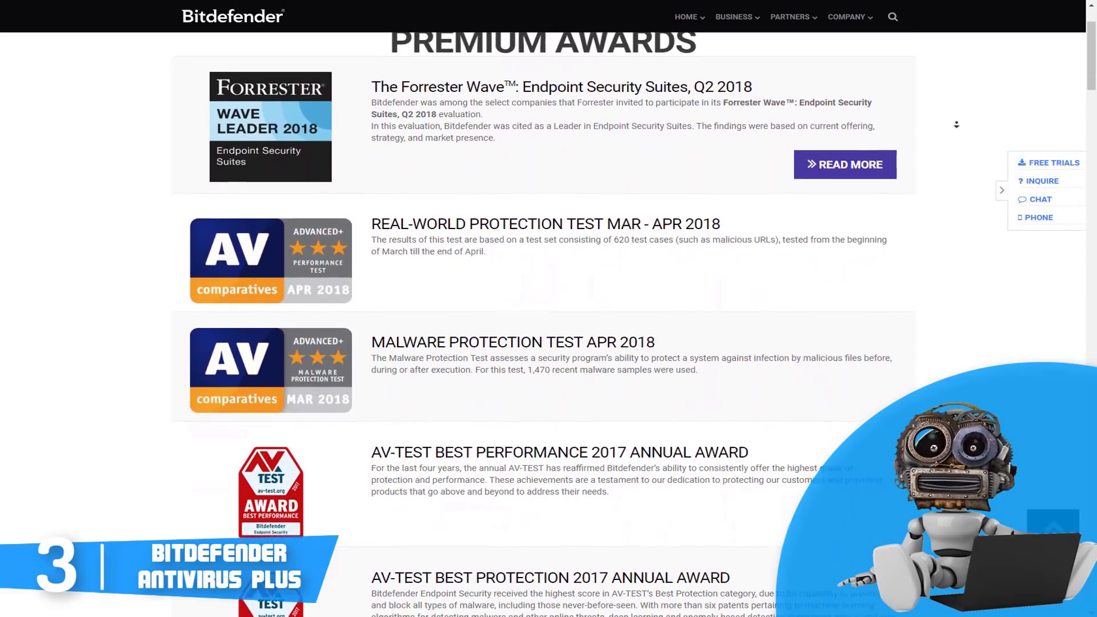
scroll(down, 3)
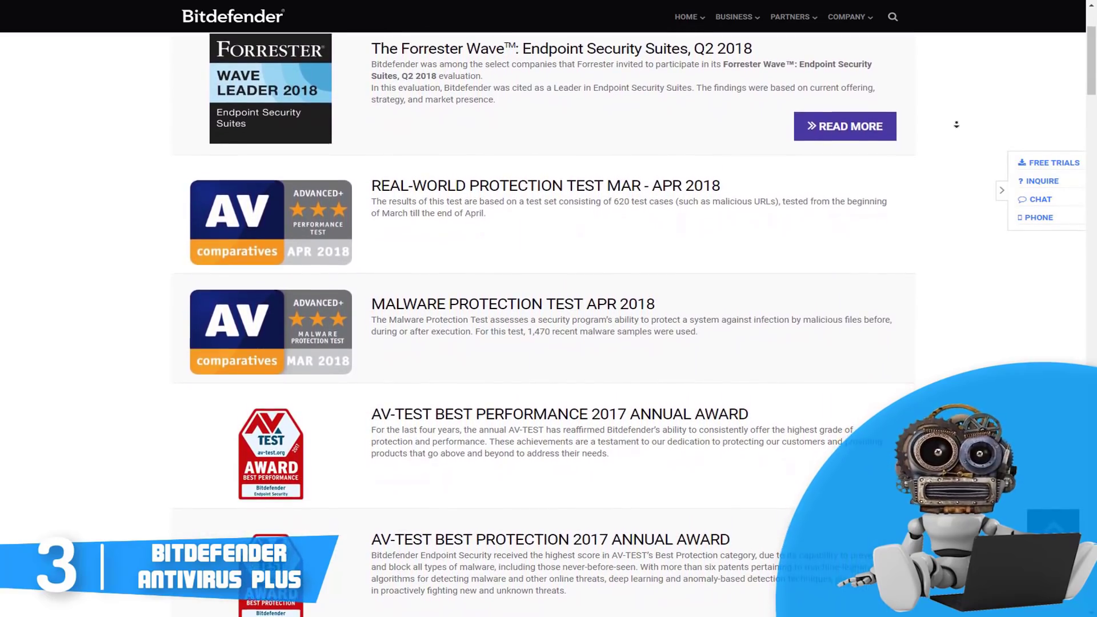
scroll(down, 3)
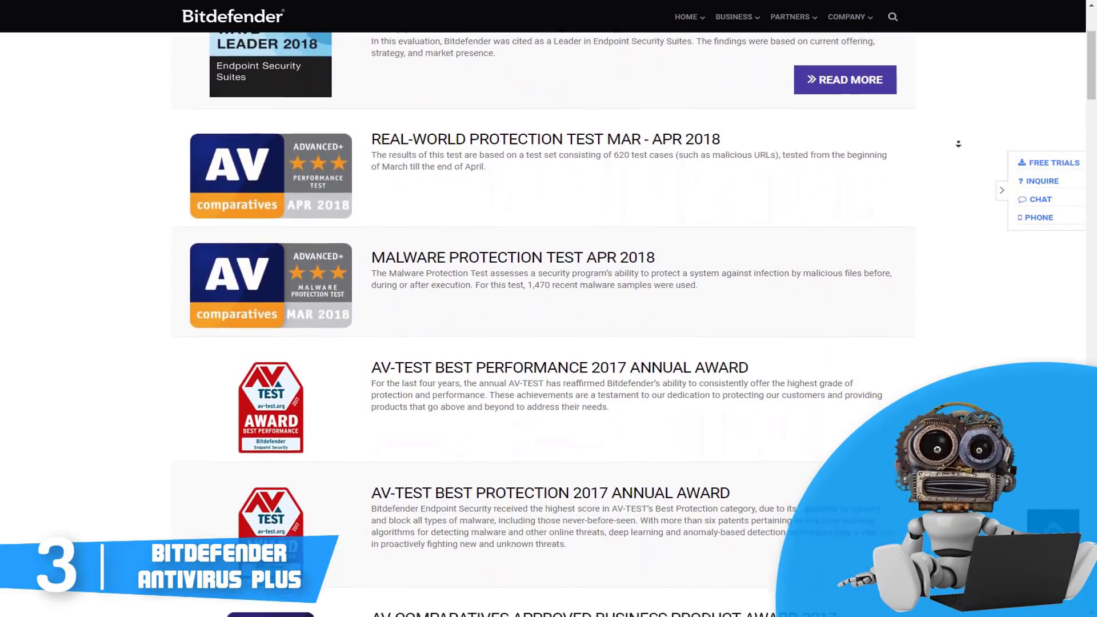
scroll(down, 3)
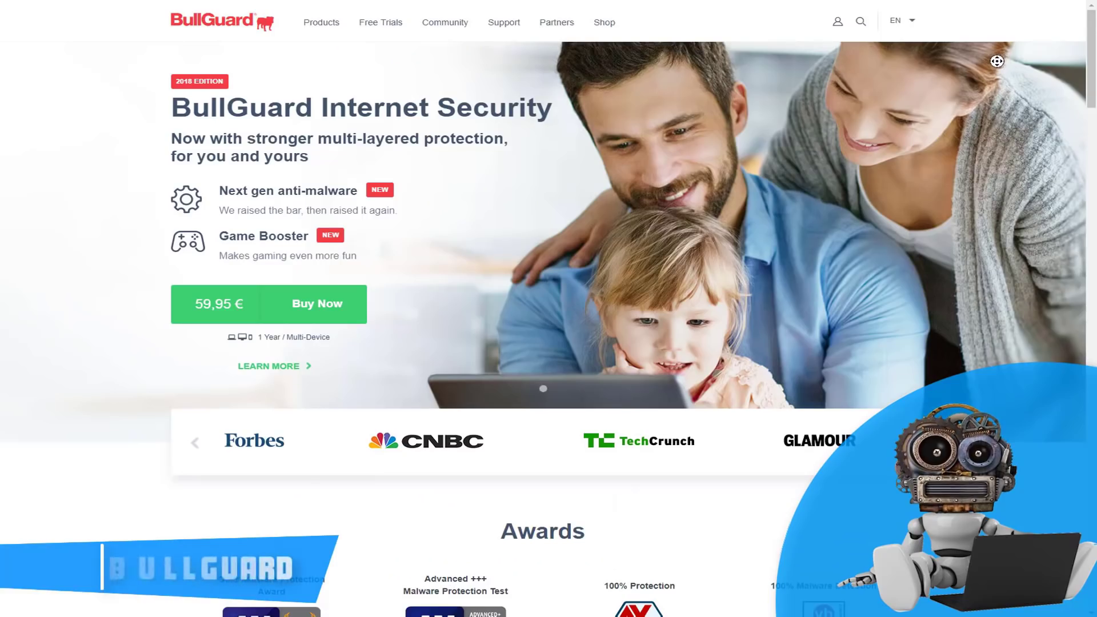
- Scroll the BullGuard home page past the Awards and Home Network Scanner sections
scroll(down, 3)
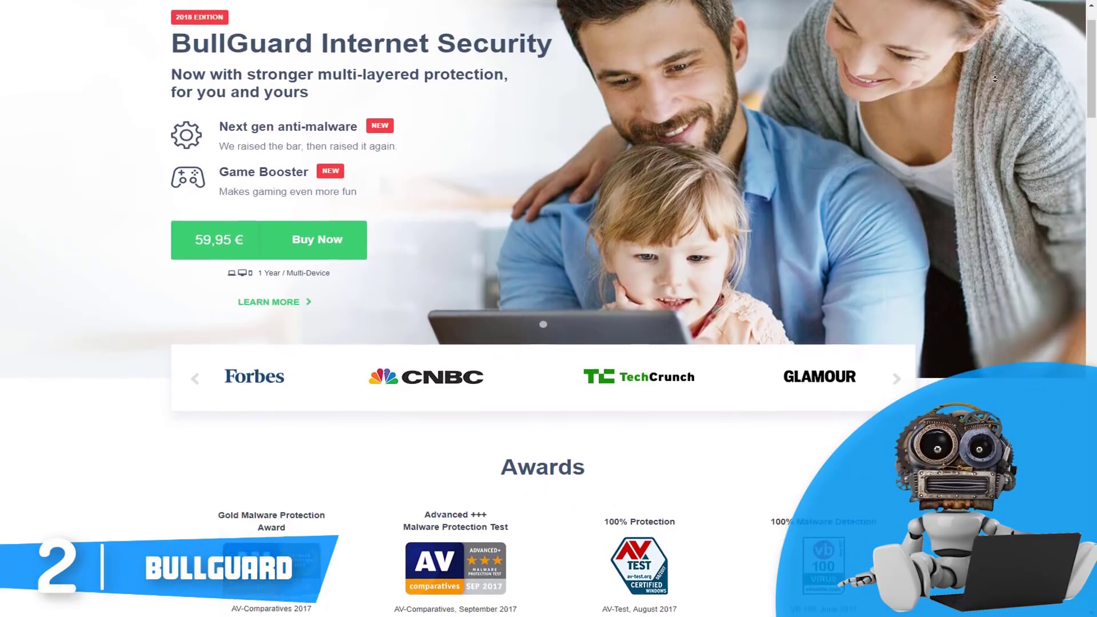
scroll(down, 3)
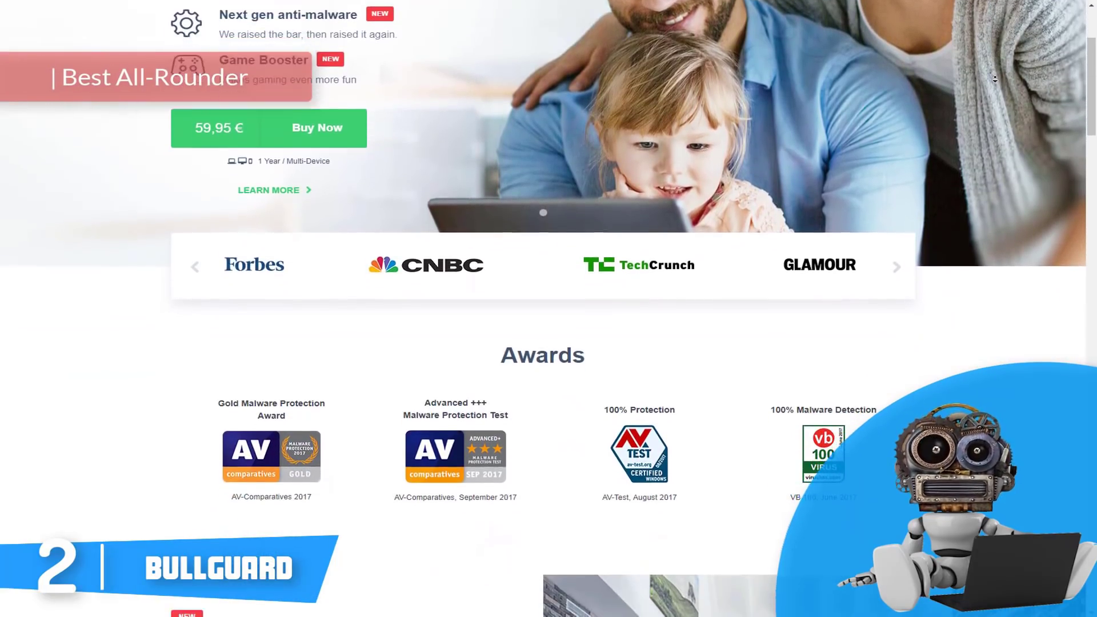
scroll(down, 3)
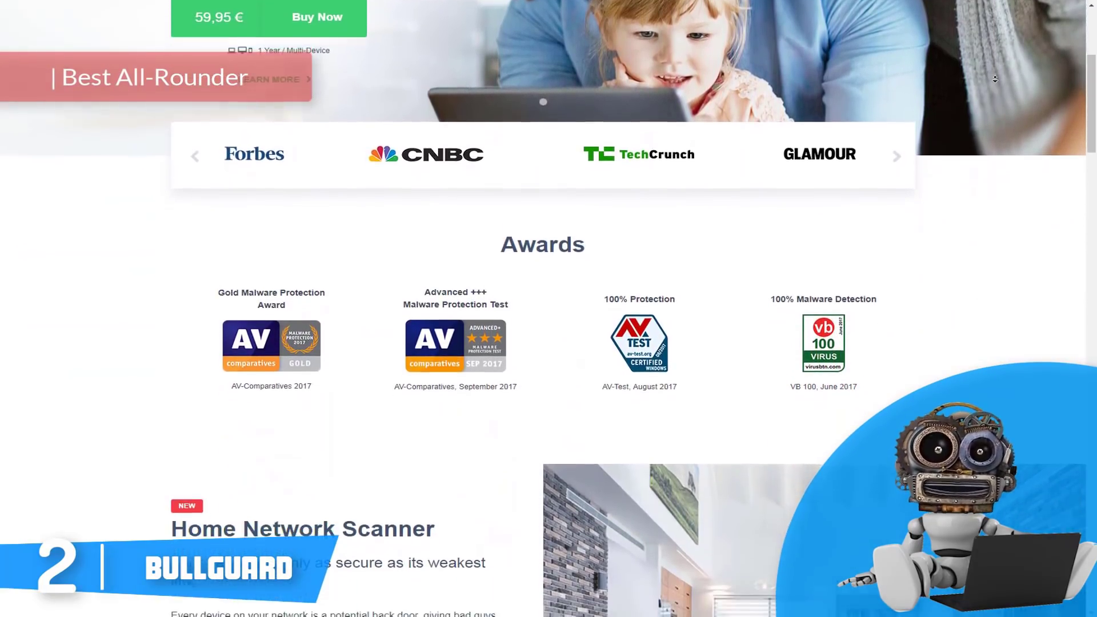
scroll(down, 3)
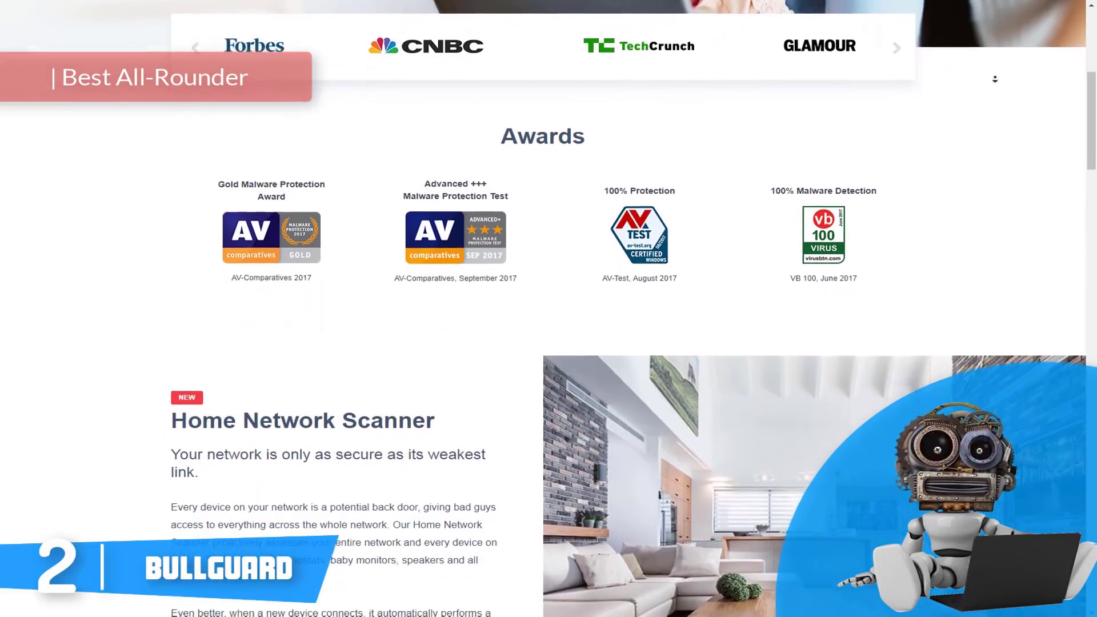
scroll(down, 3)
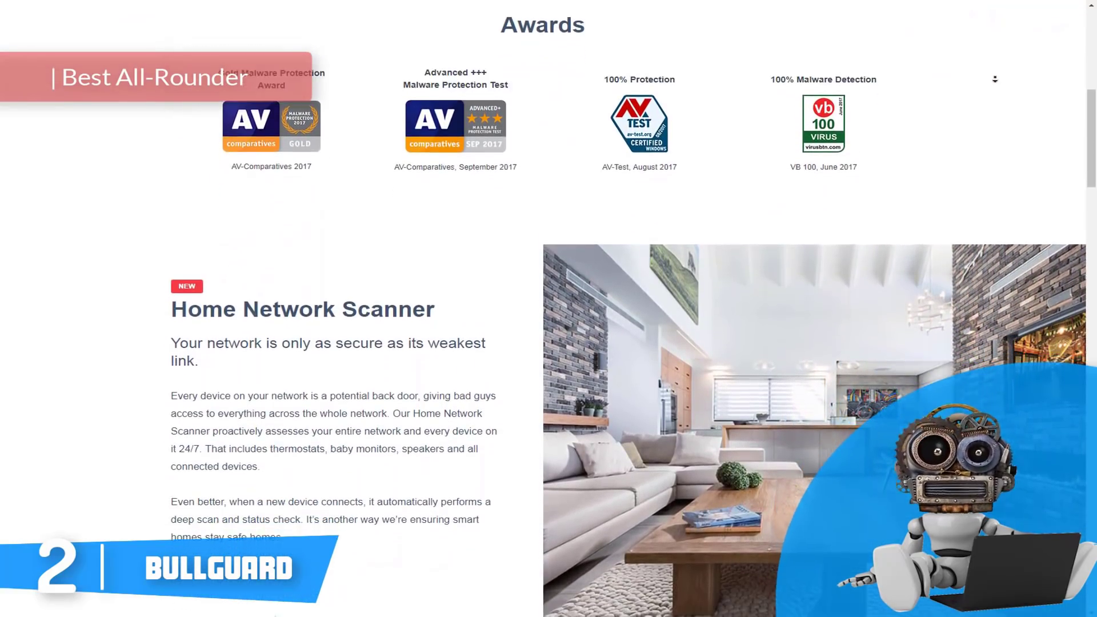
scroll(down, 3)
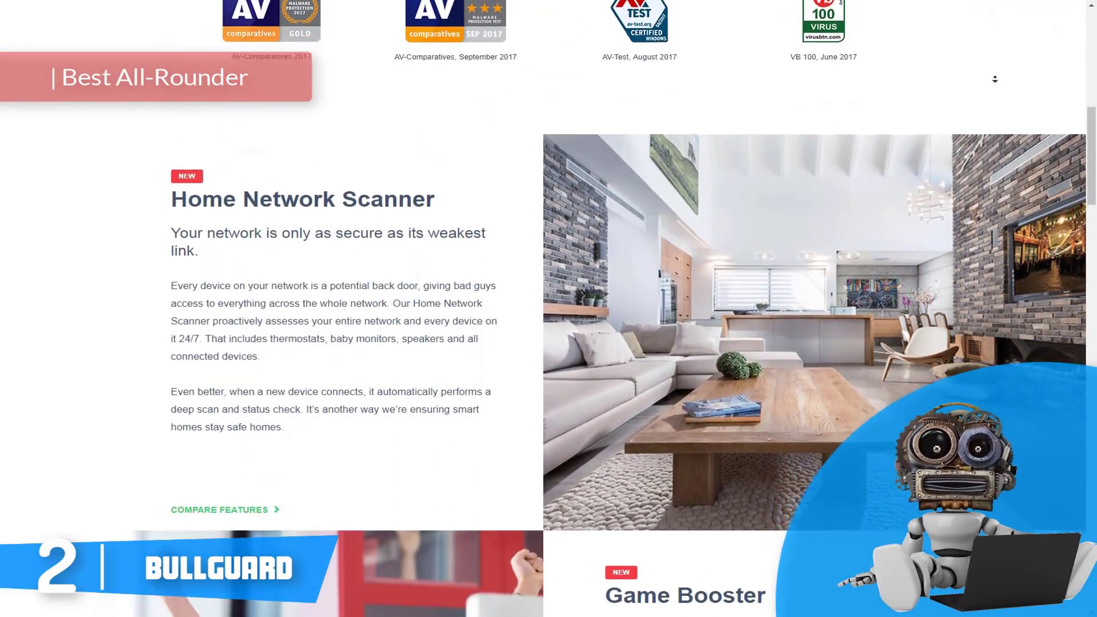
scroll(down, 3)
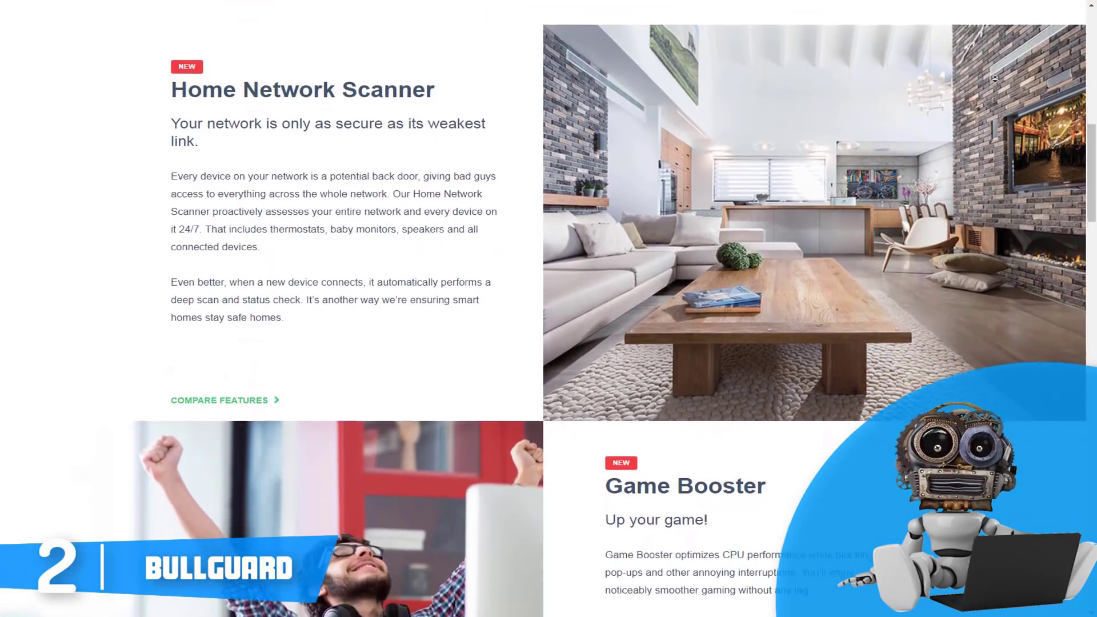
- Continue past Game Booster to the Next gen anti-malware and Firewall sections
scroll(down, 3)
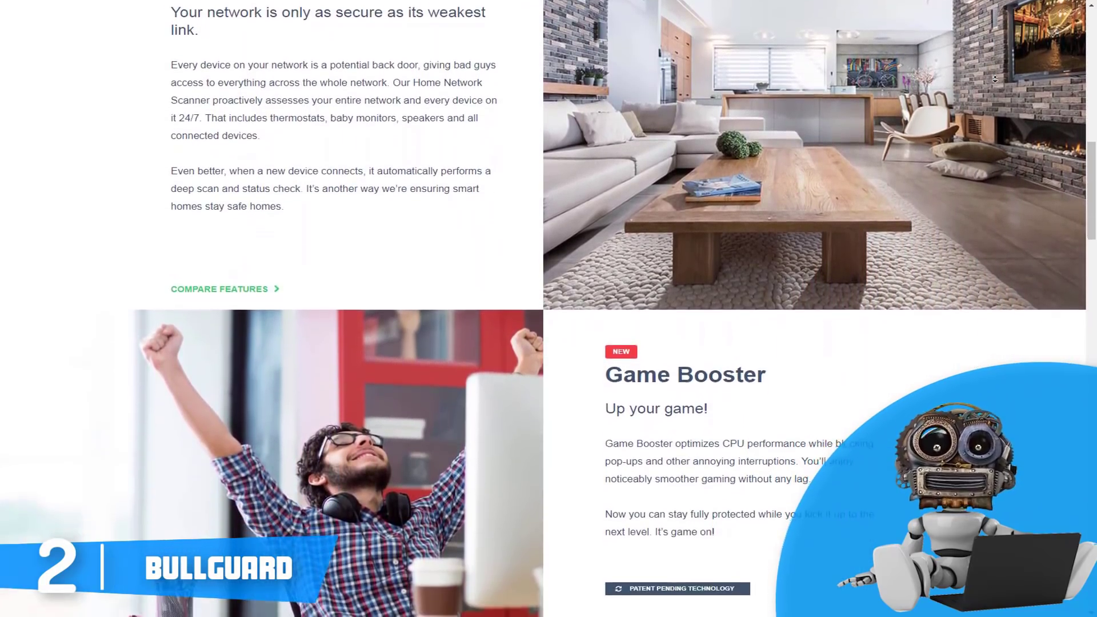
scroll(down, 3)
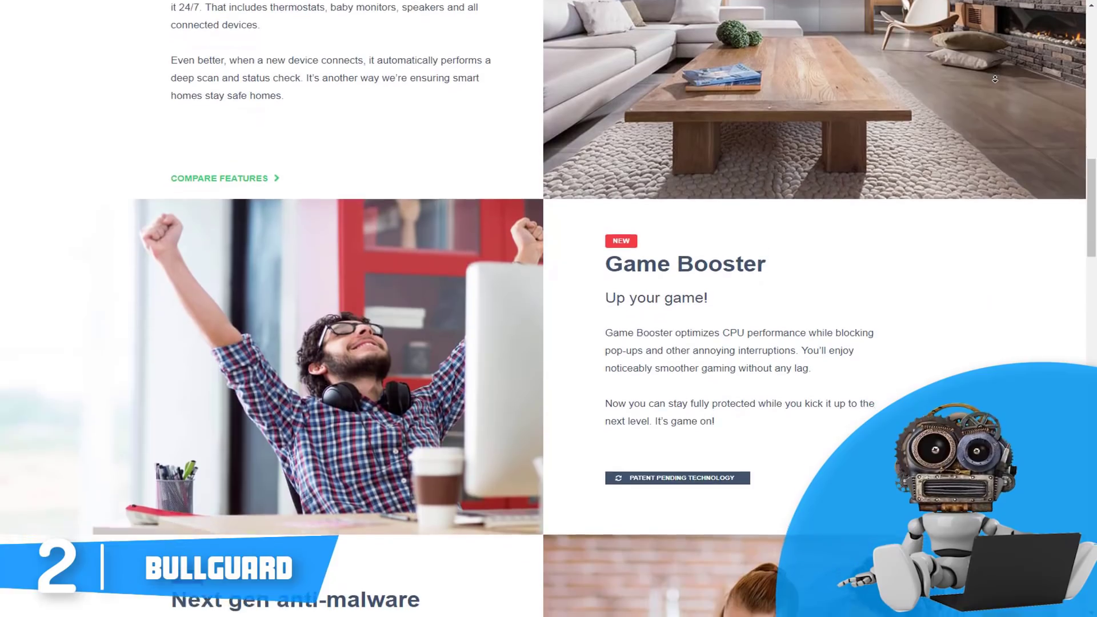
scroll(down, 3)
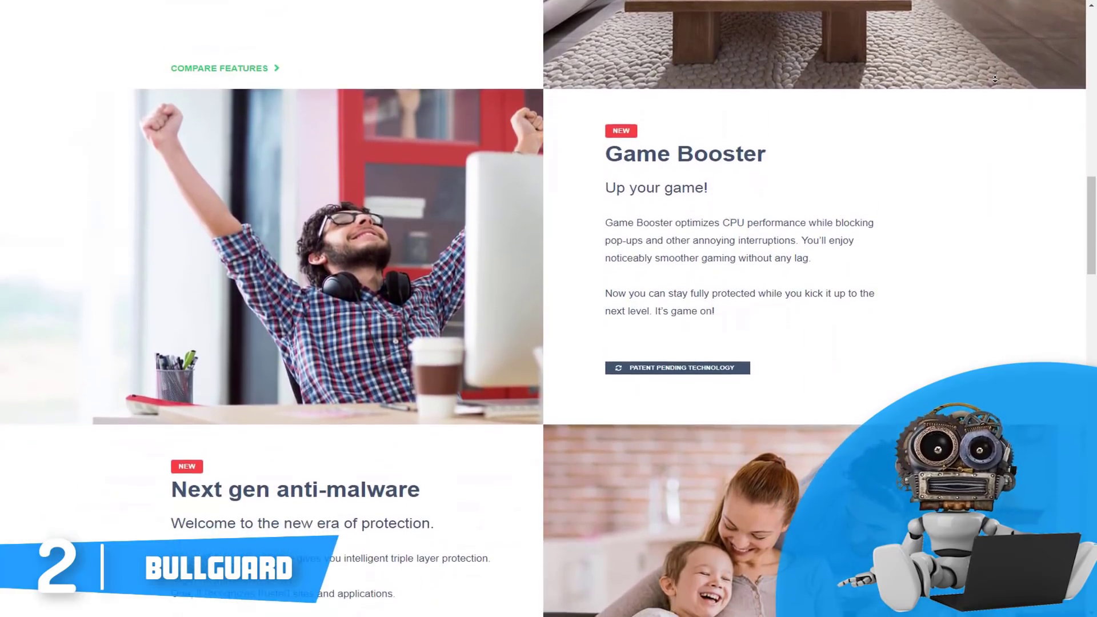
scroll(down, 3)
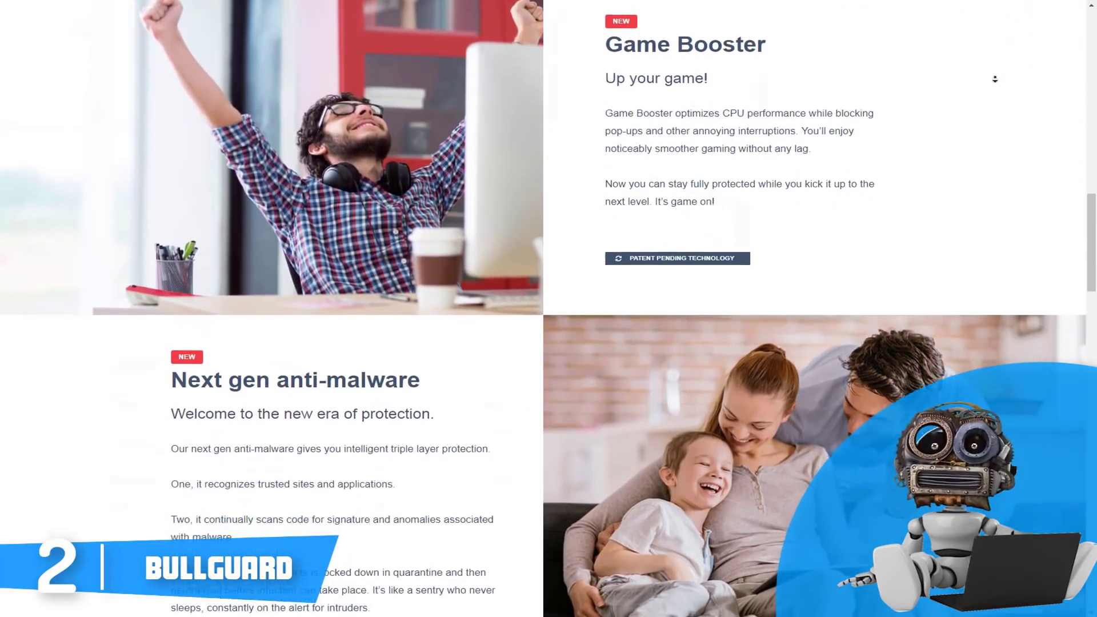
scroll(down, 3)
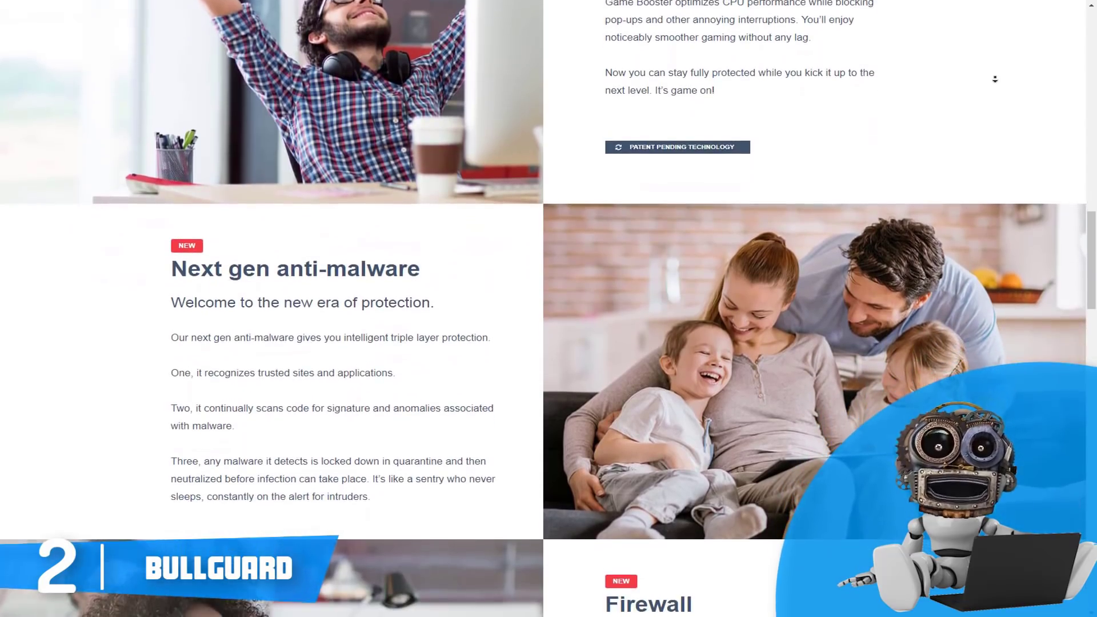
scroll(down, 3)
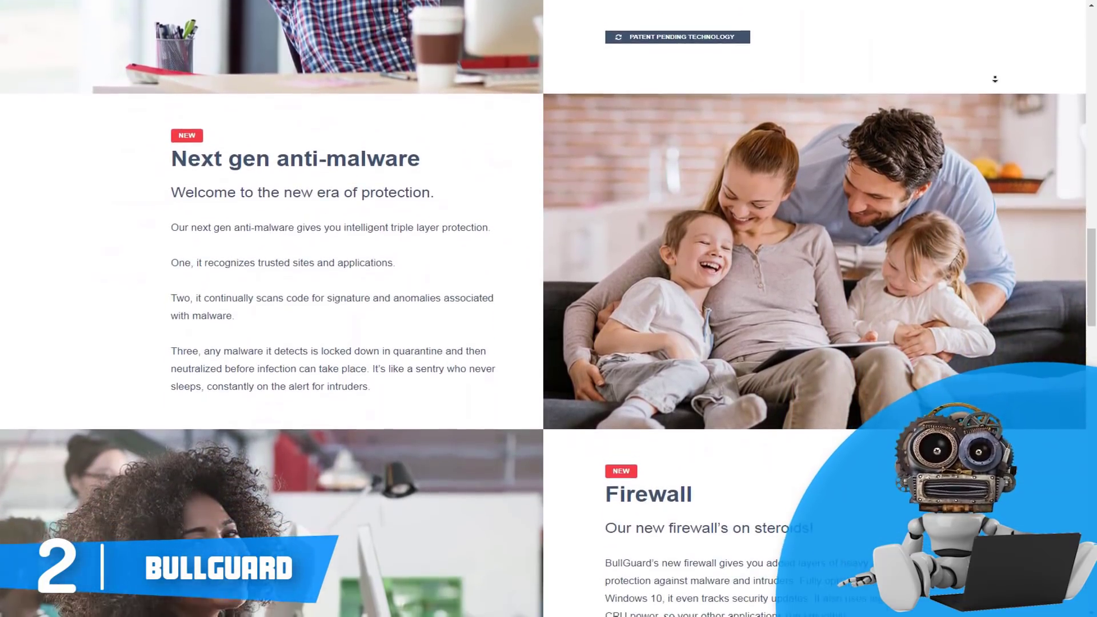
scroll(down, 3)
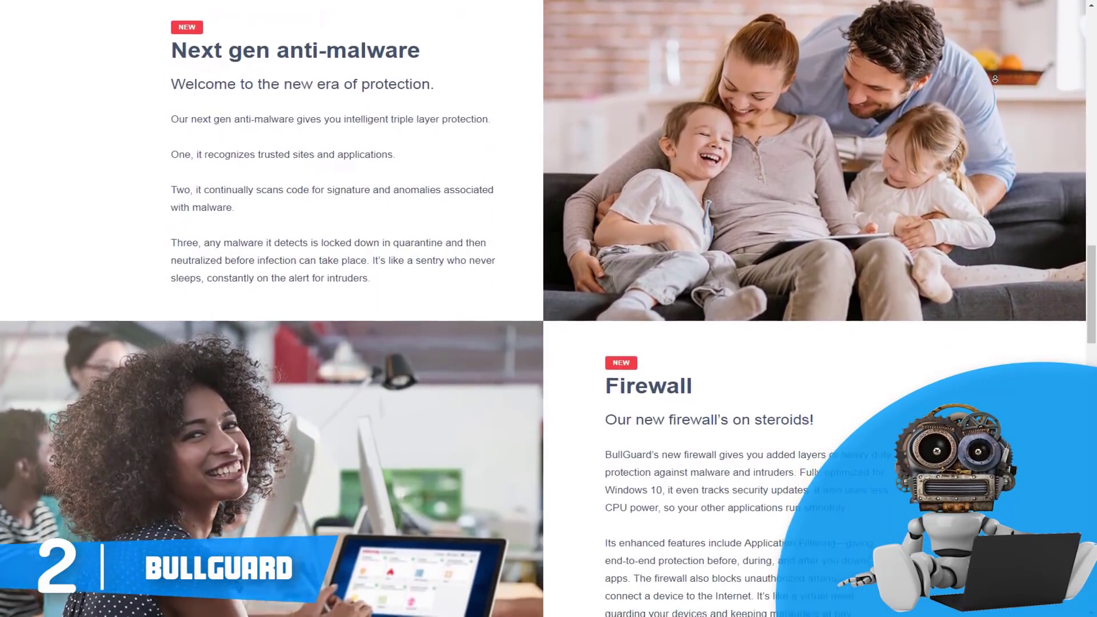
- Scroll down the BullGuard homepage to the Compare Products table and Customers Reviews
scroll(down, 3)
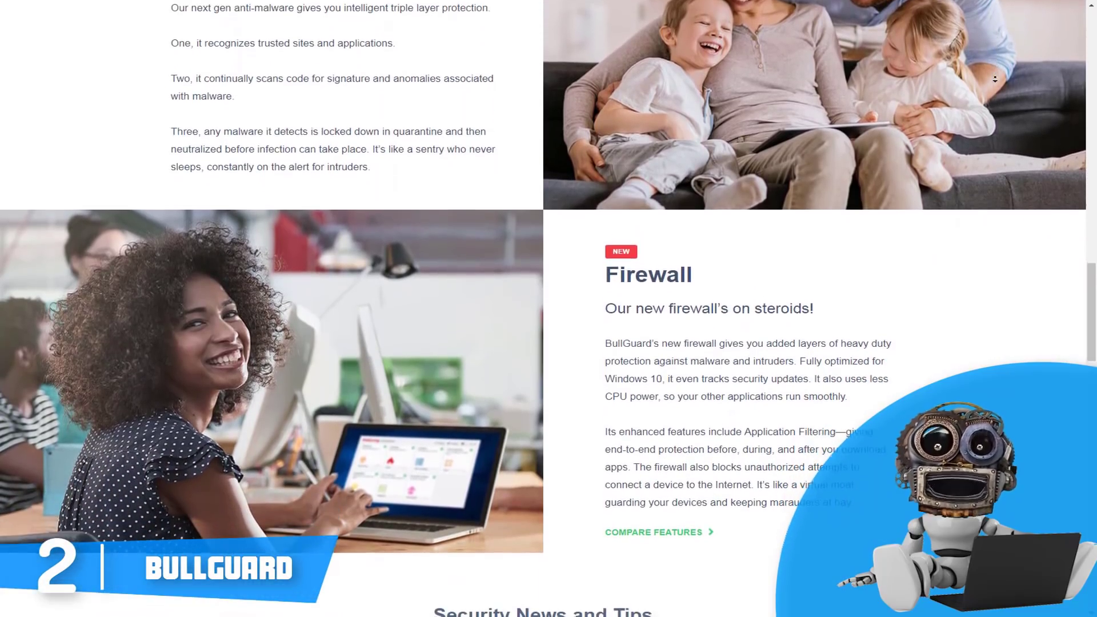
scroll(down, 3)
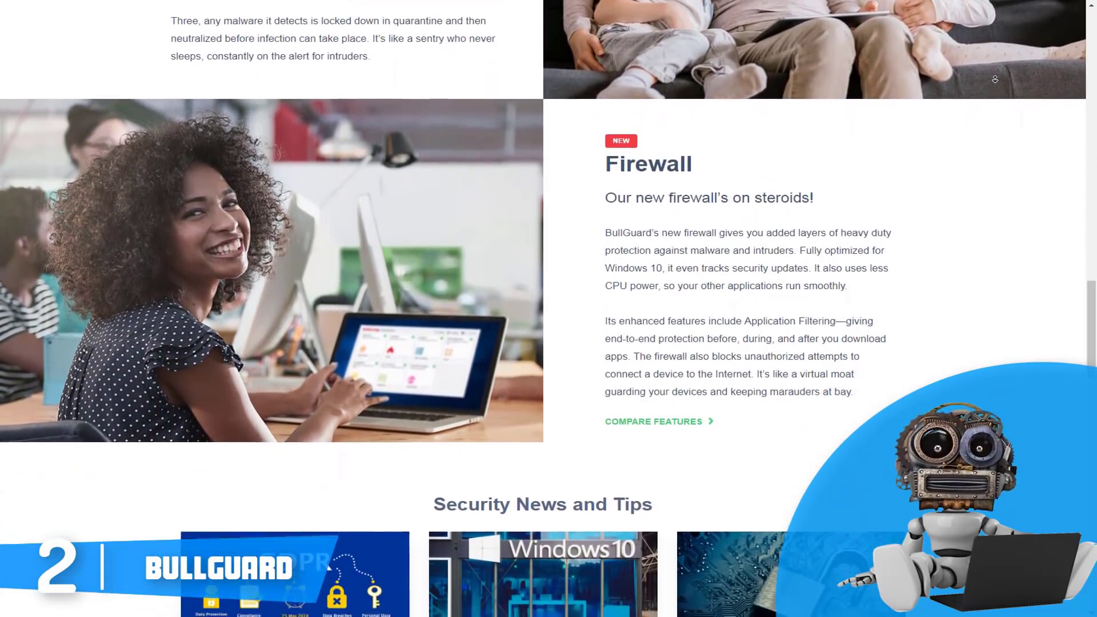
scroll(down, 3)
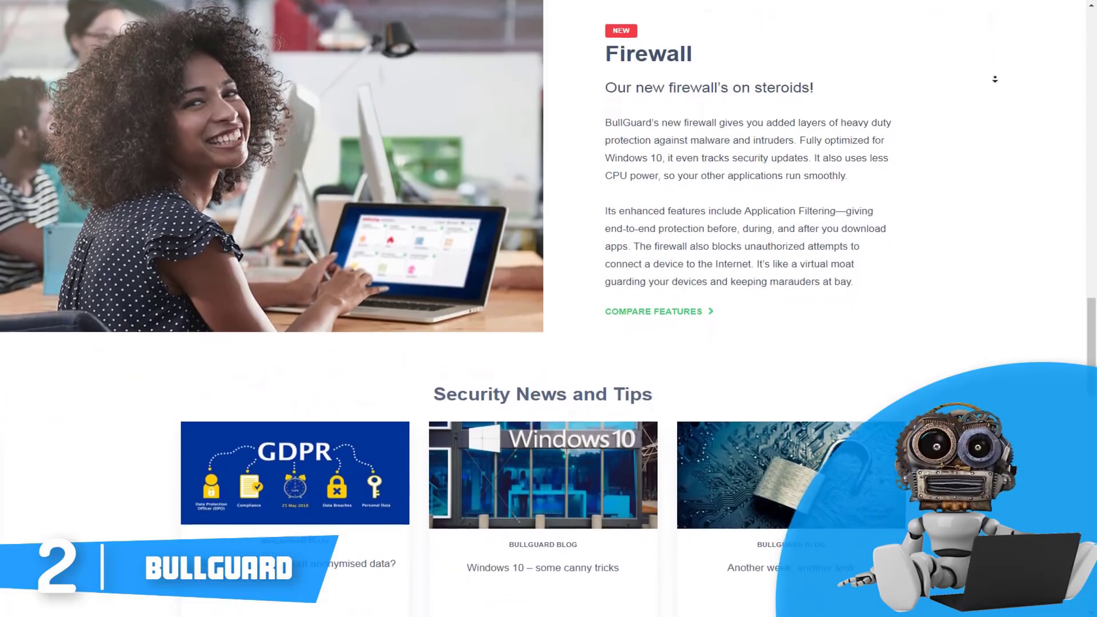
scroll(down, 3)
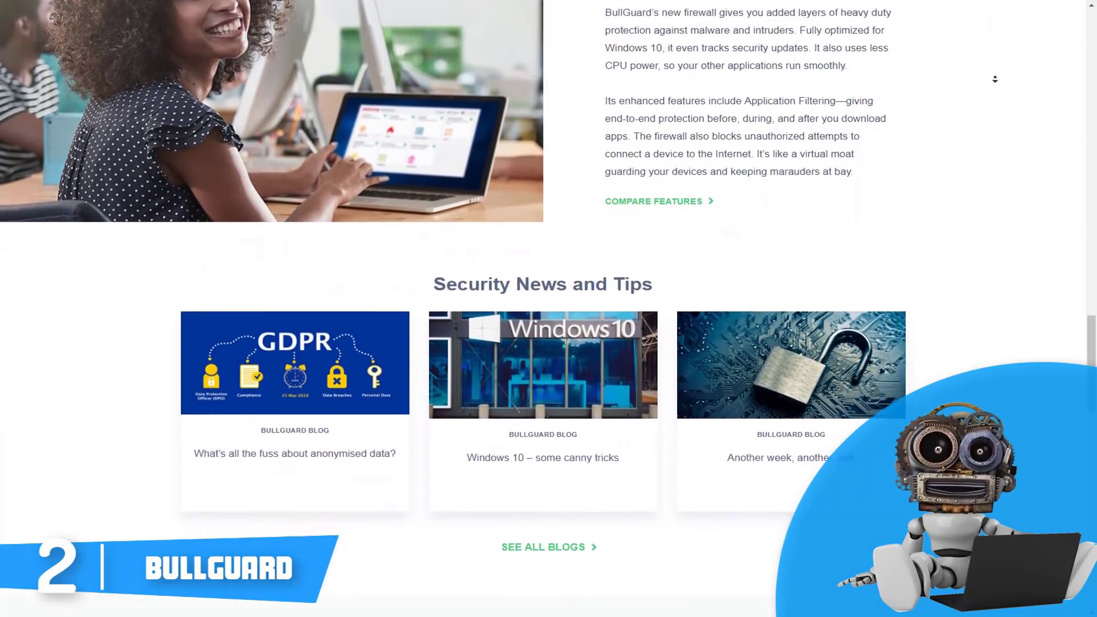
scroll(down, 3)
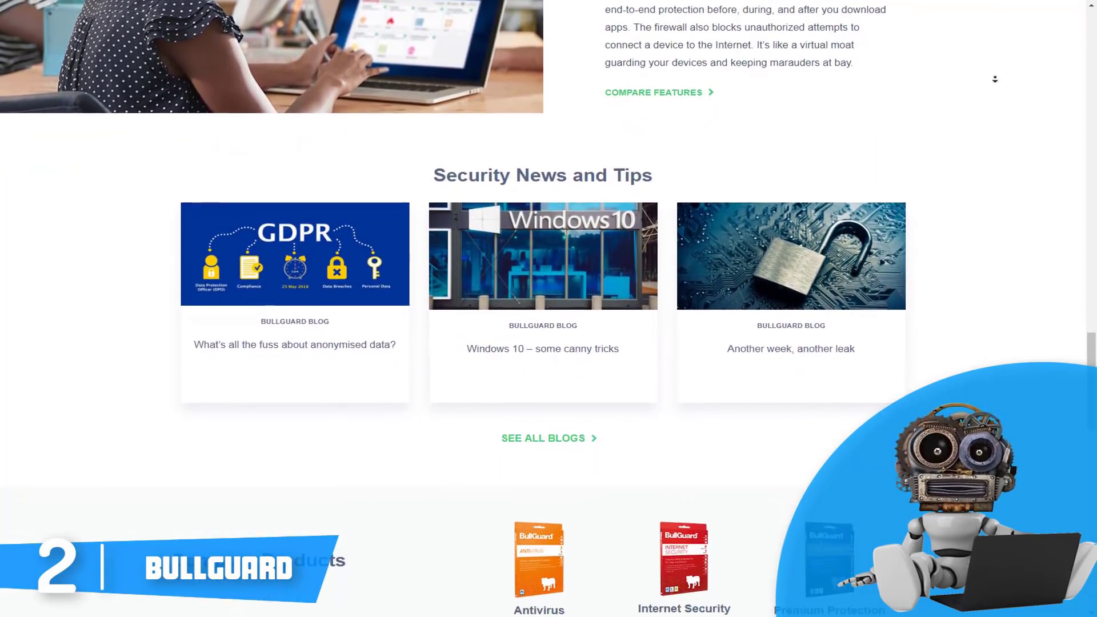
scroll(down, 3)
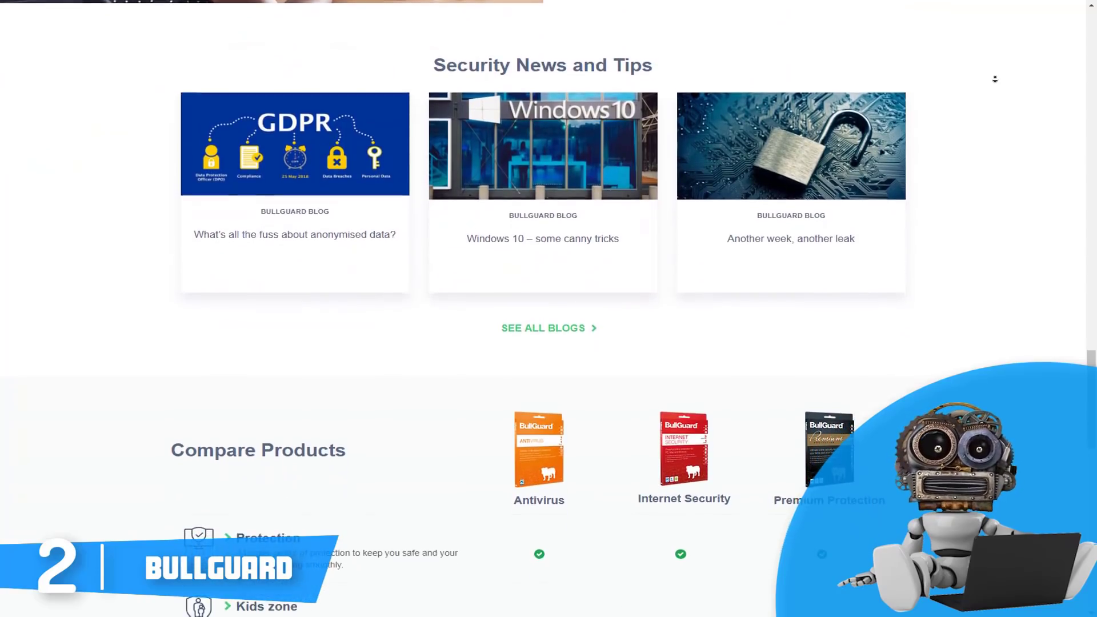
scroll(down, 3)
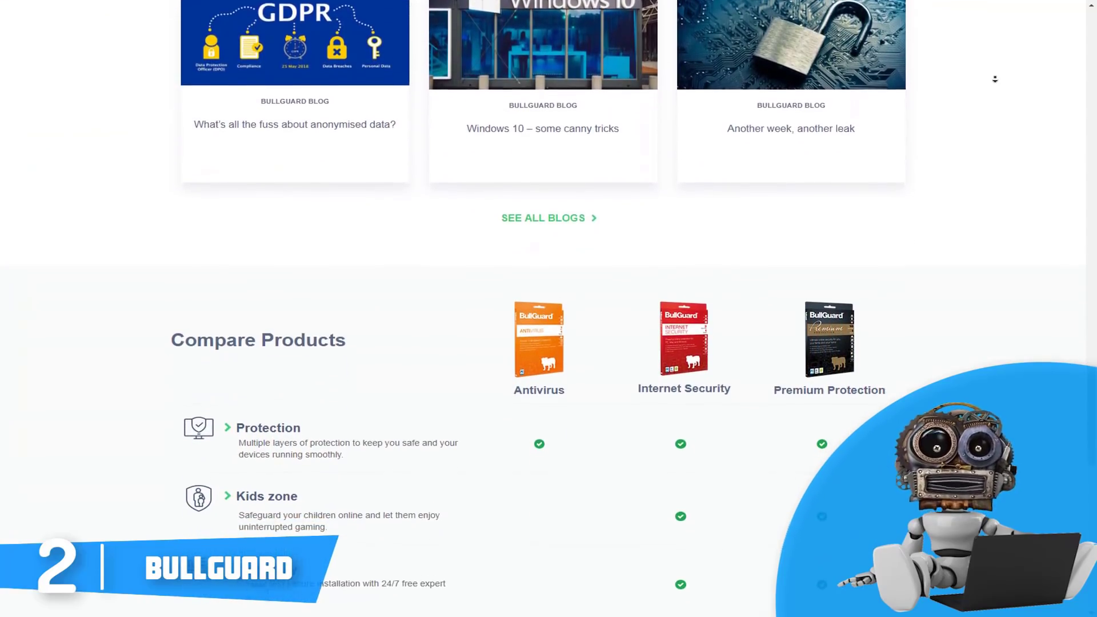
scroll(down, 3)
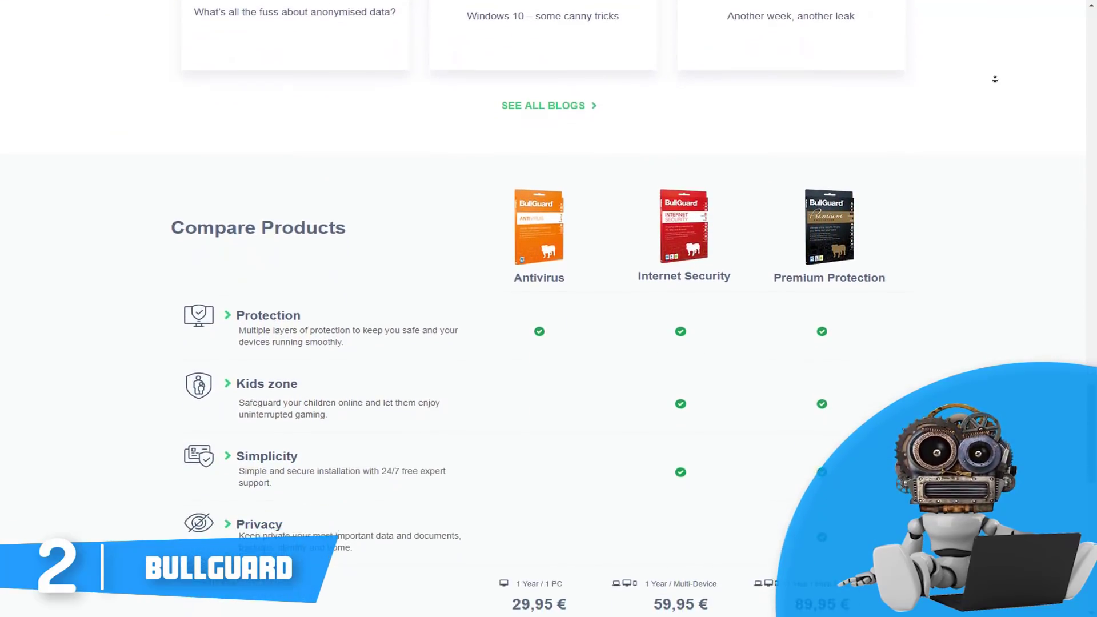
scroll(down, 3)
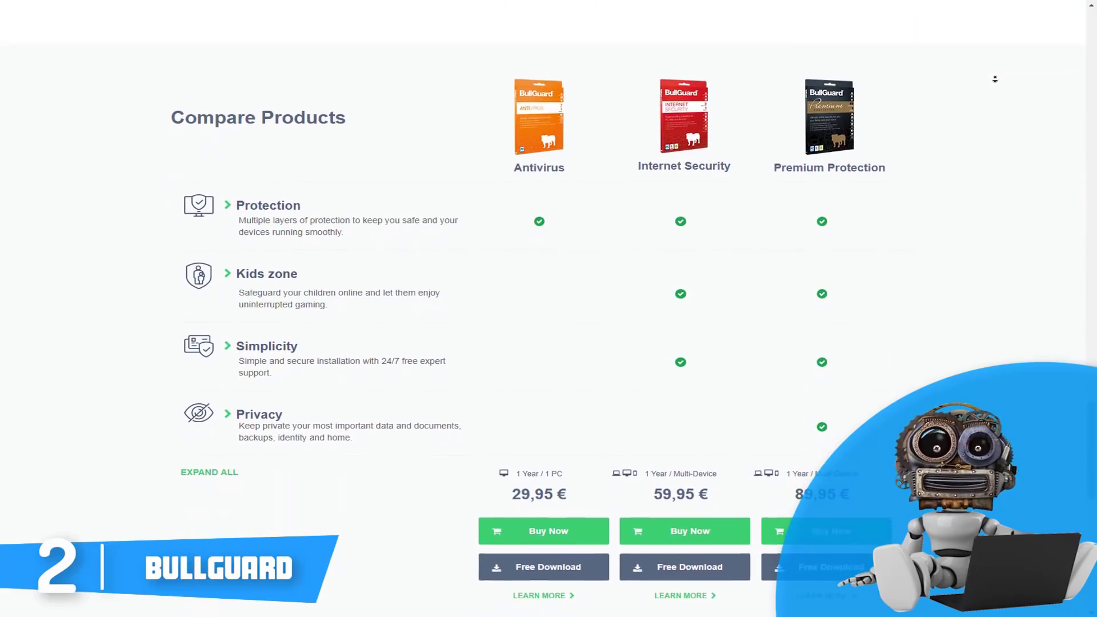
scroll(down, 3)
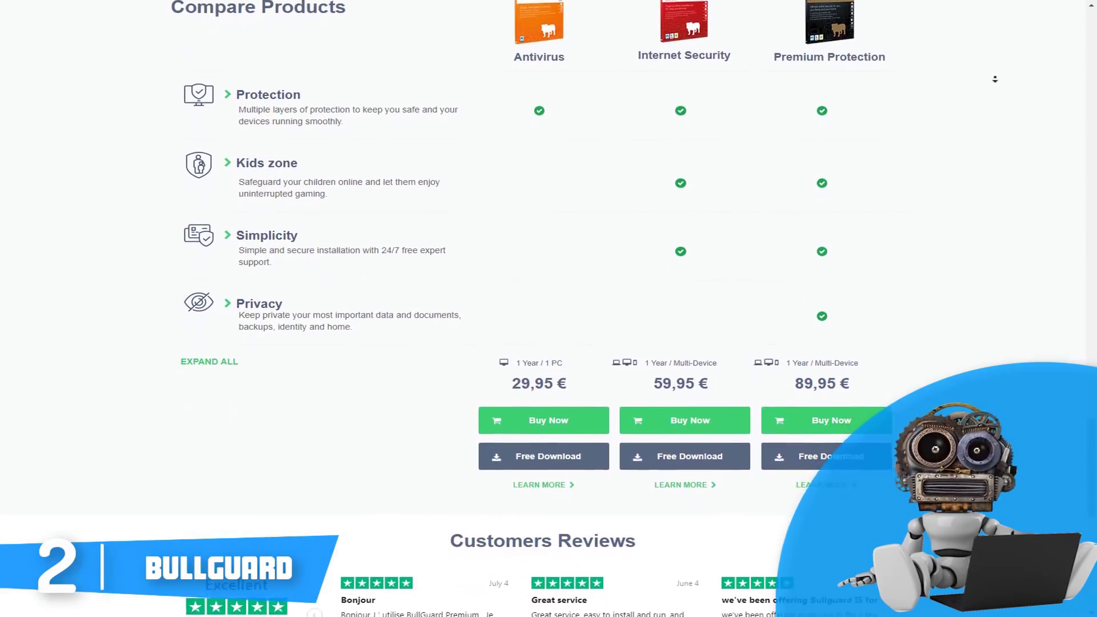
scroll(down, 3)
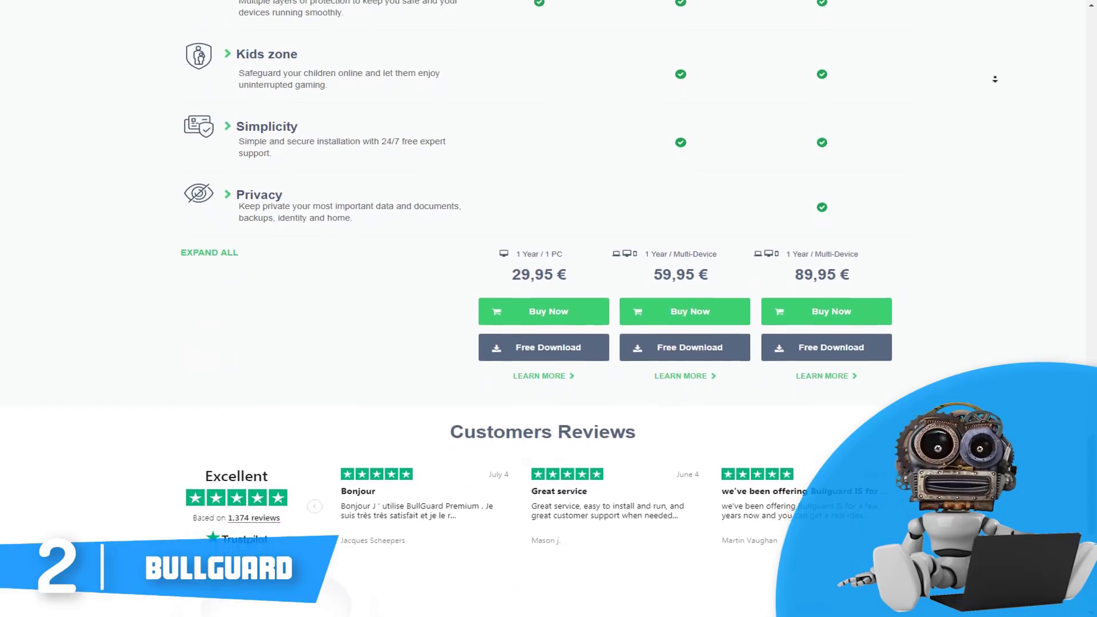
scroll(down, 3)
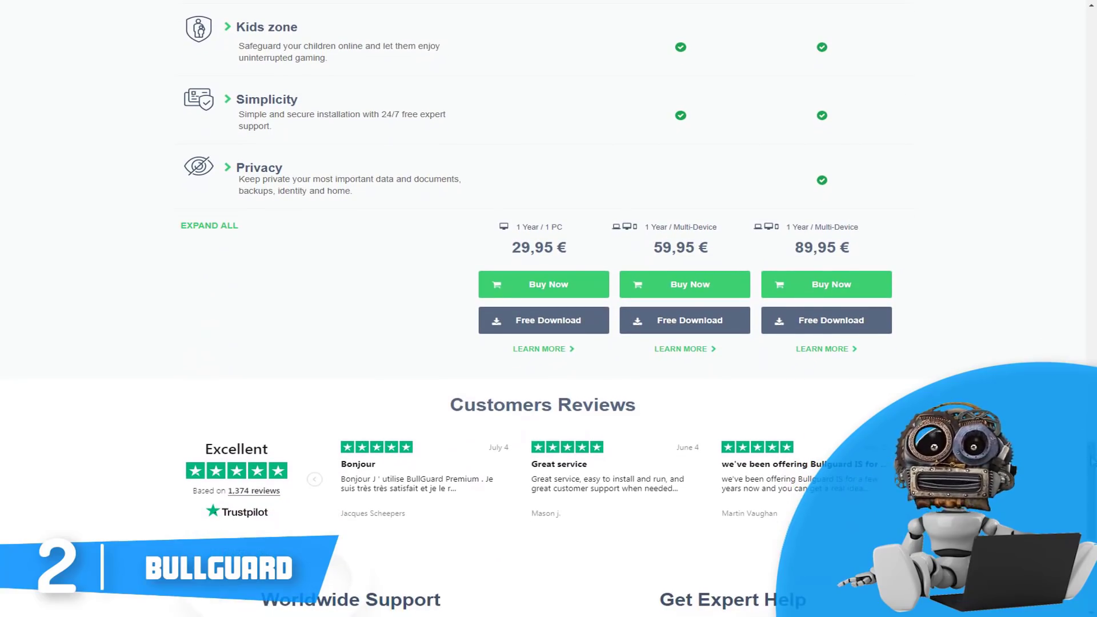
scroll(down, 3)
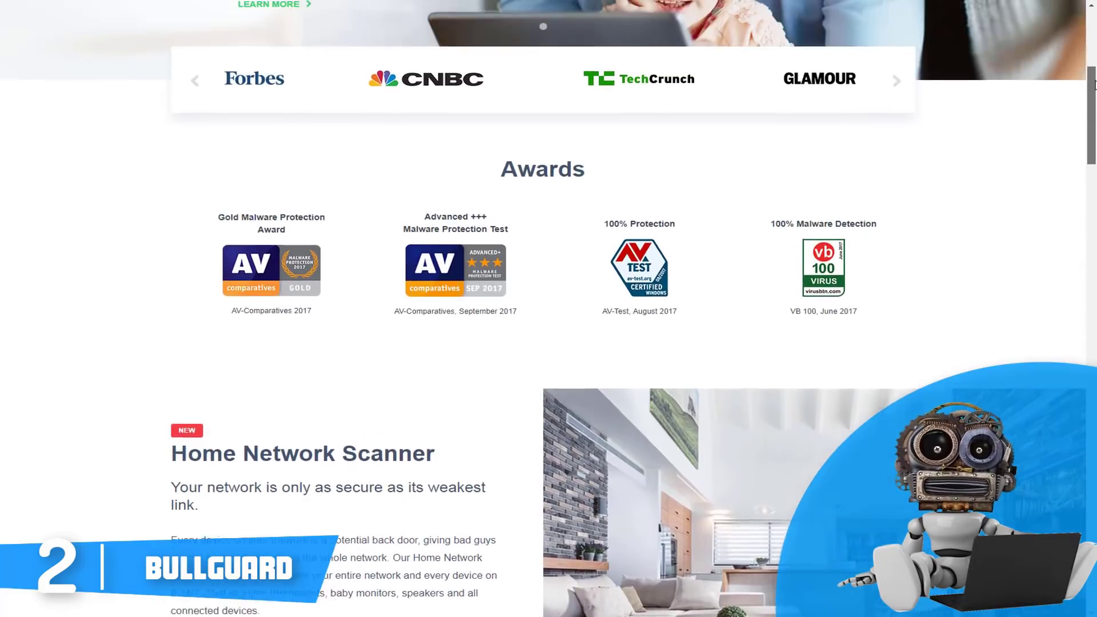
- Return to the top and show the Products menu listing BullGuard products by device category
scroll(up, 3)
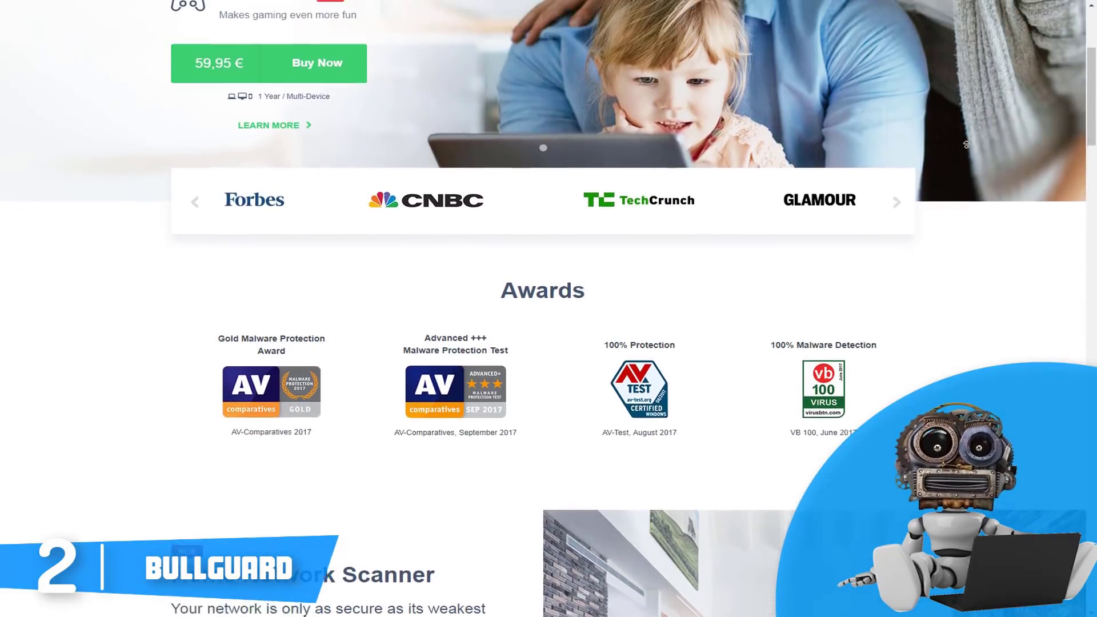
scroll(up, 3)
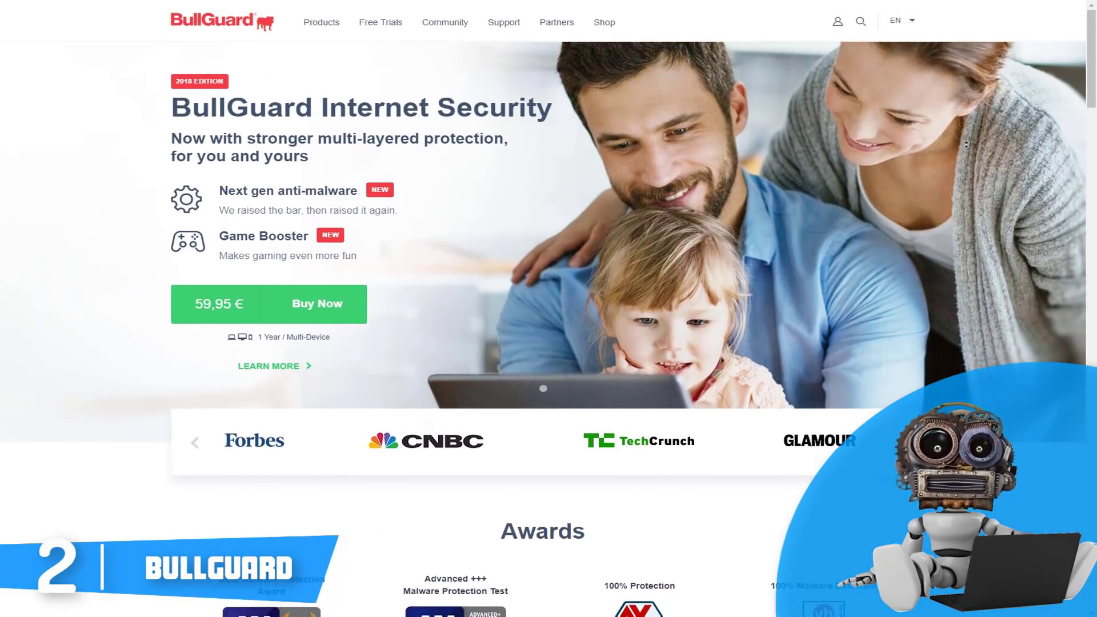
click(321, 21)
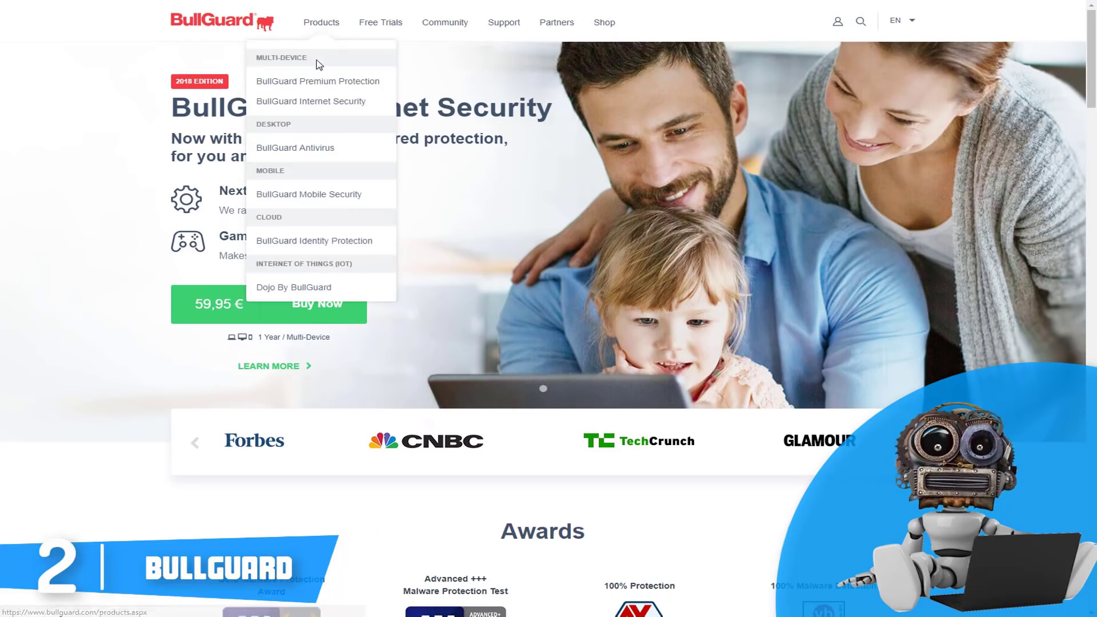
- Go to the BullGuard Premium Protection page and scroll past its award badges to the feature carousel
click(318, 80)
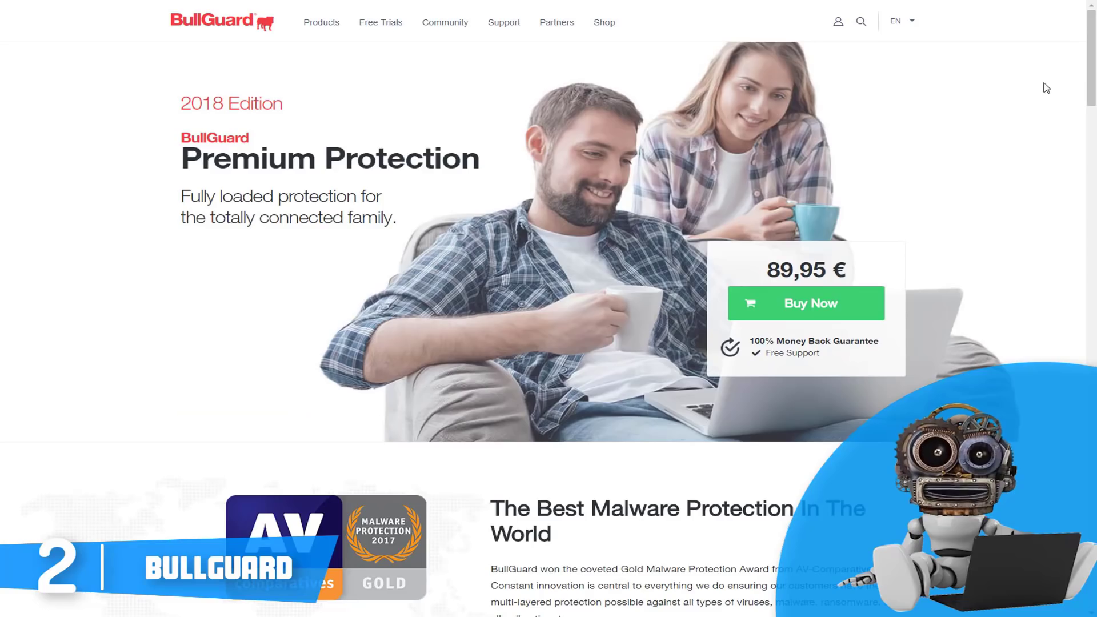
scroll(down, 3)
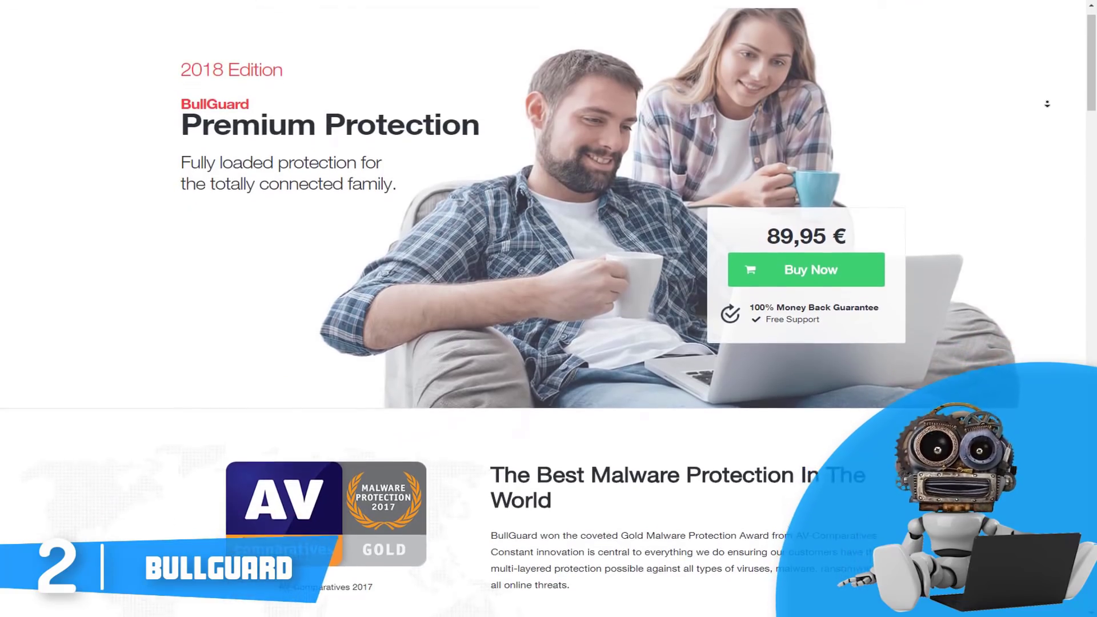
scroll(down, 3)
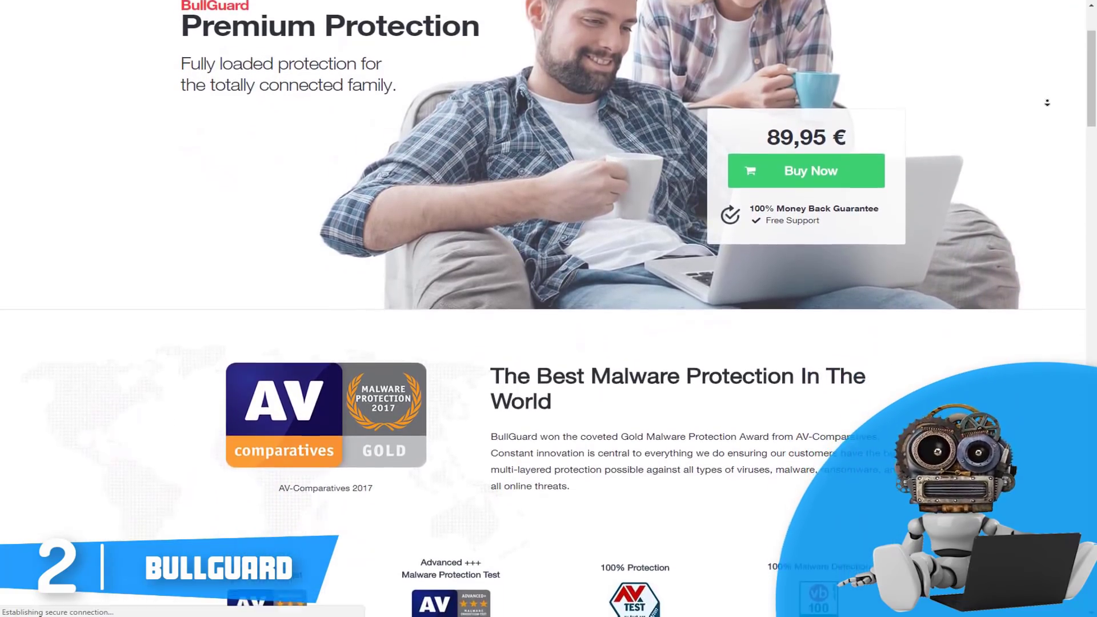
scroll(down, 3)
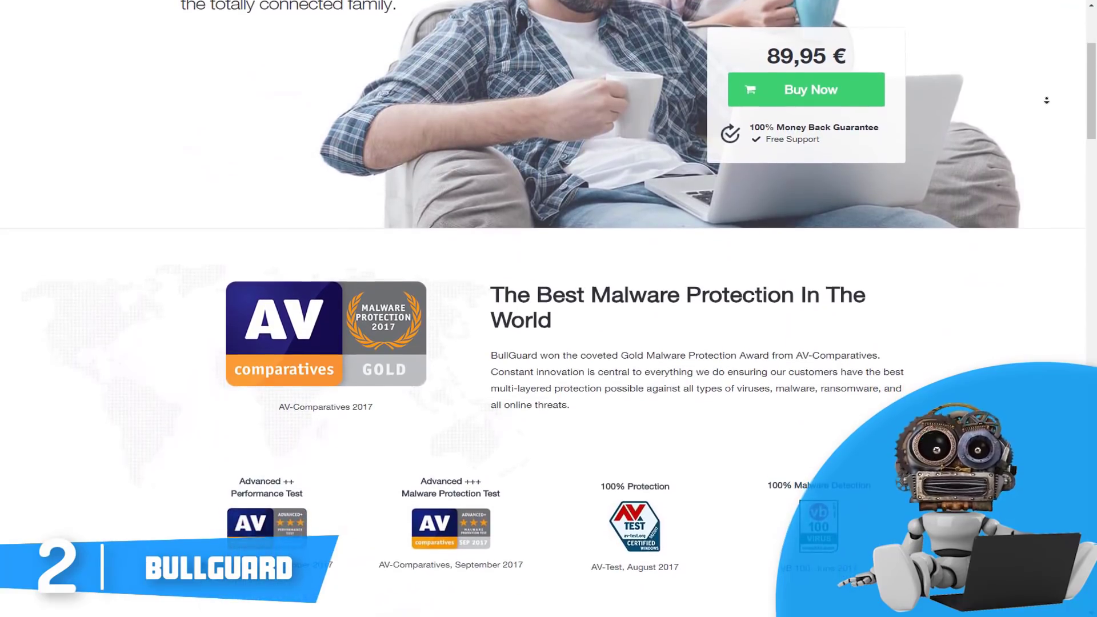
scroll(down, 3)
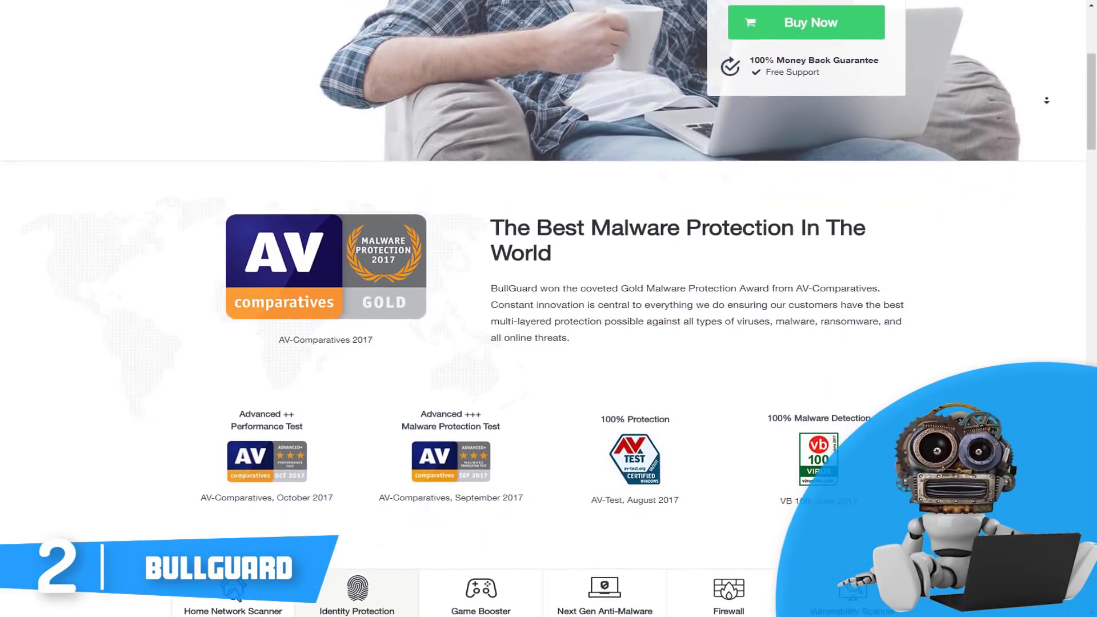
scroll(down, 3)
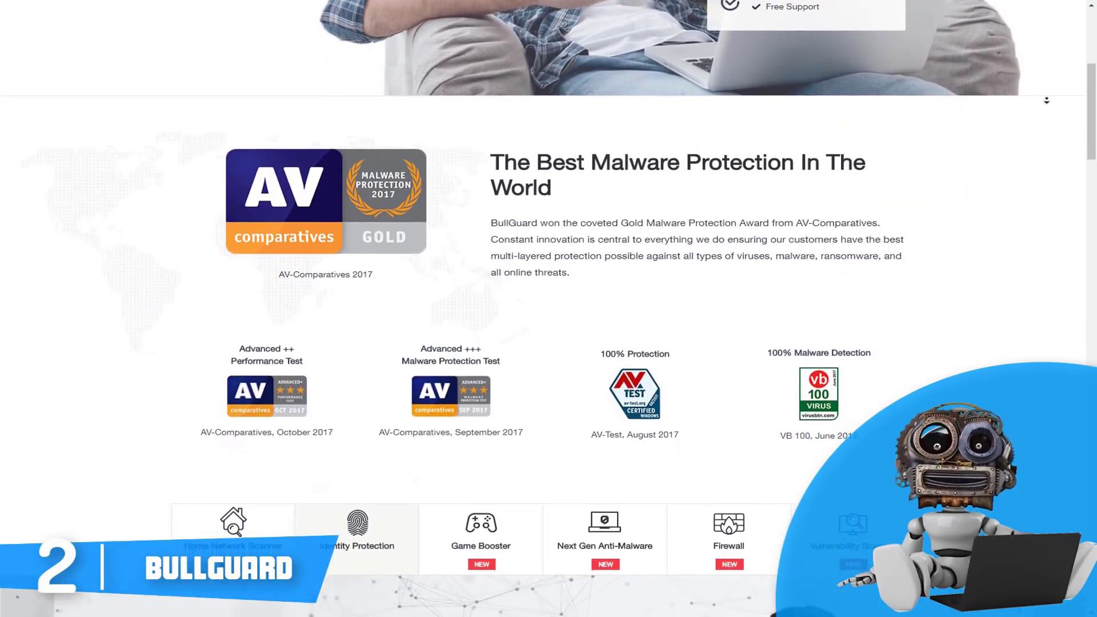
scroll(down, 3)
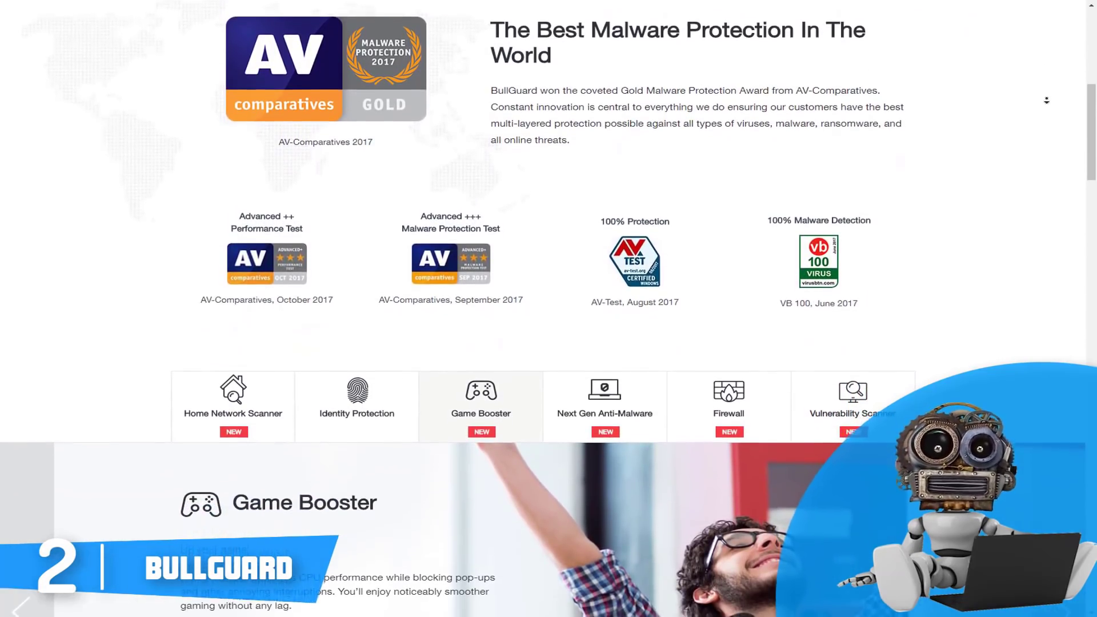
scroll(down, 3)
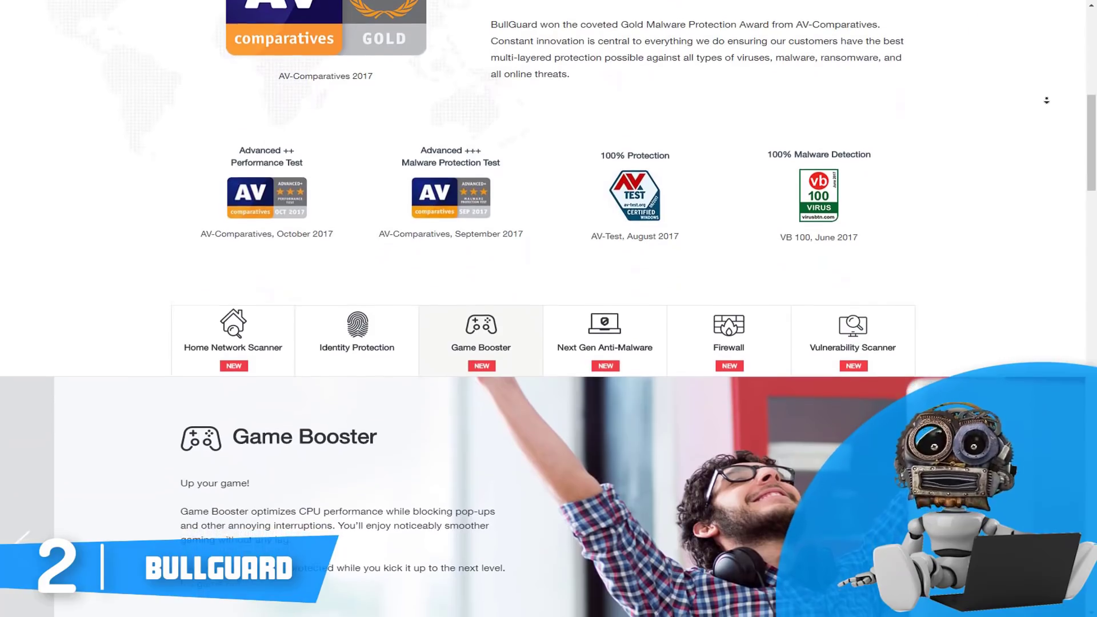
scroll(down, 3)
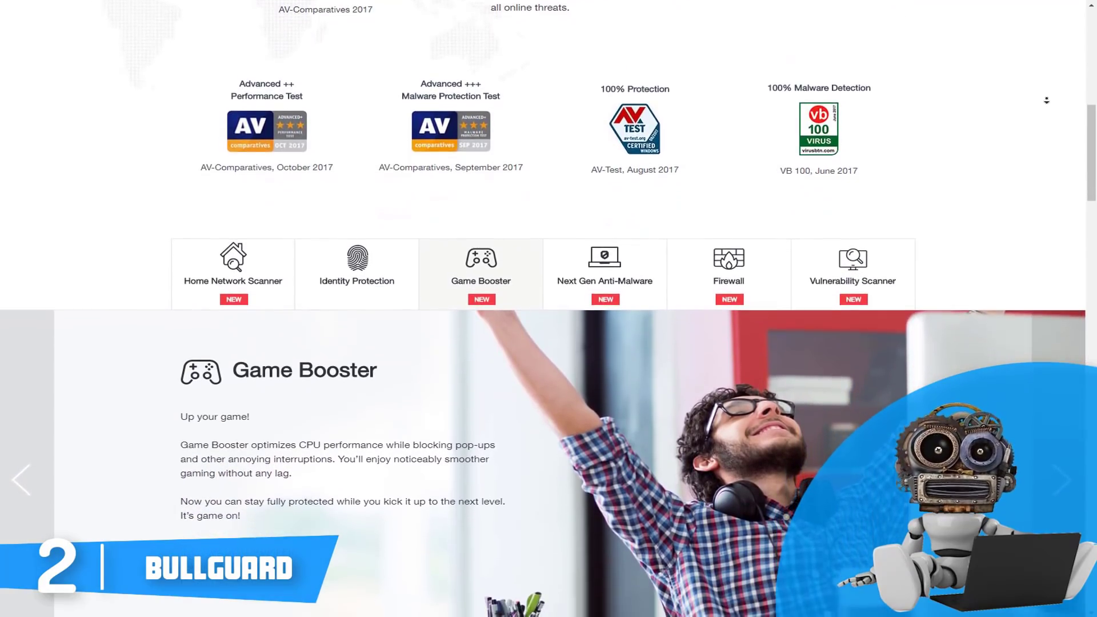
- Show the Next Gen Anti-Malware feature description in the carousel
click(604, 274)
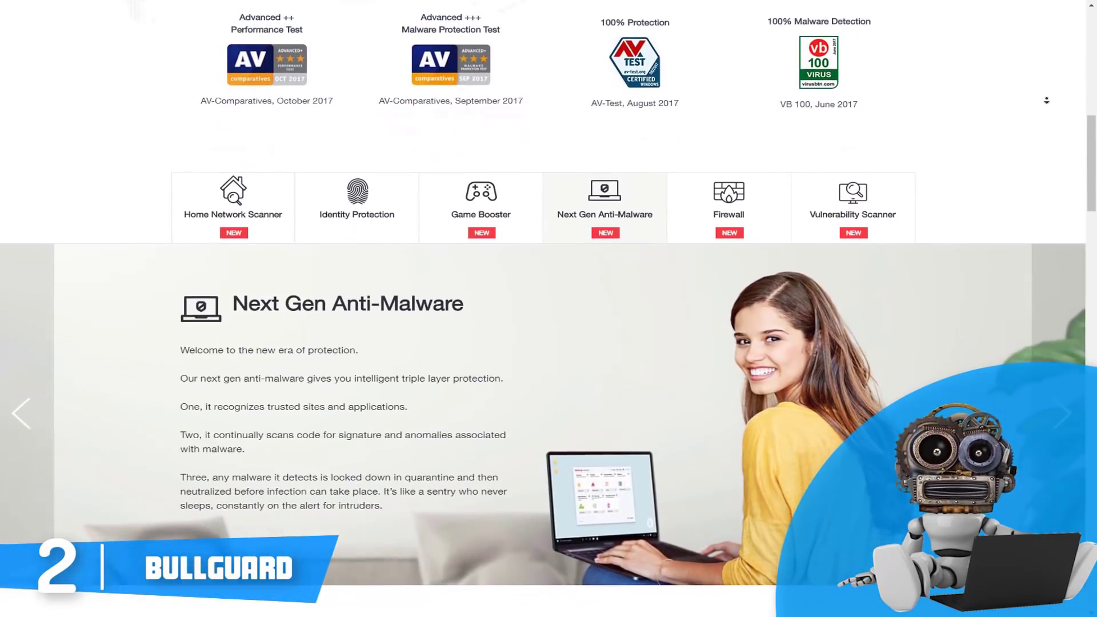
scroll(down, 3)
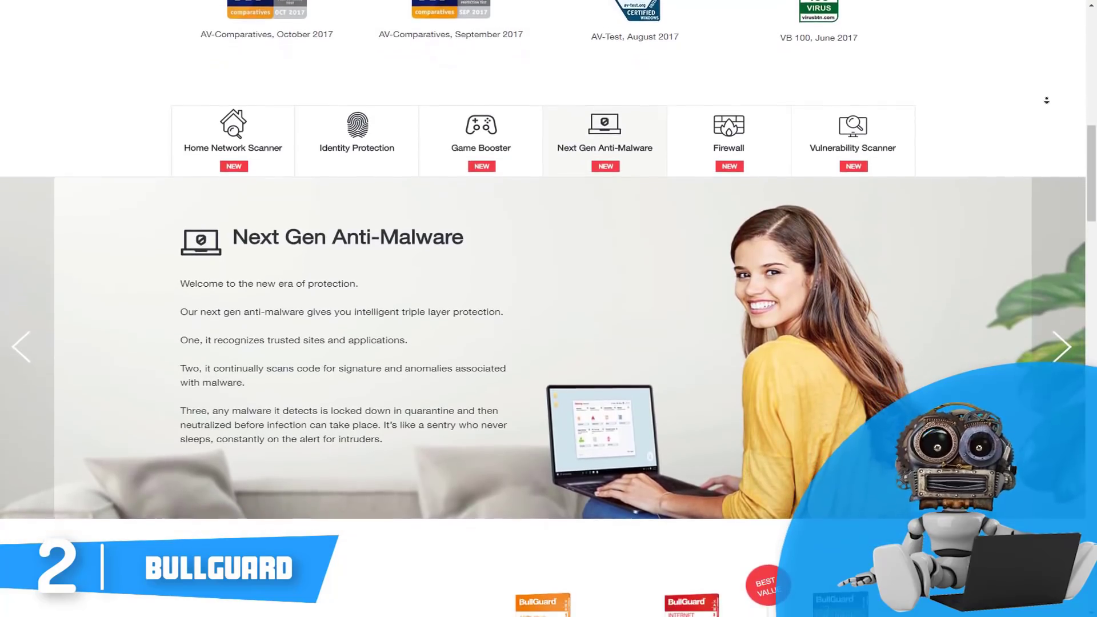
scroll(down, 3)
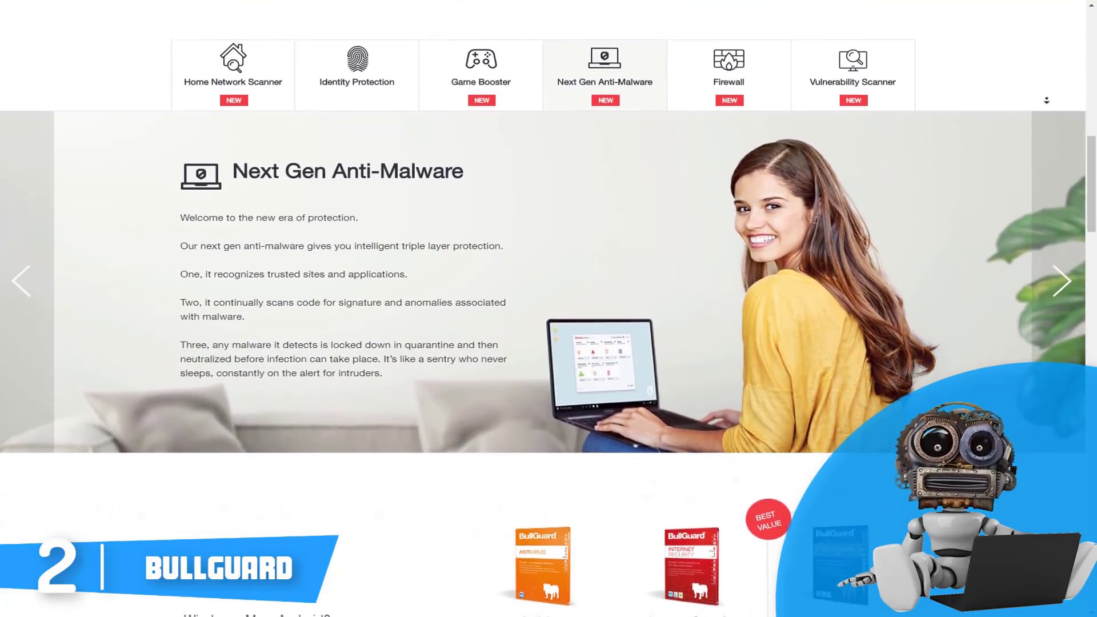
- Scroll through the Firewall slide to the 'We cover it all' comparison of Antivirus, Internet Security and Premium Protection
scroll(down, 3)
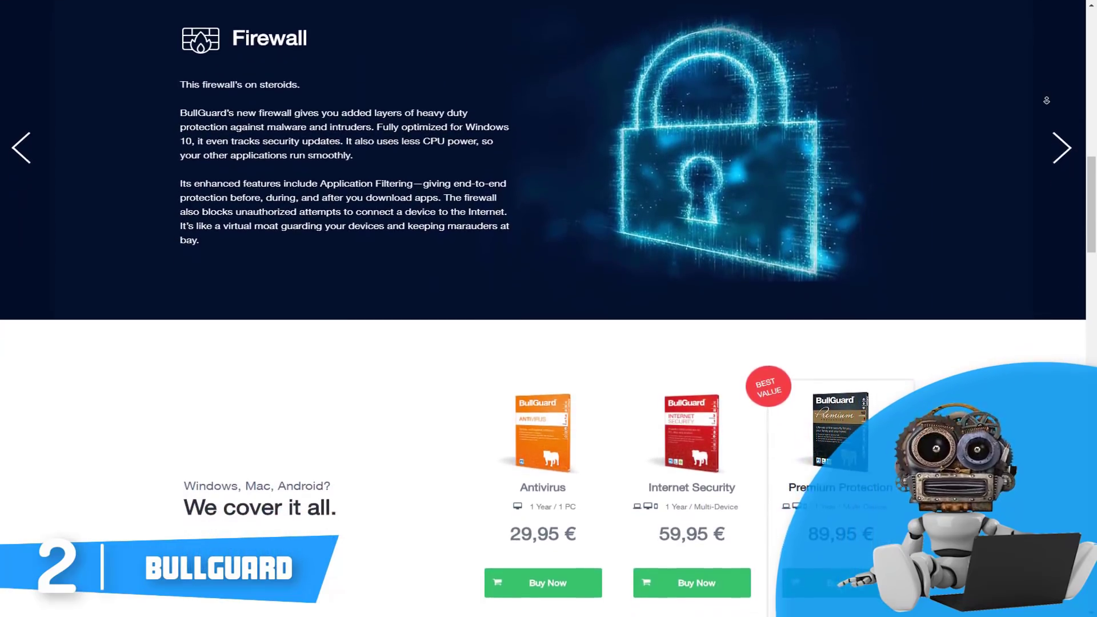
scroll(down, 3)
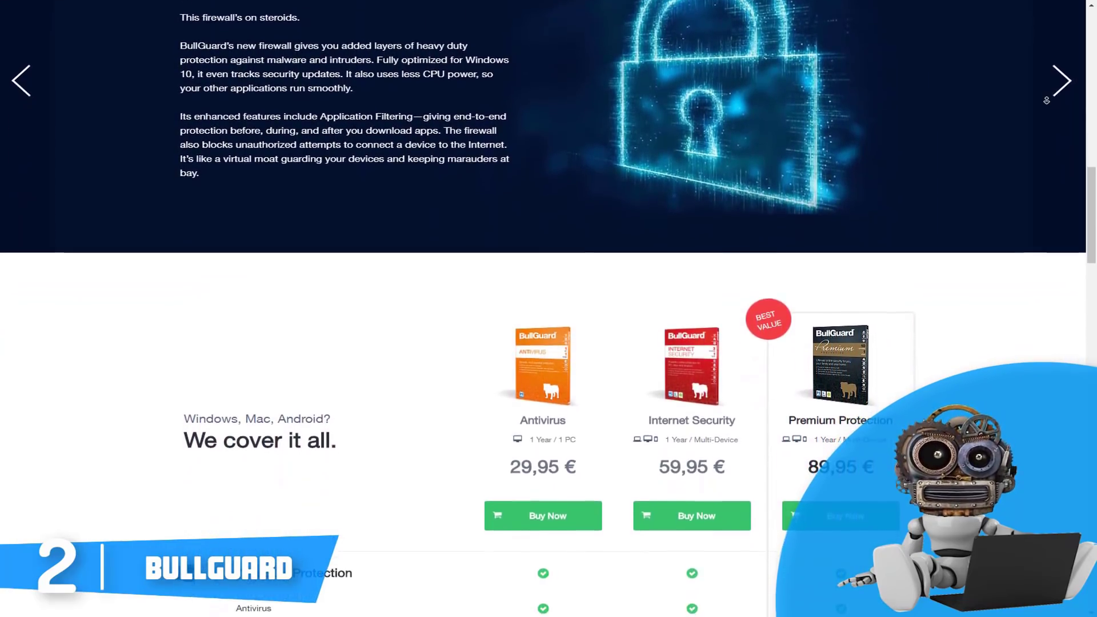
scroll(down, 3)
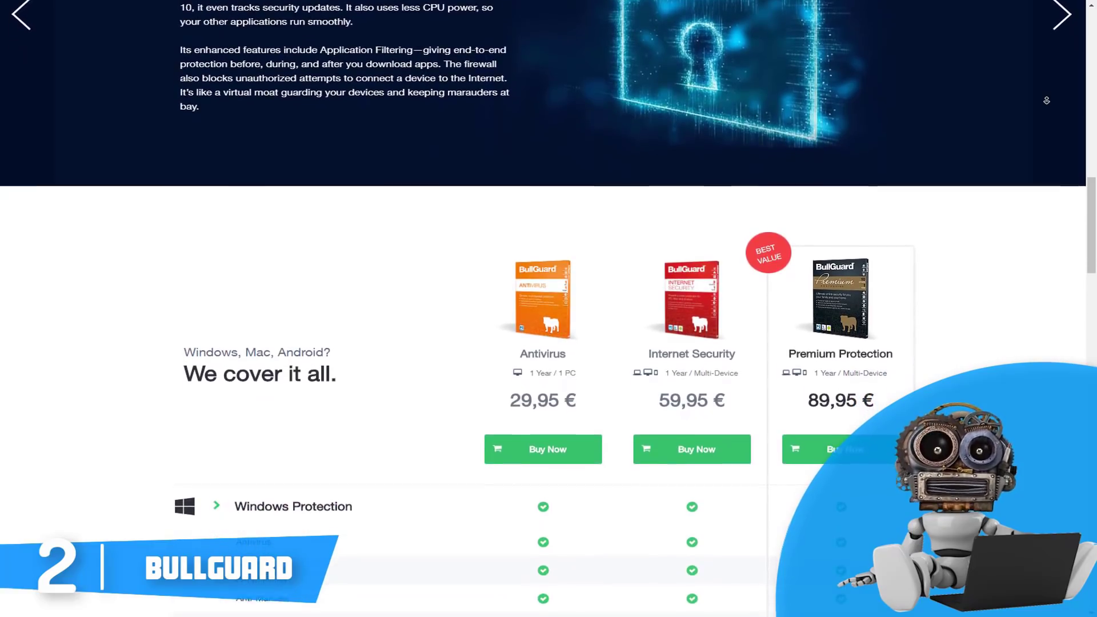
scroll(down, 3)
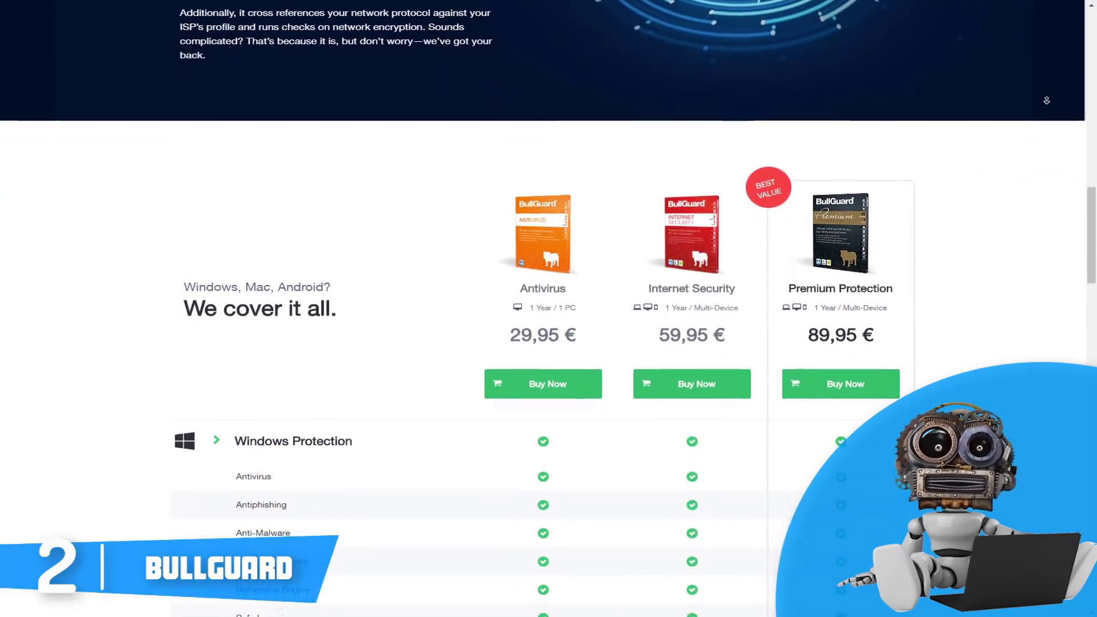
scroll(down, 3)
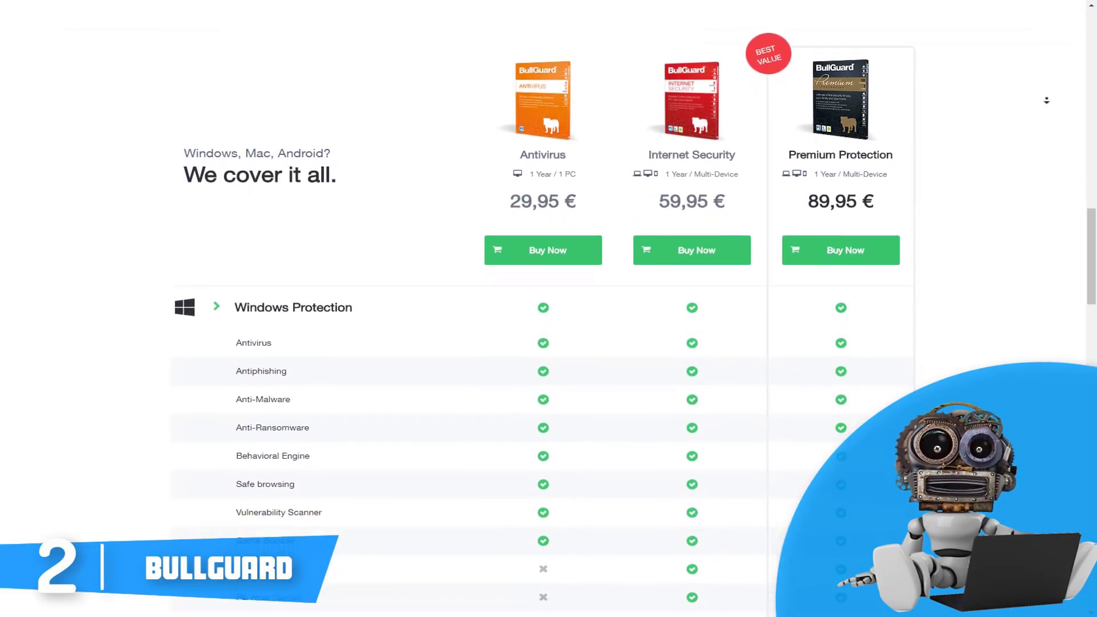
scroll(down, 3)
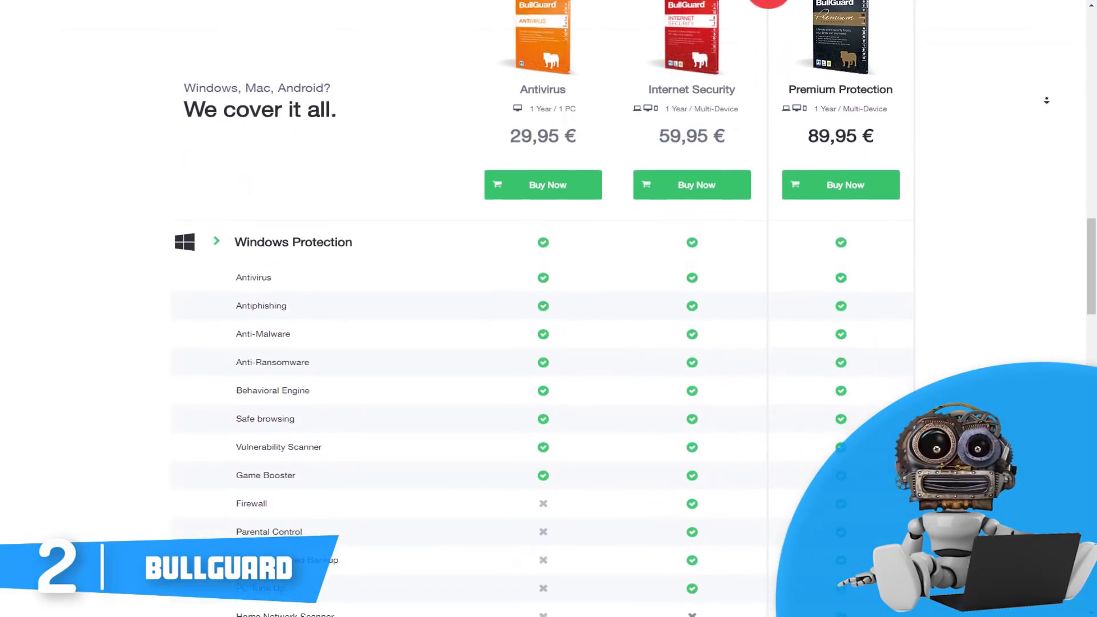
- Continue through the table's Windows, Android and macOS protection rows down to support
scroll(down, 3)
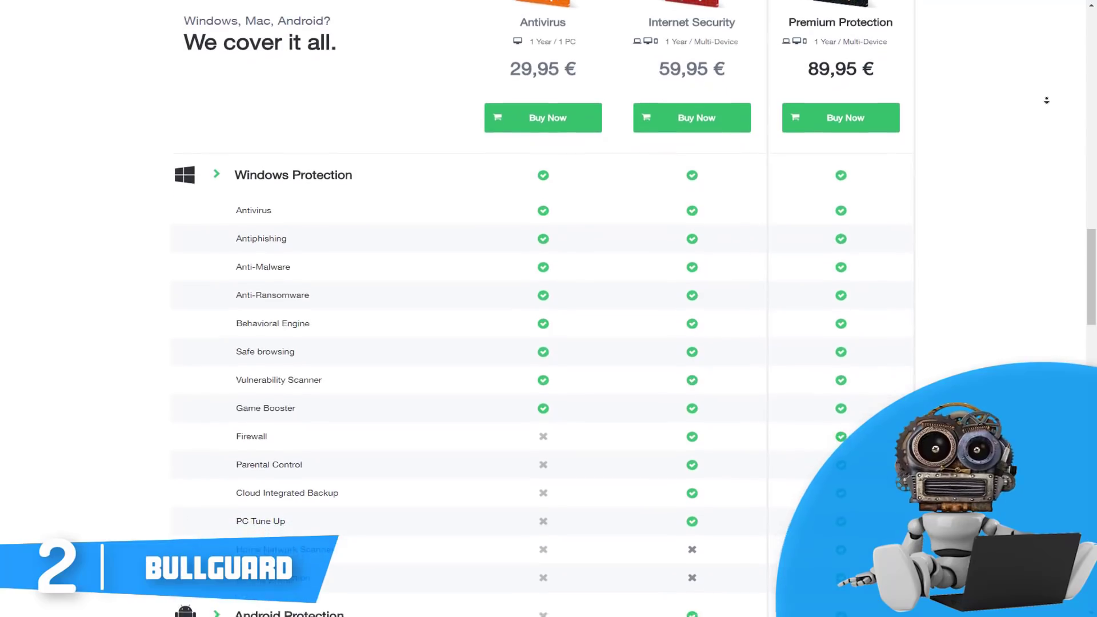
scroll(down, 3)
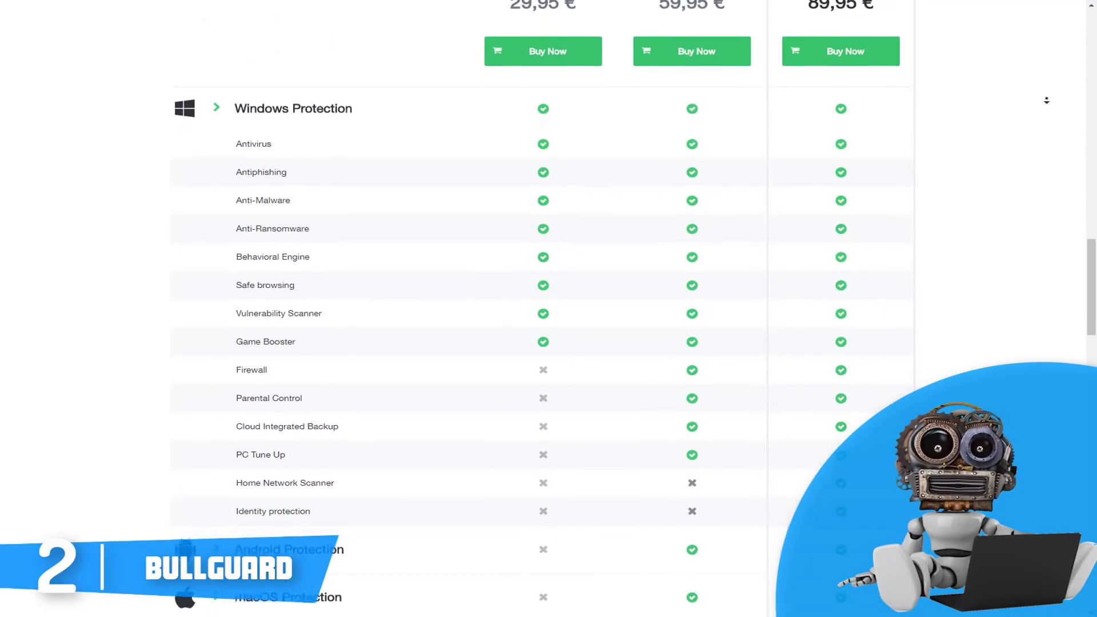
scroll(down, 3)
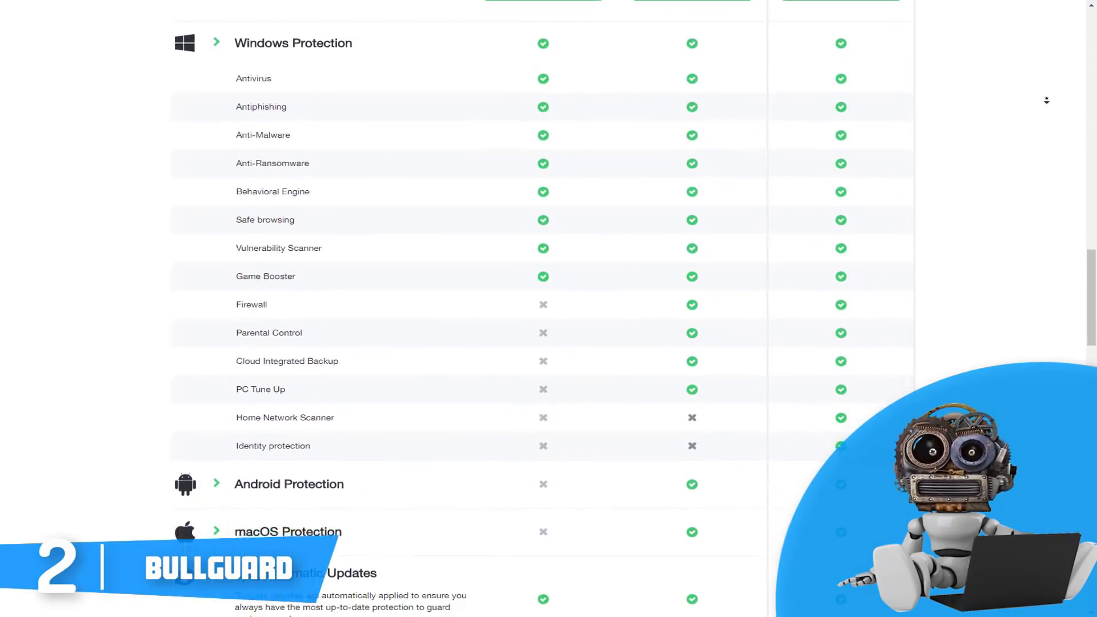
scroll(down, 3)
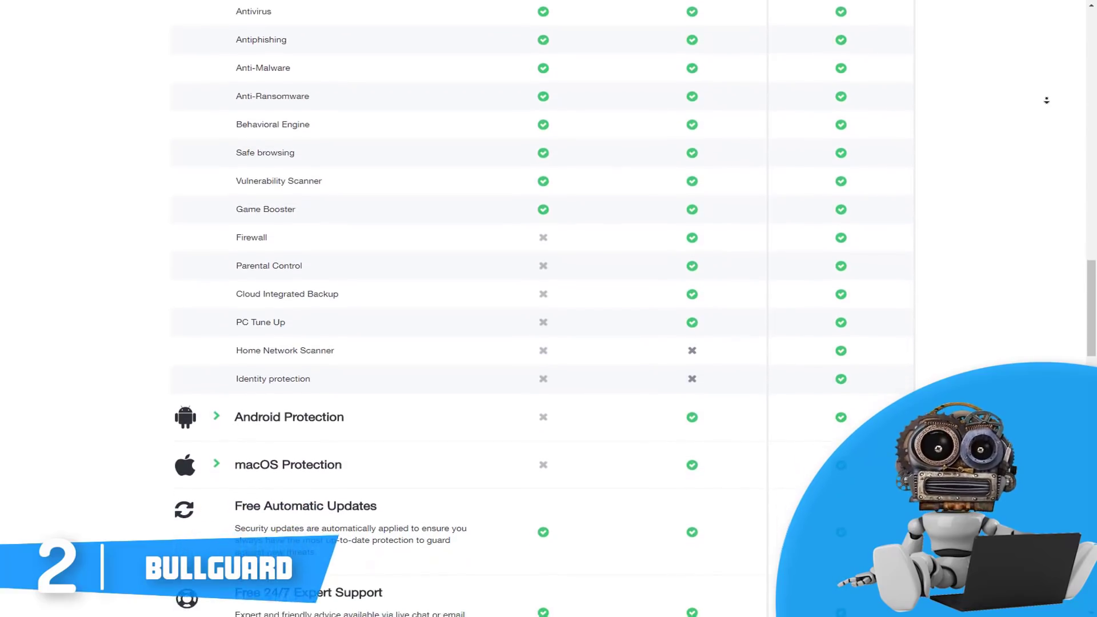
scroll(down, 3)
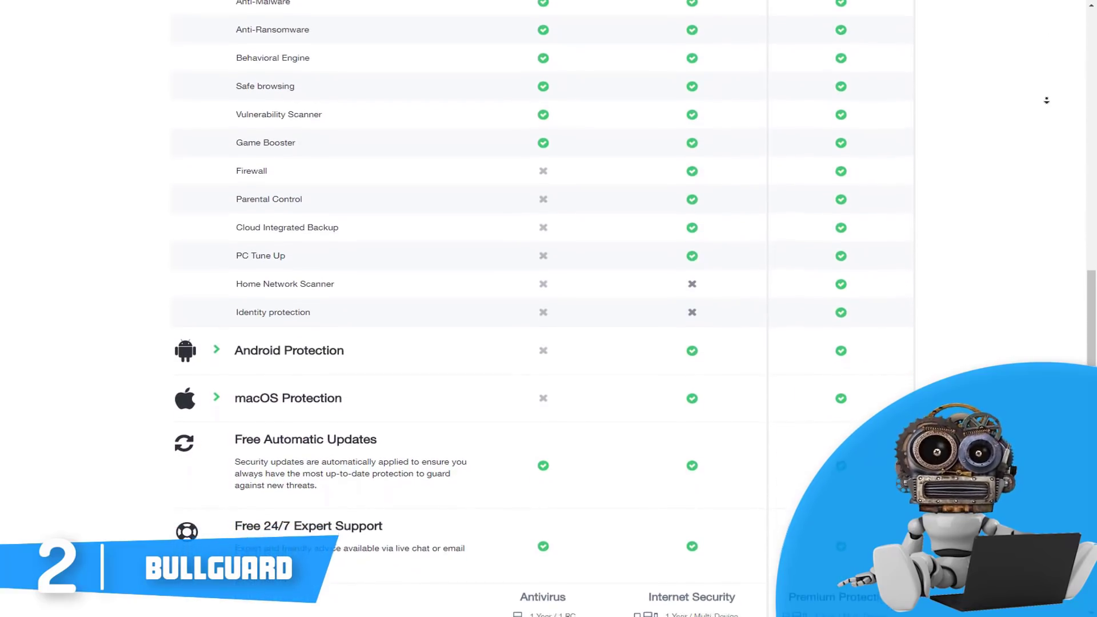
scroll(down, 3)
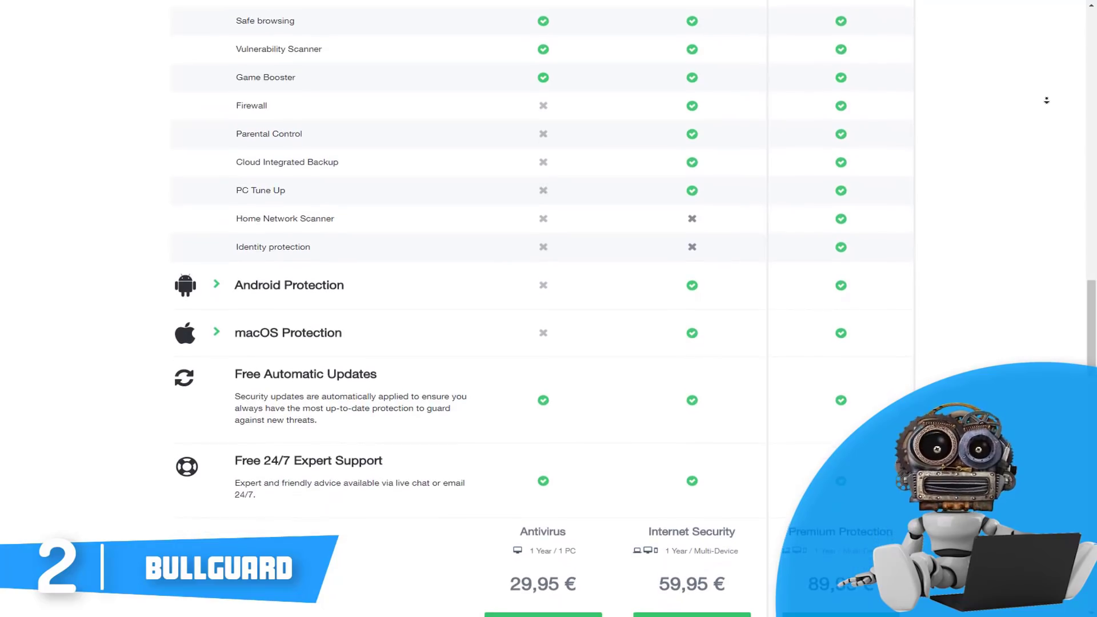
scroll(down, 3)
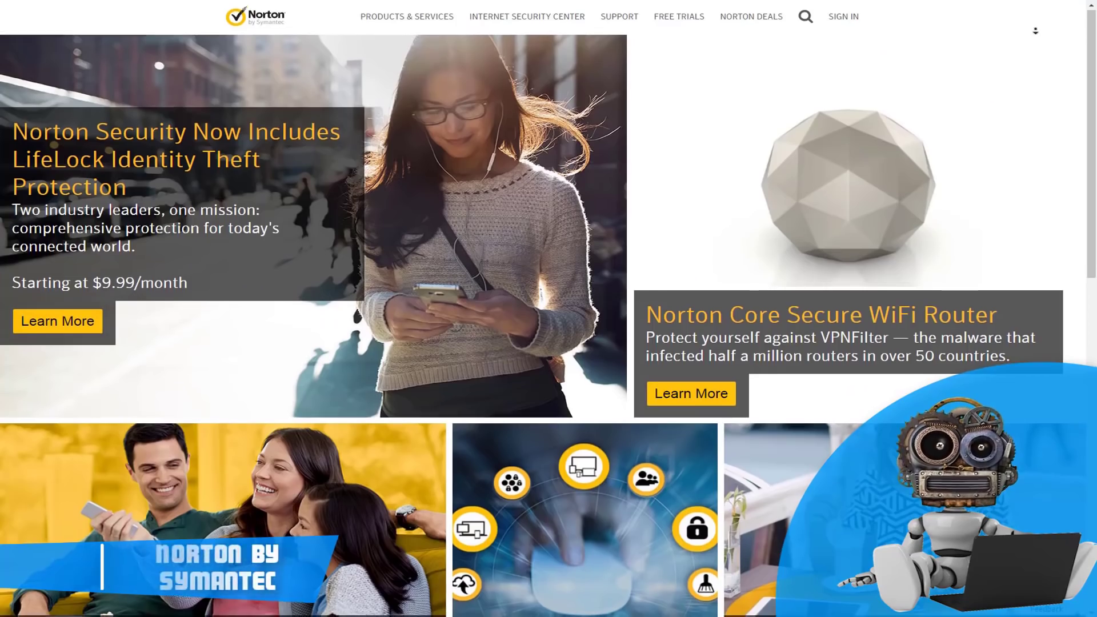
- Scroll through the Norton homepage offers down to the footer link lists
scroll(down, 3)
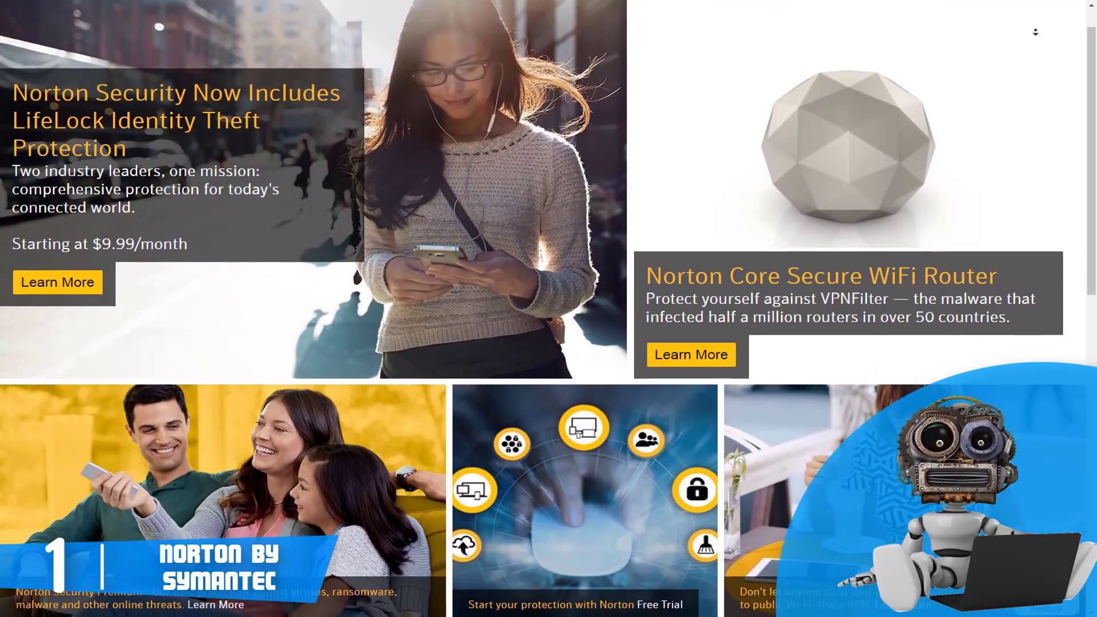
scroll(down, 3)
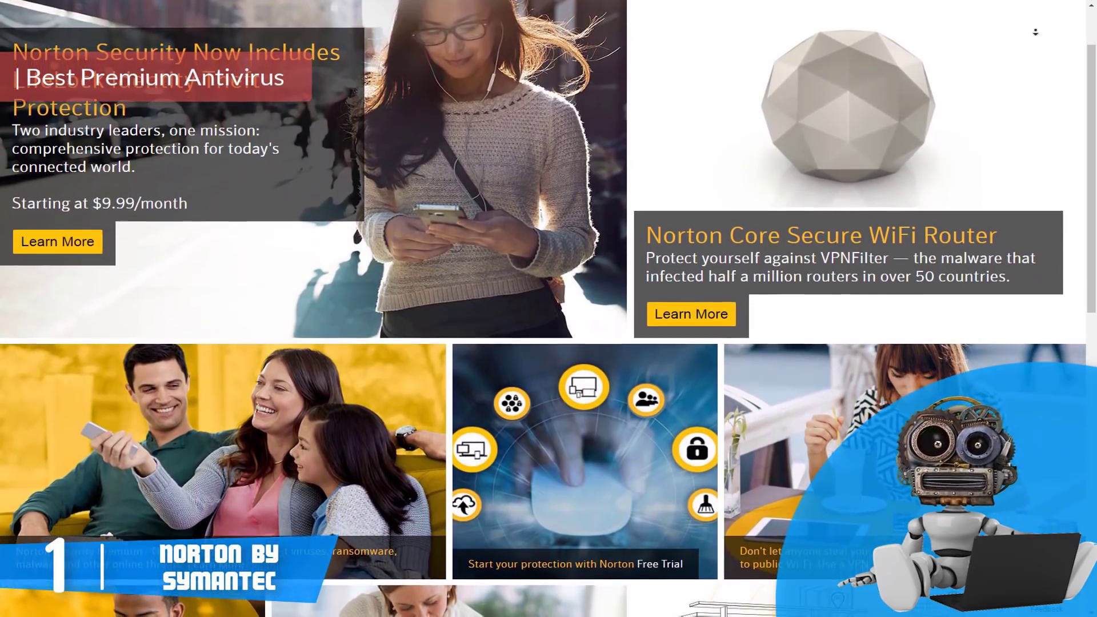
scroll(down, 3)
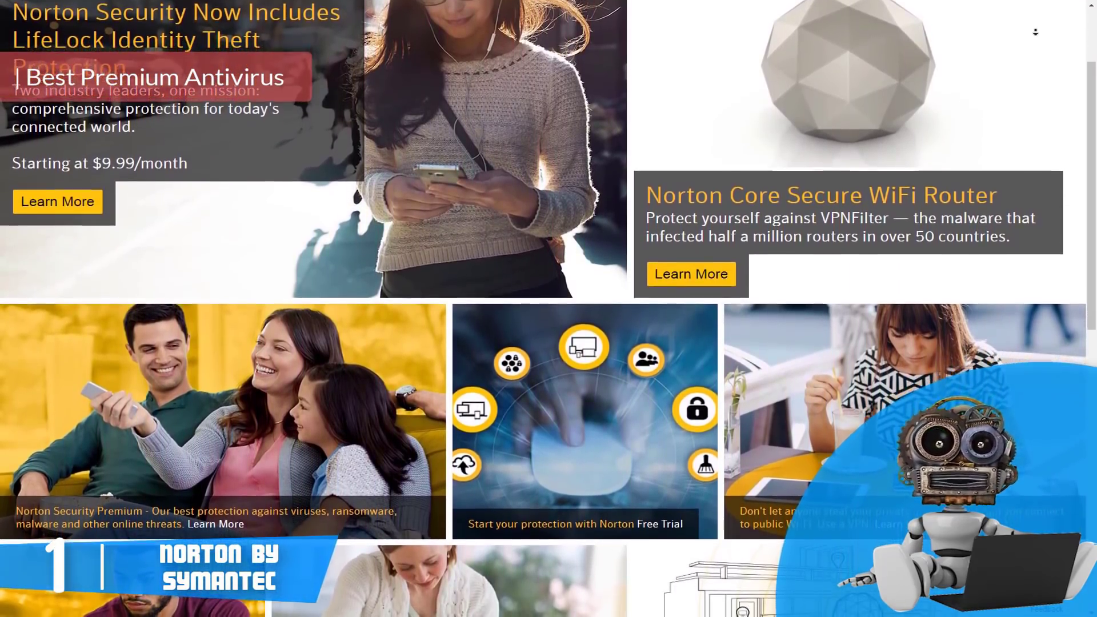
scroll(down, 3)
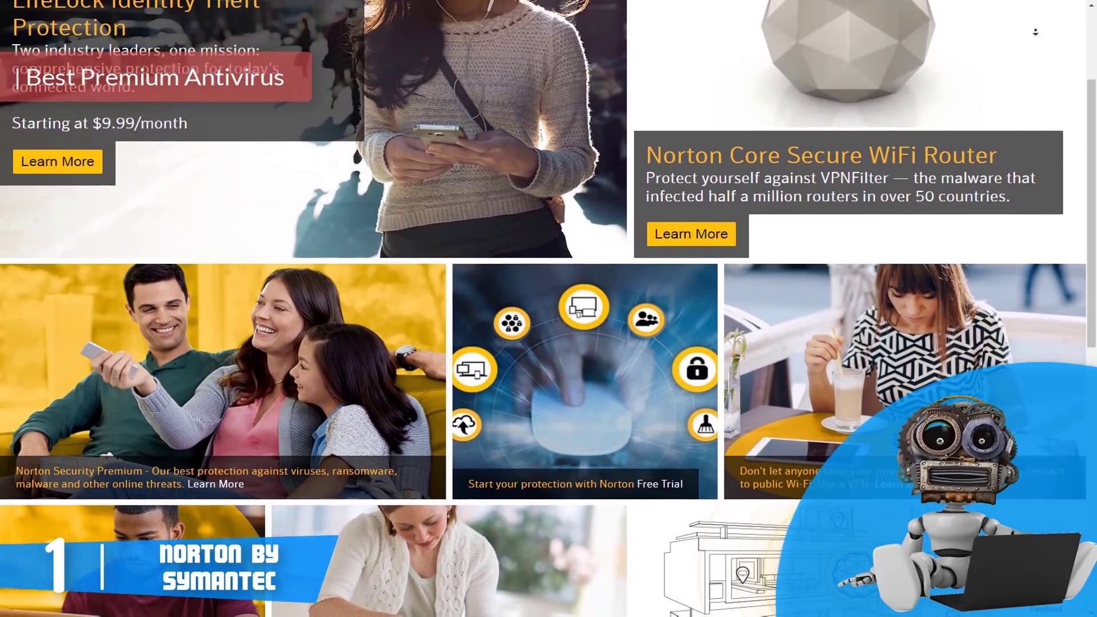
scroll(down, 3)
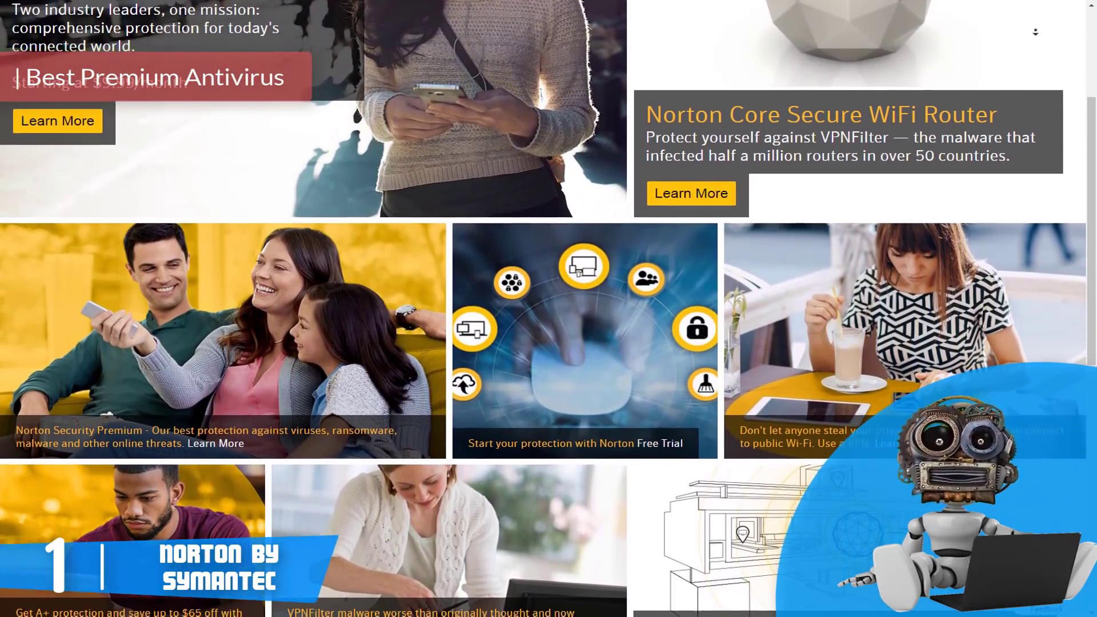
scroll(down, 3)
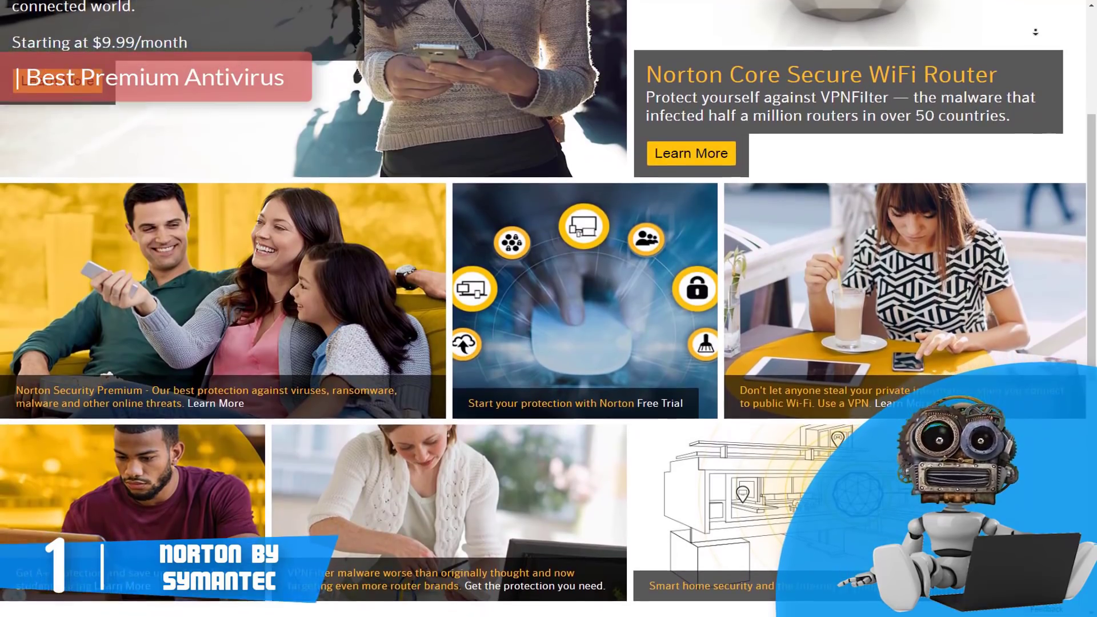
scroll(down, 3)
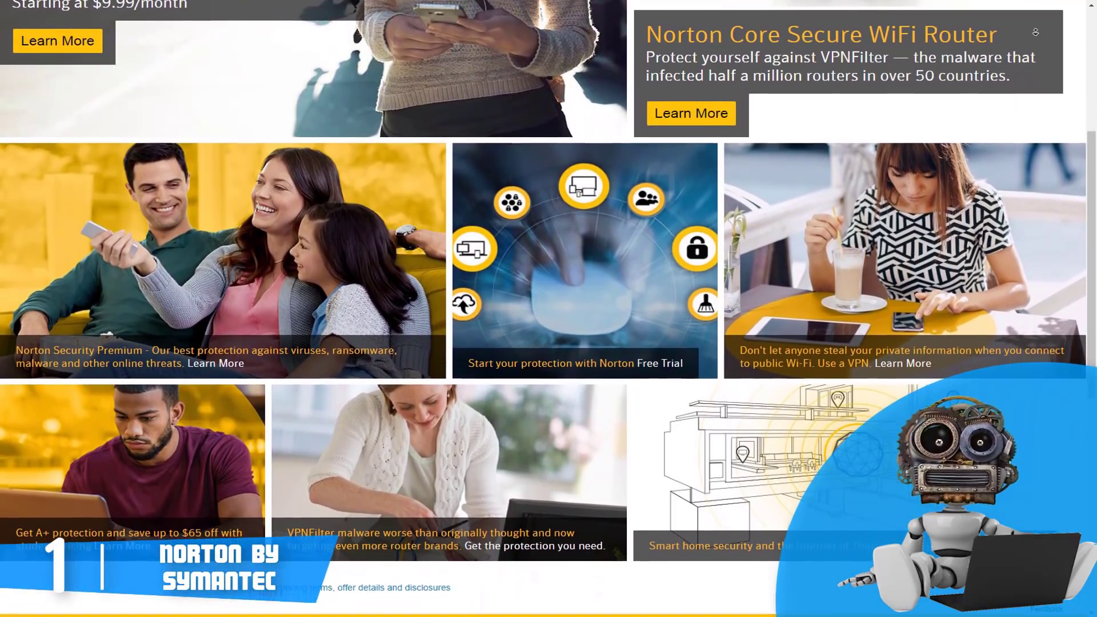
scroll(down, 3)
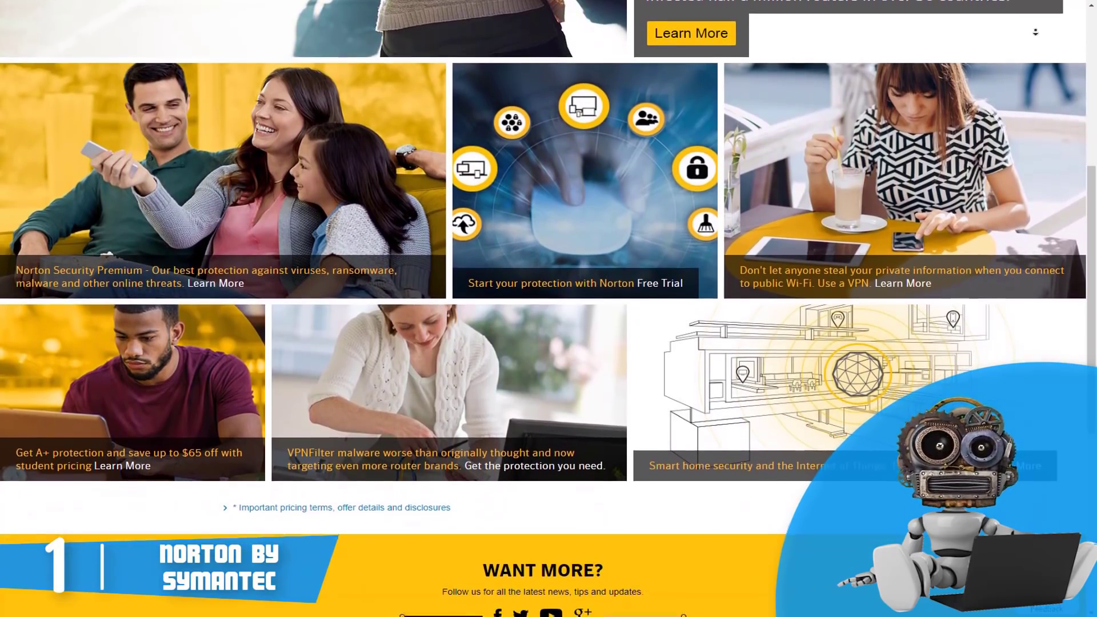
scroll(down, 3)
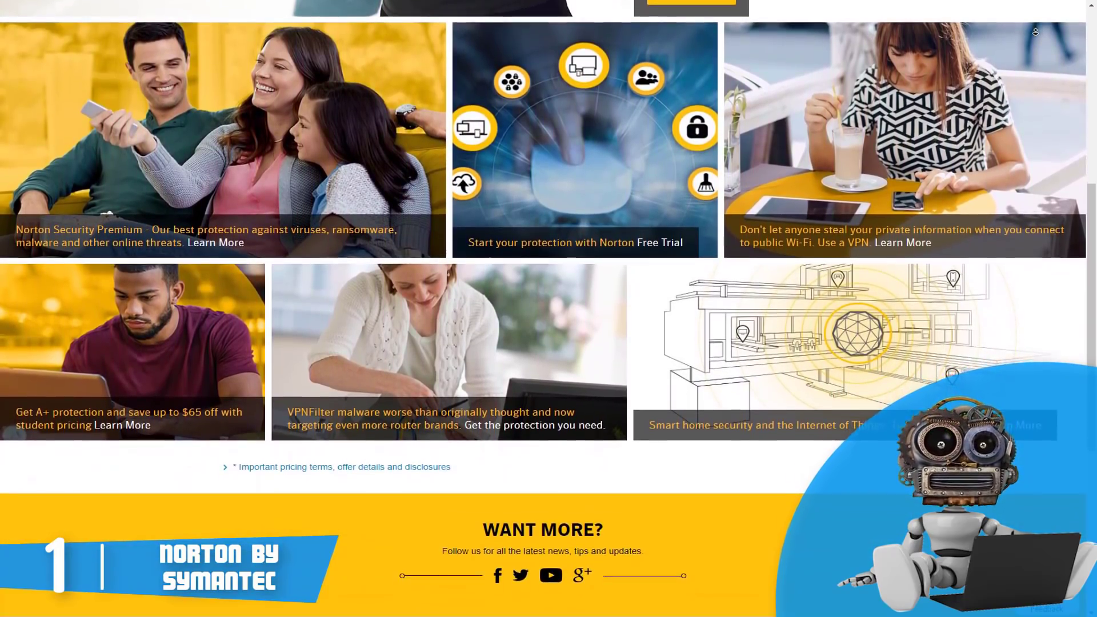
scroll(down, 3)
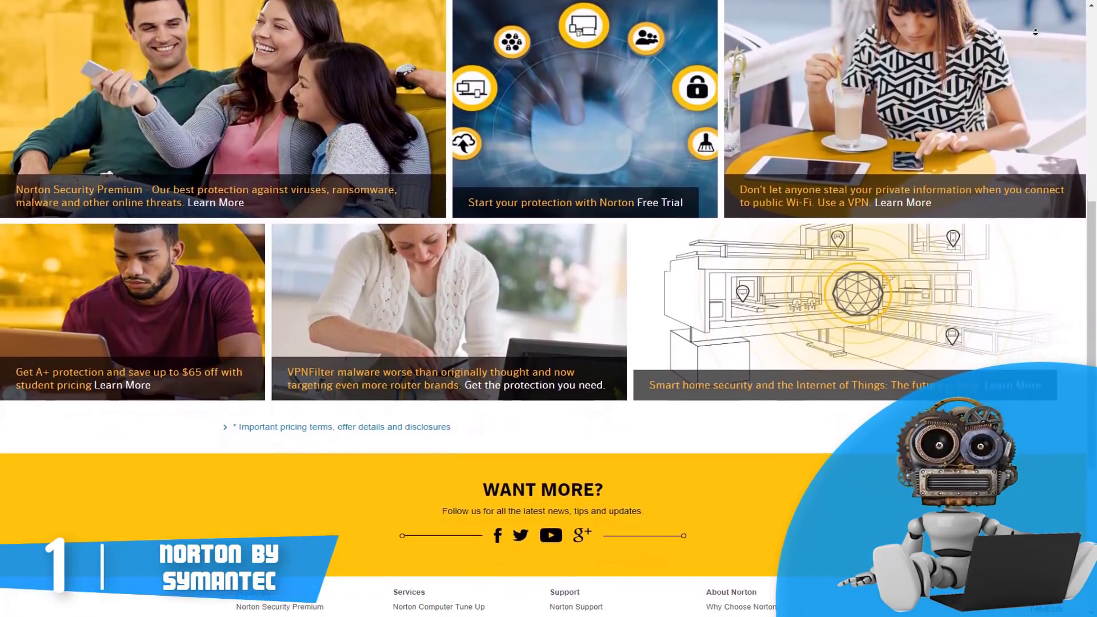
scroll(down, 3)
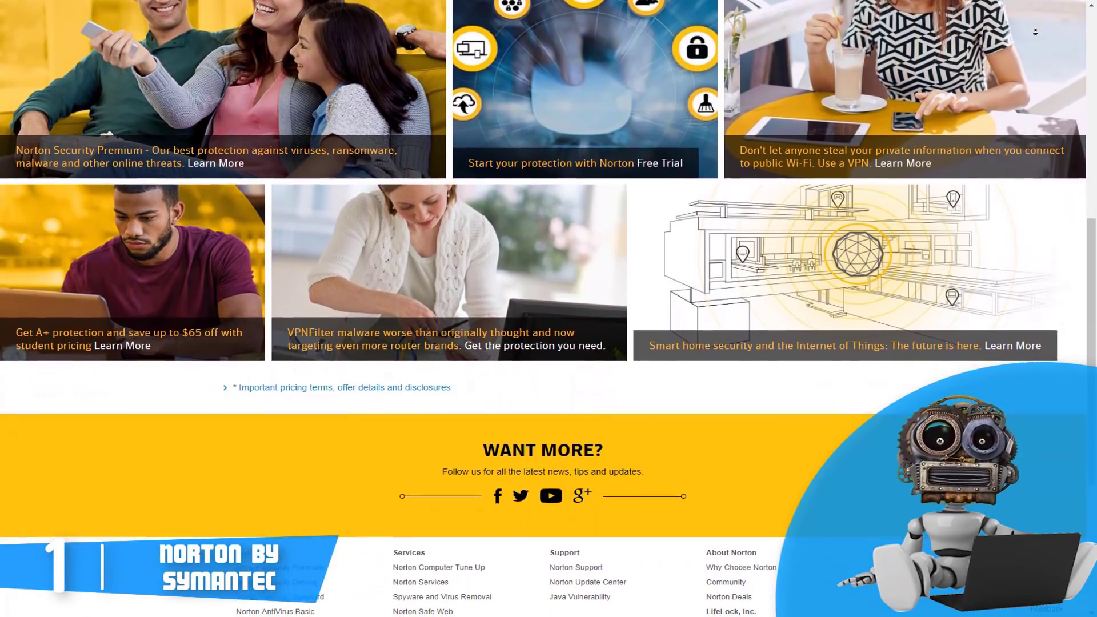
scroll(down, 3)
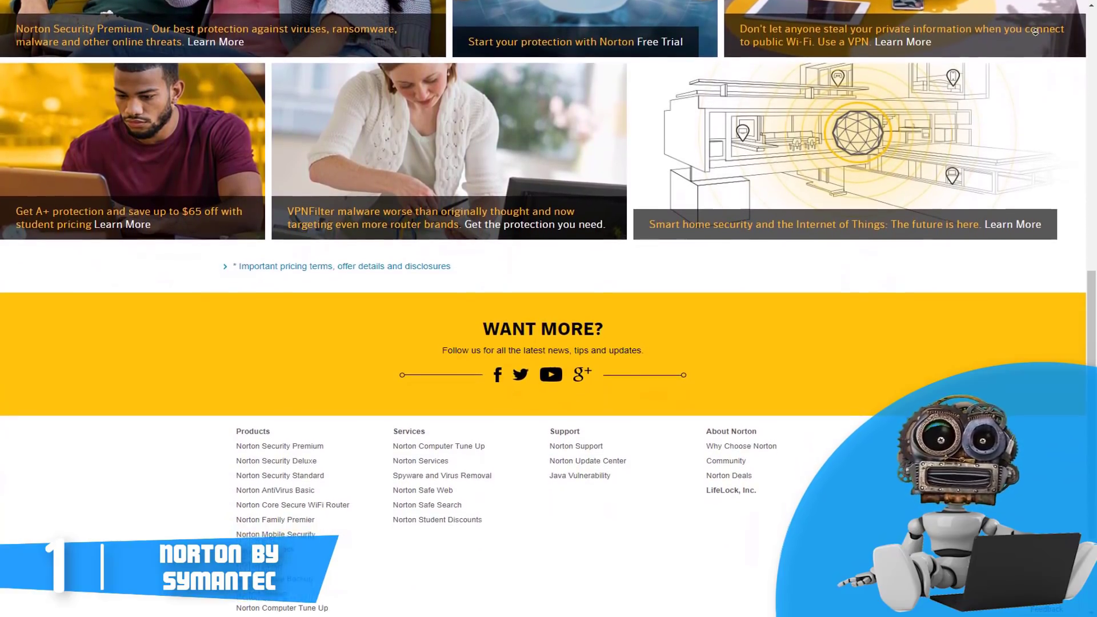
scroll(down, 3)
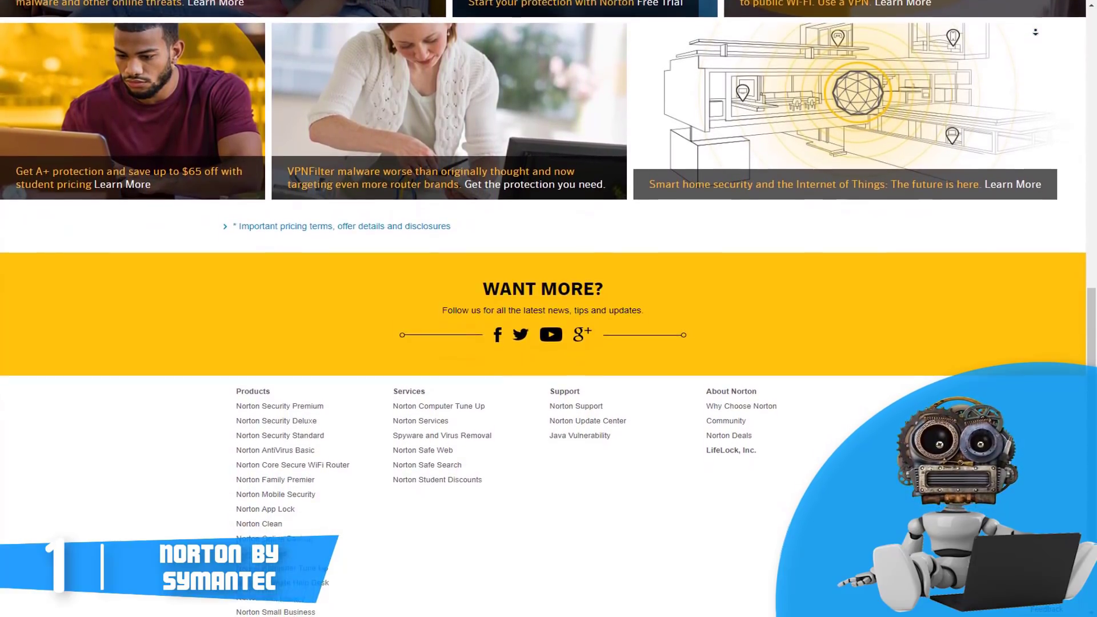
scroll(down, 3)
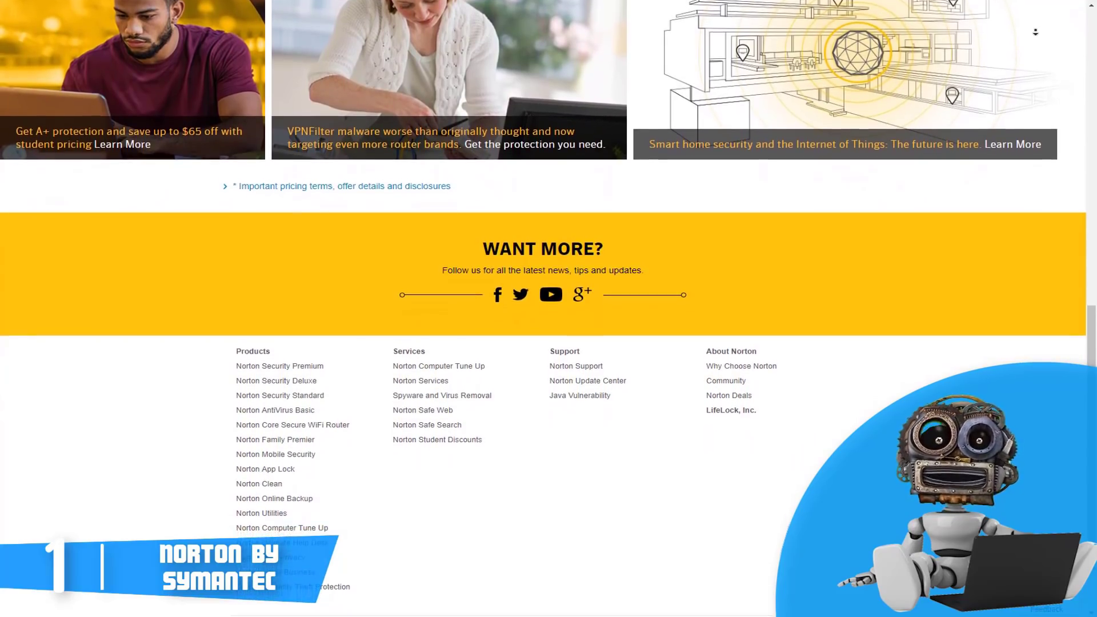
scroll(down, 3)
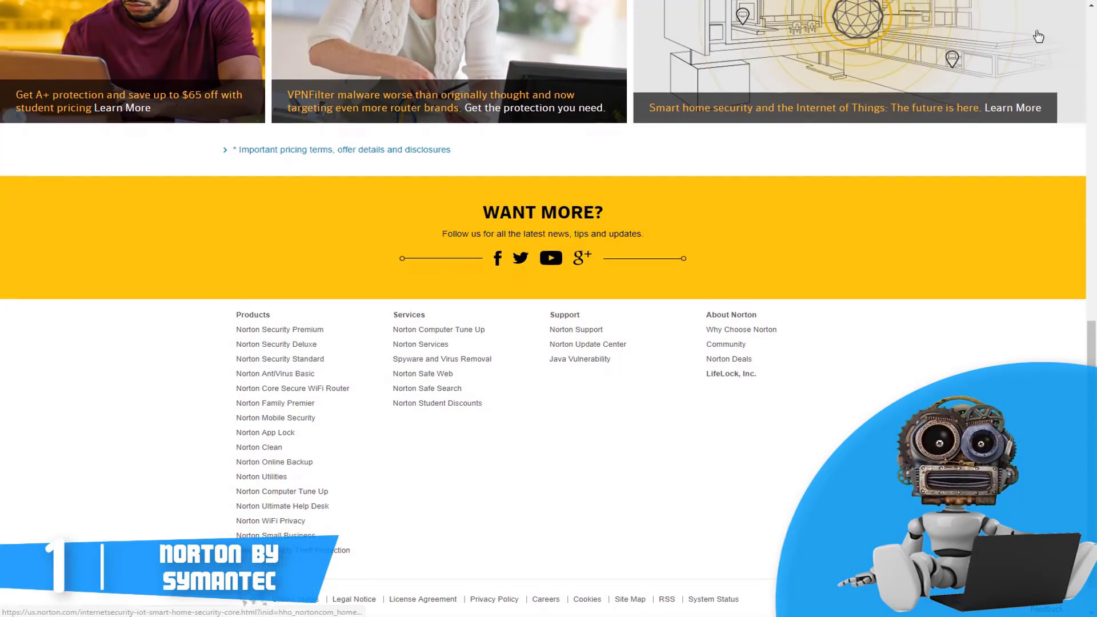
- Return up the page and show the Products & Services dropdown menu
scroll(up, 3)
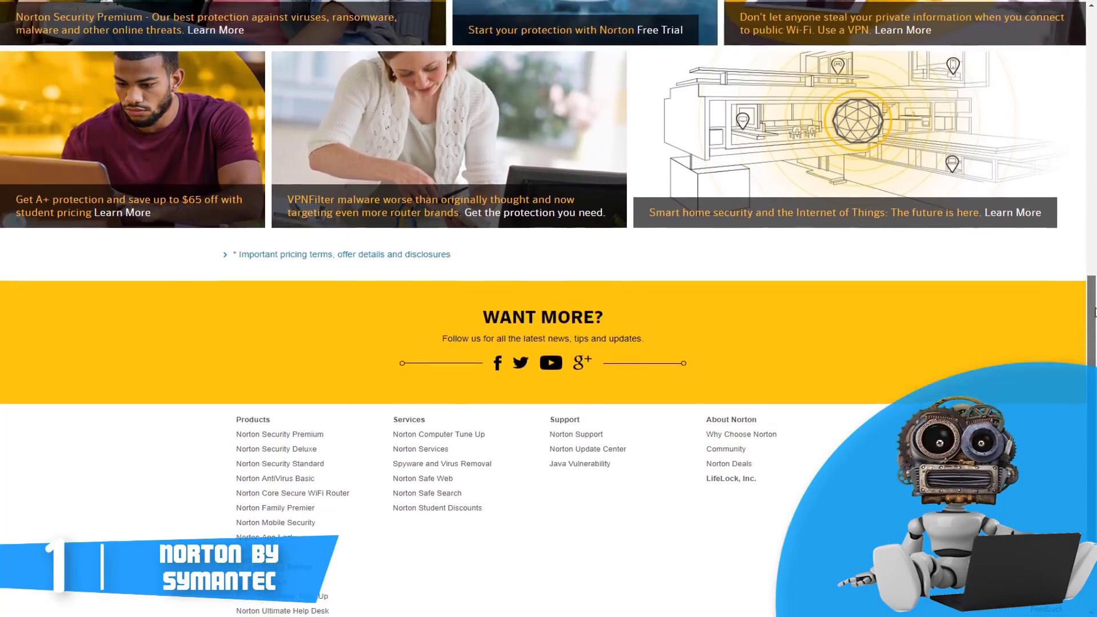
scroll(up, 3)
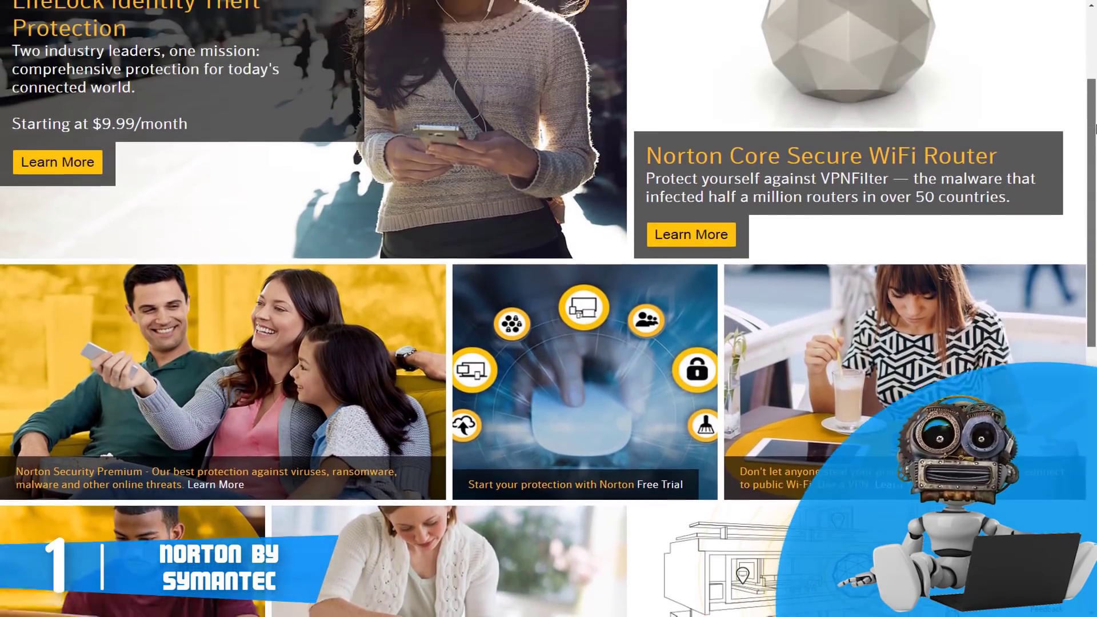
scroll(up, 3)
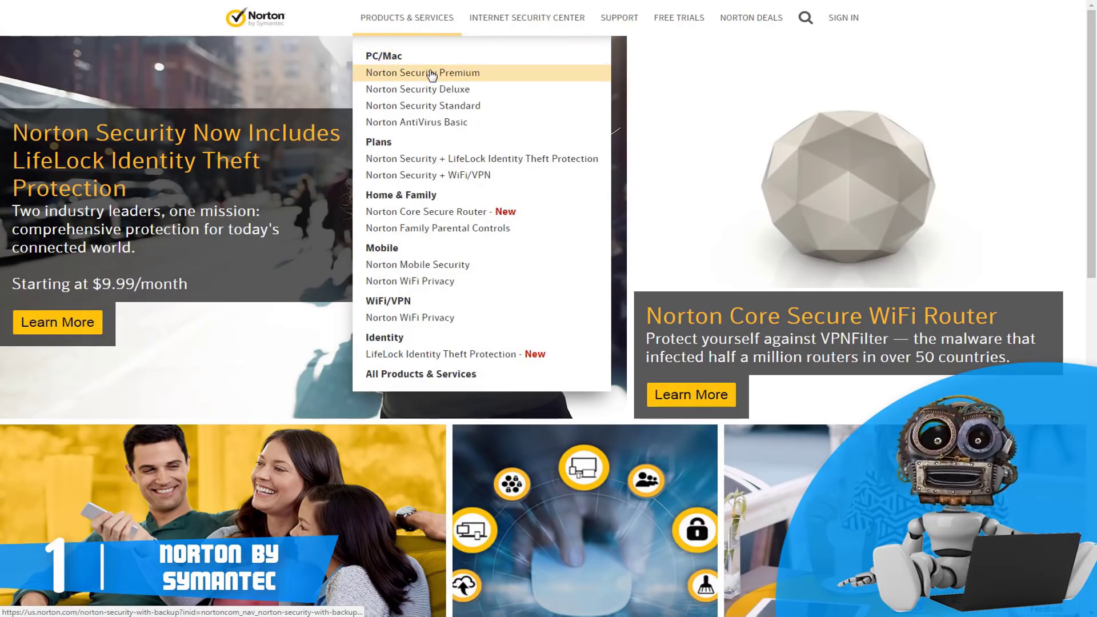
- Go to the Norton Security Premium page and scroll past its offer and LifeLock banner
click(422, 72)
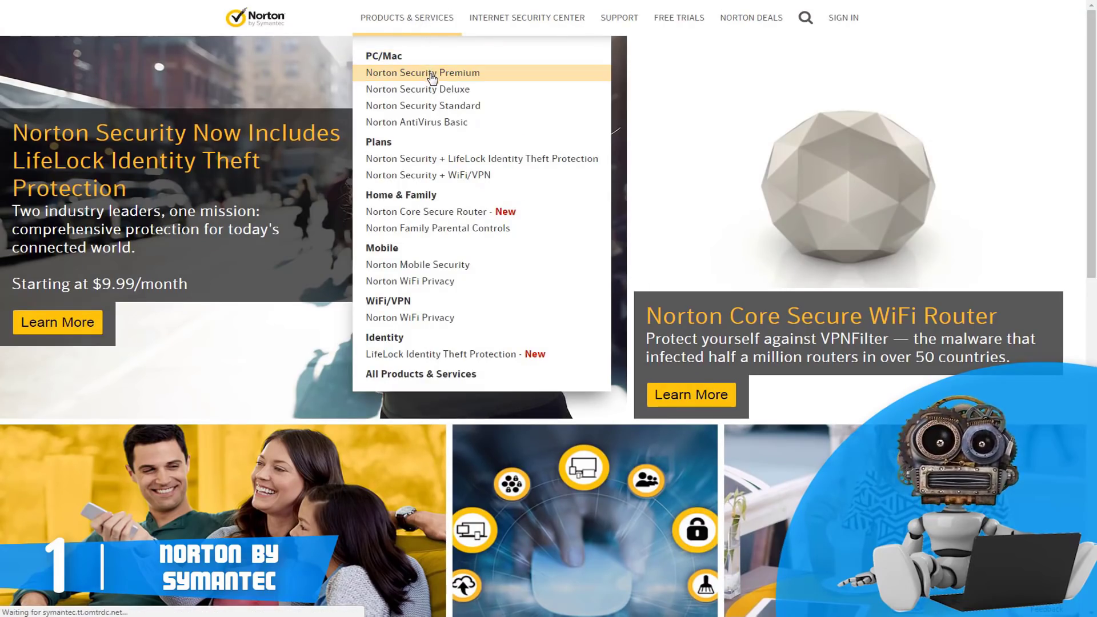
click(422, 73)
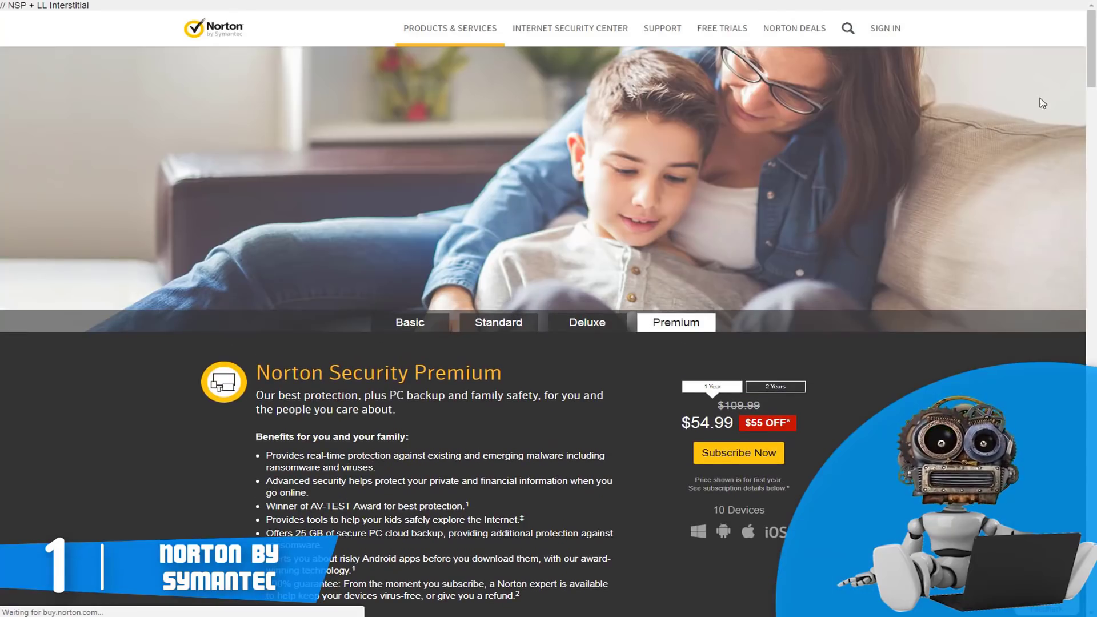
scroll(down, 3)
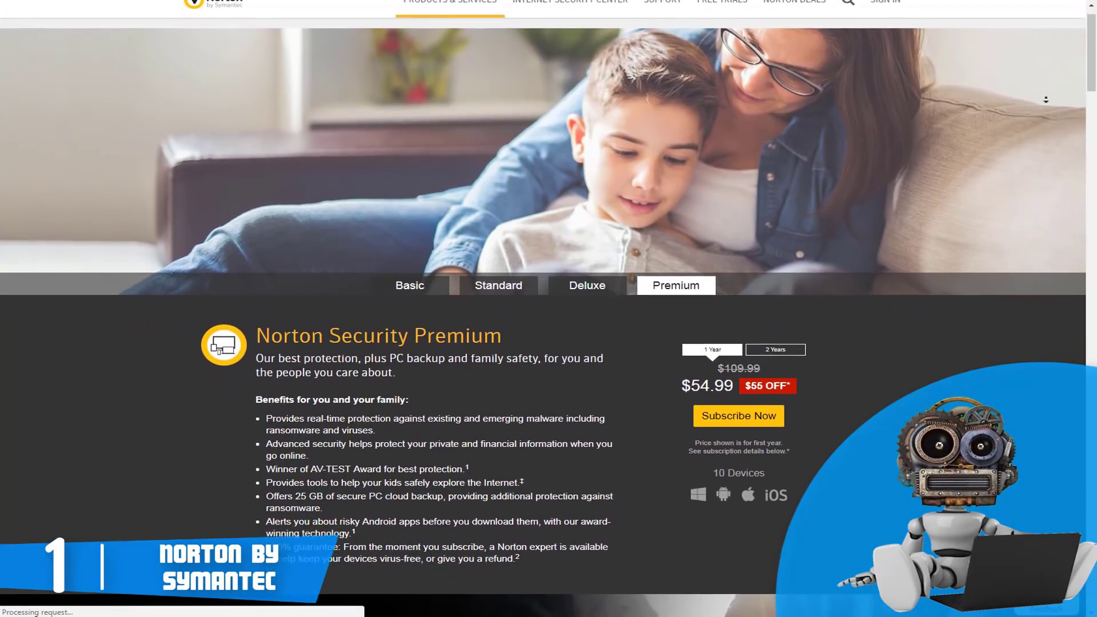
scroll(down, 3)
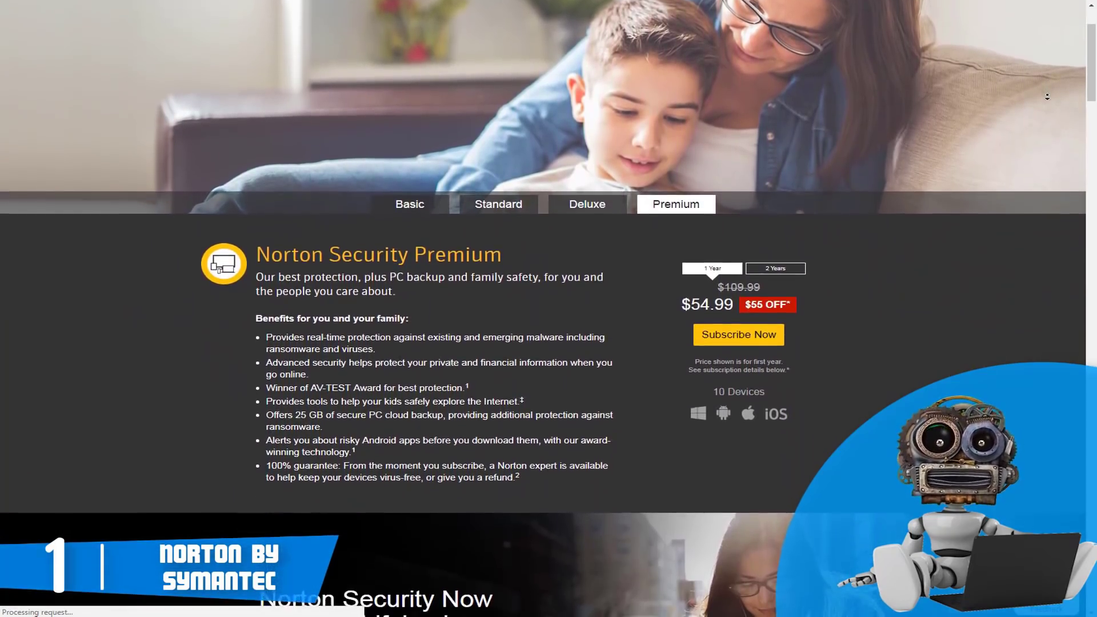
scroll(down, 3)
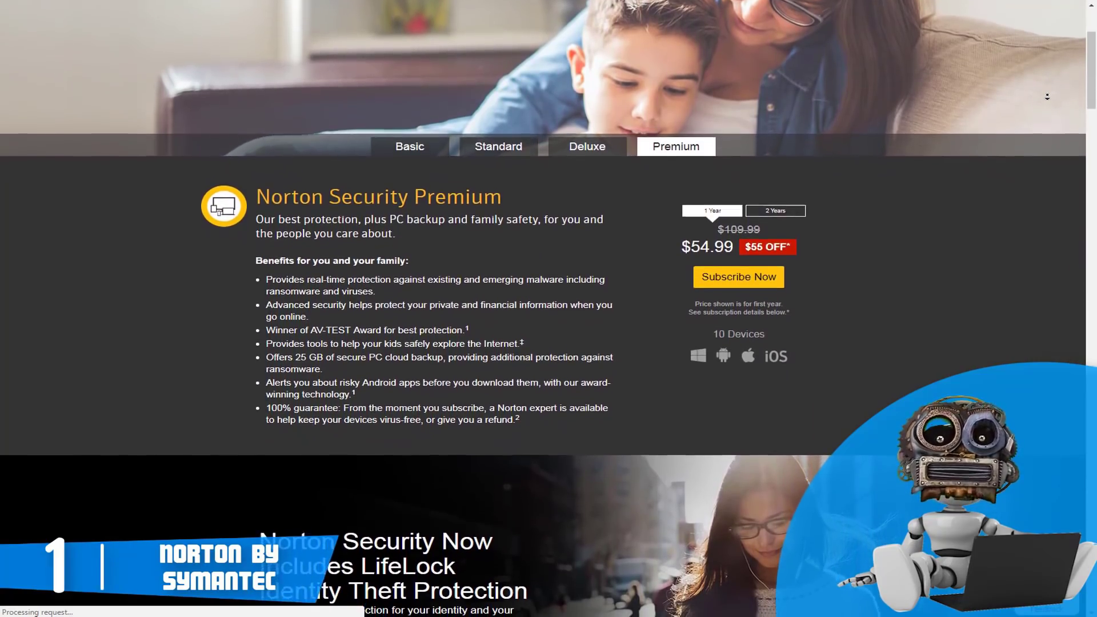
scroll(down, 3)
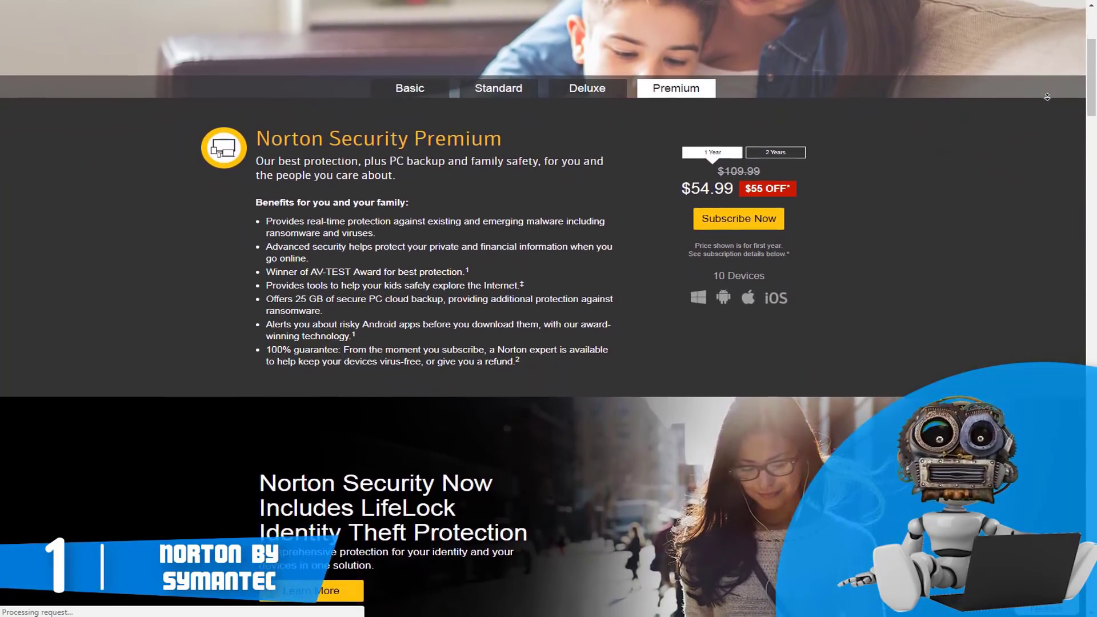
scroll(down, 3)
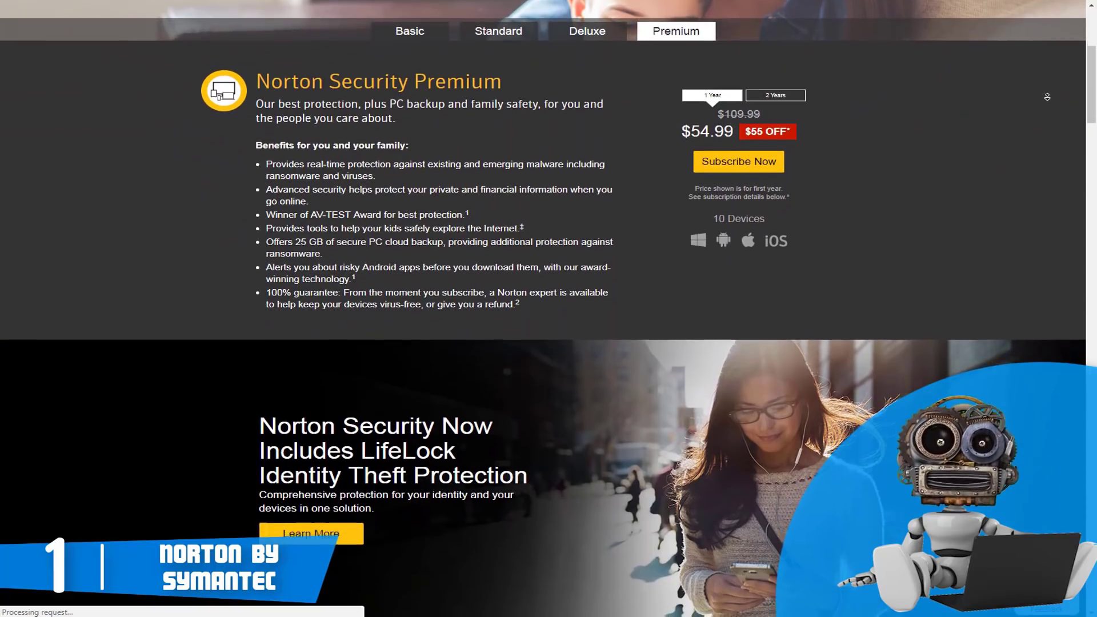
scroll(down, 3)
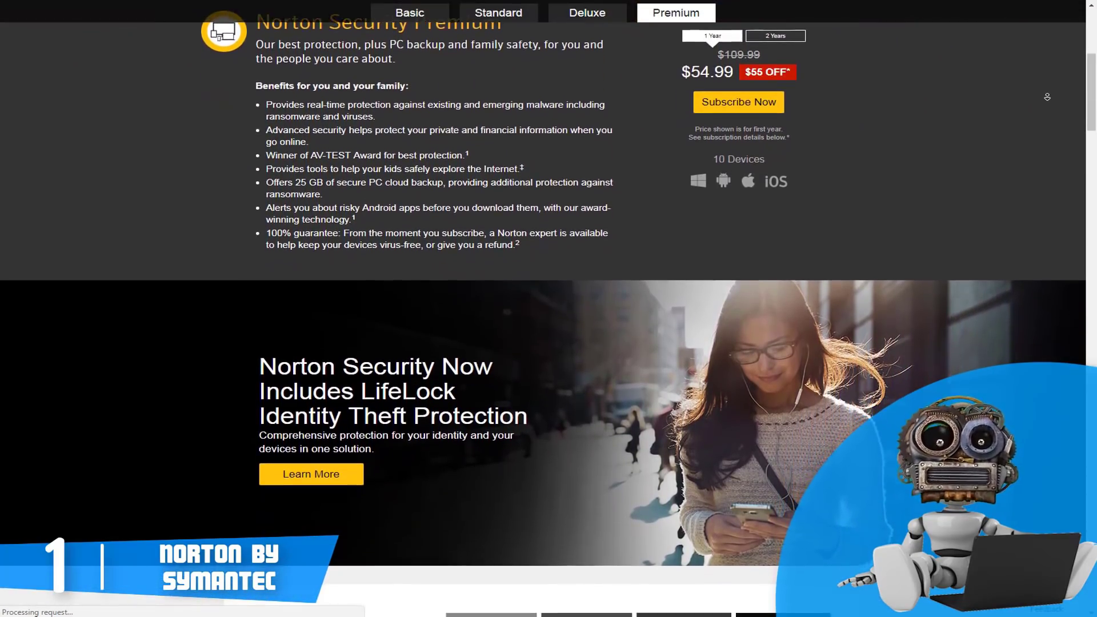
- Continue down through the benefits into the Compare Products table
scroll(down, 3)
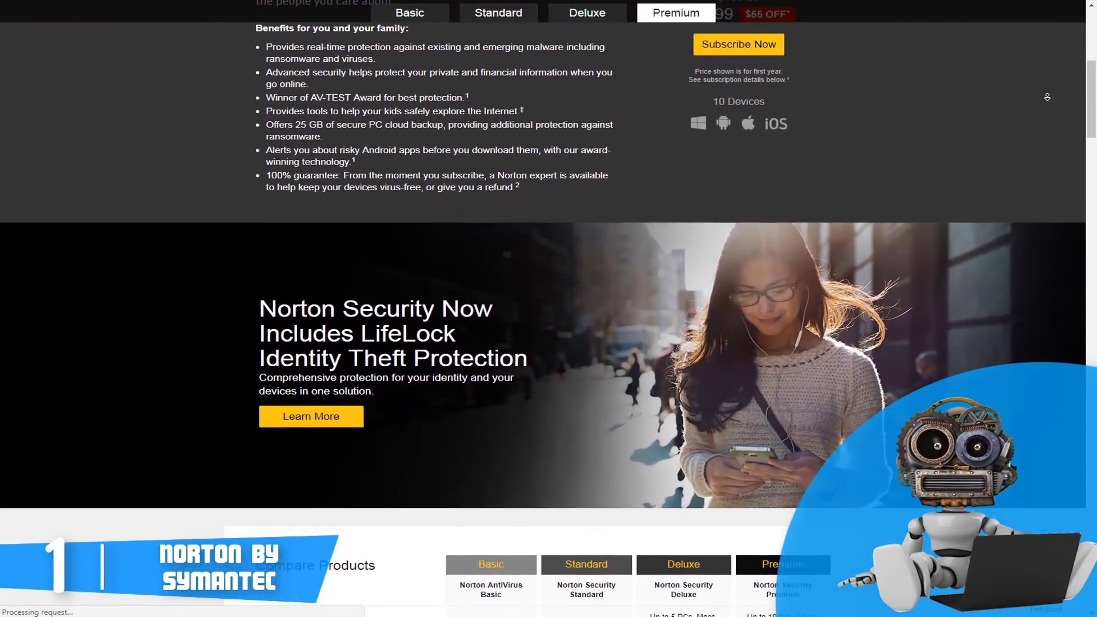
scroll(down, 3)
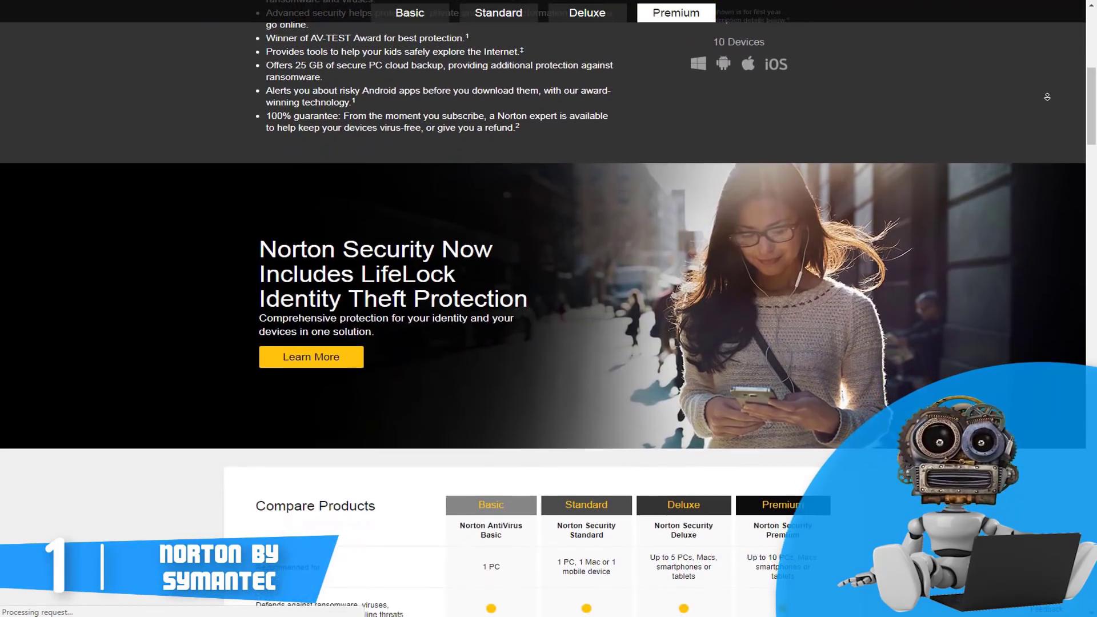
scroll(down, 3)
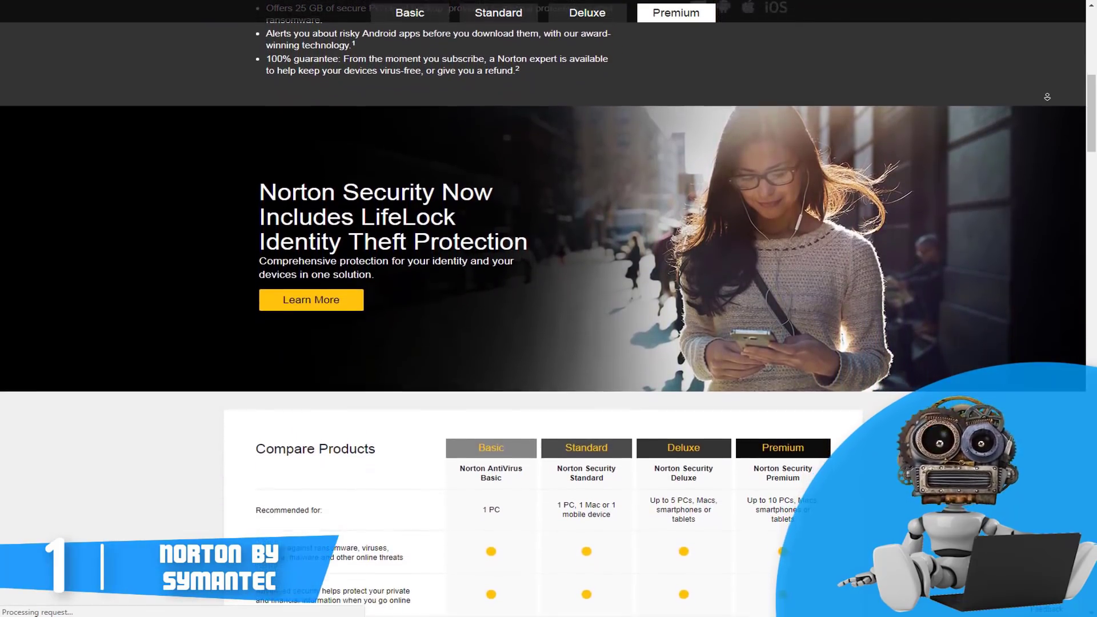
scroll(down, 3)
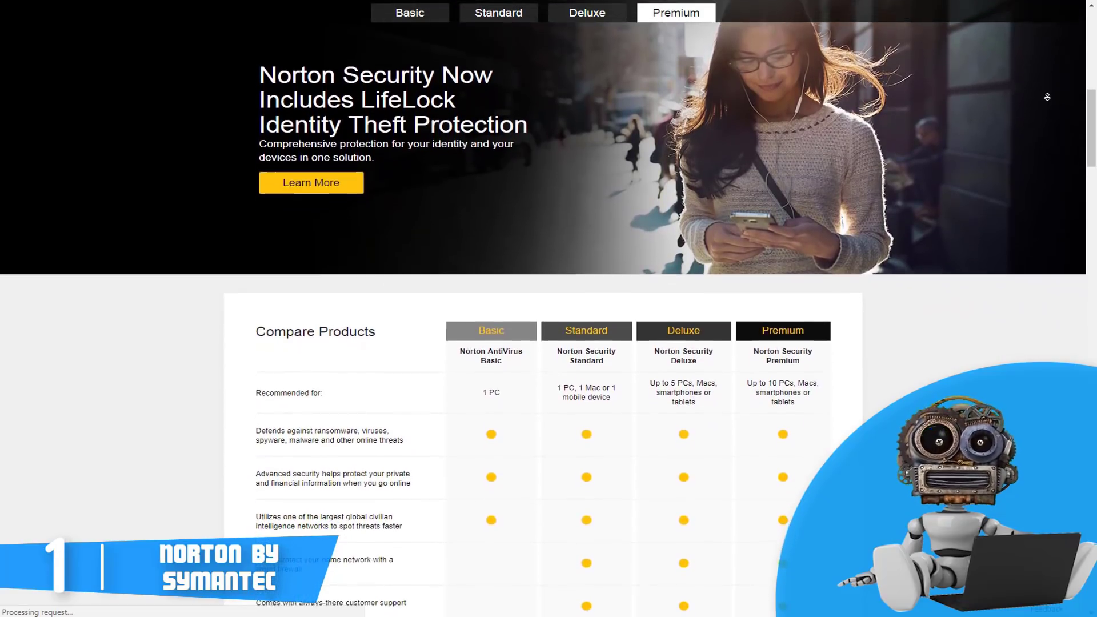
scroll(down, 3)
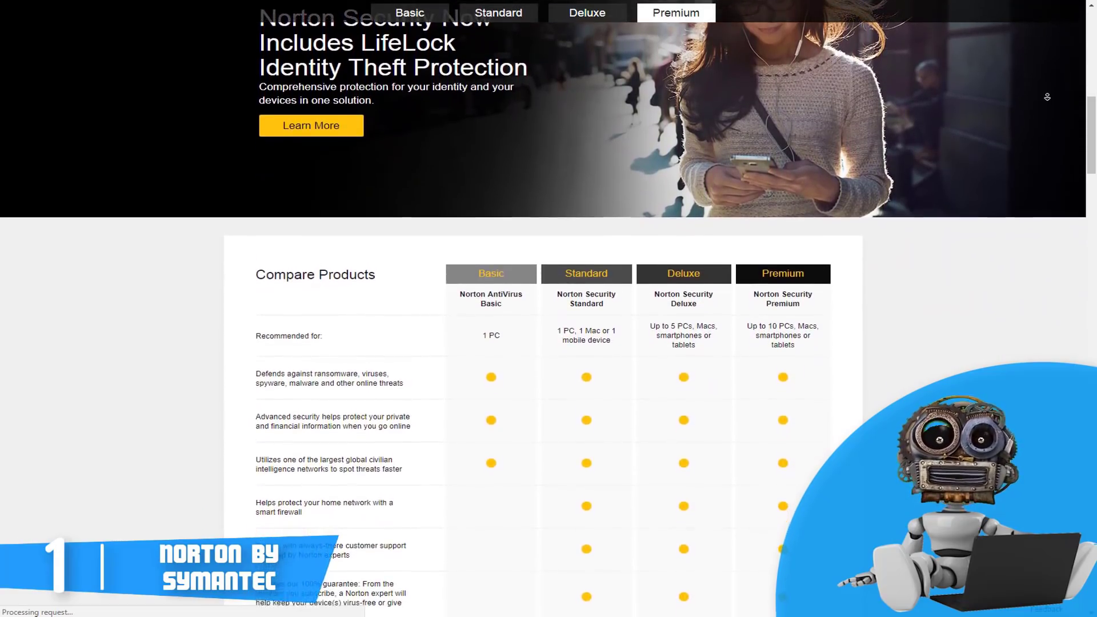
scroll(down, 3)
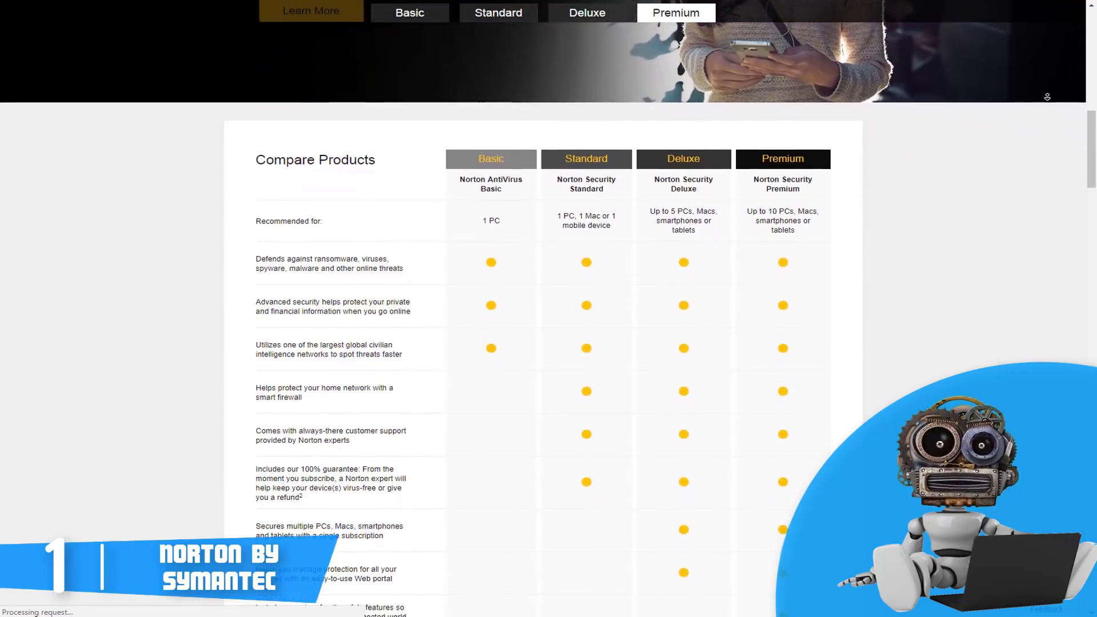
scroll(down, 3)
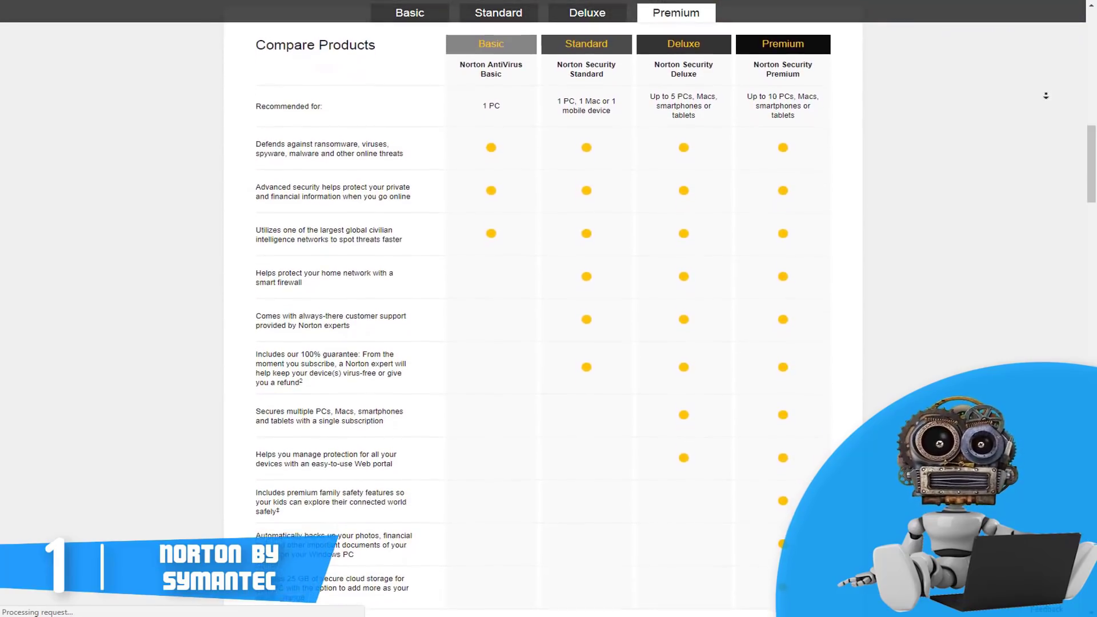
- Scroll past the comparison table's pricing row through the Security Premium + WiFi Privacy bundle to the threats section
scroll(down, 3)
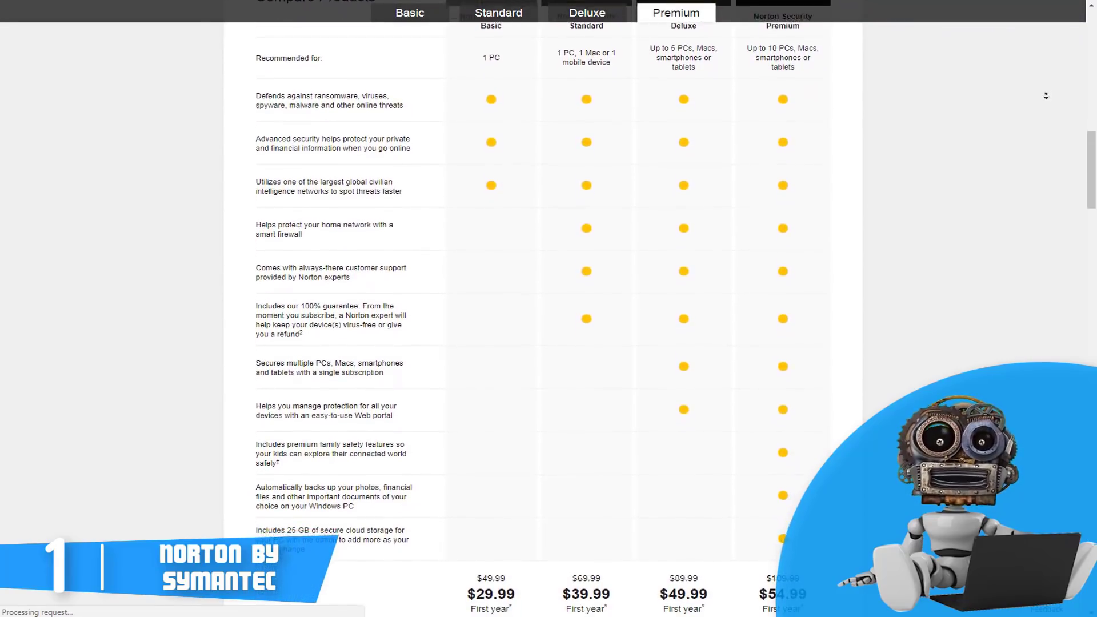
scroll(down, 3)
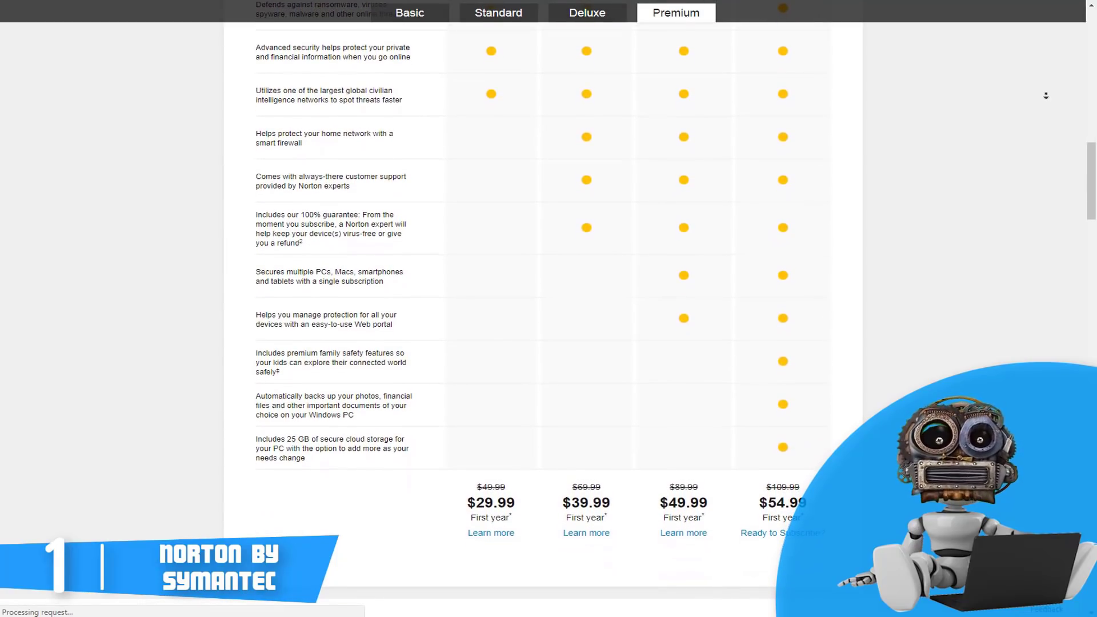
scroll(down, 3)
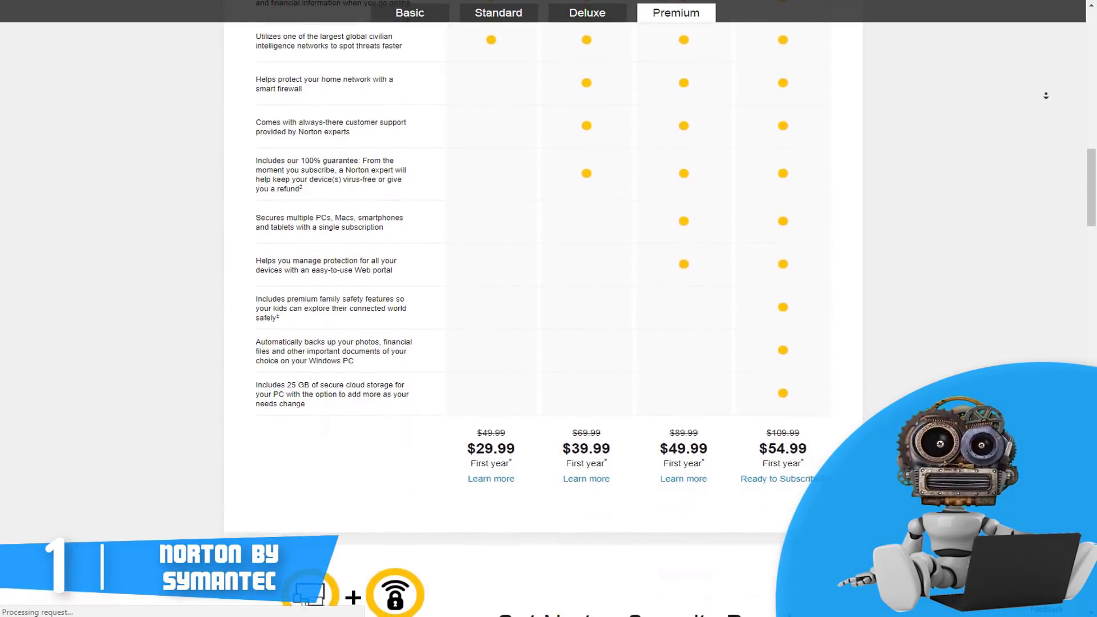
scroll(down, 3)
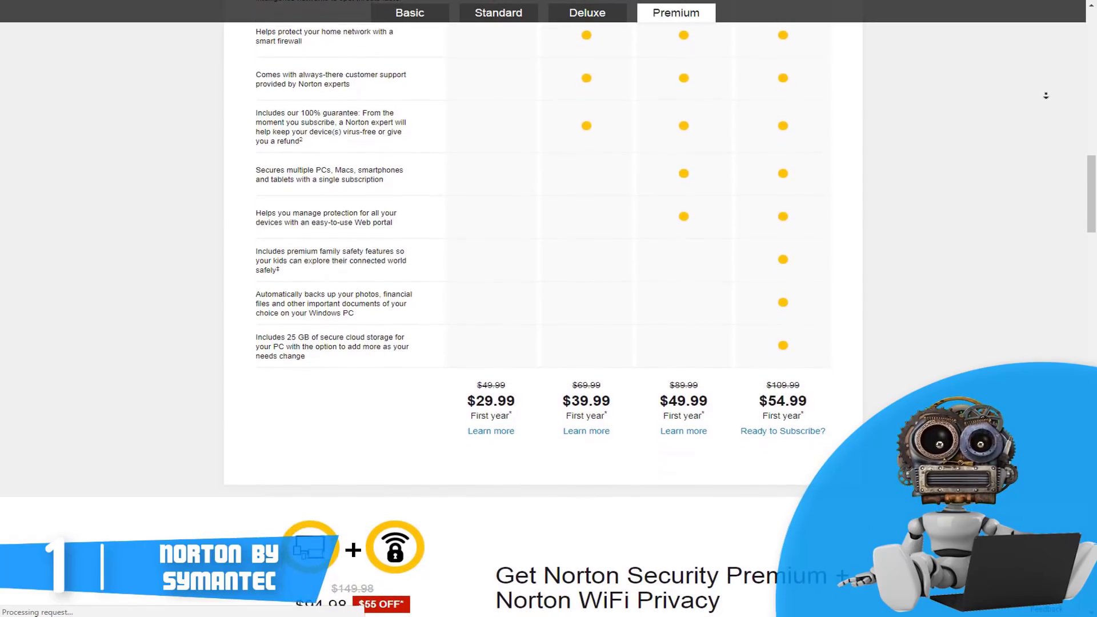
scroll(down, 3)
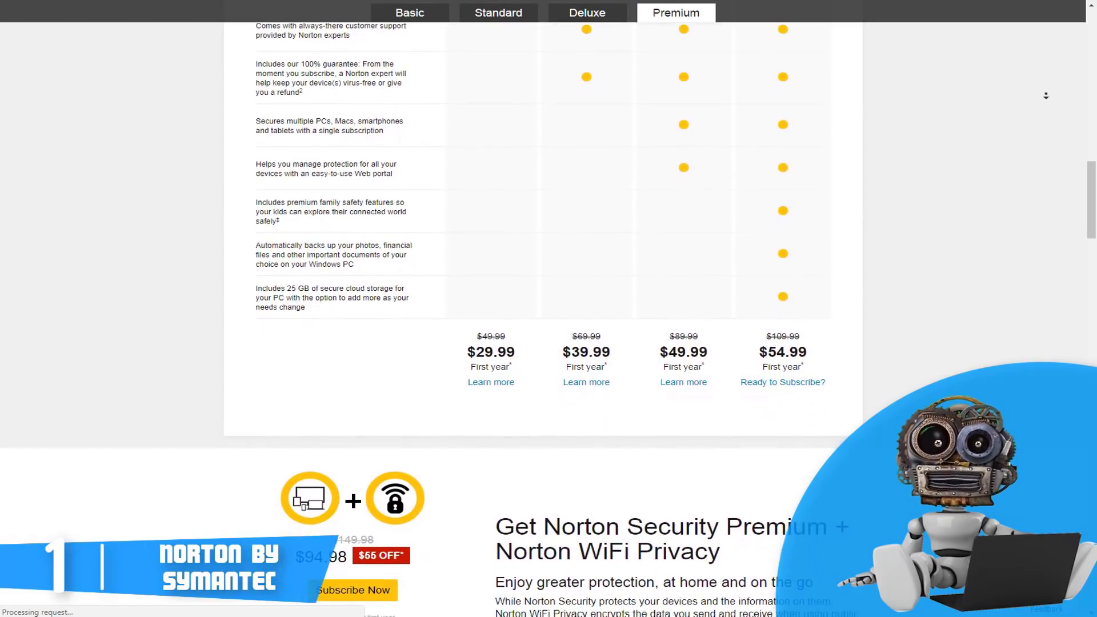
scroll(down, 3)
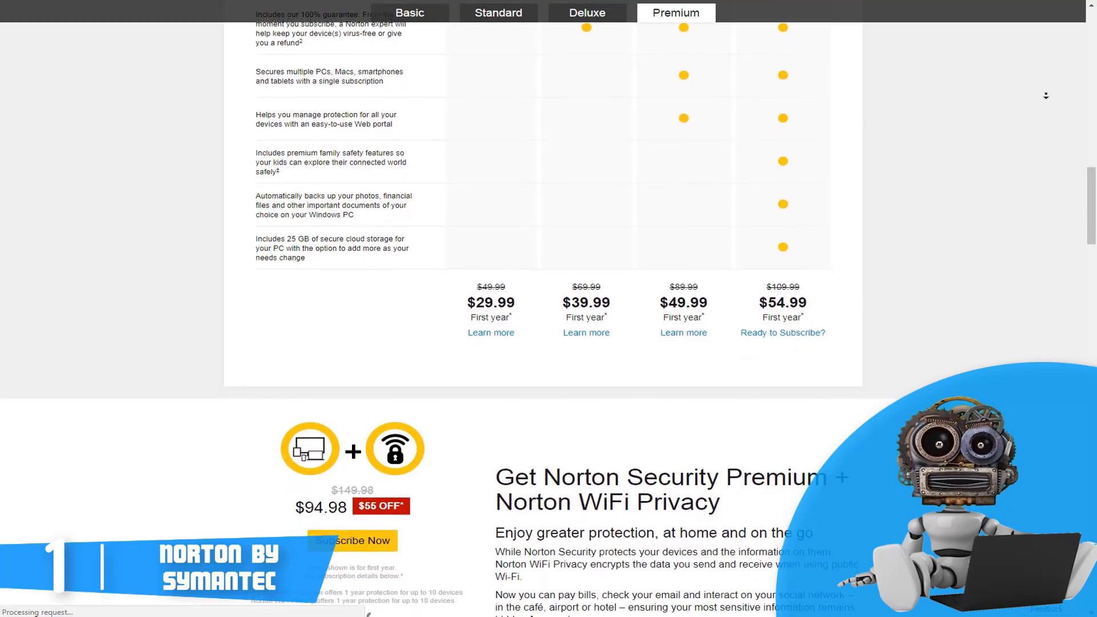
scroll(down, 3)
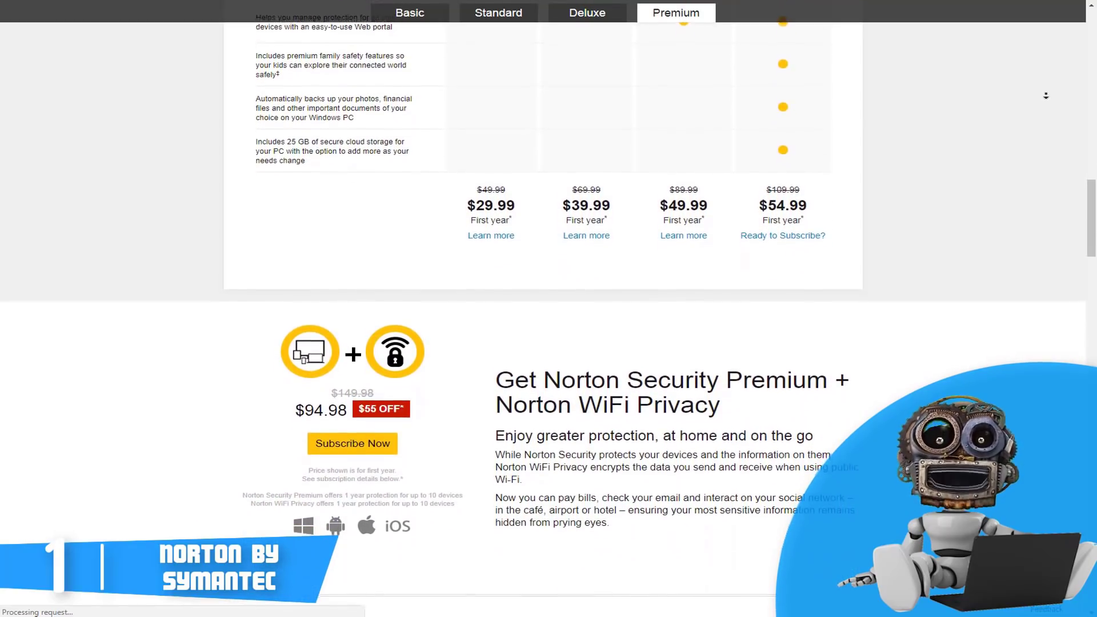
scroll(down, 3)
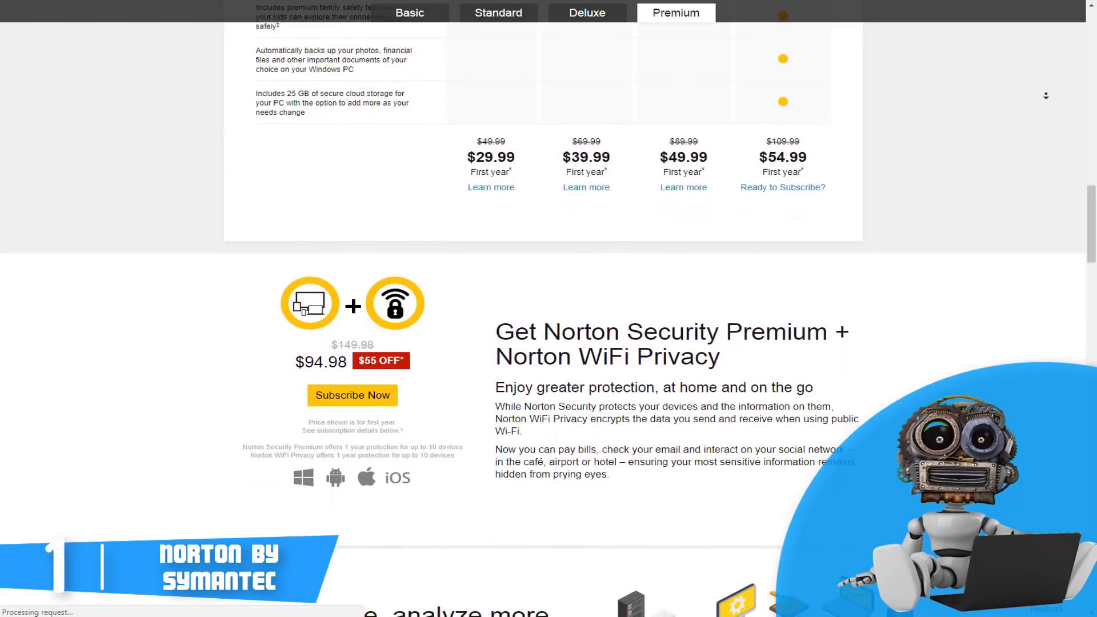
scroll(down, 3)
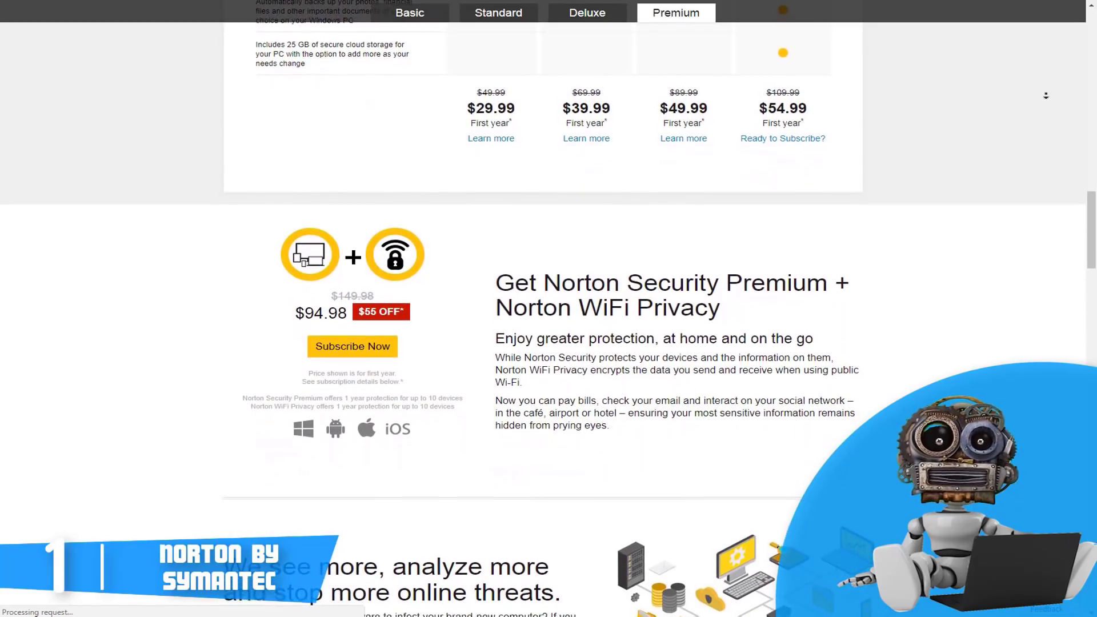
scroll(down, 3)
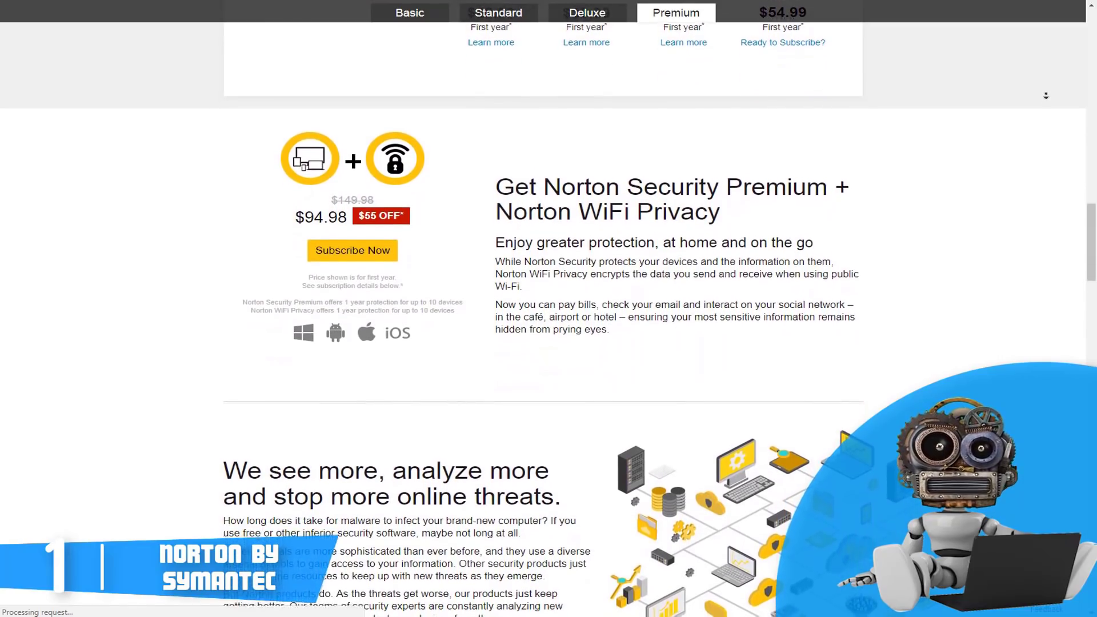
- Scroll through the threats section past the PC Magazine and AV-Test awards to 'We focus exclusively on security'
scroll(up, 3)
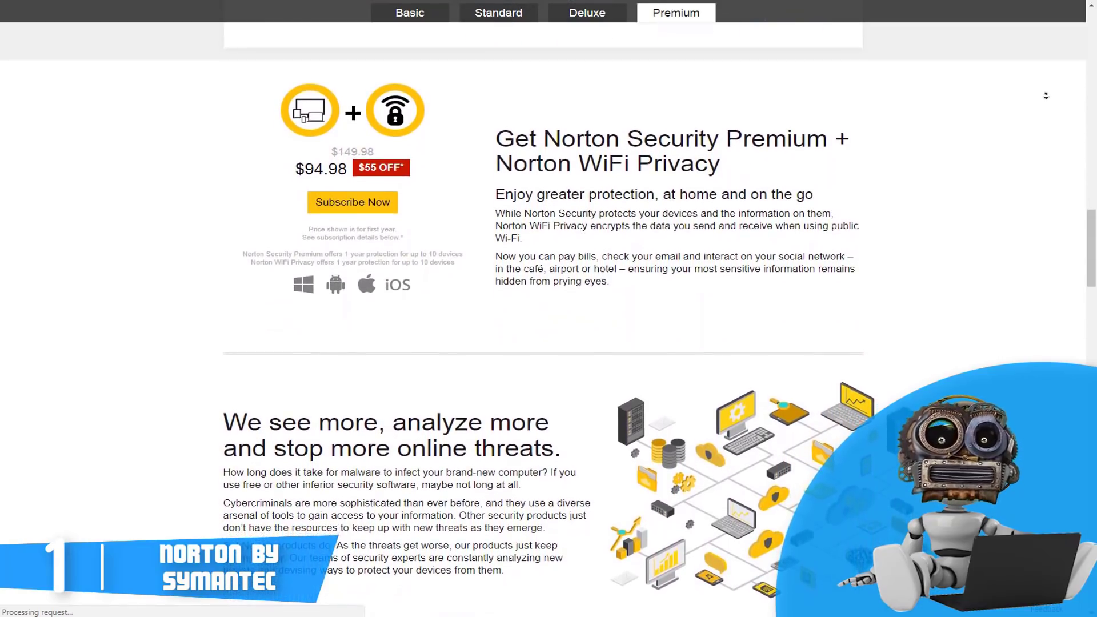
scroll(up, 3)
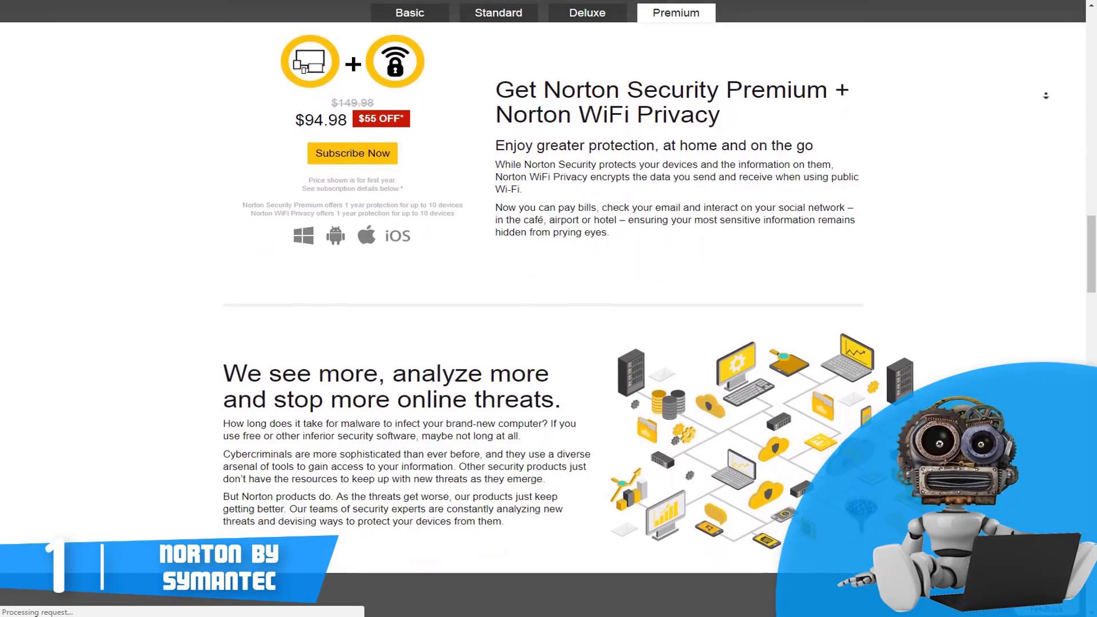
scroll(down, 3)
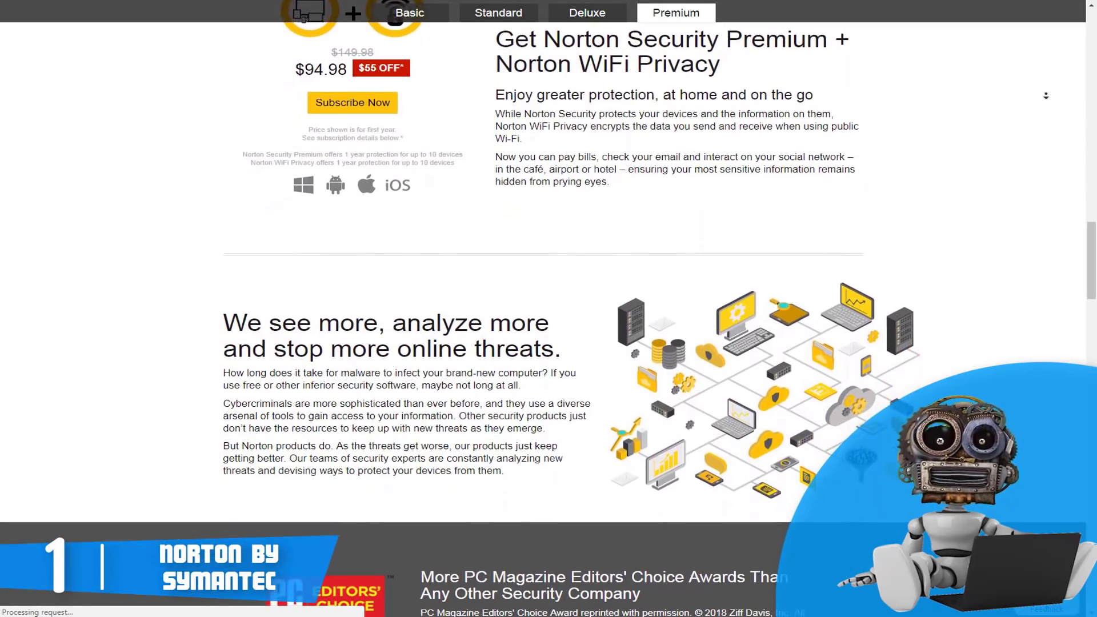
scroll(down, 3)
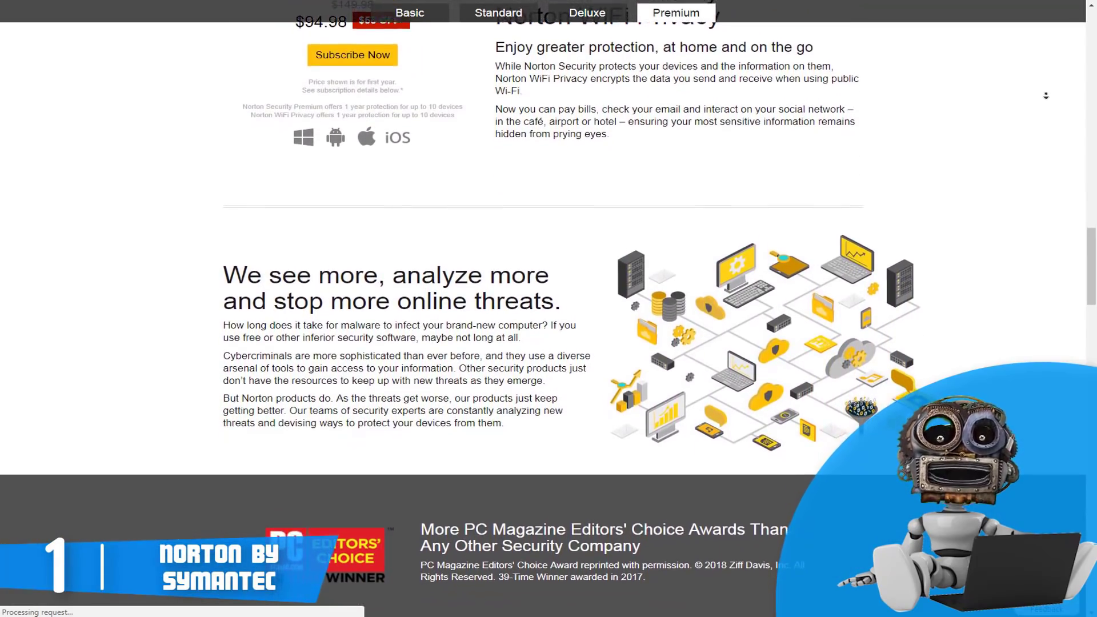
scroll(down, 3)
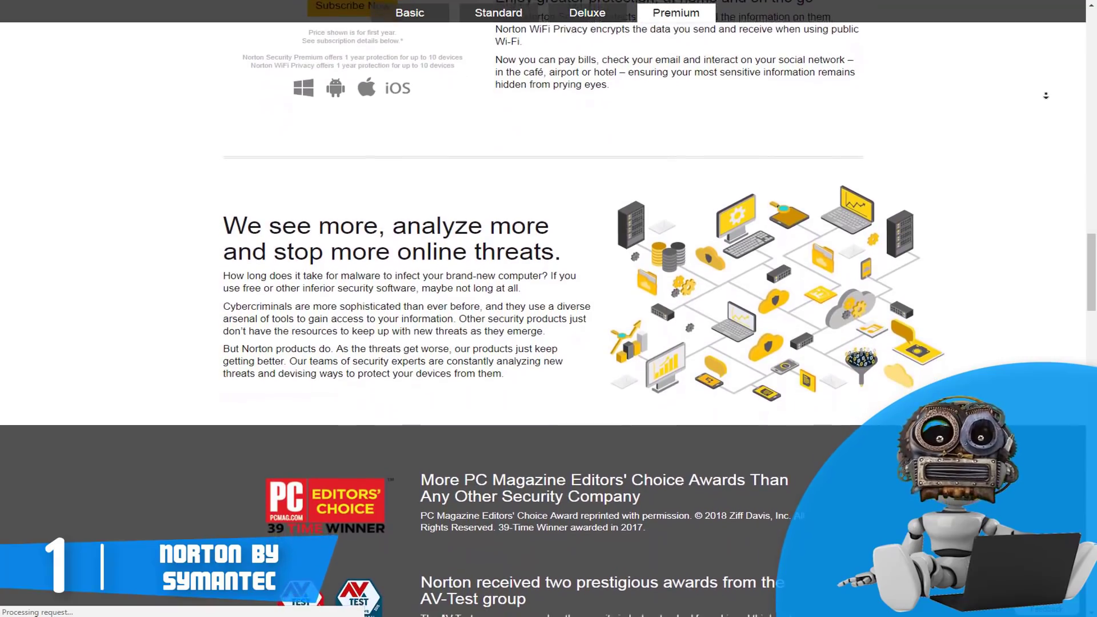
scroll(down, 3)
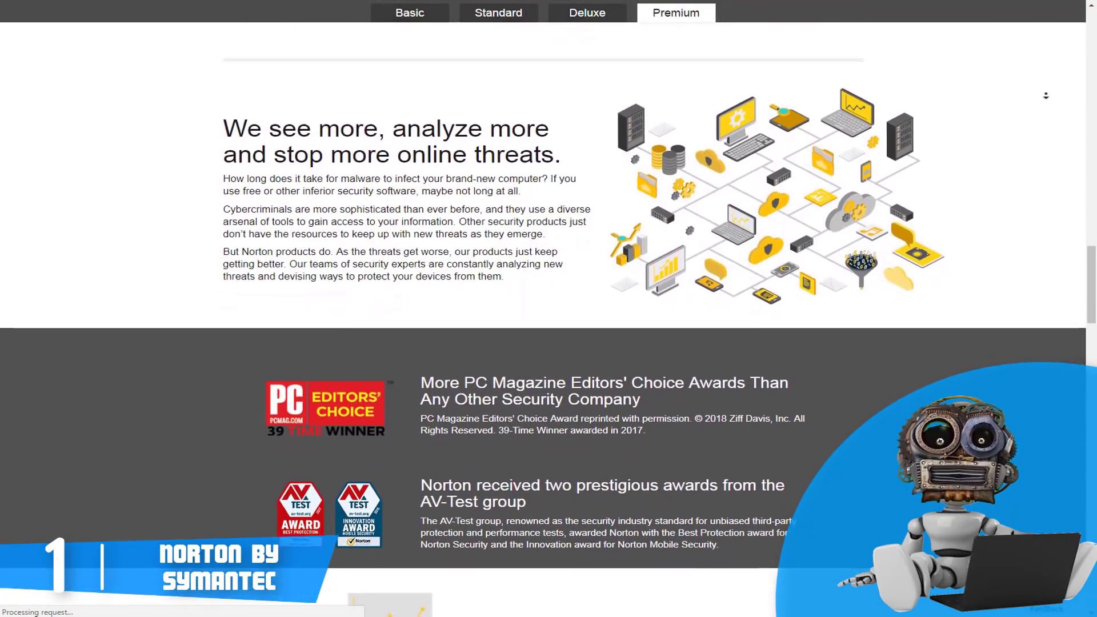
scroll(down, 3)
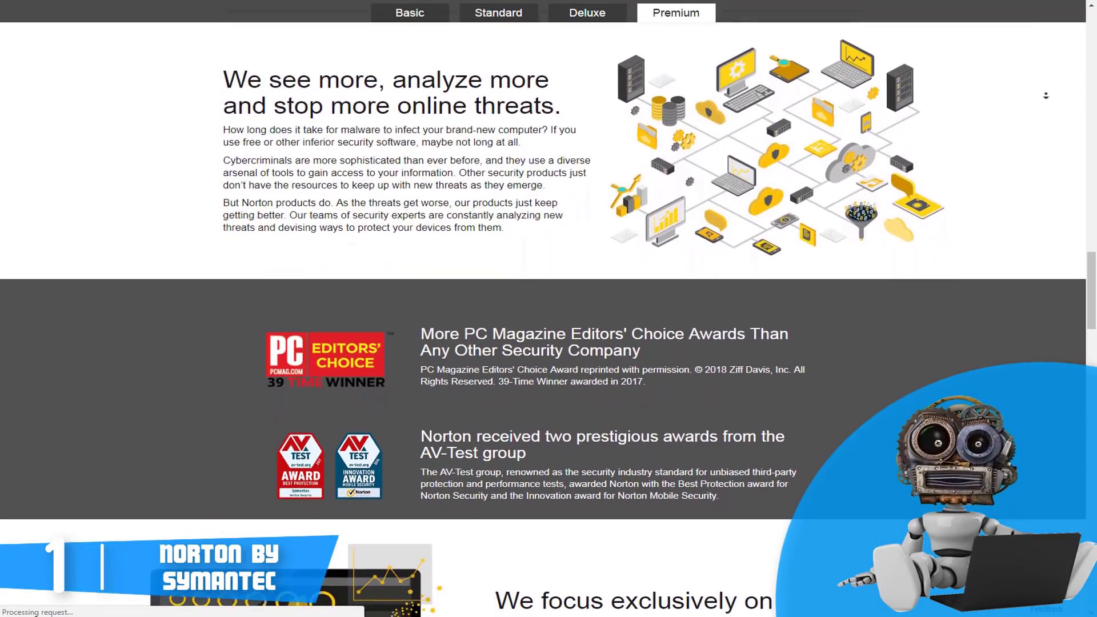
scroll(down, 3)
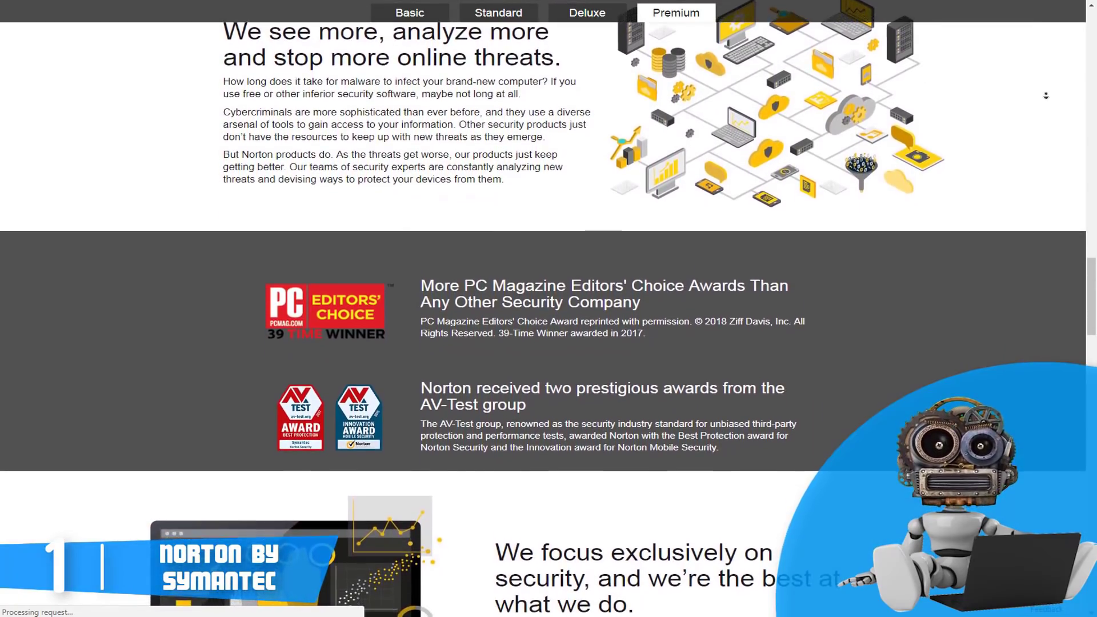
scroll(down, 3)
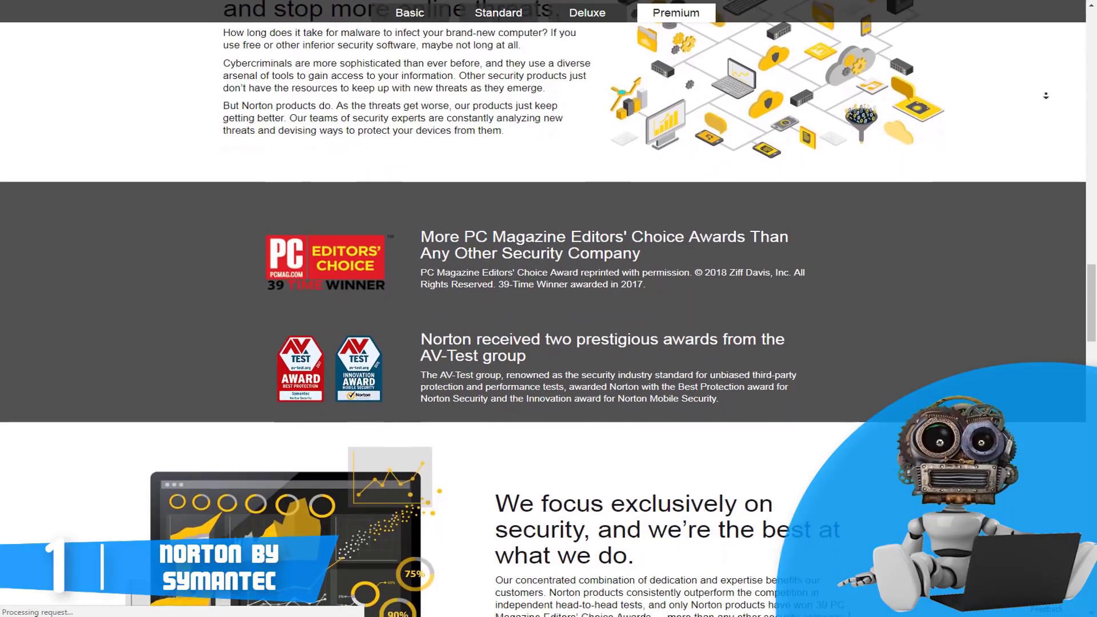
scroll(down, 3)
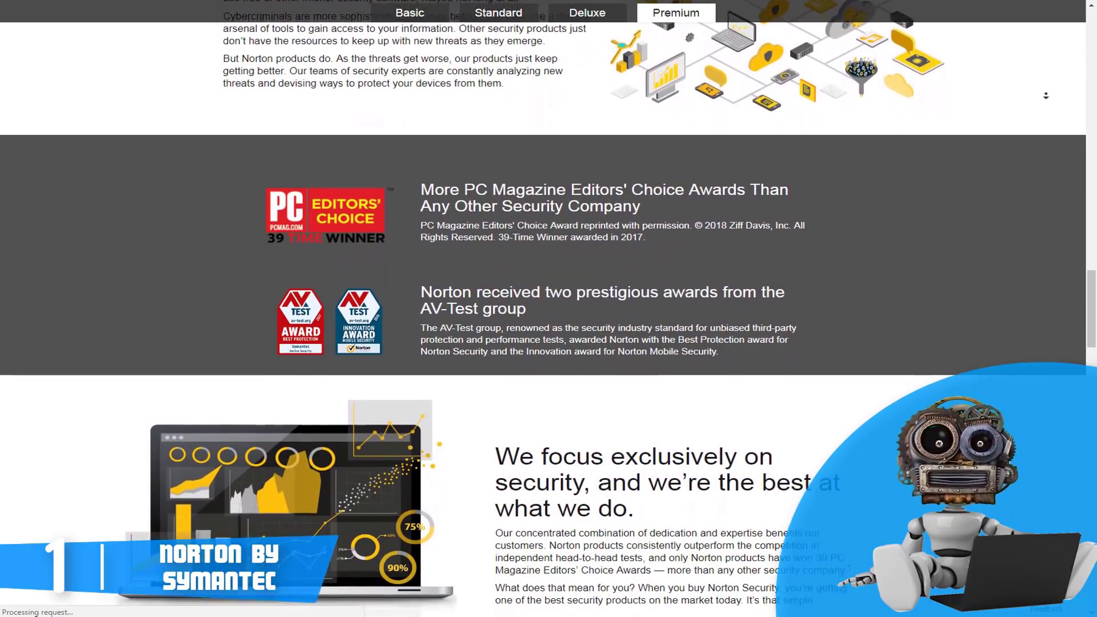
scroll(down, 3)
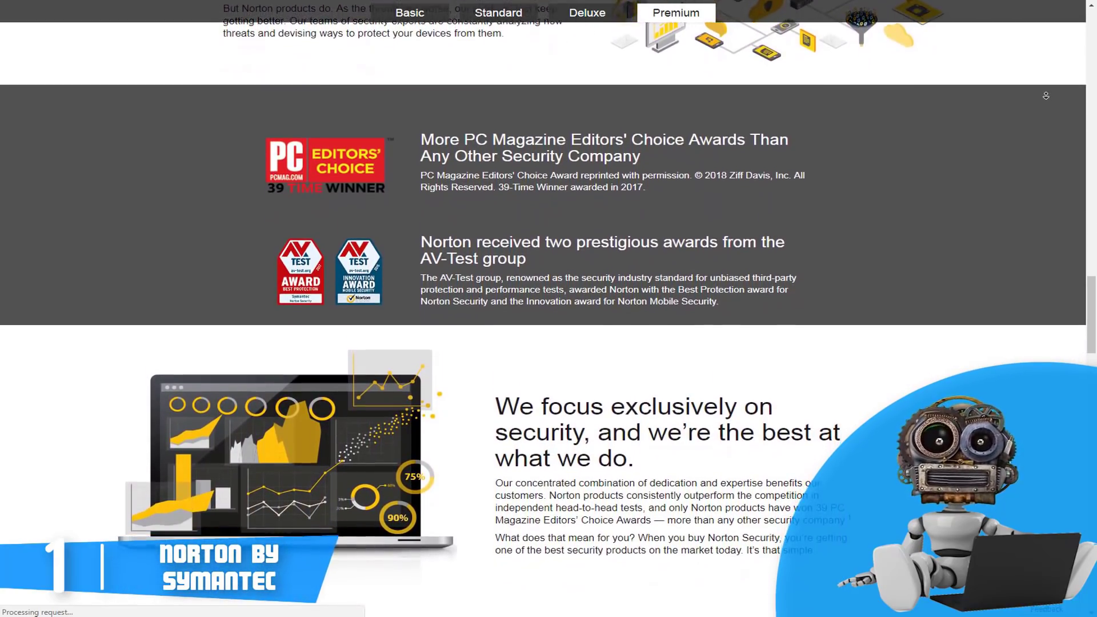
- Scroll the Norton Security Premium page past the guarantee and multi-device sections to kids' protection and System Requirements
scroll(down, 3)
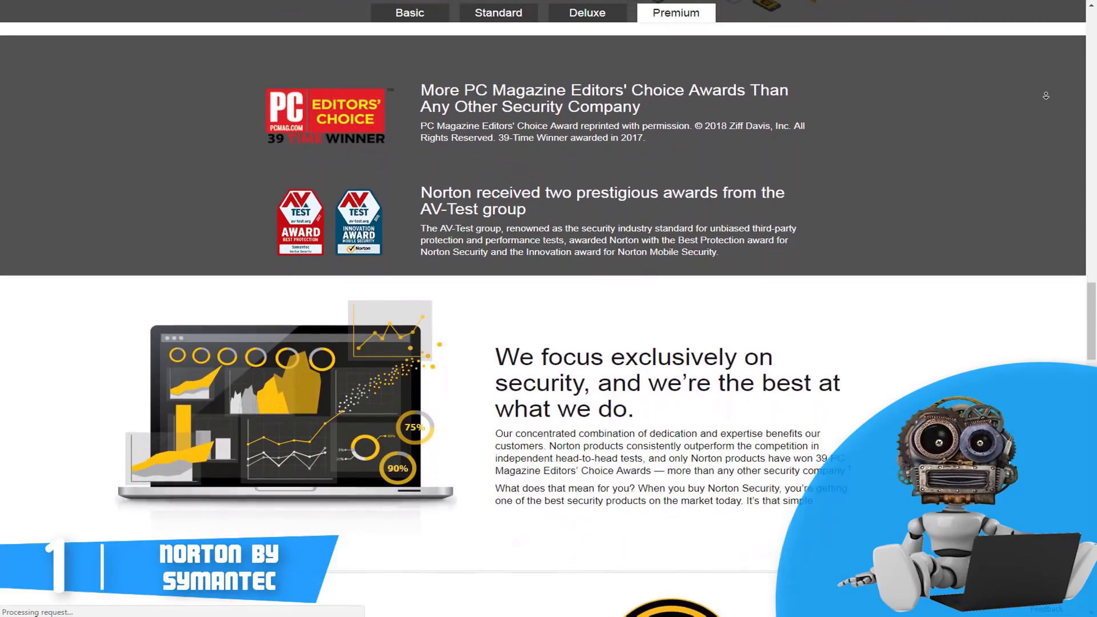
scroll(up, 3)
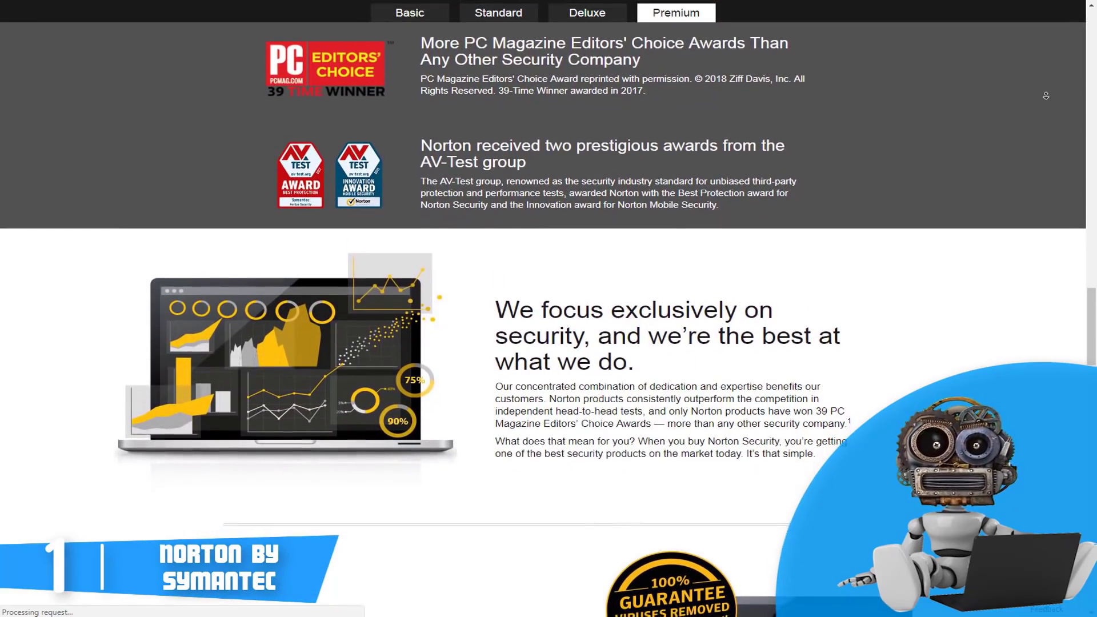
scroll(down, 3)
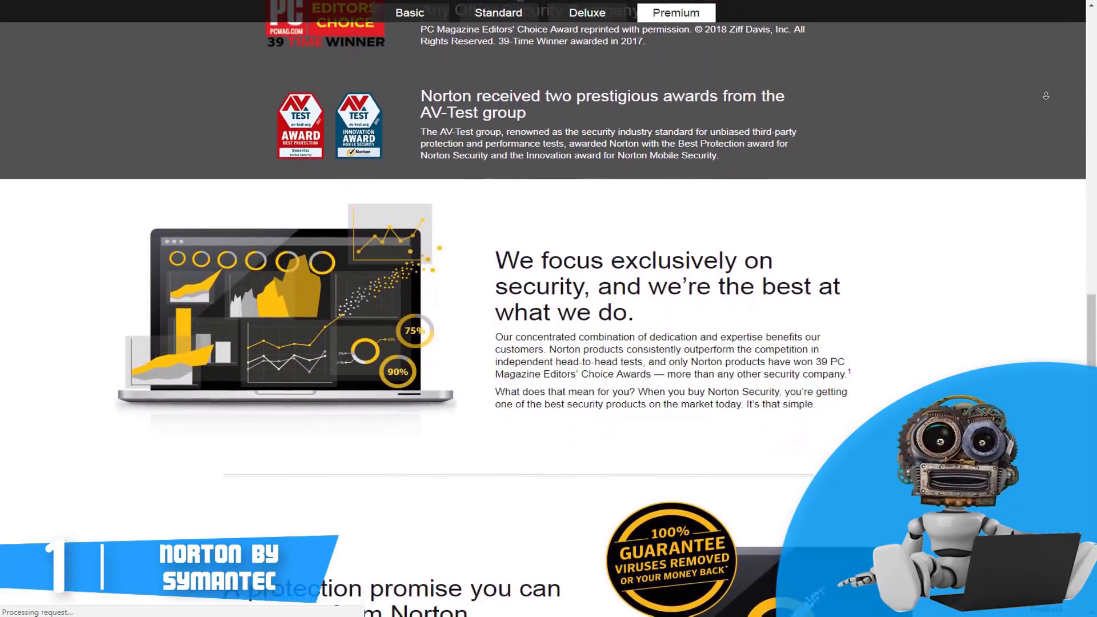
scroll(down, 3)
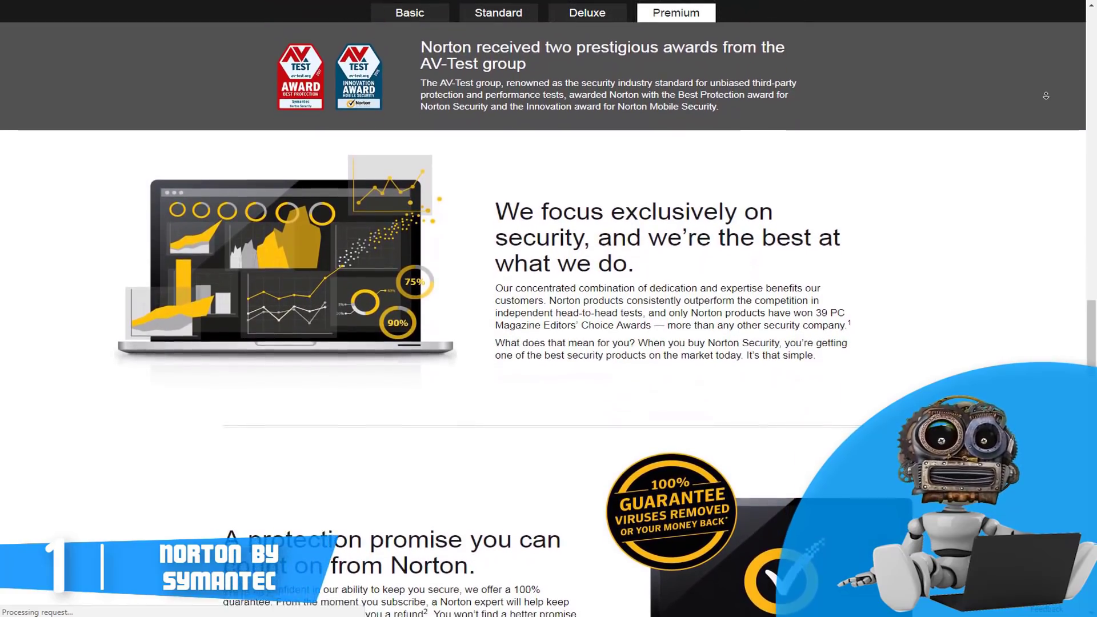
scroll(down, 3)
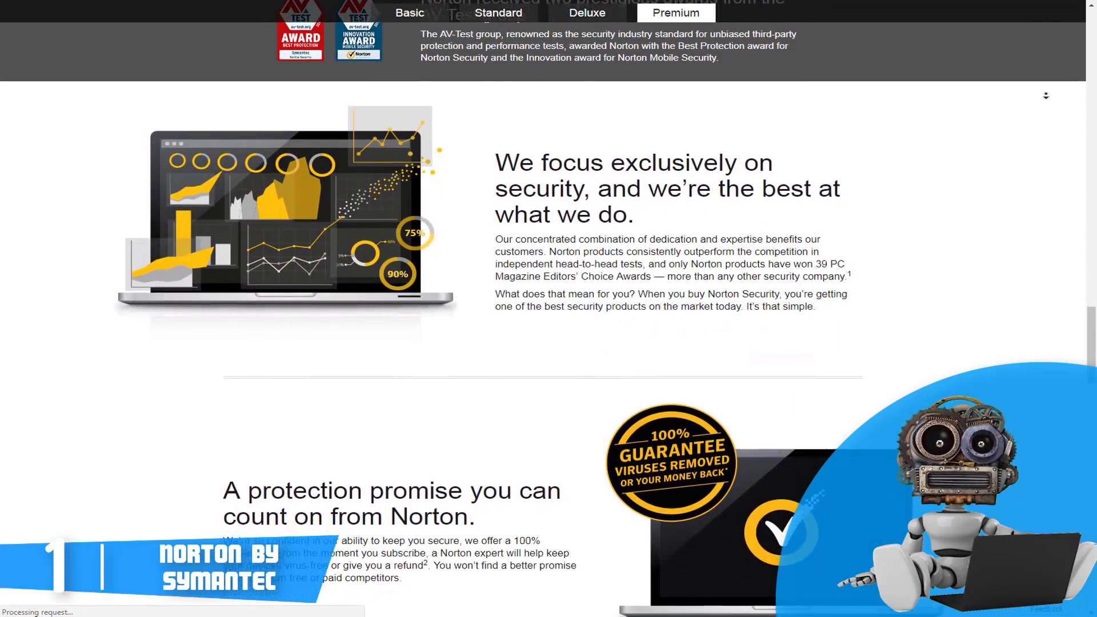
scroll(up, 3)
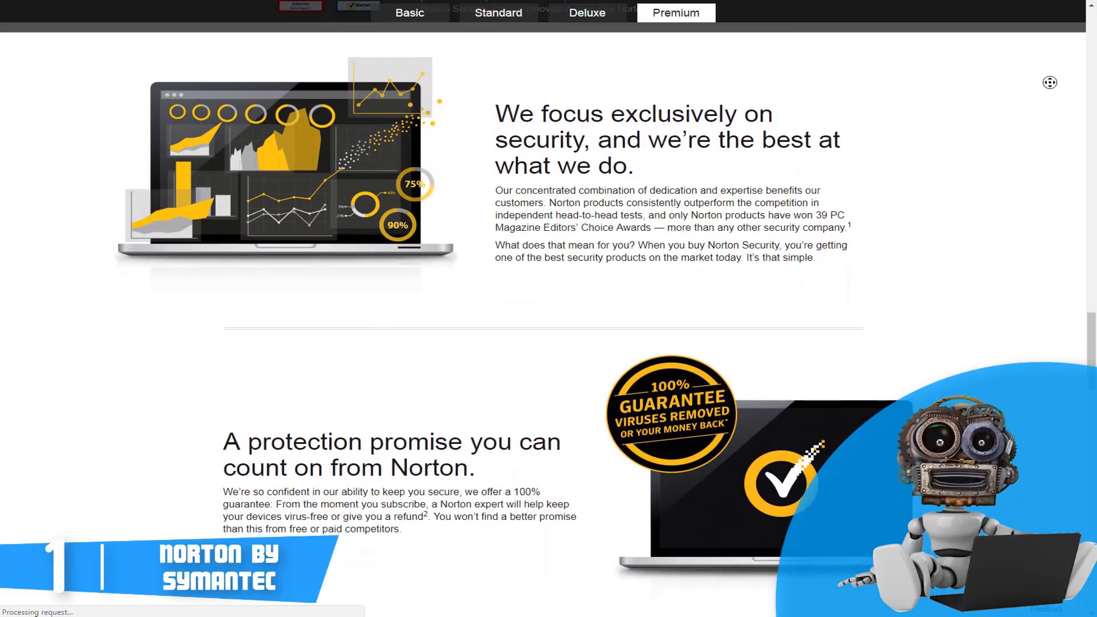
scroll(down, 3)
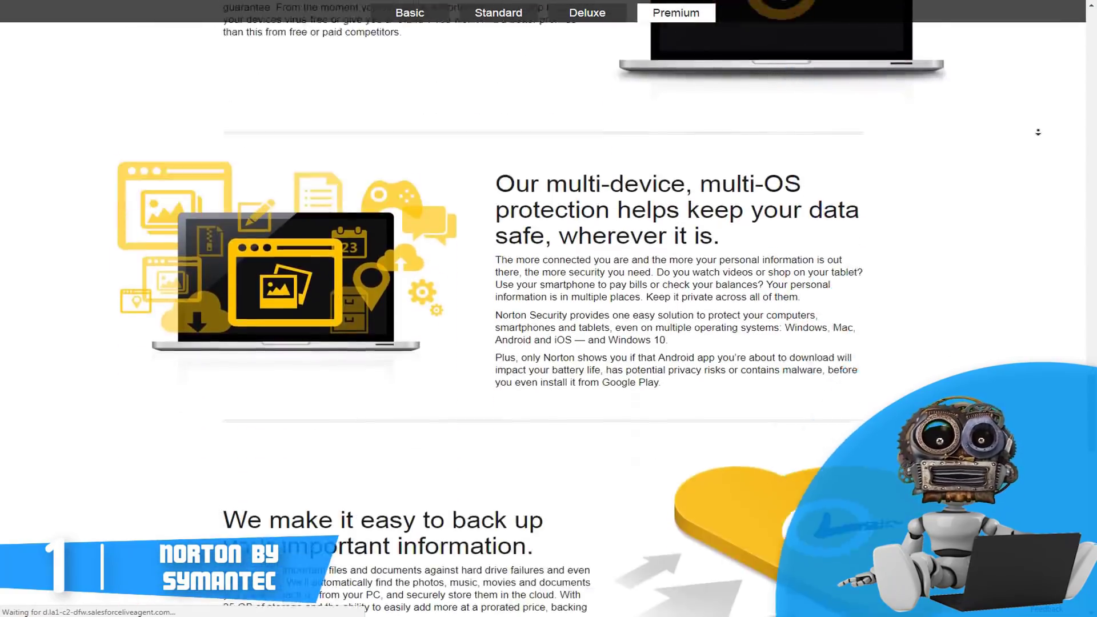
scroll(down, 3)
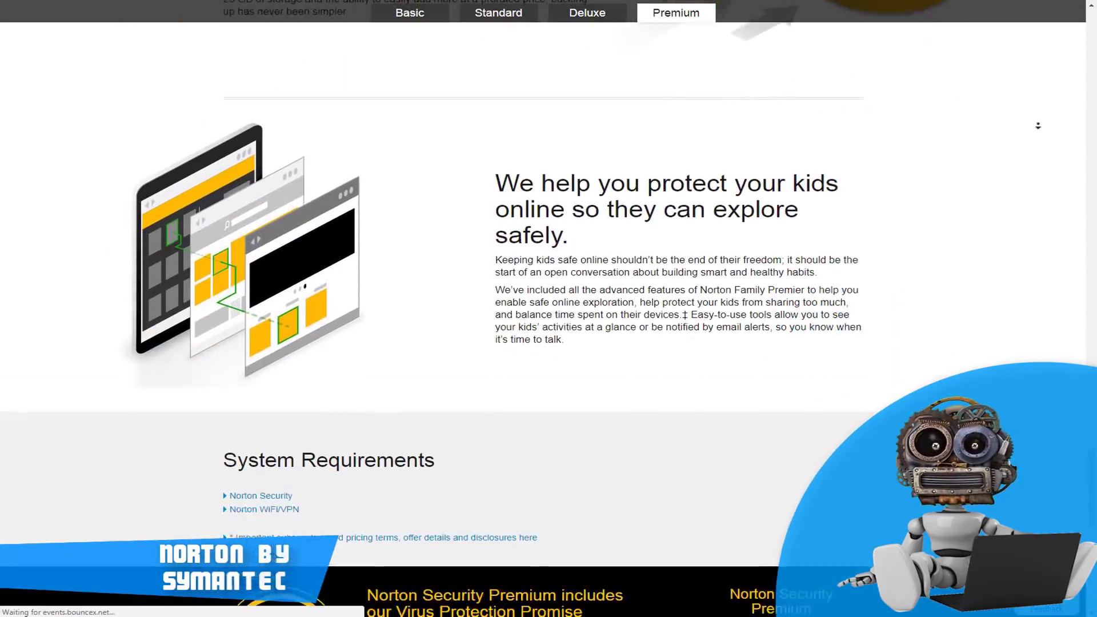